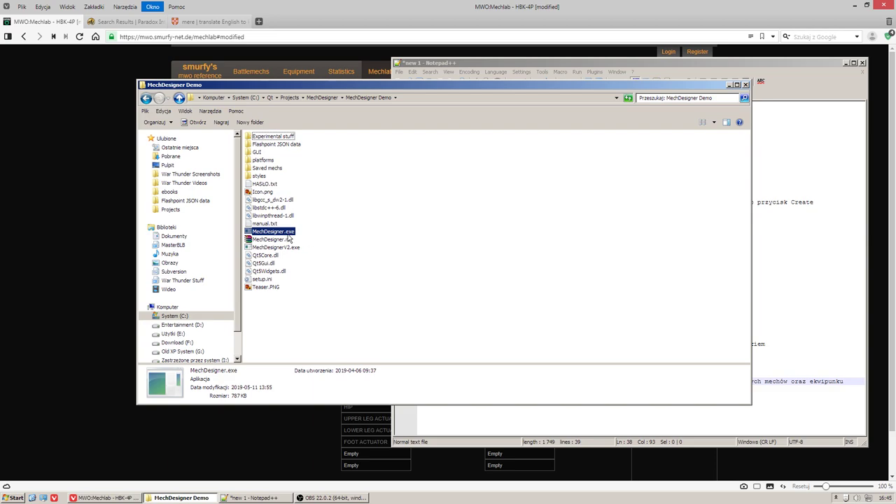
Step: Launch MechDesigner.exe from the MechDesigner Demo folder
{"action": "double_click", "coordinate": [272, 231]}
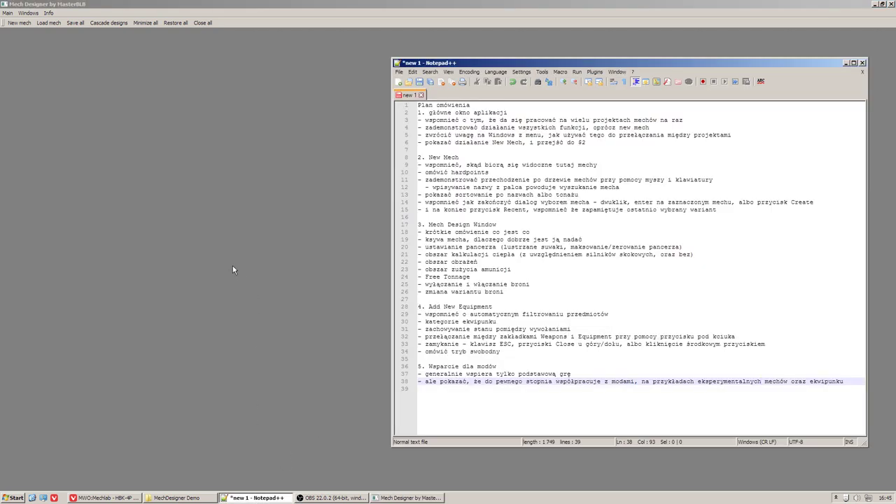
Step: Load all design files from the Saved mechs folder at once
{"action": "left_click", "coordinate": [48, 22]}
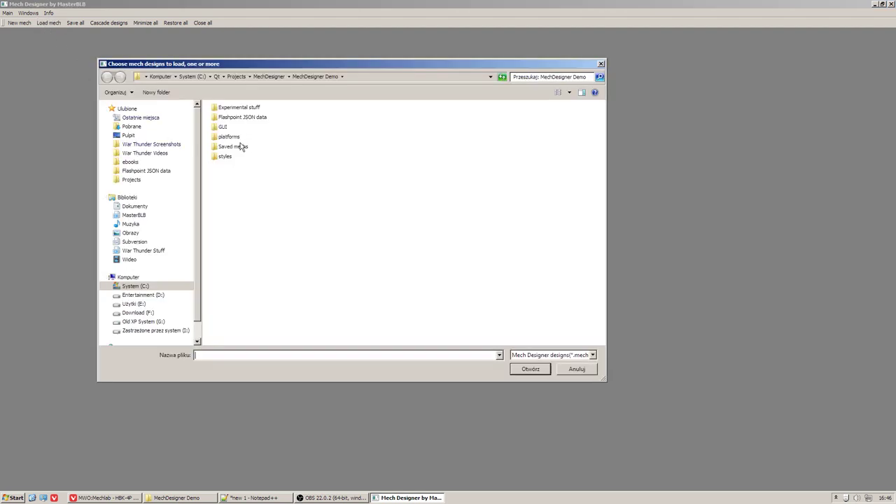
{"action": "double_click", "coordinate": [232, 147]}
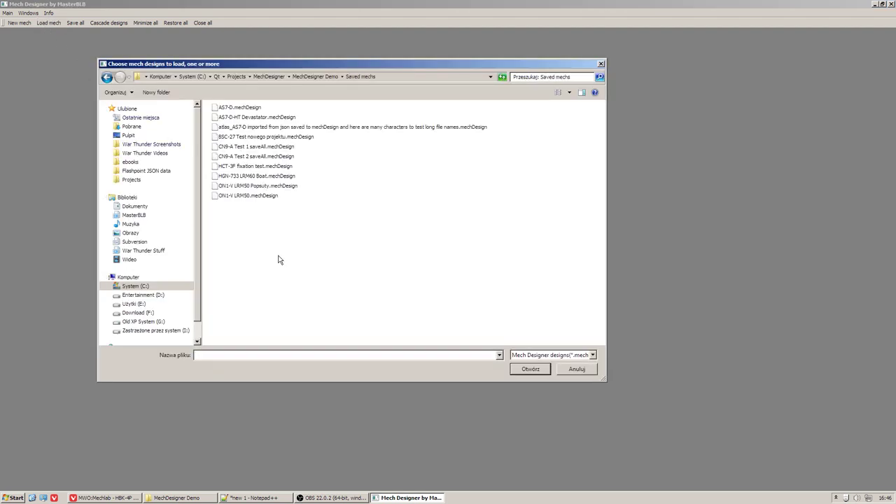
{"action": "key", "text": "ctrl+a"}
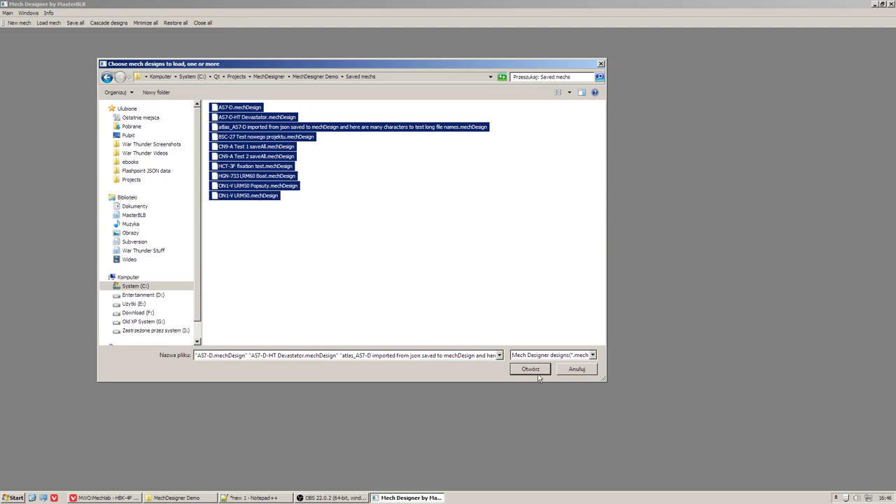
{"action": "left_click", "coordinate": [529, 370]}
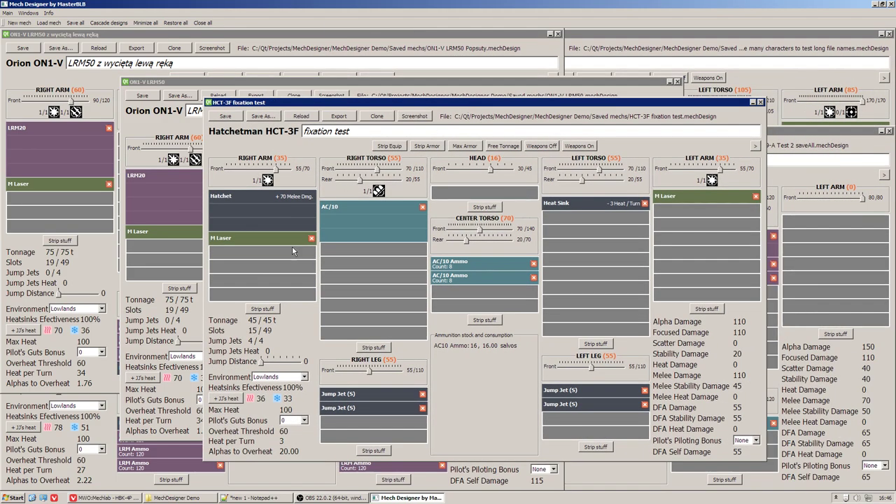
{"action": "mouse_move", "coordinate": [544, 284]}
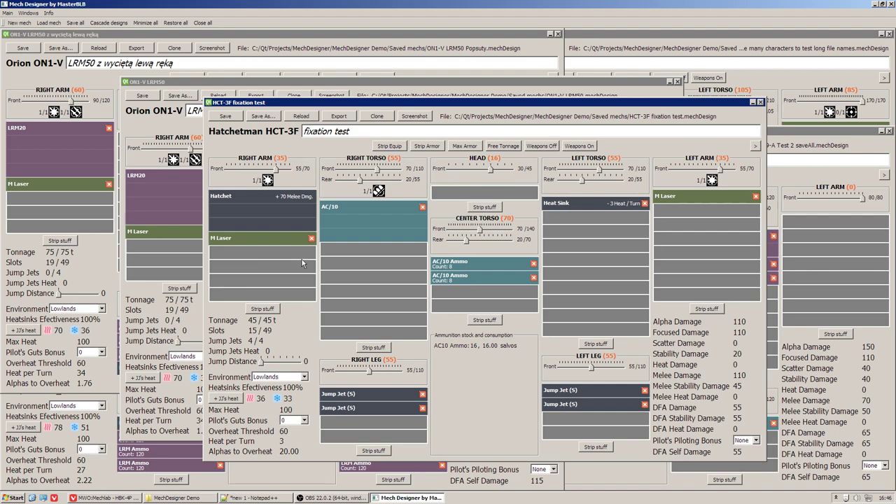
{"action": "mouse_move", "coordinate": [364, 294]}
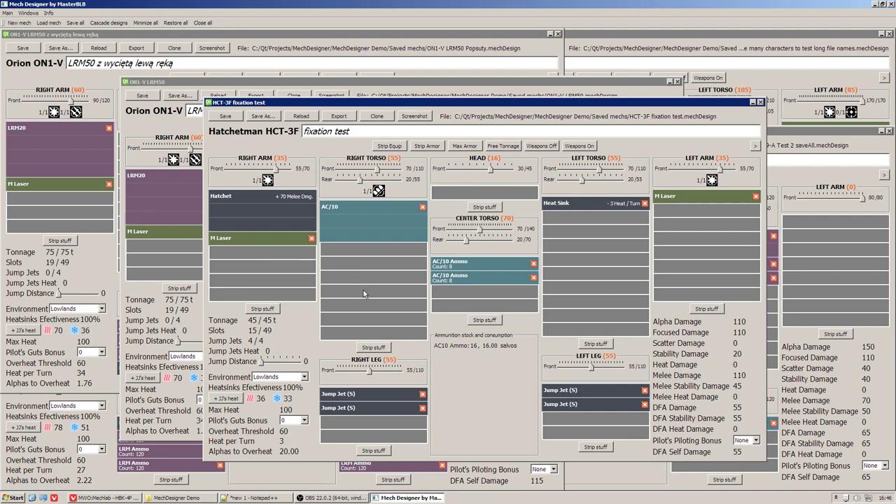
{"action": "mouse_move", "coordinate": [373, 300]}
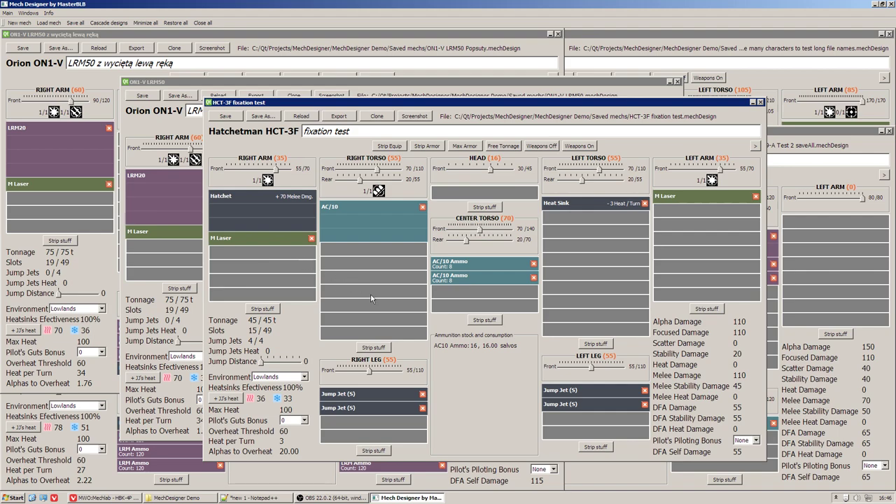
{"action": "mouse_move", "coordinate": [115, 14]}
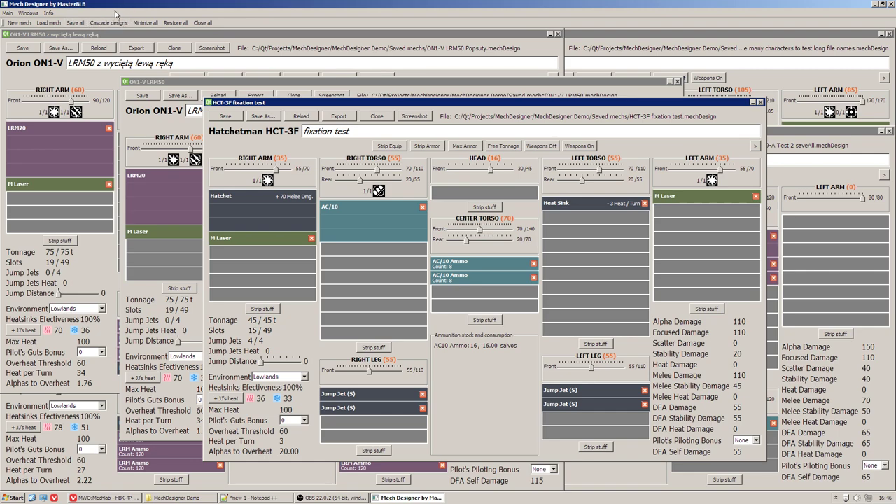
{"action": "mouse_move", "coordinate": [109, 22]}
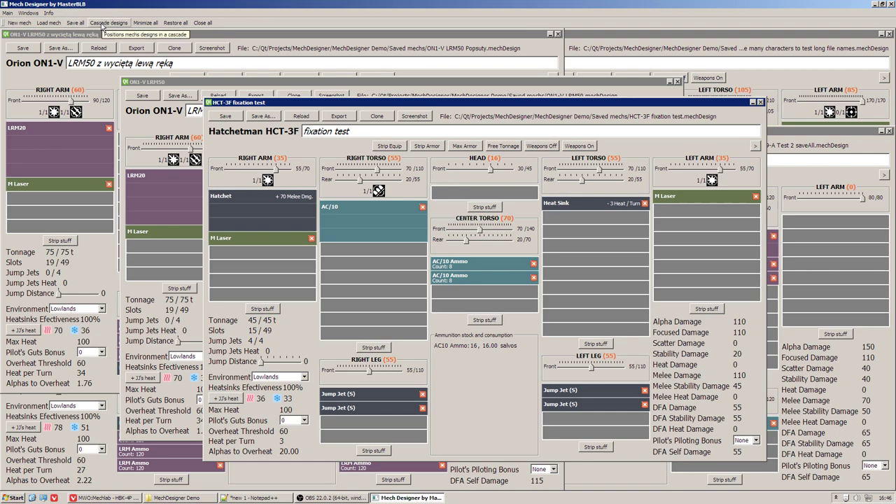
Step: Cascade the design windows and bring the Atlas AS7-D window back up
{"action": "left_click", "coordinate": [110, 22]}
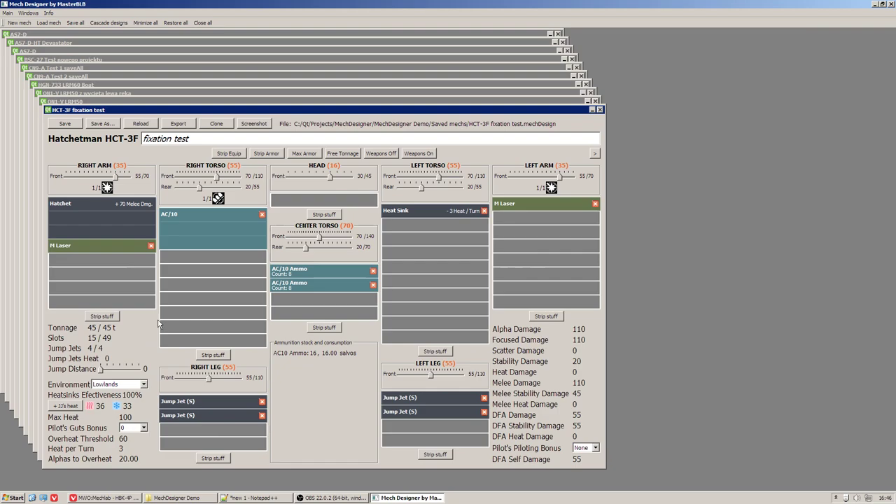
{"action": "mouse_move", "coordinate": [115, 152]}
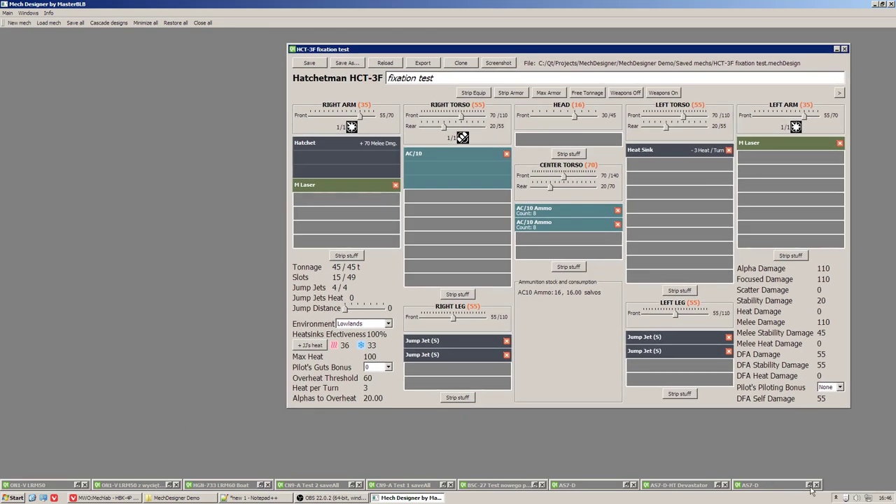
{"action": "left_click", "coordinate": [749, 484]}
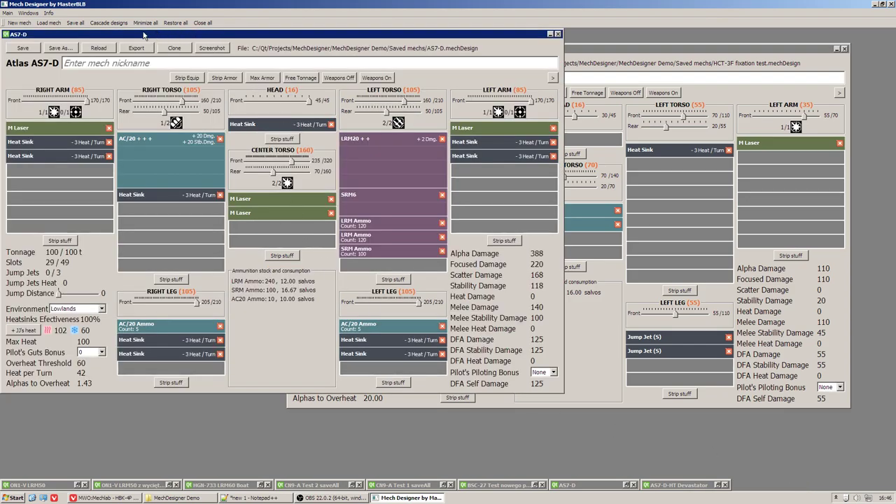
{"action": "left_click", "coordinate": [28, 12]}
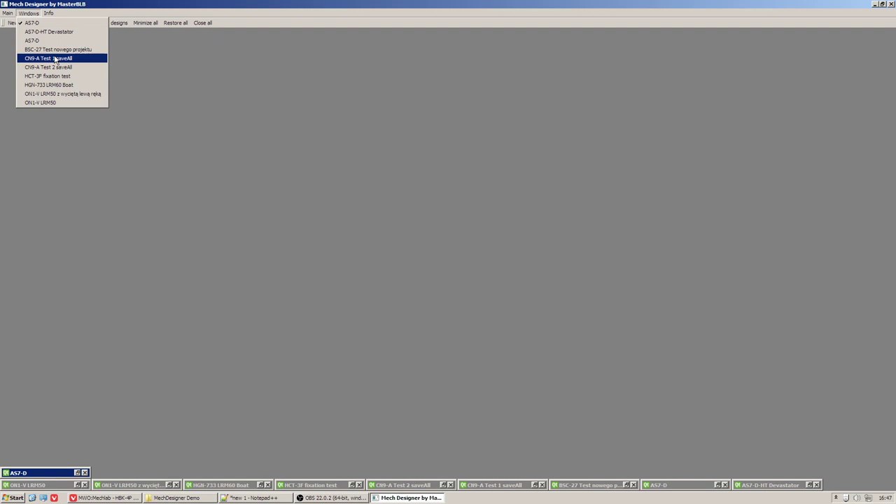
{"action": "mouse_move", "coordinate": [62, 67]}
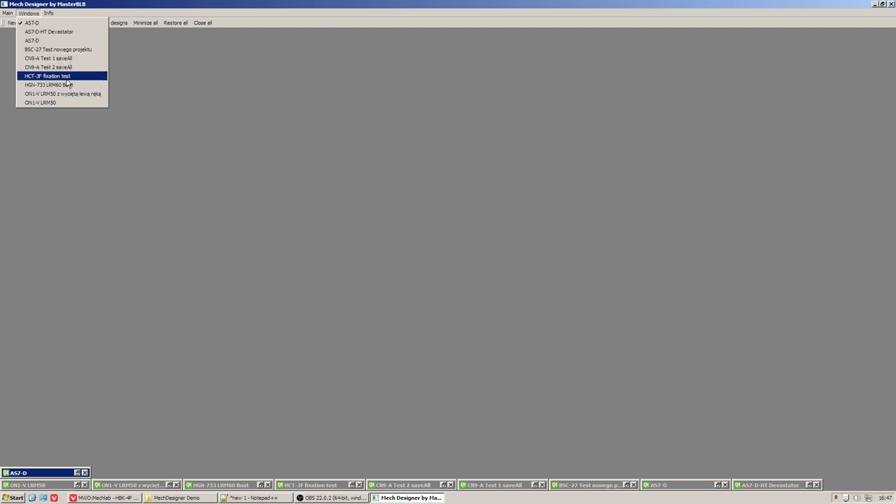
{"action": "mouse_move", "coordinate": [67, 94]}
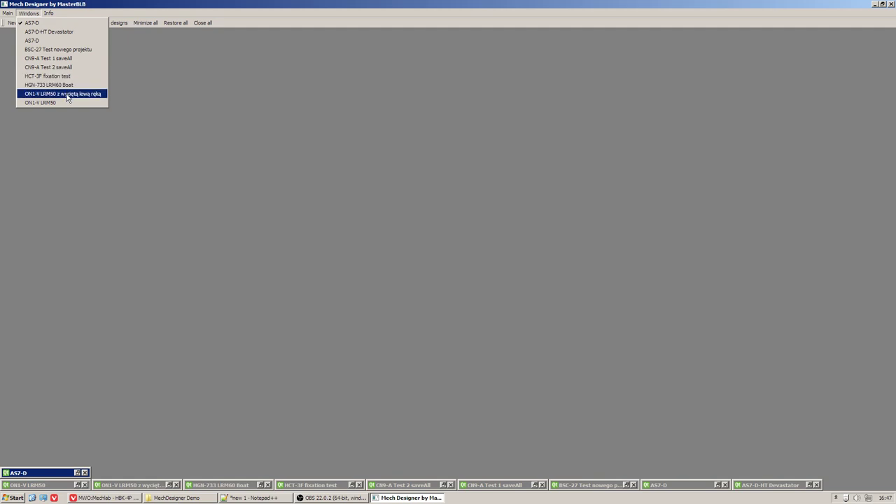
{"action": "mouse_move", "coordinate": [39, 102]}
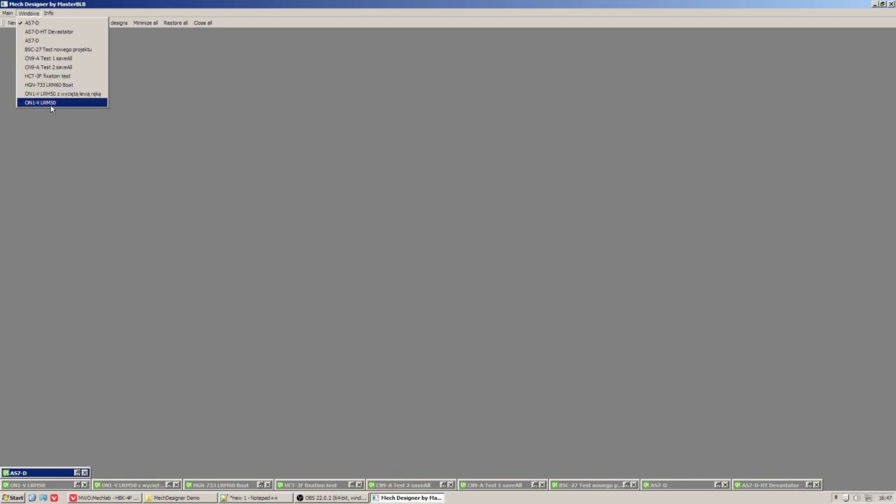
Step: Switch via the Windows menu to ON1-V LRM50, AS7-D-HT Devastator, then HCT-3F fixation test
{"action": "left_click", "coordinate": [40, 102]}
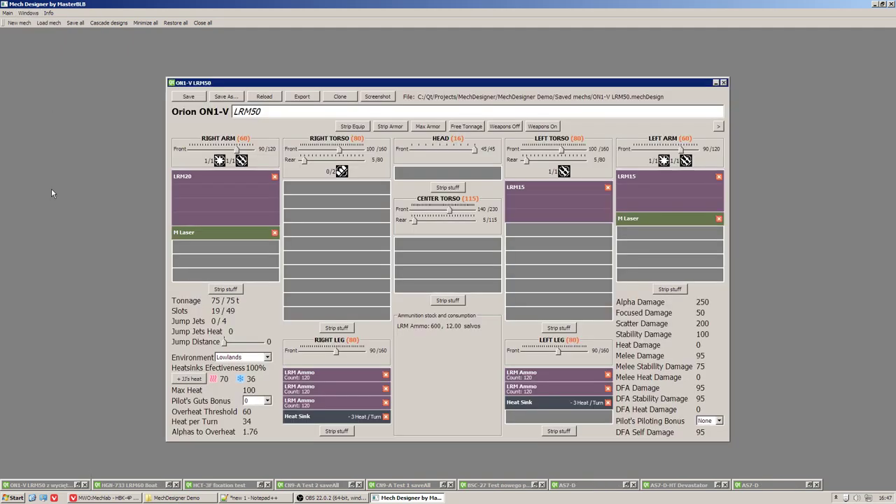
{"action": "left_click", "coordinate": [28, 13]}
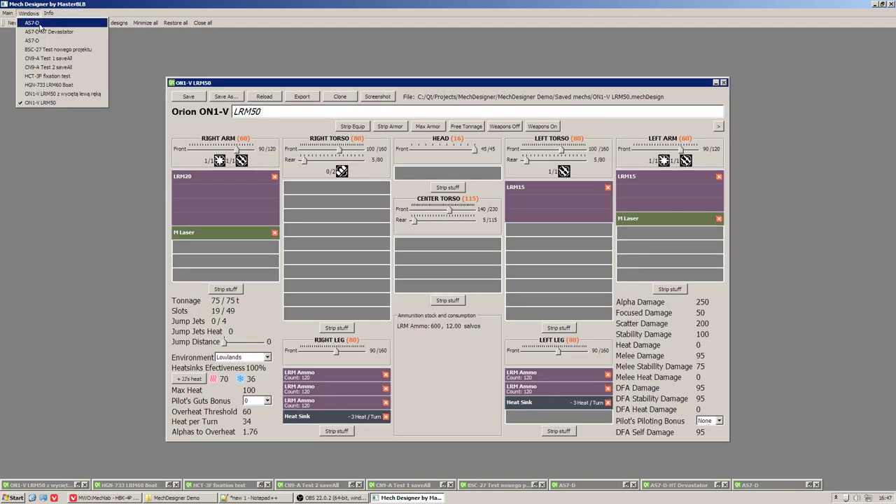
{"action": "mouse_move", "coordinate": [49, 31]}
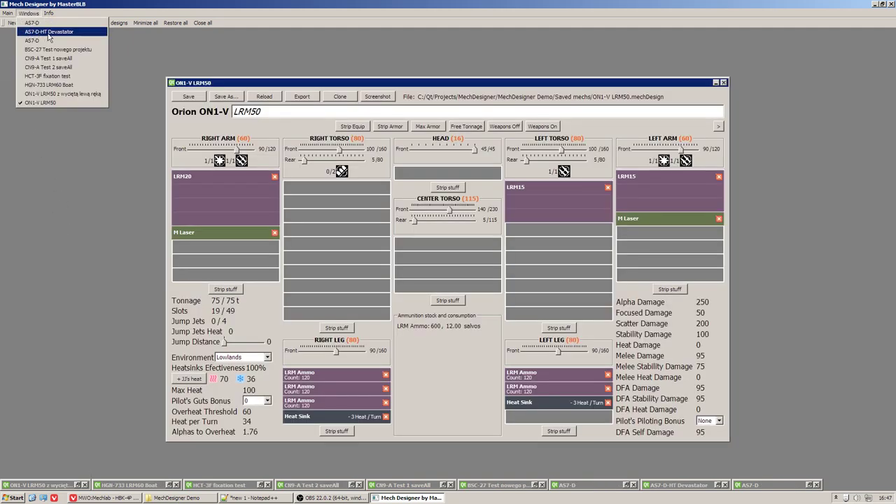
{"action": "left_click", "coordinate": [47, 31]}
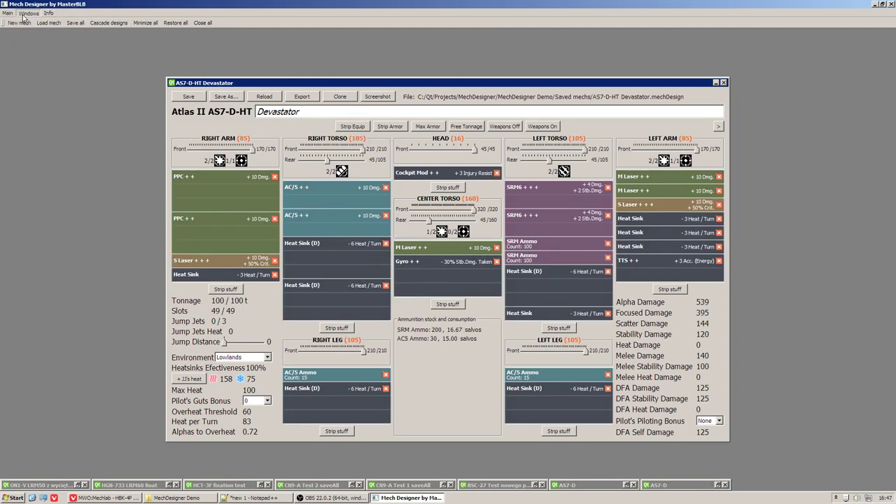
{"action": "left_click", "coordinate": [28, 13]}
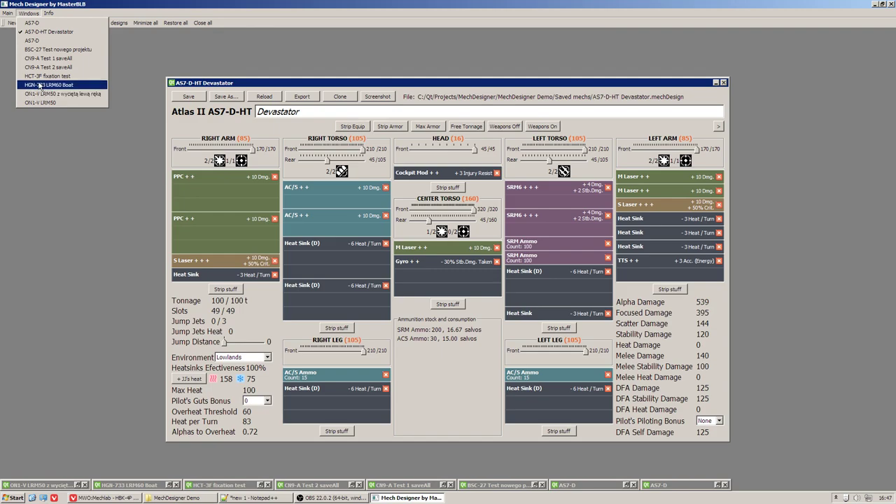
{"action": "left_click", "coordinate": [48, 76]}
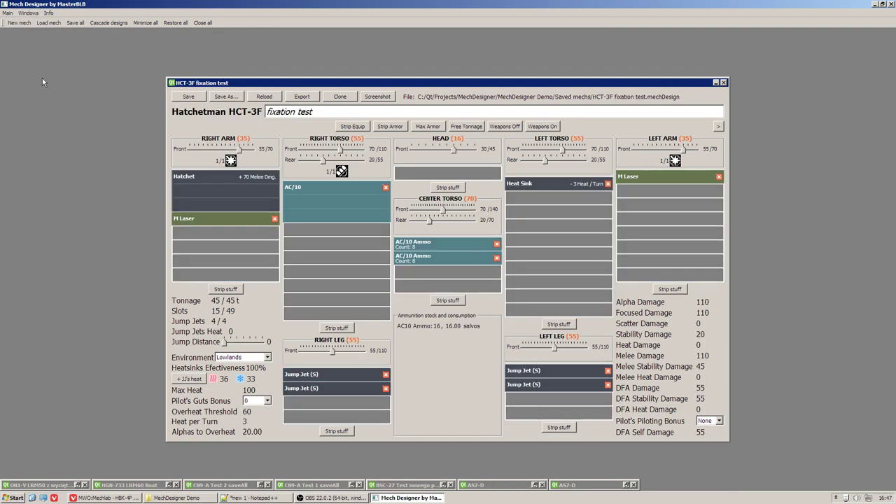
{"action": "mouse_move", "coordinate": [148, 76]}
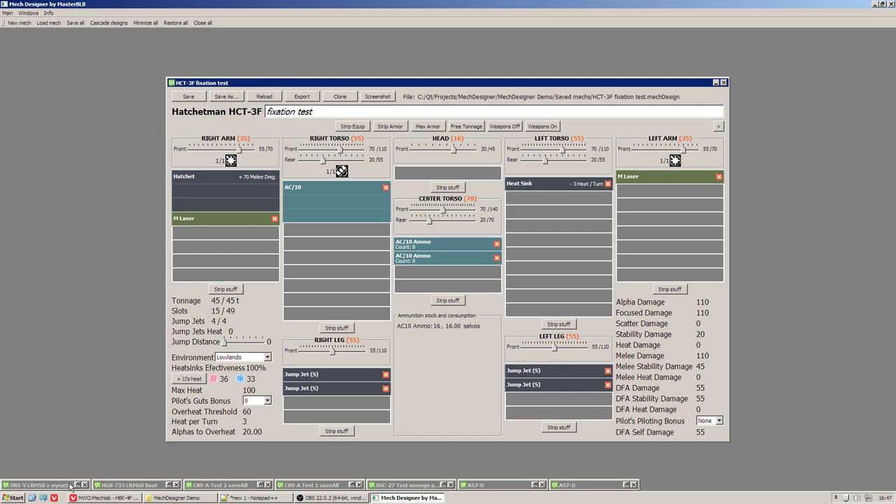
{"action": "mouse_move", "coordinate": [437, 184]}
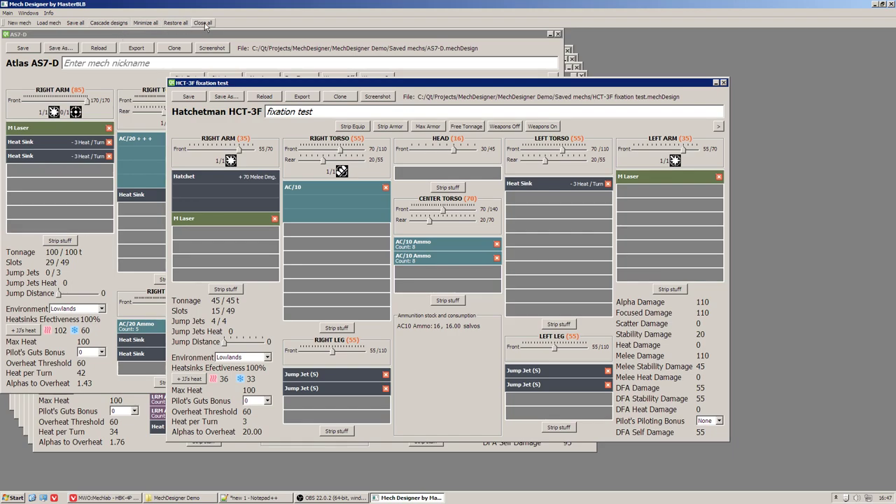
{"action": "mouse_move", "coordinate": [203, 23]}
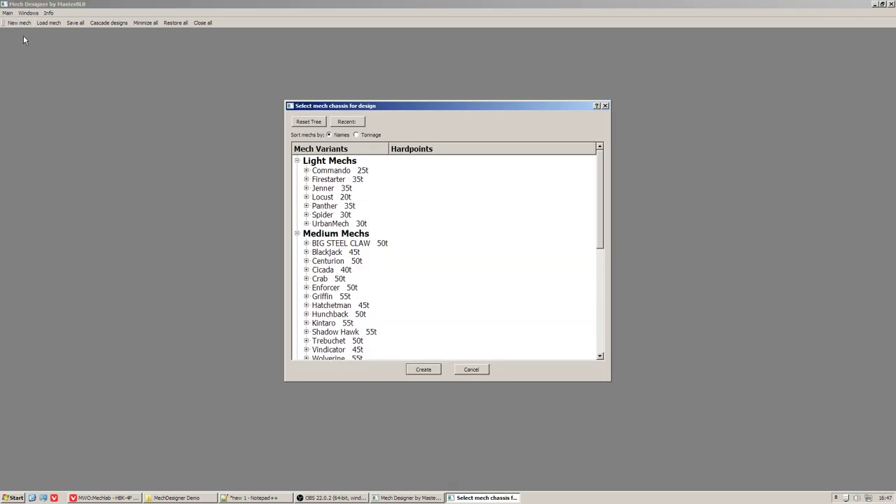
Step: Browse the chassis selection list for a new mech and scroll it back to the top
{"action": "left_click", "coordinate": [255, 499]}
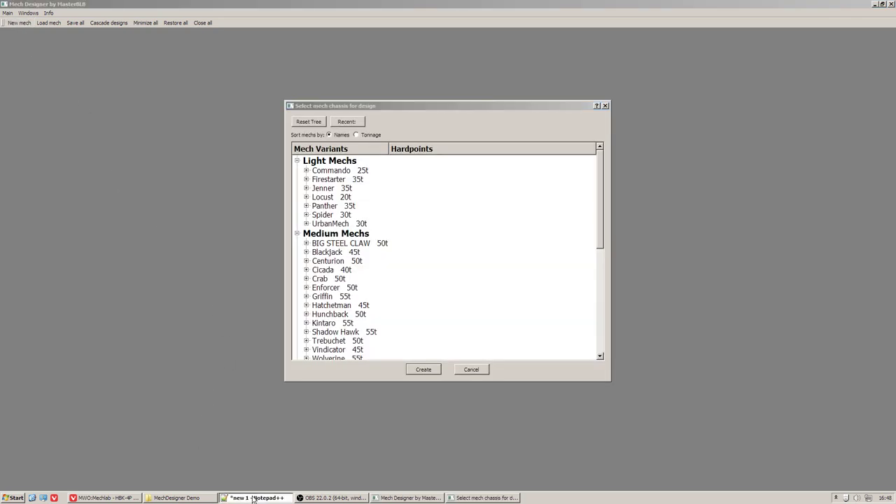
{"action": "left_click", "coordinate": [255, 498]}
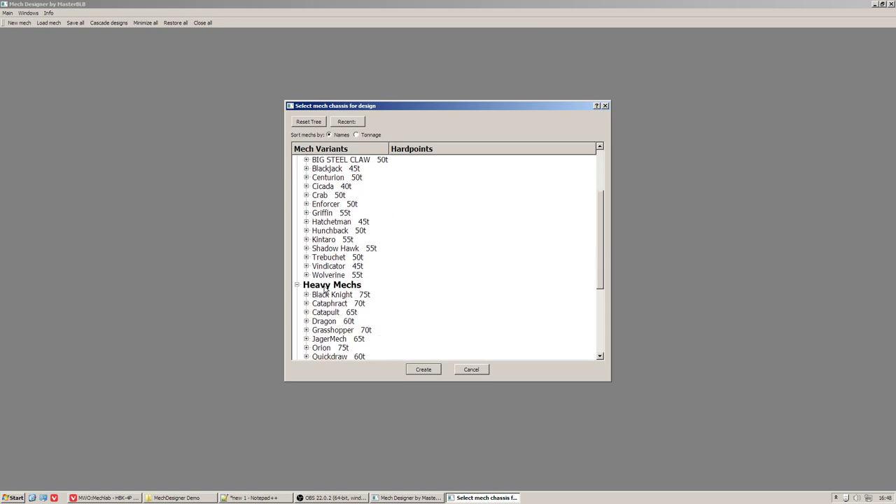
{"action": "scroll", "scroll_direction": "up", "scroll_amount": 3}
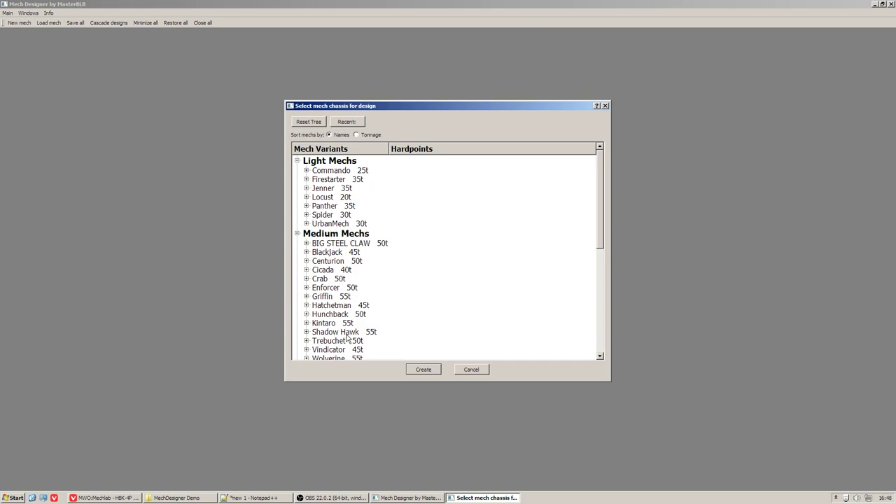
{"action": "scroll", "scroll_direction": "down", "scroll_amount": 3}
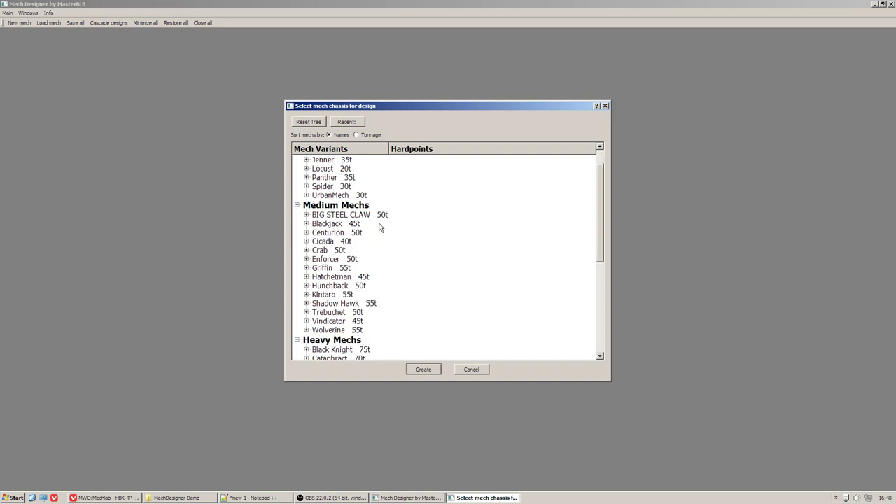
{"action": "mouse_move", "coordinate": [399, 292]}
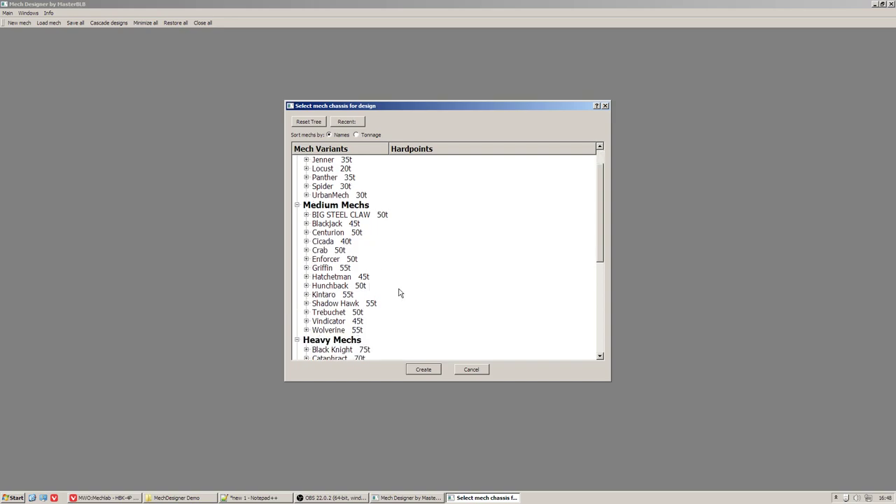
{"action": "mouse_move", "coordinate": [395, 292]}
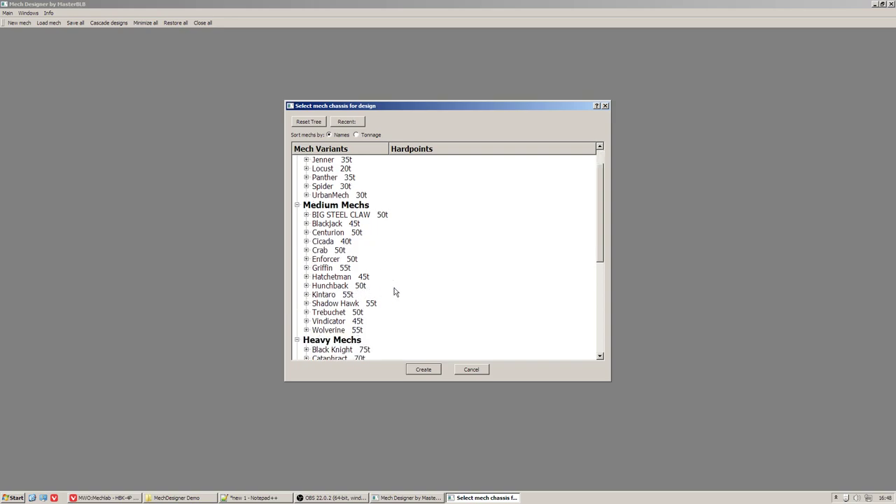
{"action": "scroll", "scroll_direction": "up", "scroll_amount": 3}
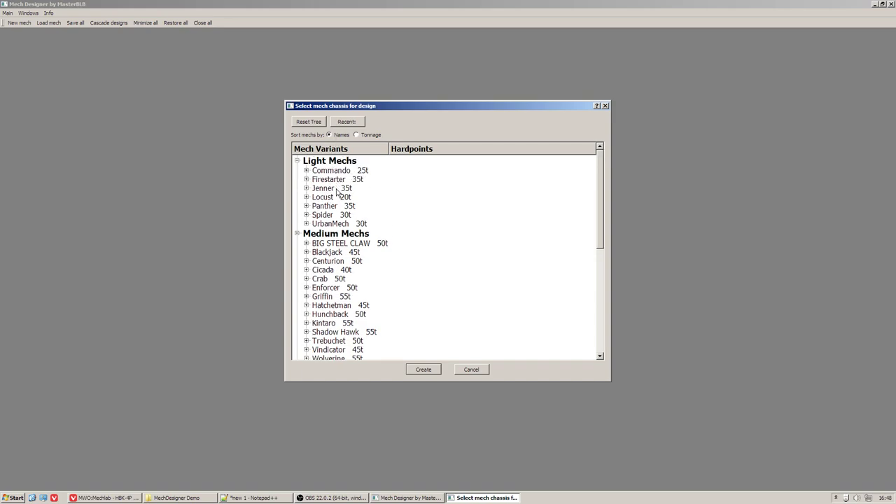
Step: Sort the chassis list by tonnage and expand Cicada, Blackjack and Hatchetman HCT-3F entries
{"action": "left_click", "coordinate": [356, 134]}
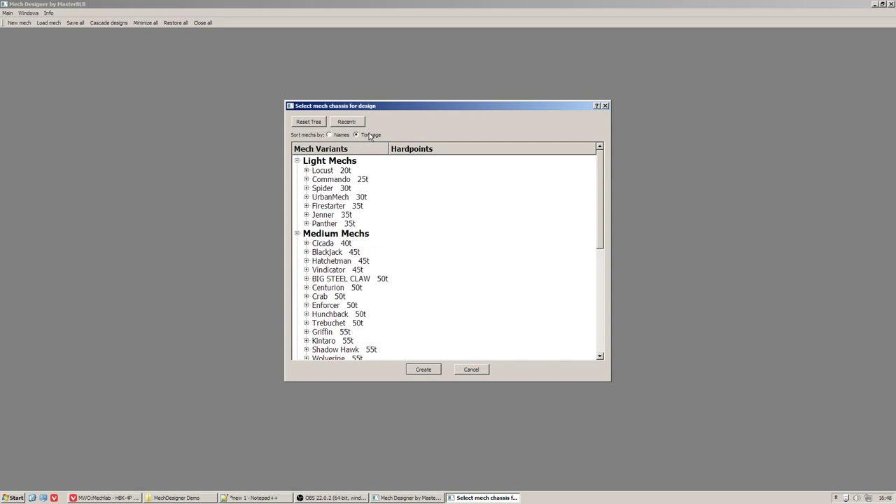
{"action": "scroll", "scroll_direction": "down", "scroll_amount": 3}
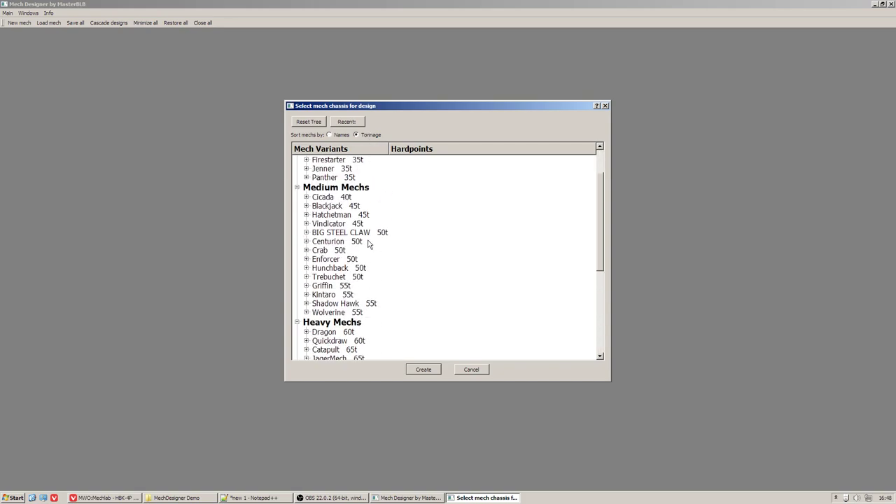
{"action": "scroll", "scroll_direction": "down", "scroll_amount": 3}
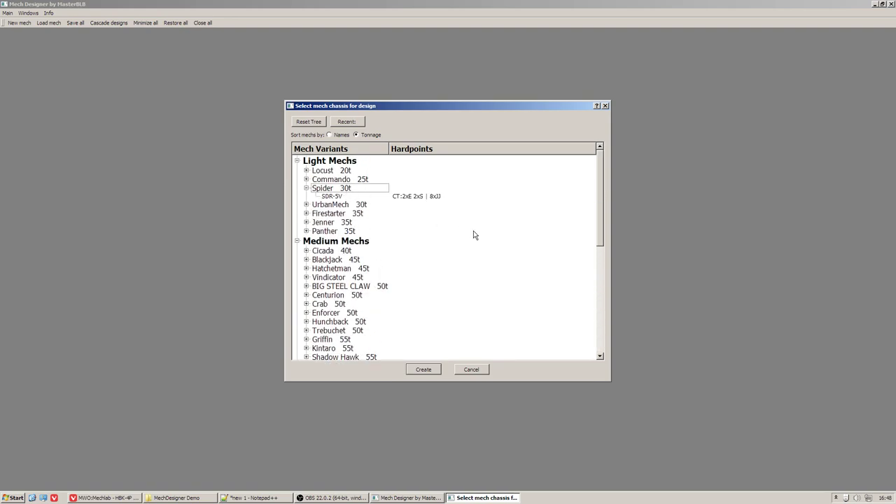
{"action": "left_click", "coordinate": [322, 251]}
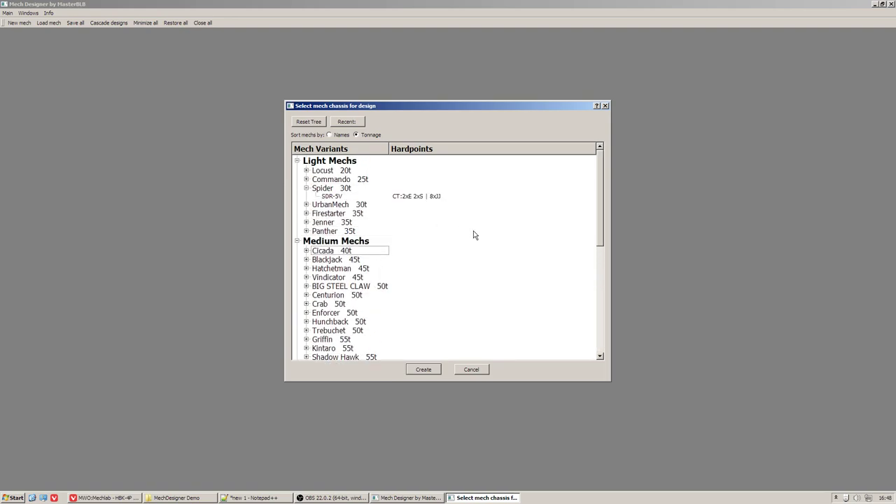
{"action": "left_click", "coordinate": [305, 251]}
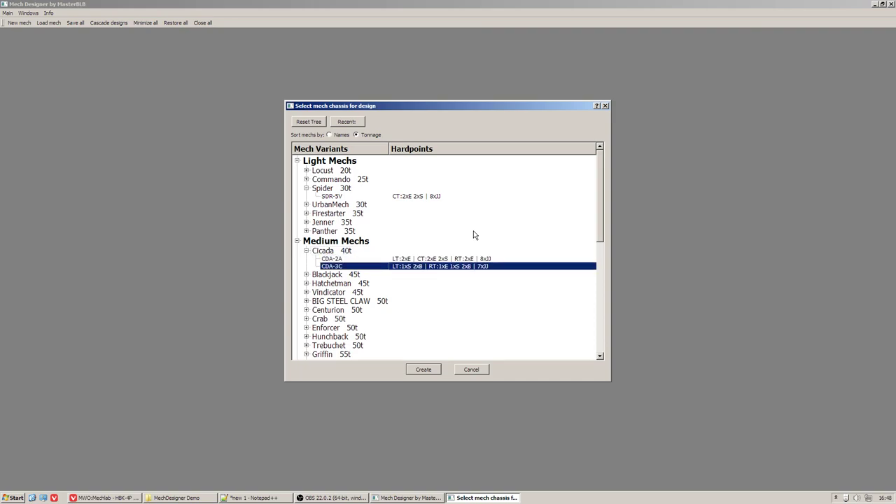
{"action": "left_click", "coordinate": [327, 273]}
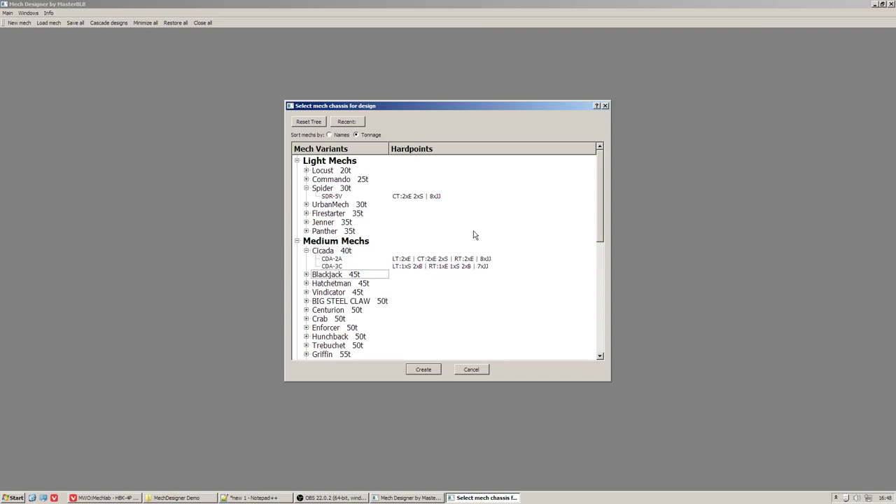
{"action": "left_click", "coordinate": [306, 283]}
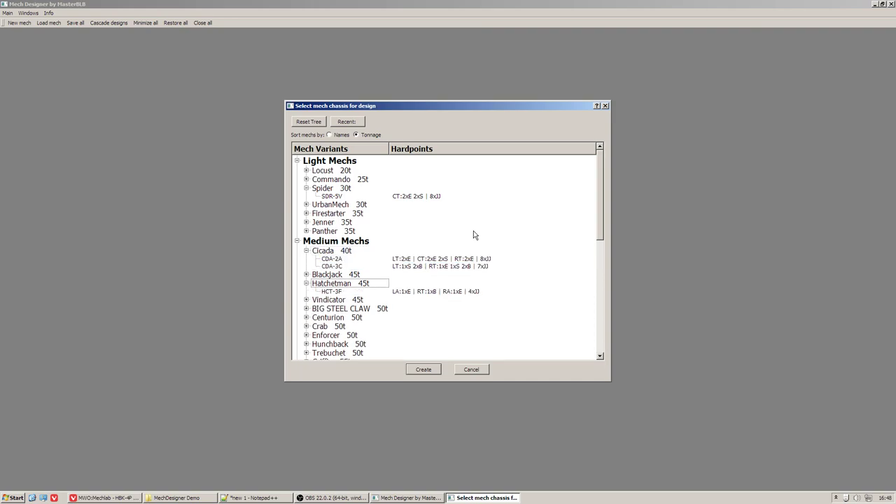
{"action": "left_click", "coordinate": [330, 291]}
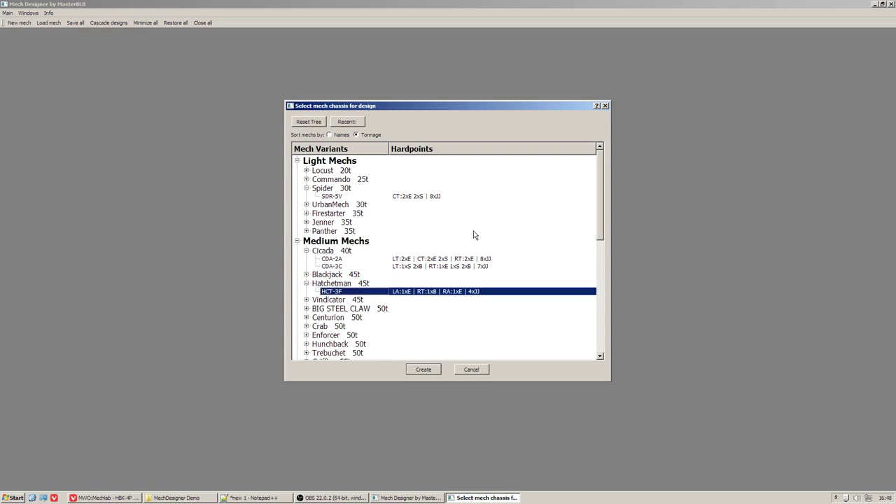
{"action": "left_click", "coordinate": [333, 283]}
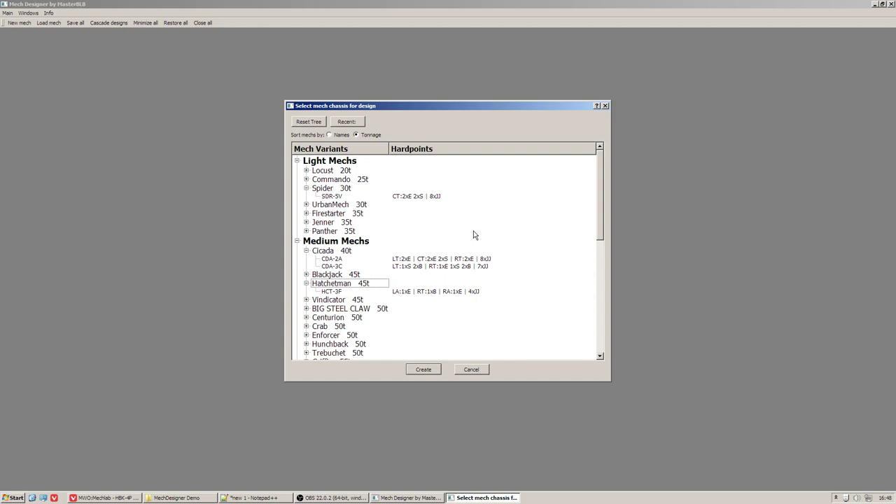
{"action": "left_click", "coordinate": [330, 266]}
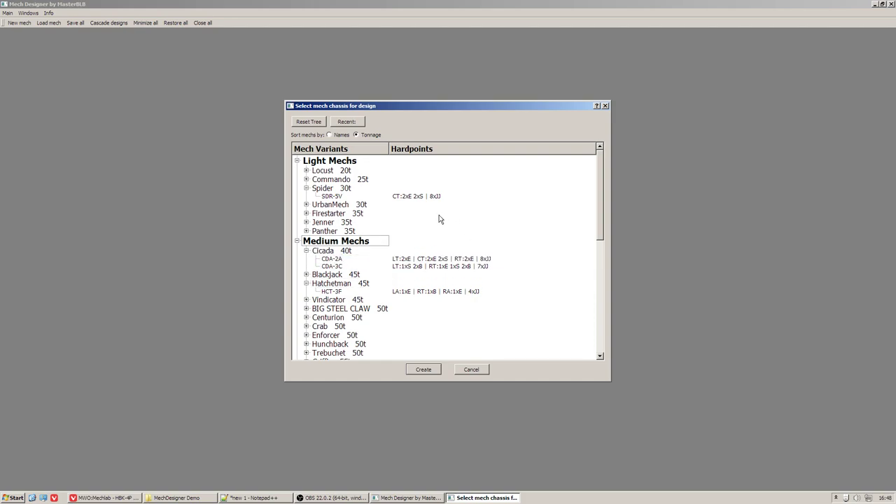
Step: Select the Awesome AWS-8Q variant and dismiss the 'No mech selected' warning
{"action": "scroll", "scroll_direction": "down", "scroll_amount": 3}
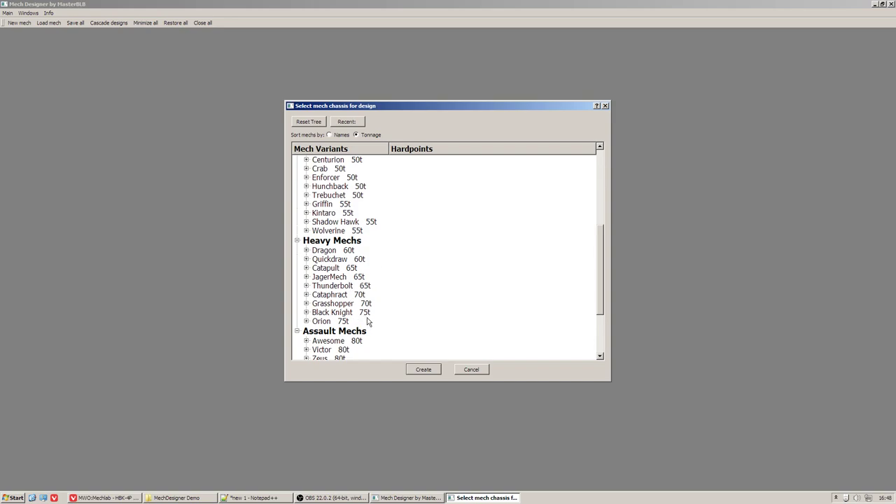
{"action": "scroll", "scroll_direction": "down", "scroll_amount": 3}
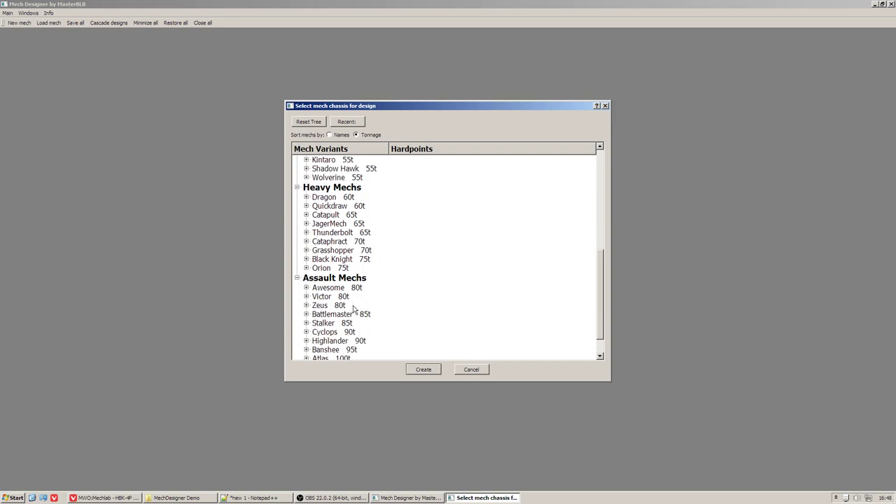
{"action": "left_click", "coordinate": [307, 288]}
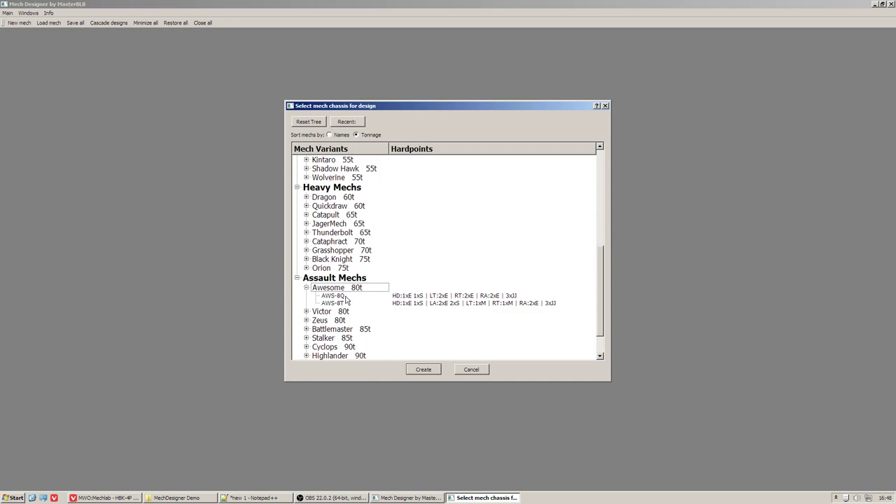
{"action": "left_click", "coordinate": [333, 296]}
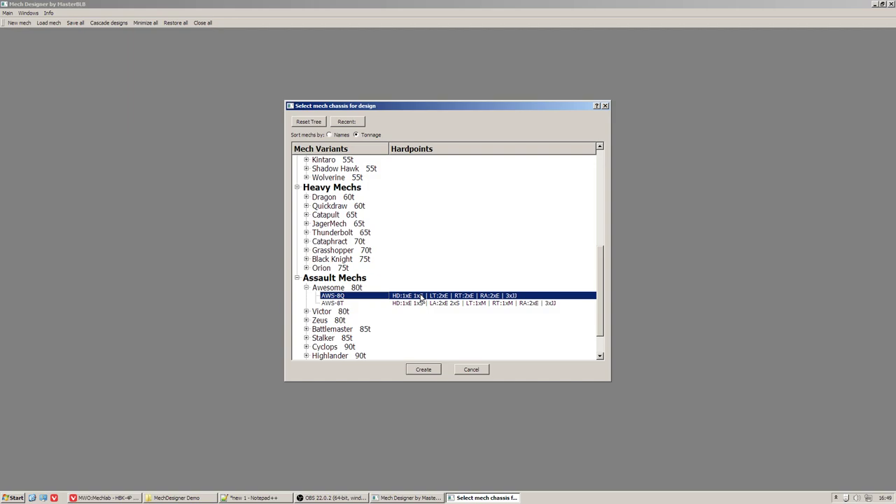
{"action": "mouse_move", "coordinate": [344, 300]}
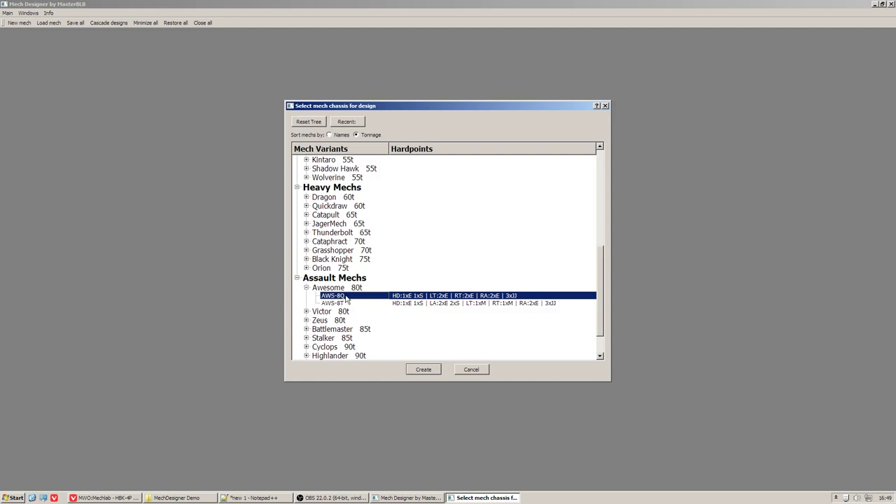
{"action": "mouse_move", "coordinate": [412, 367]}
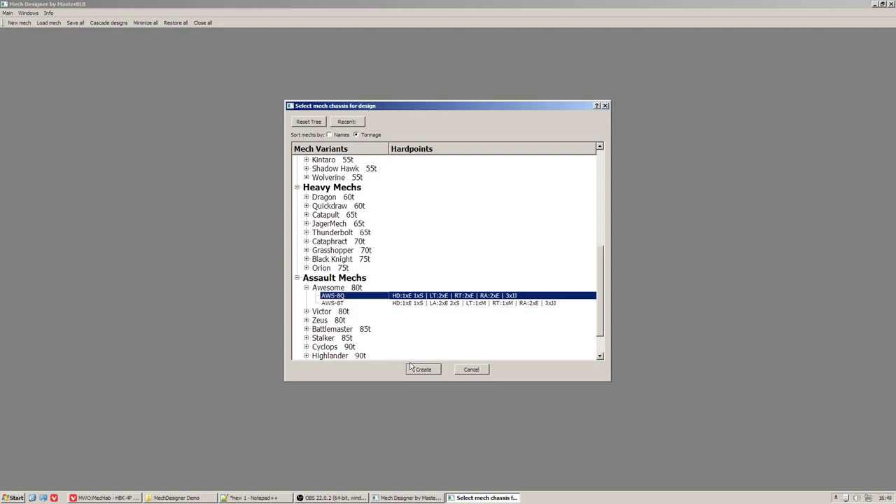
{"action": "mouse_move", "coordinate": [397, 327]}
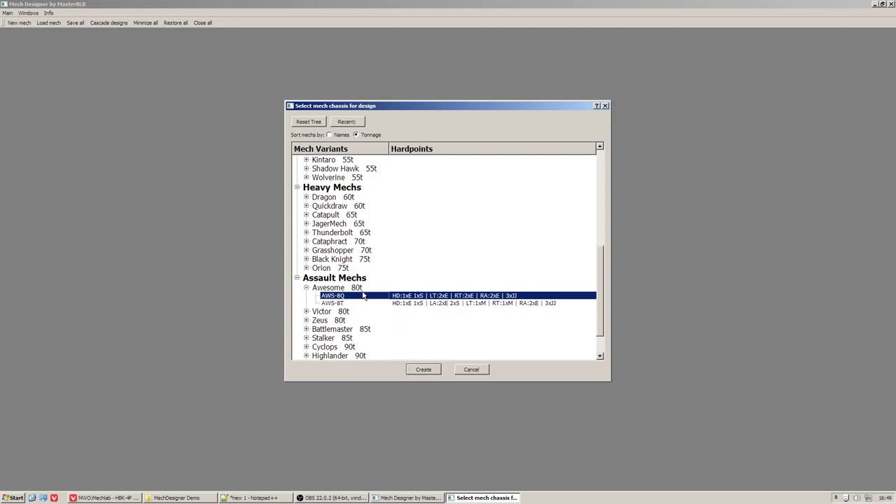
{"action": "mouse_move", "coordinate": [362, 294]}
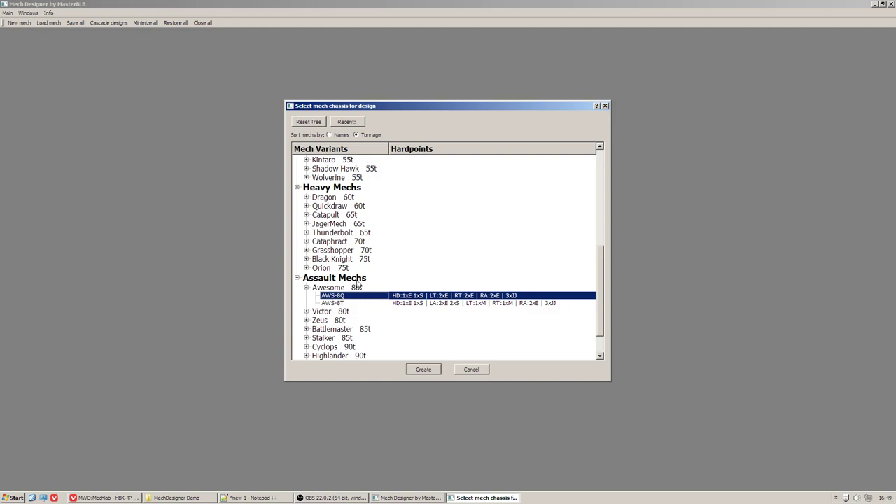
{"action": "left_click", "coordinate": [305, 288]}
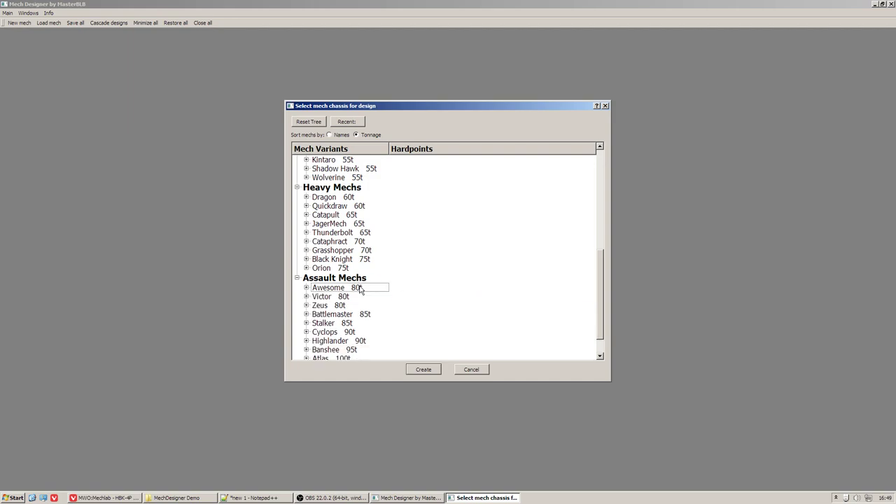
{"action": "left_click", "coordinate": [306, 287]}
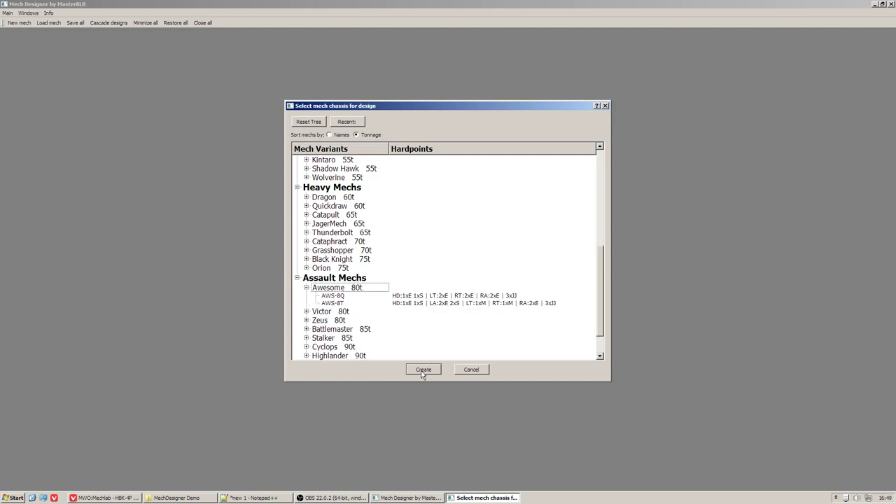
{"action": "left_click", "coordinate": [423, 370]}
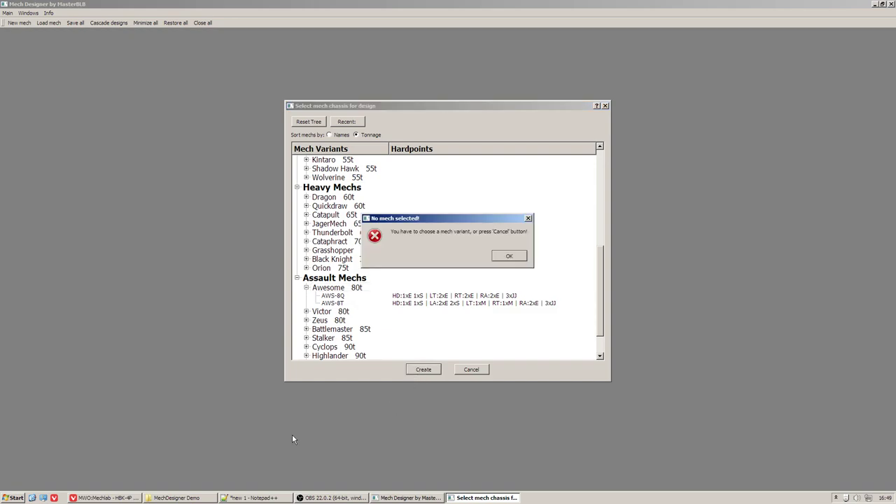
{"action": "mouse_move", "coordinate": [451, 269]}
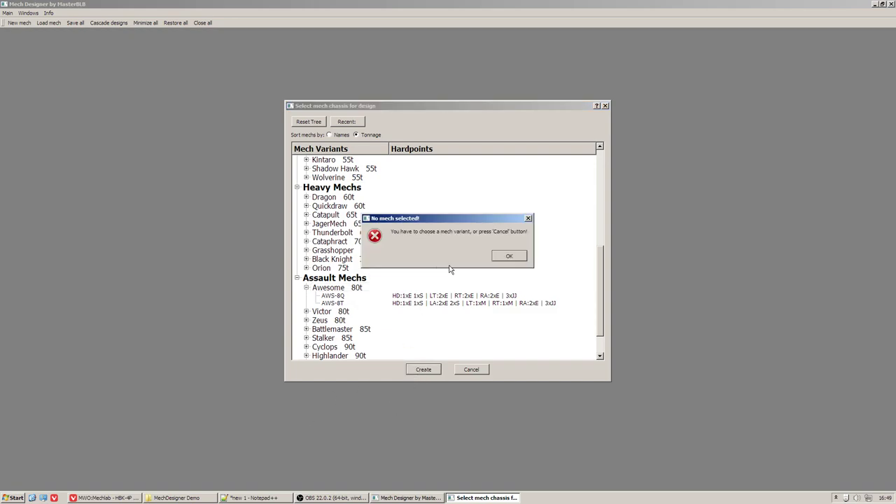
{"action": "mouse_move", "coordinate": [493, 264]}
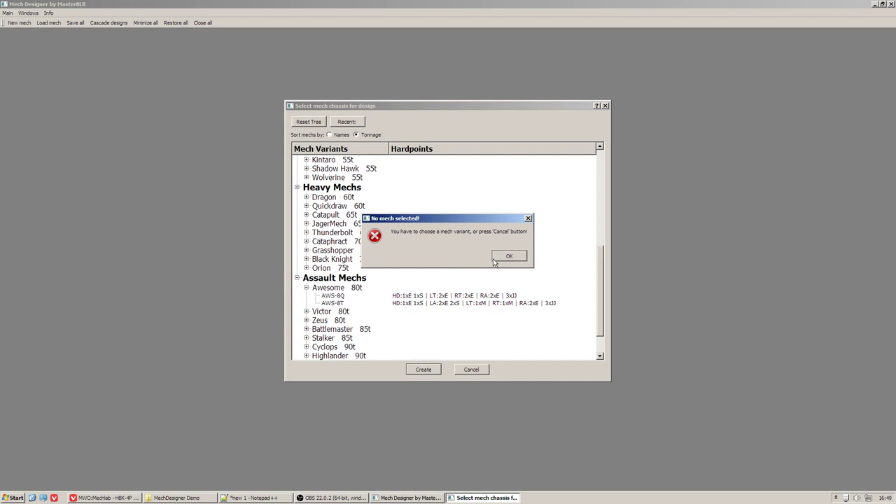
{"action": "left_click", "coordinate": [510, 255]}
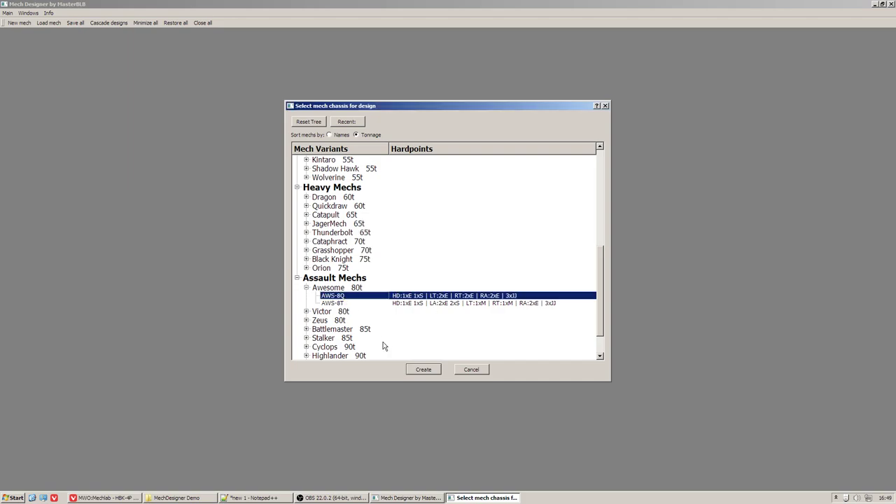
Step: Create the new Awesome AWS-8Q design so its loadout sheet appears
{"action": "left_click", "coordinate": [423, 370]}
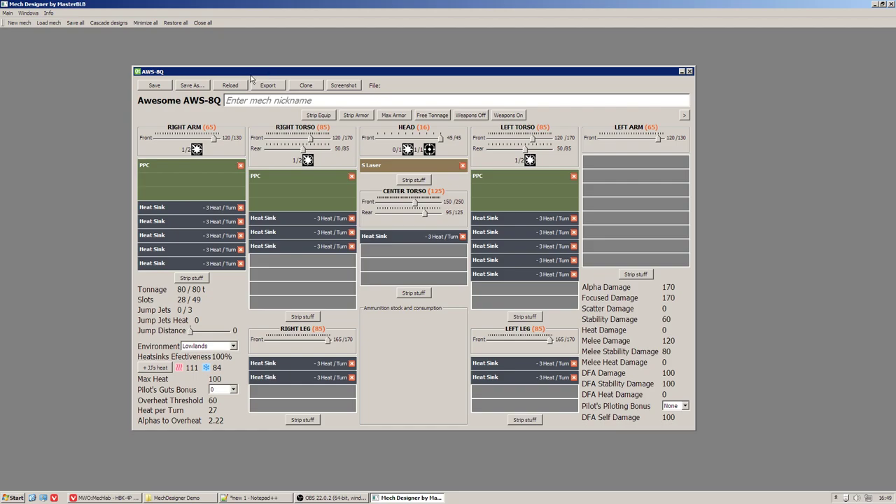
{"action": "left_click", "coordinate": [254, 498]}
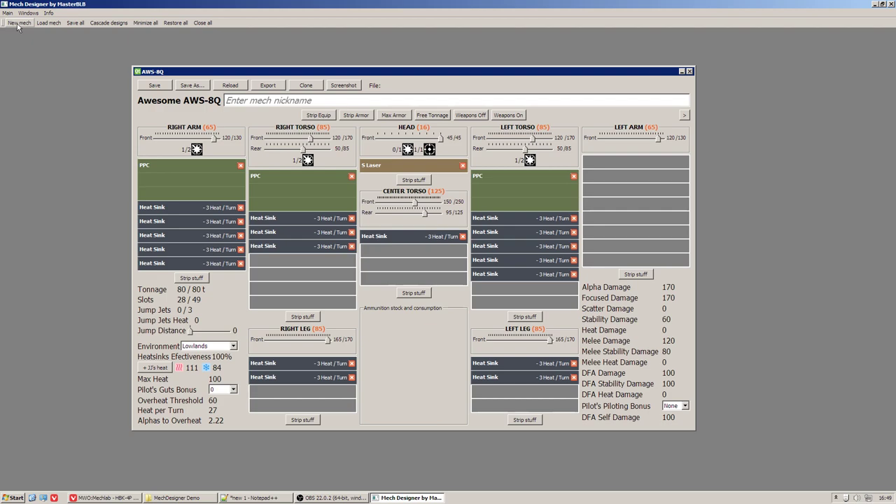
{"action": "left_click", "coordinate": [20, 22]}
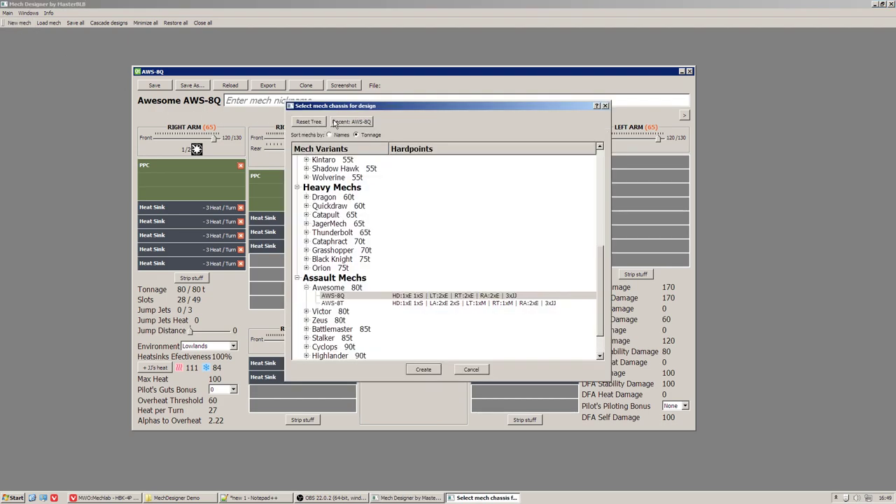
{"action": "mouse_move", "coordinate": [347, 124]}
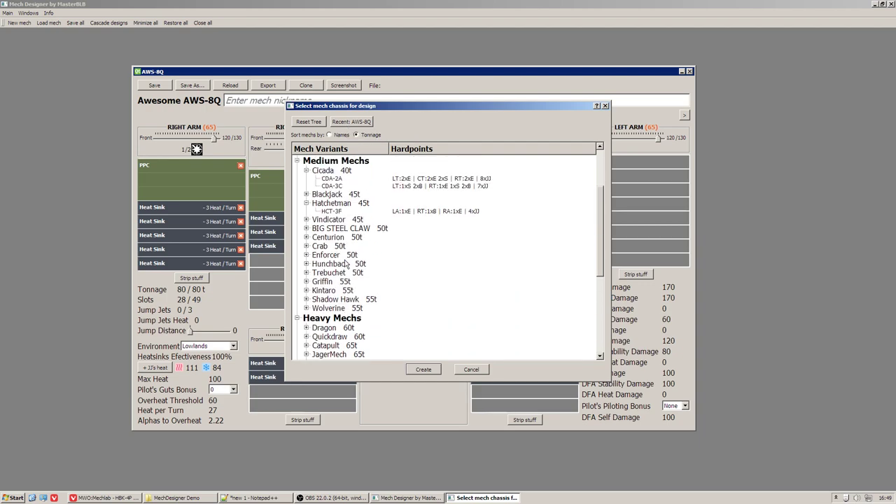
{"action": "scroll", "scroll_direction": "up", "scroll_amount": 3}
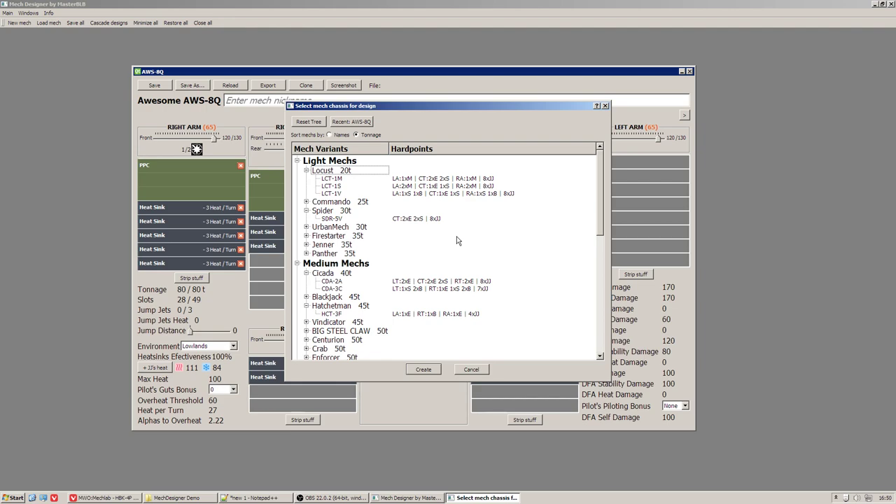
{"action": "scroll", "scroll_direction": "down", "scroll_amount": 3}
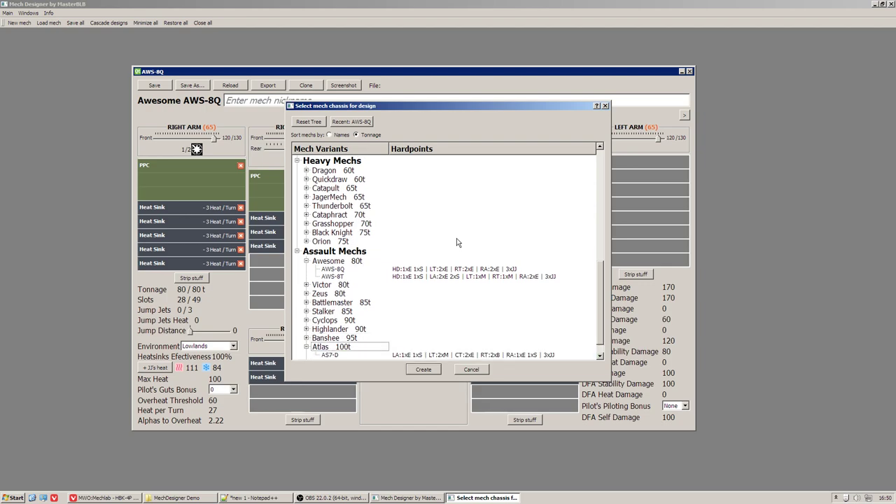
{"action": "scroll", "scroll_direction": "down", "scroll_amount": 3}
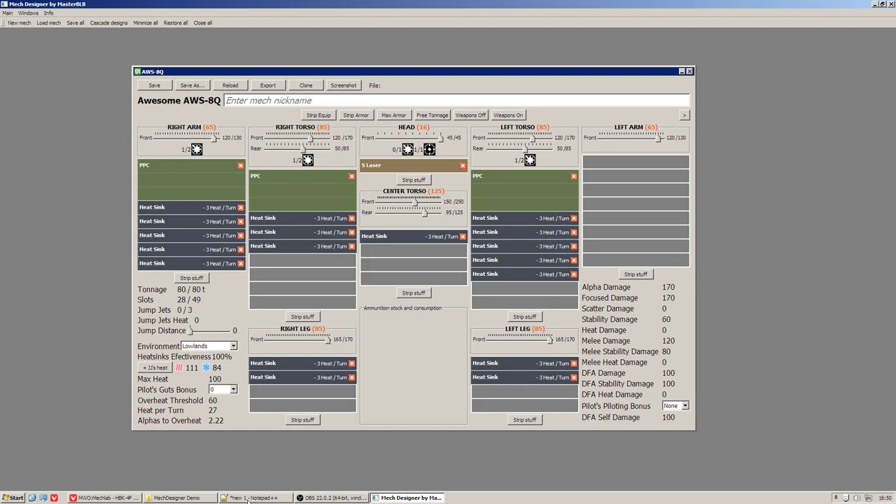
{"action": "left_click", "coordinate": [254, 498]}
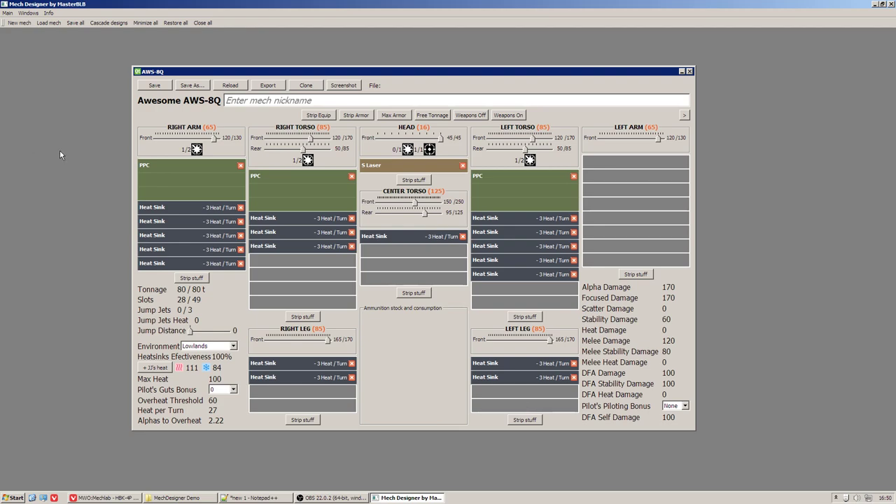
{"action": "mouse_move", "coordinate": [92, 81]}
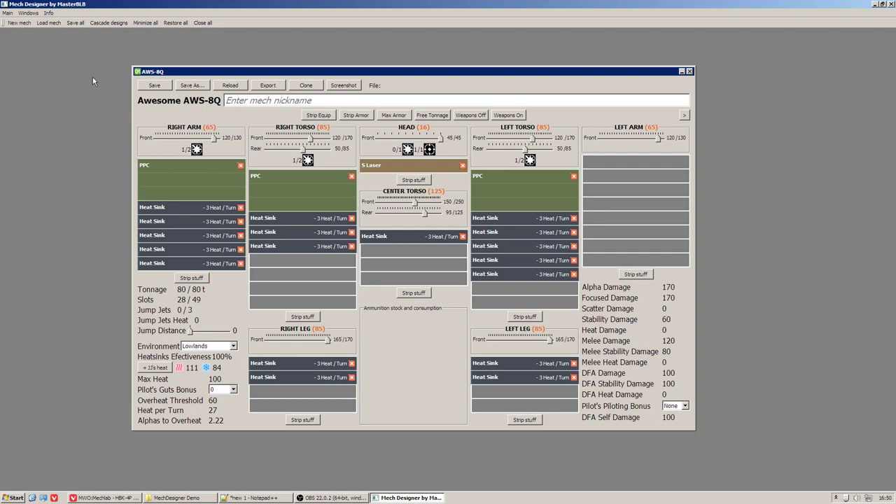
{"action": "mouse_move", "coordinate": [126, 87]}
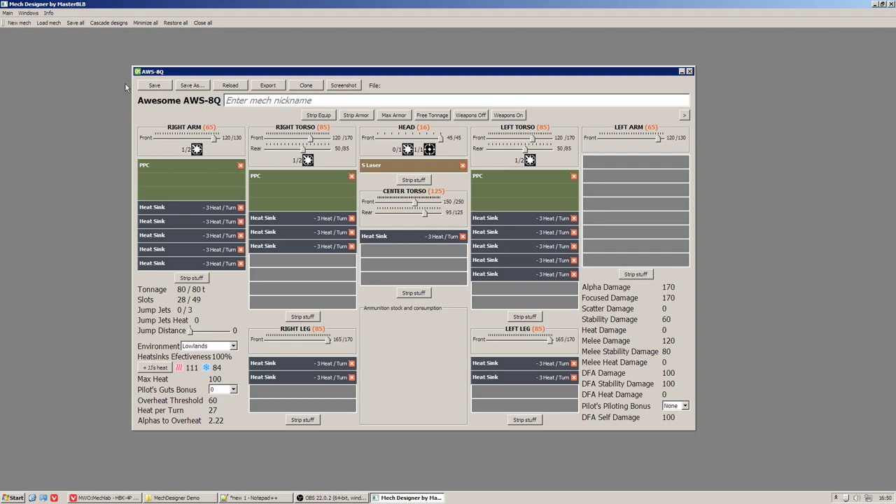
{"action": "mouse_move", "coordinate": [357, 85]}
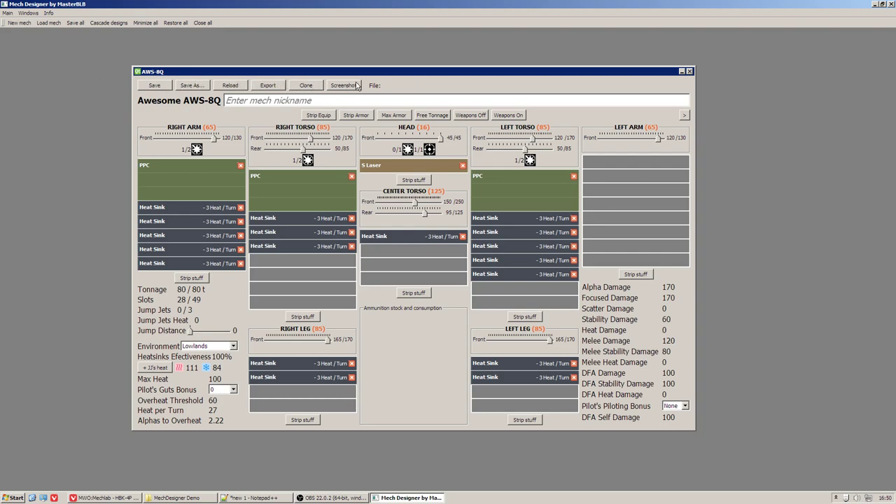
{"action": "mouse_move", "coordinate": [314, 56]}
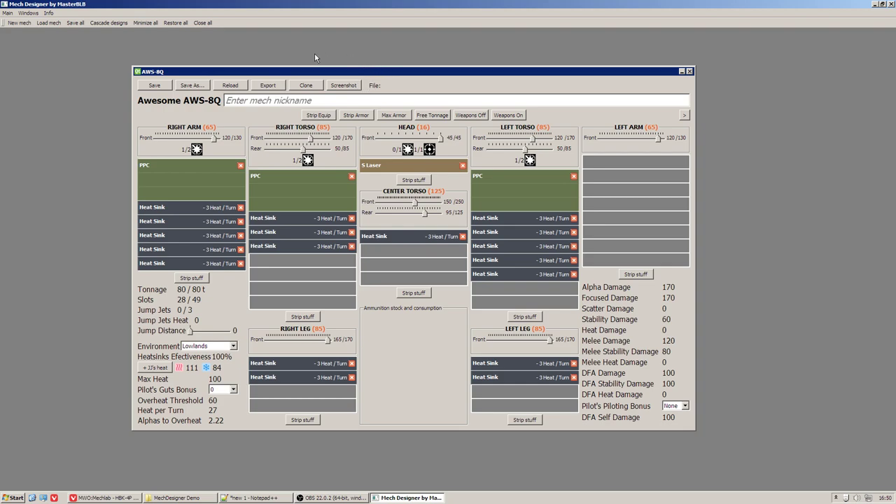
{"action": "mouse_move", "coordinate": [269, 117]}
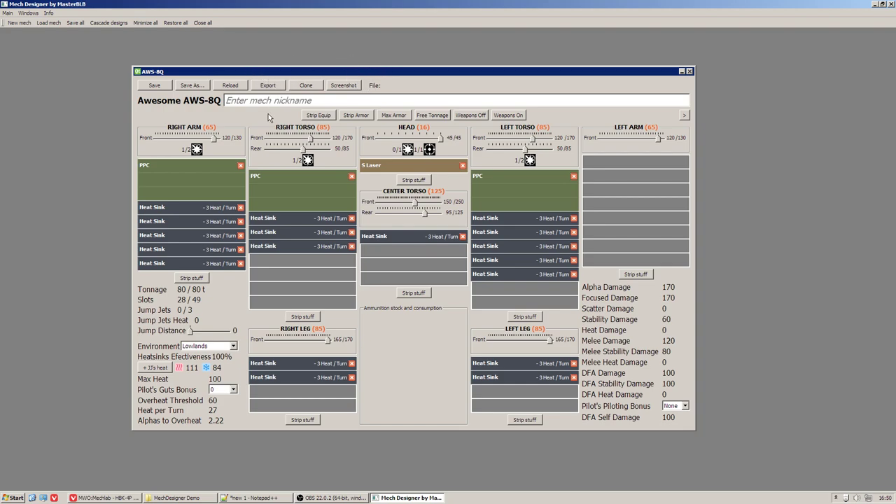
{"action": "mouse_move", "coordinate": [526, 119]}
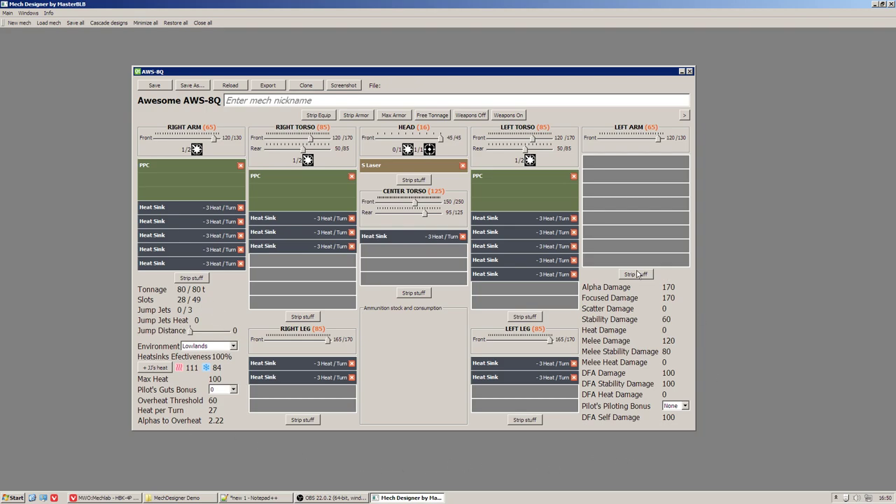
{"action": "mouse_move", "coordinate": [2, 212]}
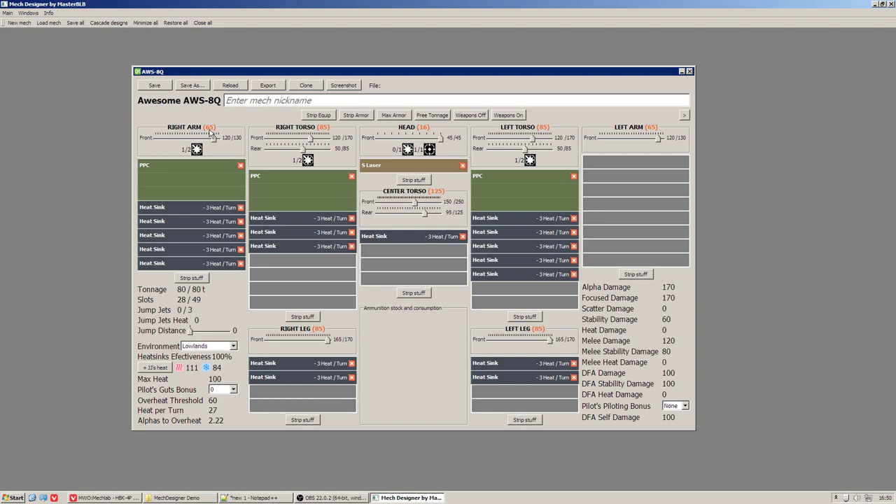
{"action": "mouse_move", "coordinate": [89, 143]}
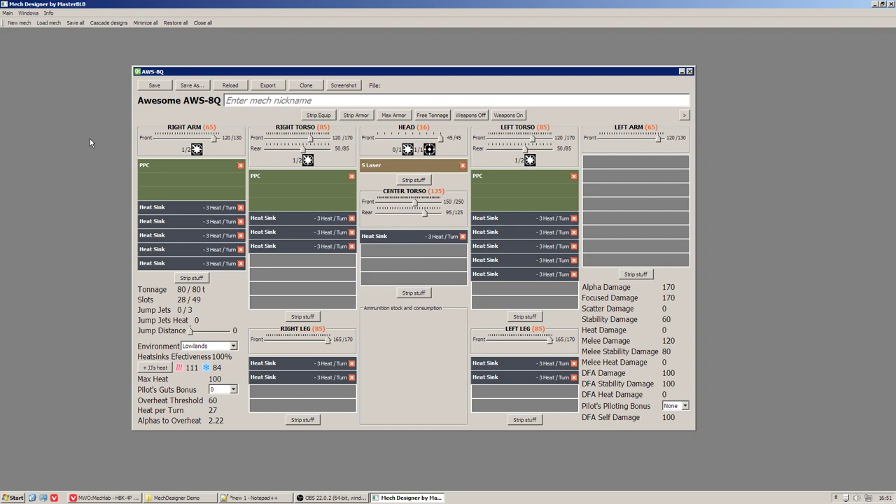
{"action": "mouse_move", "coordinate": [129, 280]}
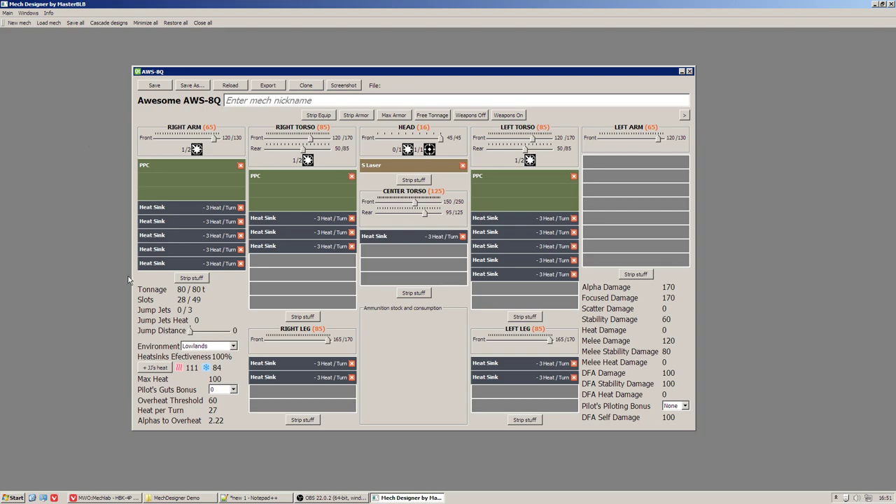
{"action": "mouse_move", "coordinate": [162, 283]}
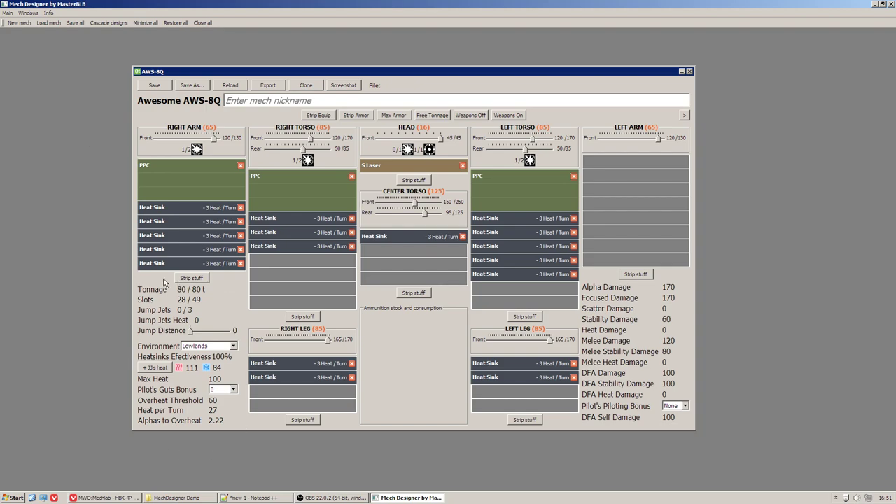
{"action": "mouse_move", "coordinate": [119, 290]}
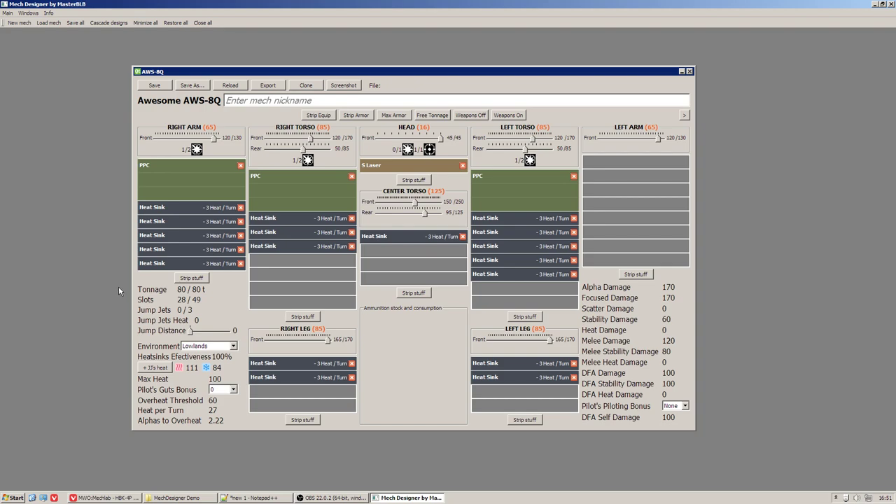
{"action": "mouse_move", "coordinate": [266, 273]}
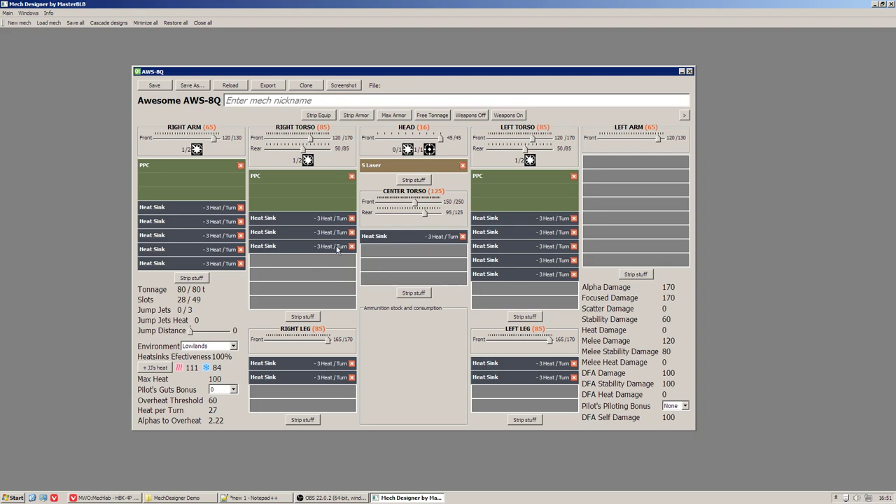
Step: Delete one Heat Sink from the RIGHT TORSO, dropping the AWS-8Q to 79 tons
{"action": "left_click", "coordinate": [353, 246]}
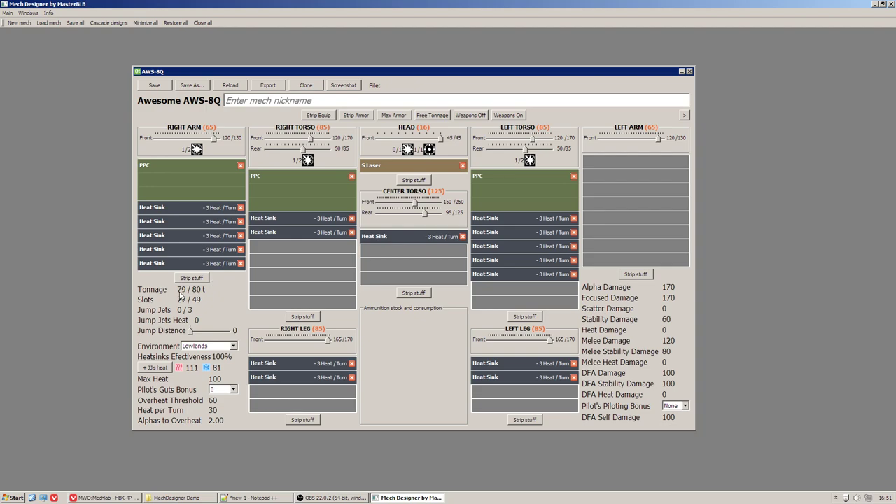
{"action": "mouse_move", "coordinate": [110, 294]}
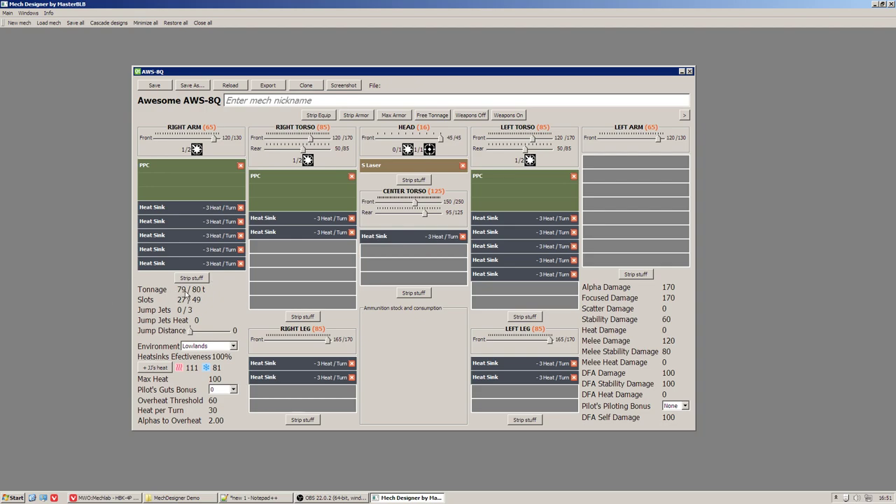
{"action": "mouse_move", "coordinate": [114, 294]}
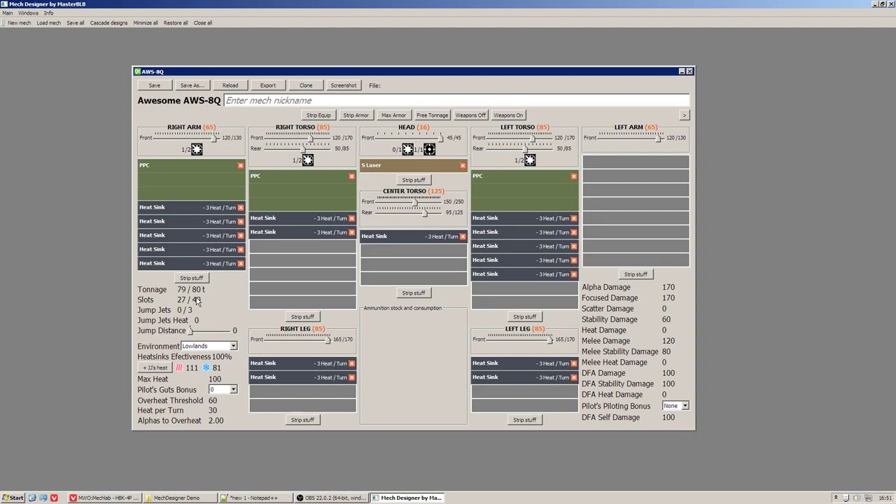
{"action": "mouse_move", "coordinate": [213, 303]}
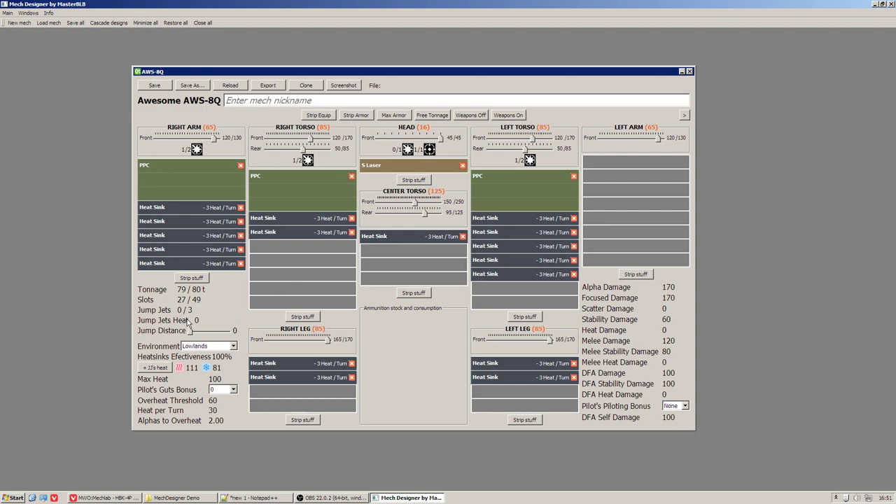
{"action": "mouse_move", "coordinate": [201, 323]}
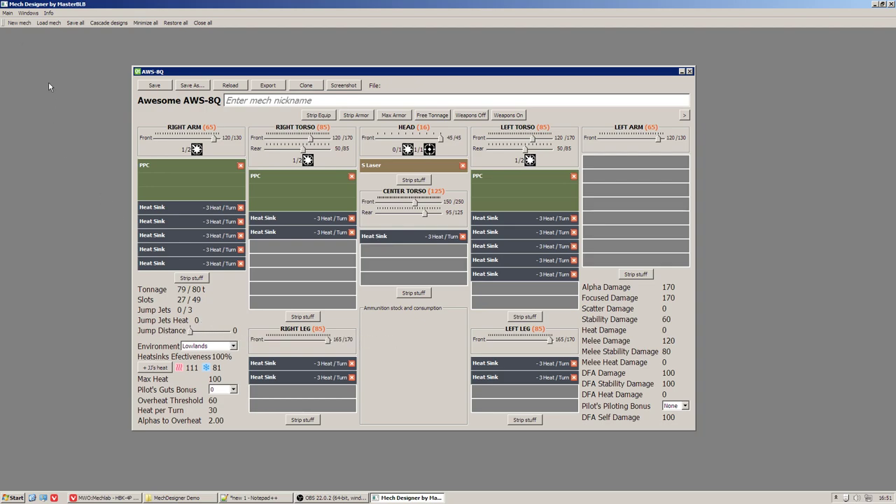
{"action": "left_click", "coordinate": [48, 23]}
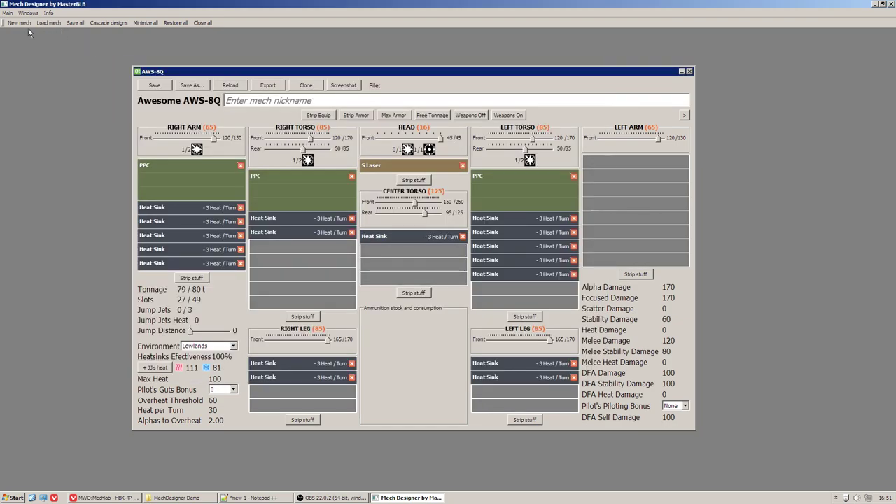
Step: Start a new mech design to reach the chassis selection dialog
{"action": "left_click", "coordinate": [20, 22]}
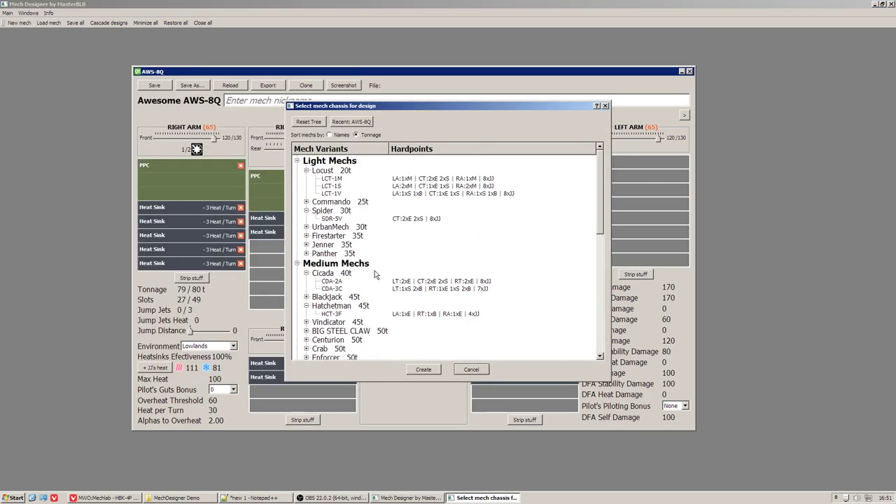
{"action": "mouse_move", "coordinate": [336, 221]}
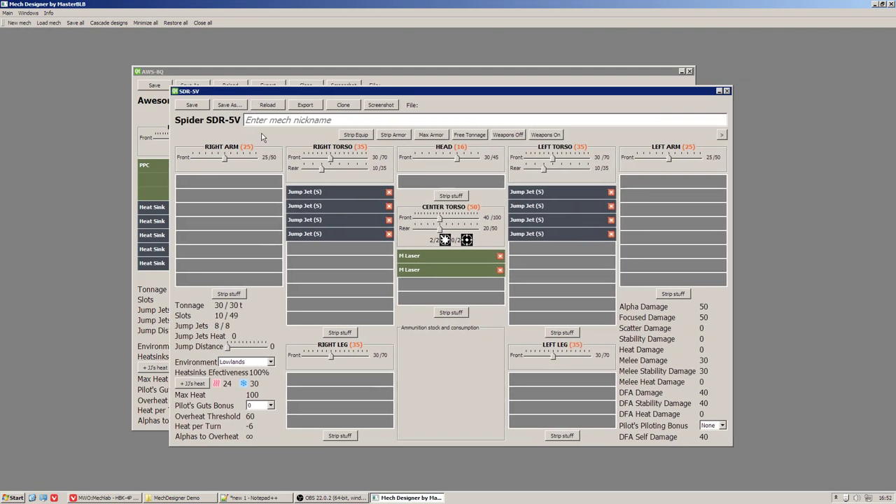
{"action": "mouse_move", "coordinate": [241, 350]}
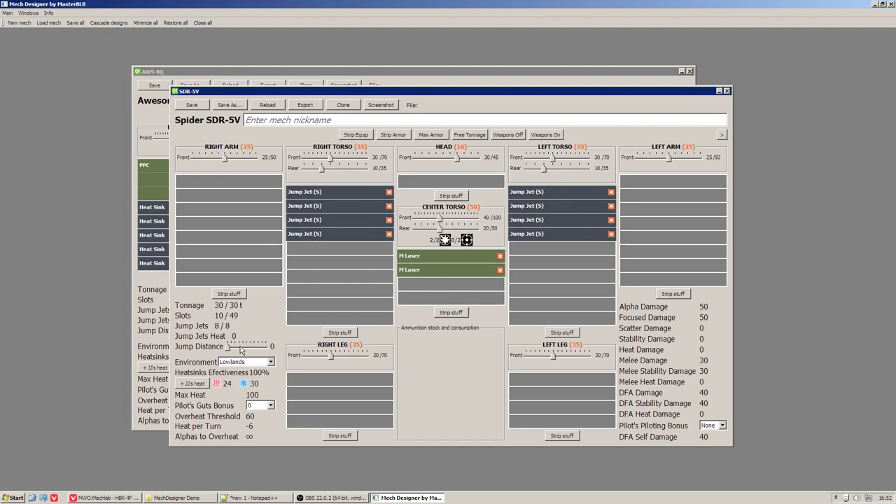
{"action": "mouse_move", "coordinate": [264, 350]}
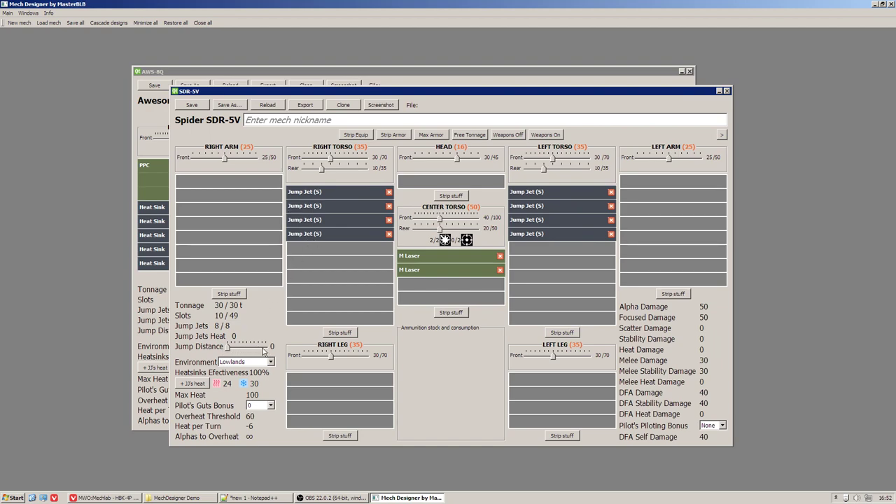
{"action": "mouse_move", "coordinate": [238, 347]}
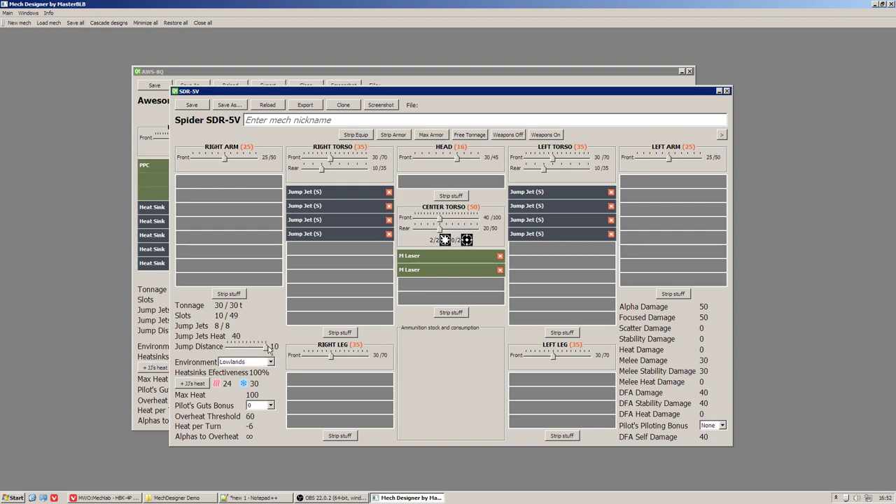
{"action": "mouse_move", "coordinate": [277, 353]}
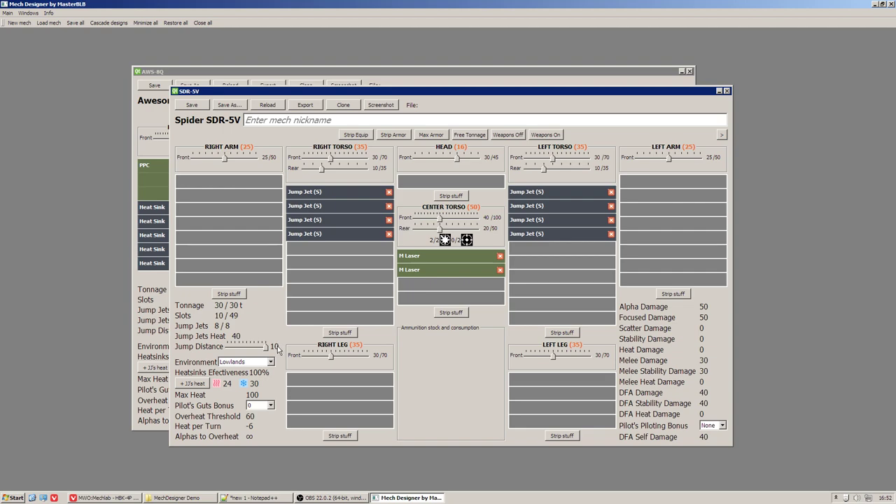
{"action": "mouse_move", "coordinate": [236, 342]}
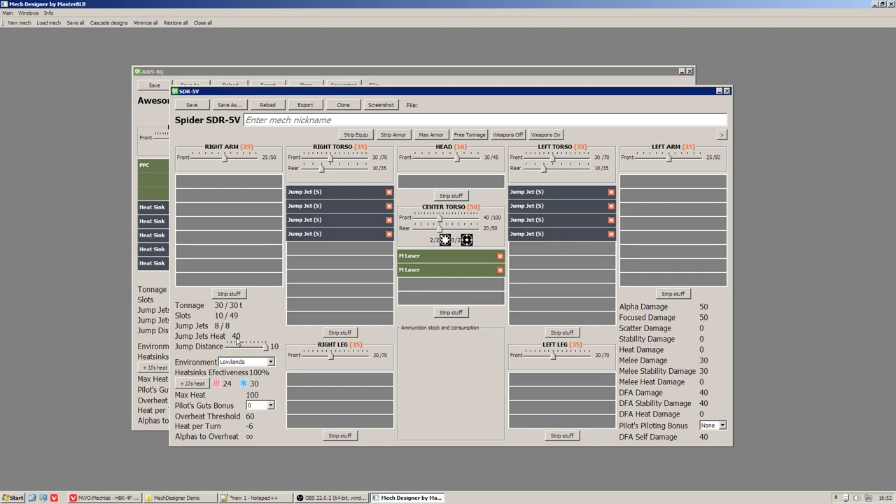
{"action": "mouse_move", "coordinate": [241, 342]}
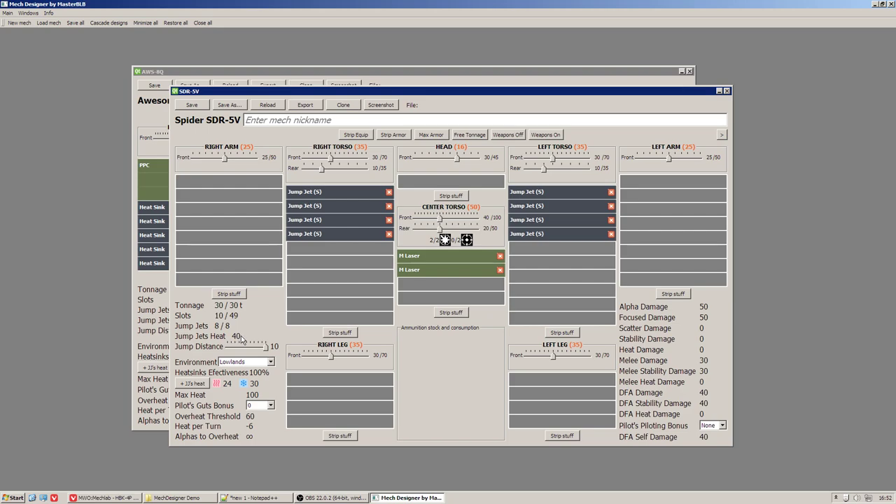
Step: Include jump jet heat and change the heat scenario so the Spider's heat per turn goes negative
{"action": "left_click", "coordinate": [255, 498]}
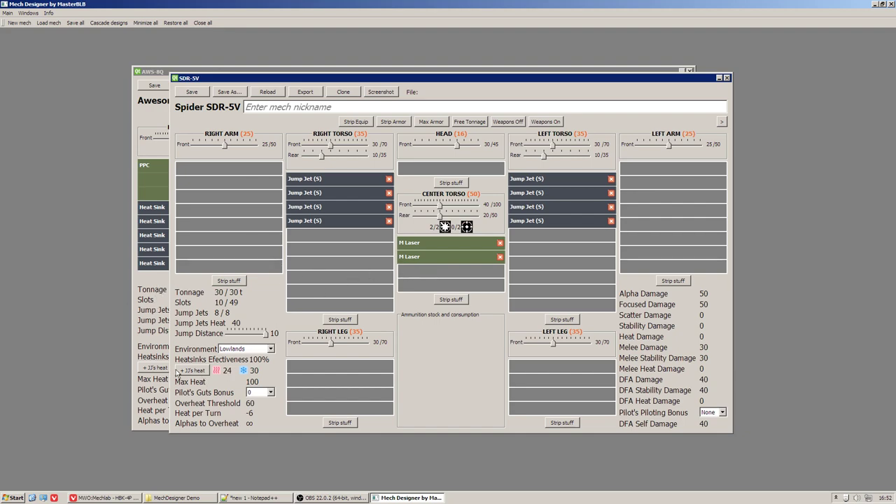
{"action": "mouse_move", "coordinate": [193, 370]}
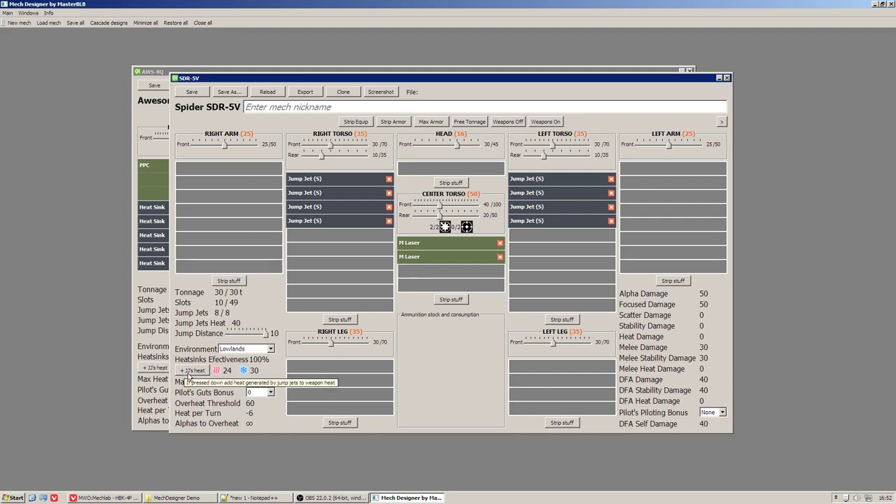
{"action": "left_click", "coordinate": [193, 370]}
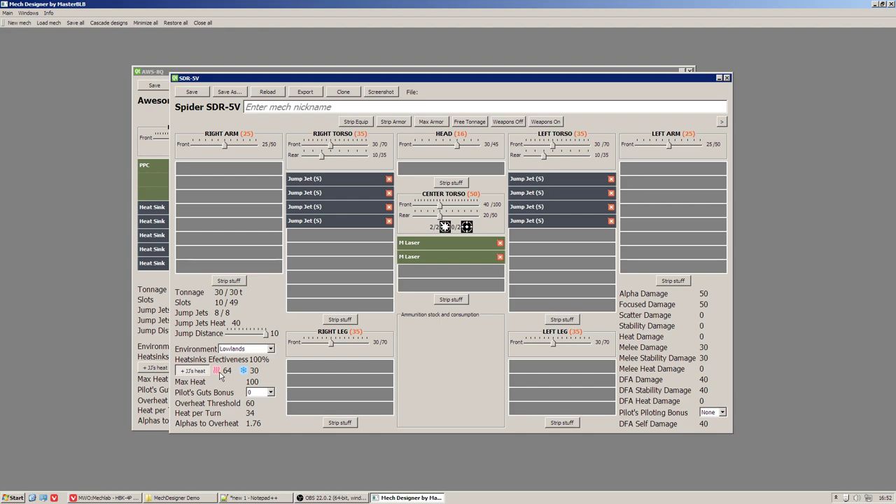
{"action": "mouse_move", "coordinate": [221, 376]}
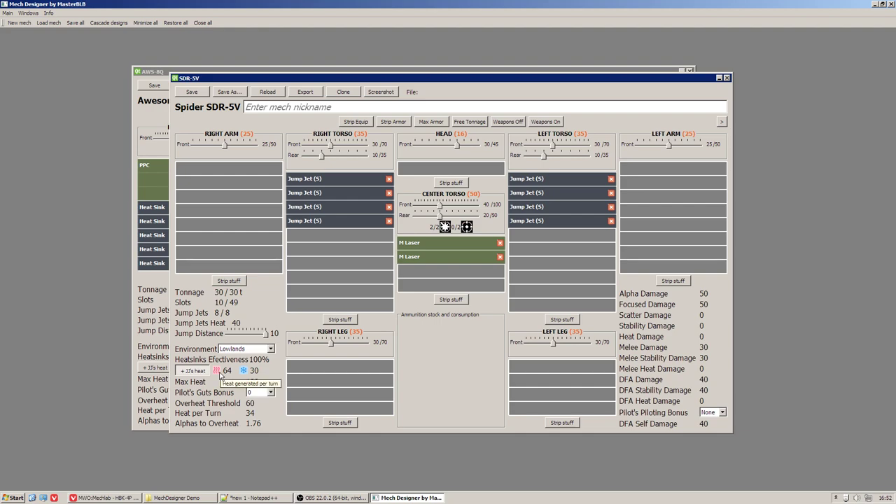
{"action": "mouse_move", "coordinate": [235, 375]}
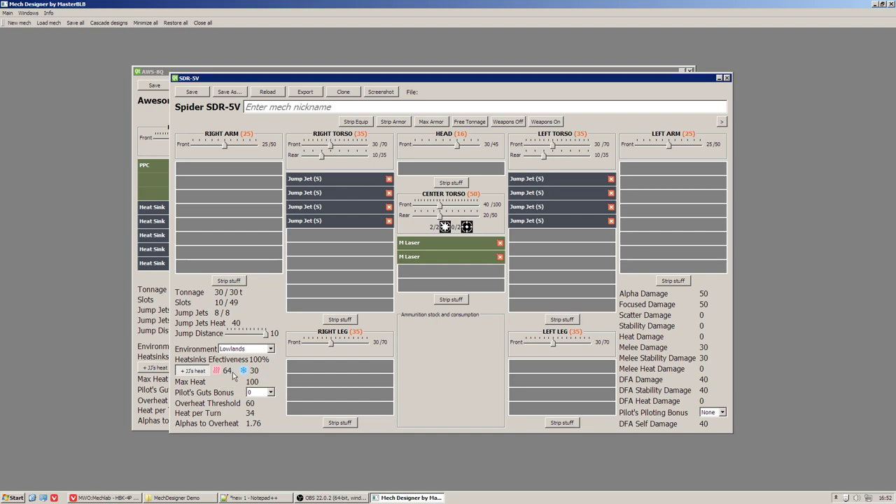
{"action": "mouse_move", "coordinate": [226, 343]}
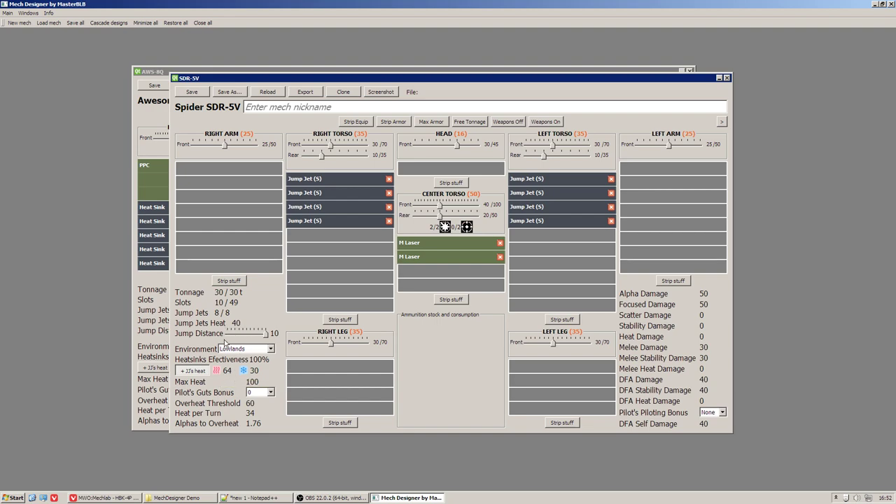
{"action": "left_click_drag", "start_coordinate": [273, 333], "coordinate": [265, 333]}
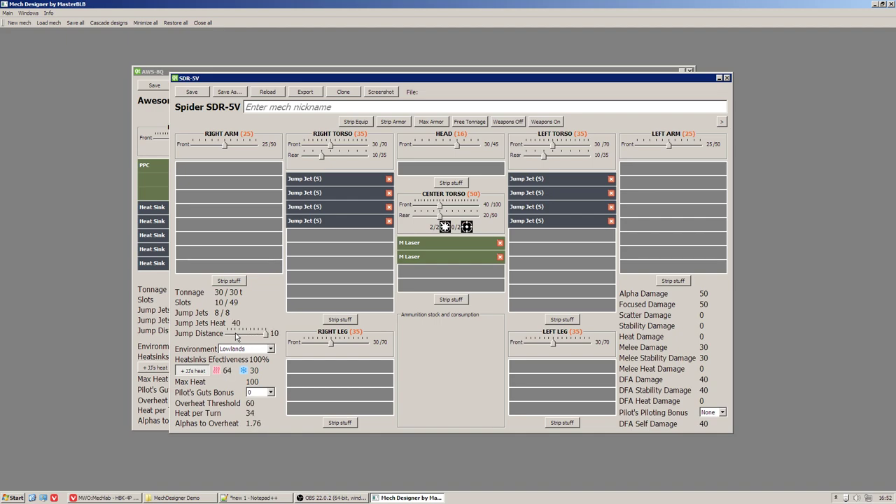
{"action": "left_click", "coordinate": [191, 369]}
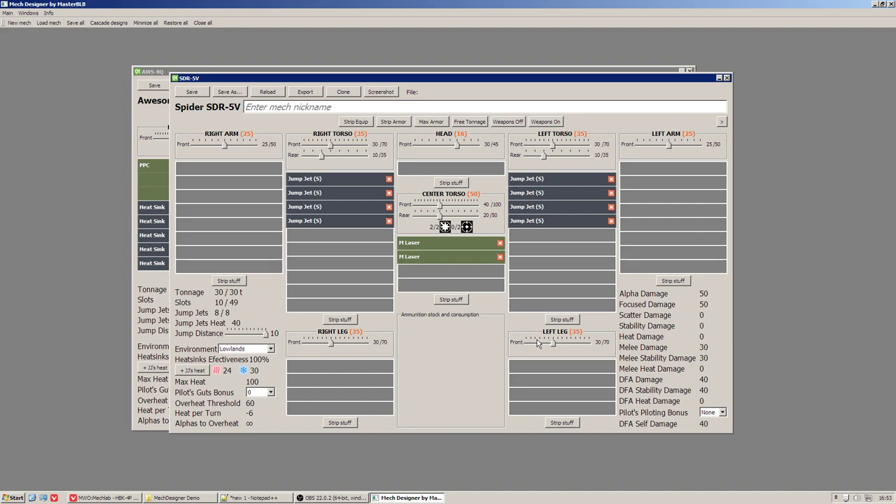
{"action": "mouse_move", "coordinate": [543, 249]}
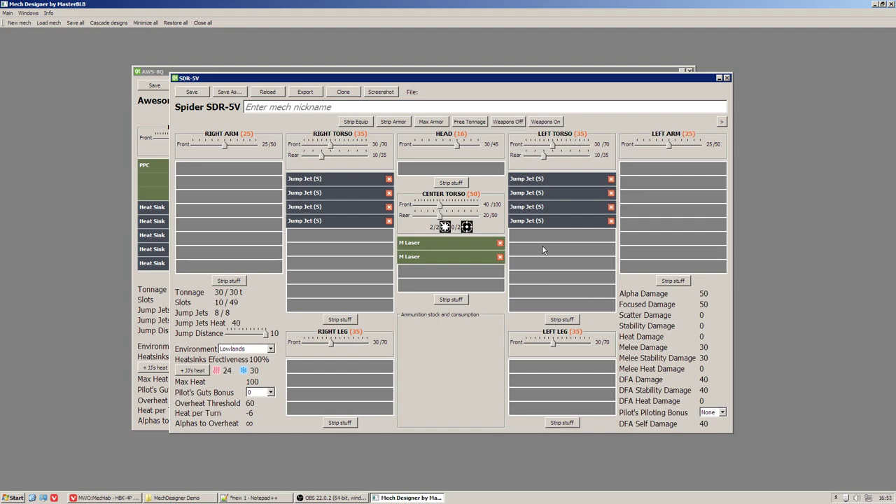
{"action": "mouse_move", "coordinate": [541, 268]}
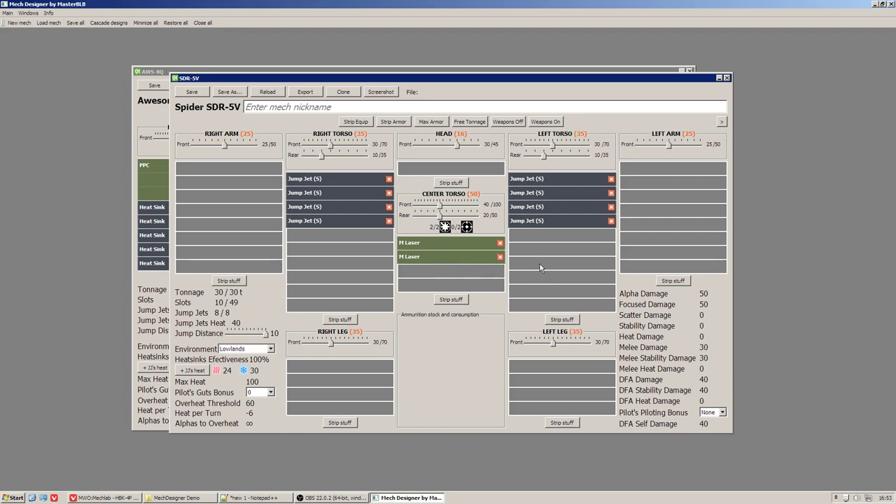
{"action": "mouse_move", "coordinate": [448, 262]}
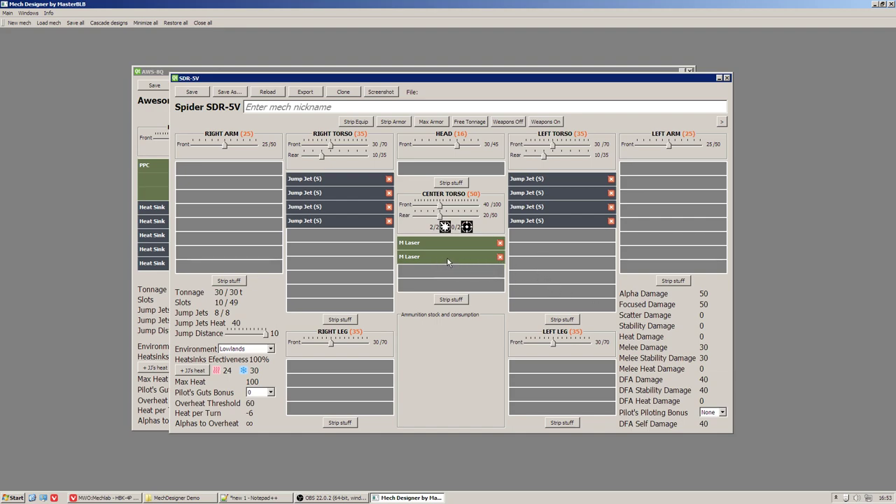
{"action": "mouse_move", "coordinate": [460, 259]}
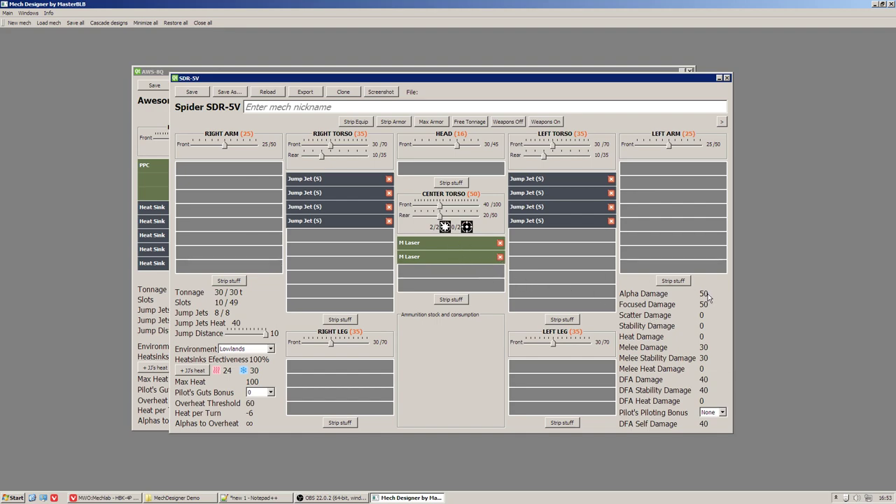
{"action": "mouse_move", "coordinate": [623, 308]}
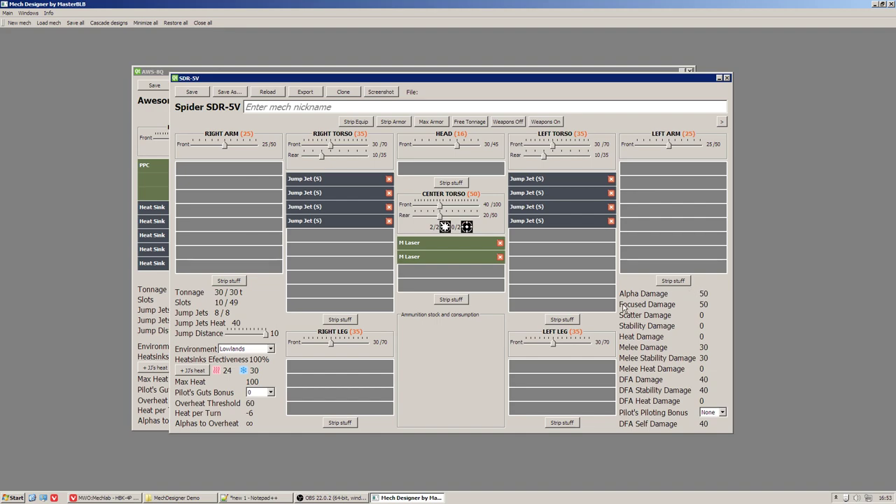
{"action": "mouse_move", "coordinate": [666, 309]}
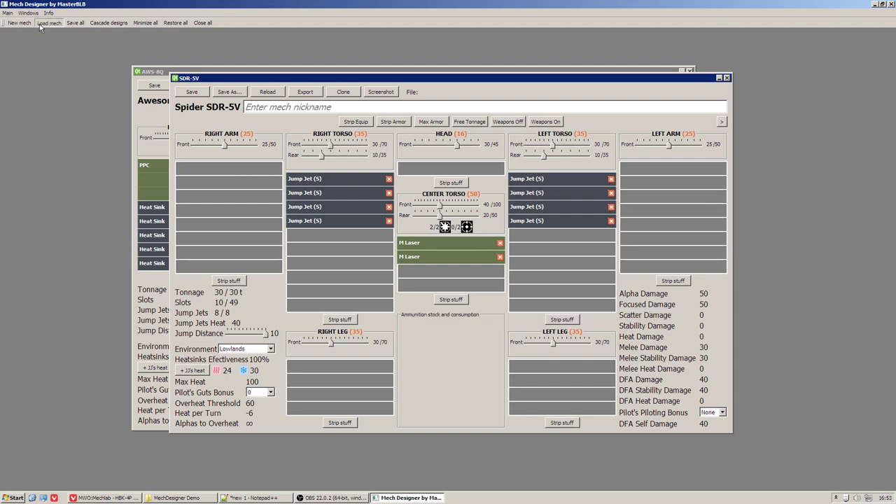
{"action": "mouse_move", "coordinate": [599, 65]}
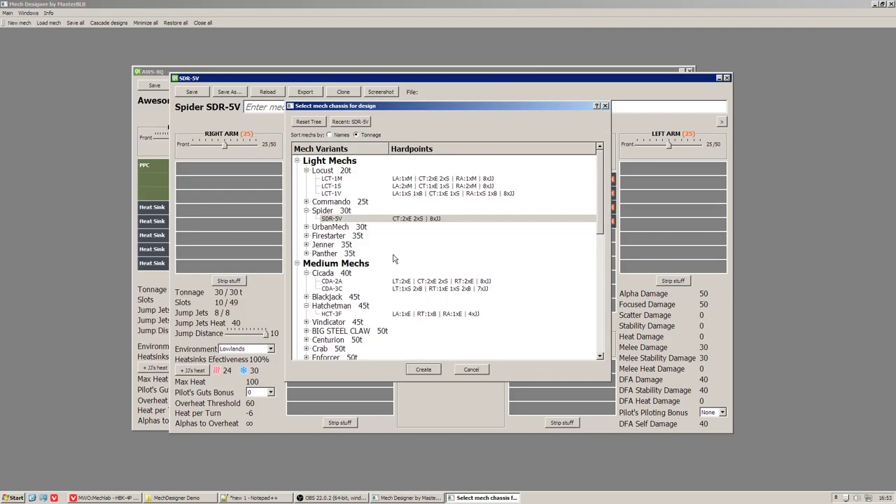
Step: Create a new design from the Hunchback HBK-4P chassis variant
{"action": "scroll", "scroll_direction": "down", "scroll_amount": 3}
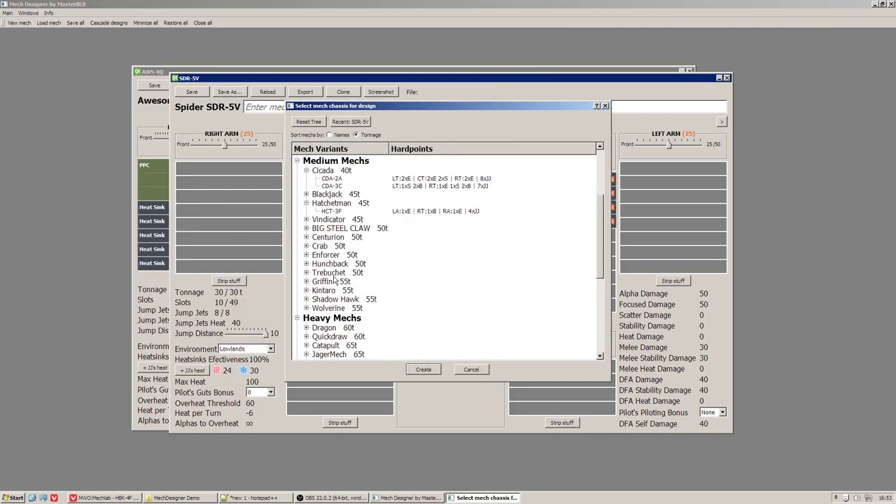
{"action": "left_click", "coordinate": [305, 263]}
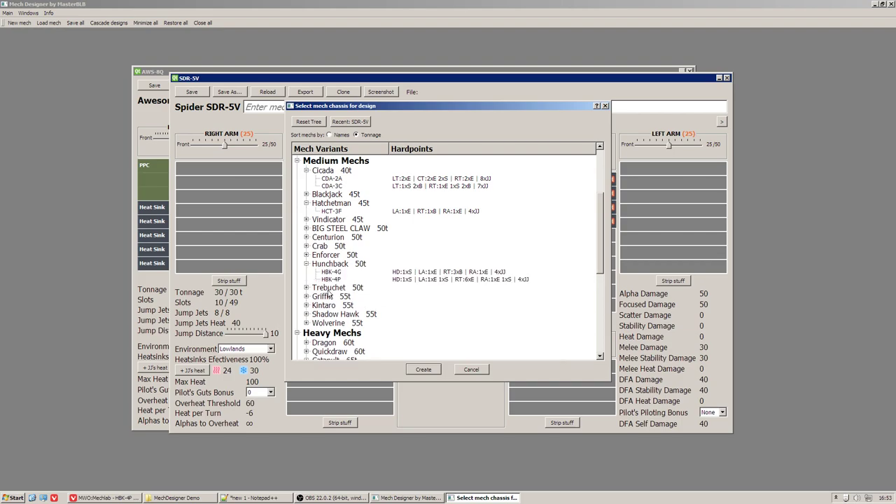
{"action": "left_click", "coordinate": [330, 278]}
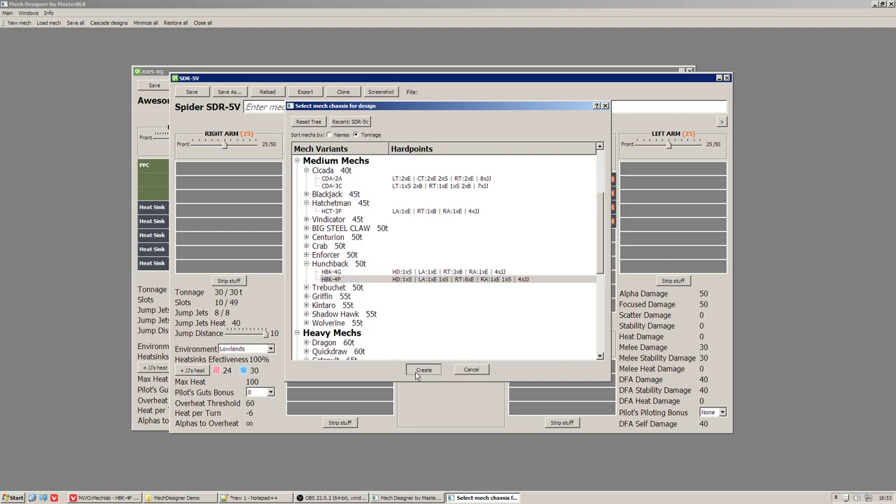
{"action": "left_click", "coordinate": [423, 369]}
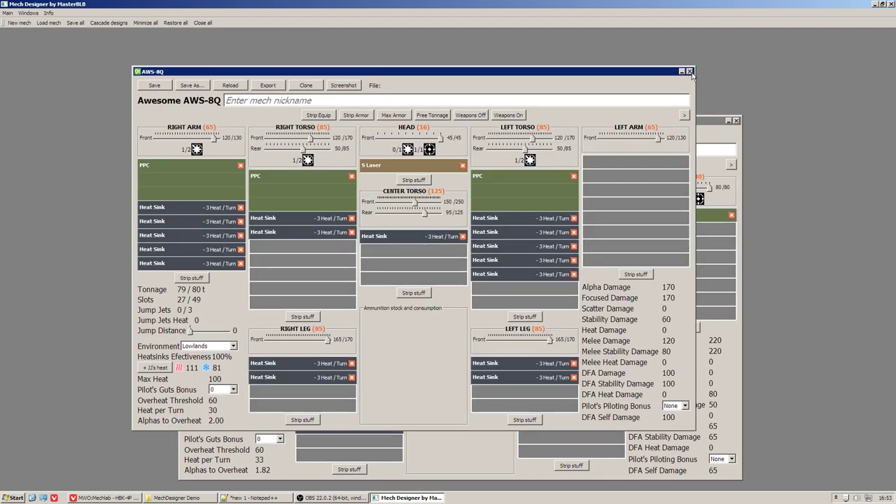
Step: Close the Awesome AWS-8Q design, discarding its unsaved changes
{"action": "left_click", "coordinate": [689, 70]}
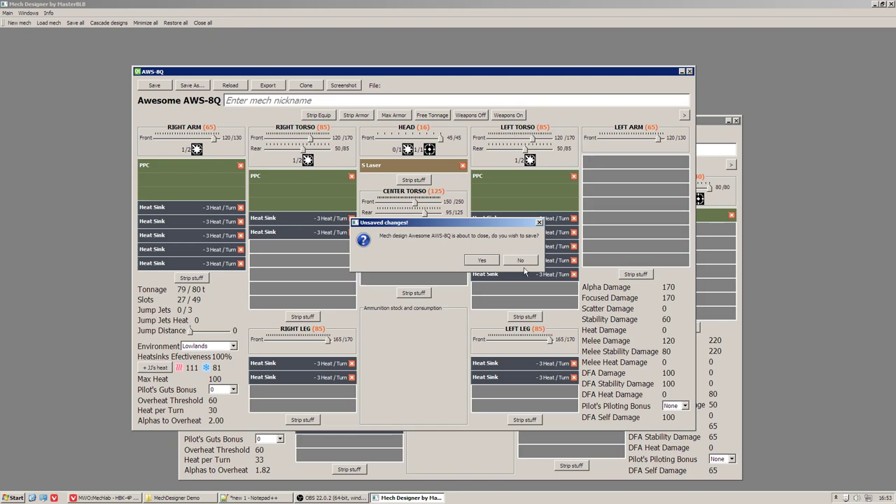
{"action": "left_click", "coordinate": [521, 259]}
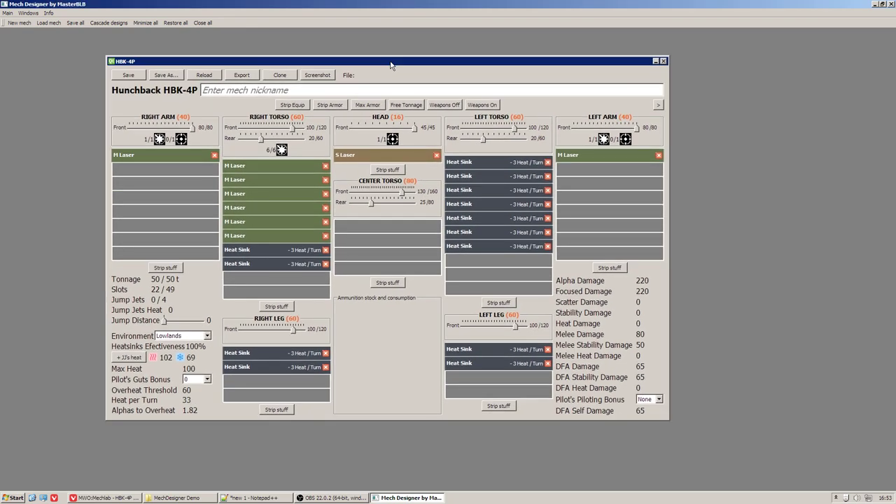
{"action": "mouse_move", "coordinate": [613, 280]}
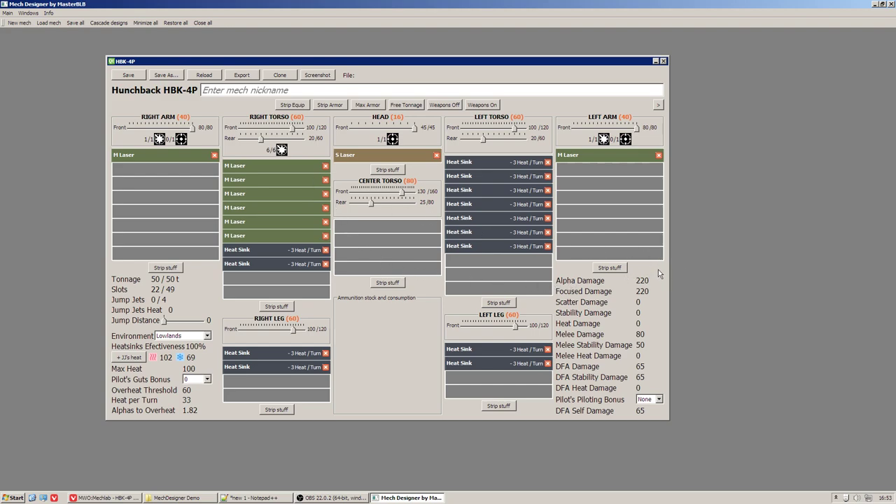
{"action": "mouse_move", "coordinate": [647, 294]}
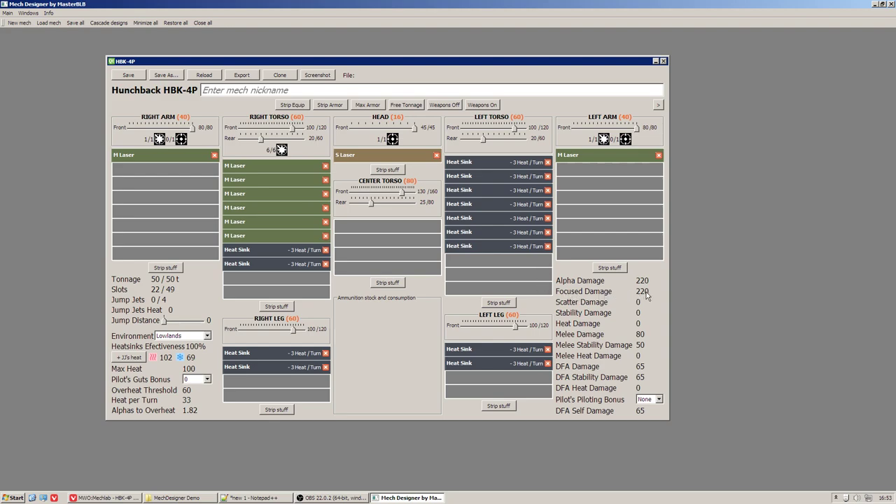
{"action": "mouse_move", "coordinate": [647, 294]}
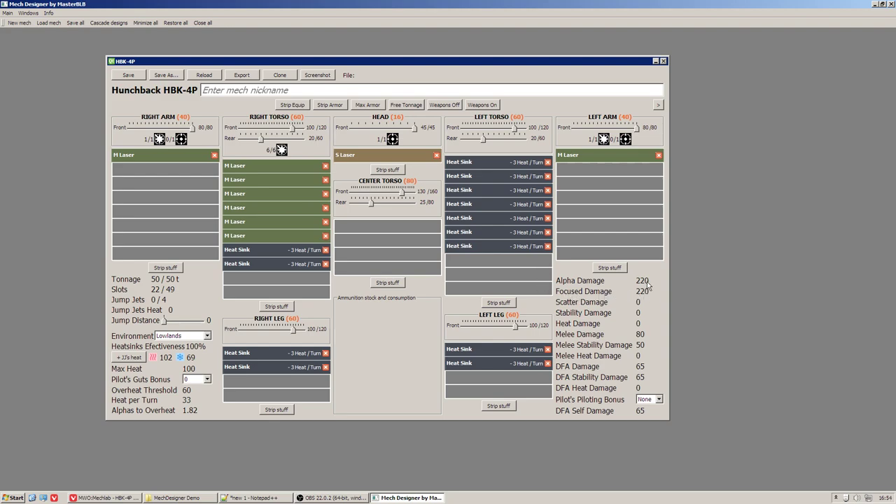
{"action": "mouse_move", "coordinate": [582, 291]}
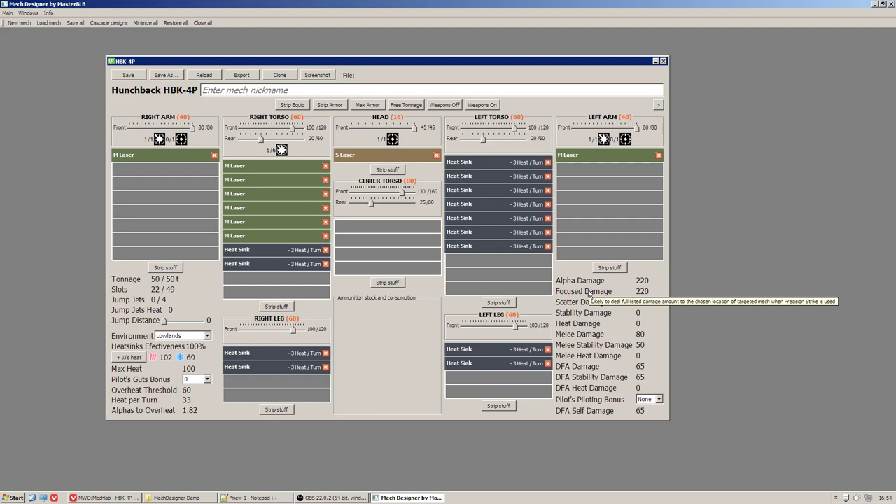
{"action": "mouse_move", "coordinate": [27, 34]}
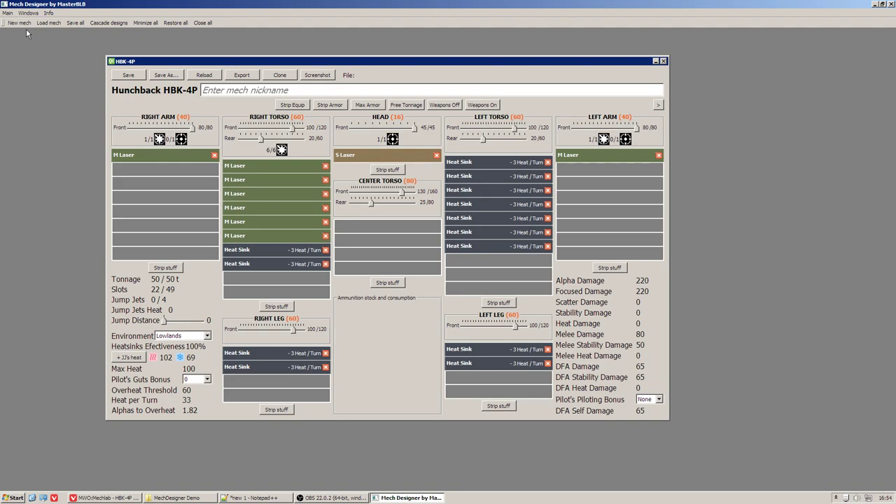
Step: Create a new design from the Catapult CPLT-C1 heavy chassis
{"action": "left_click", "coordinate": [47, 22]}
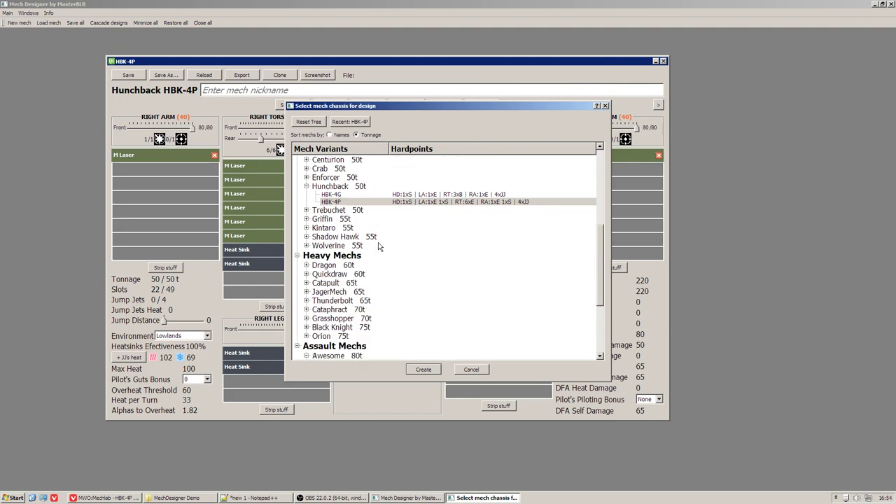
{"action": "scroll", "scroll_direction": "down", "scroll_amount": 3}
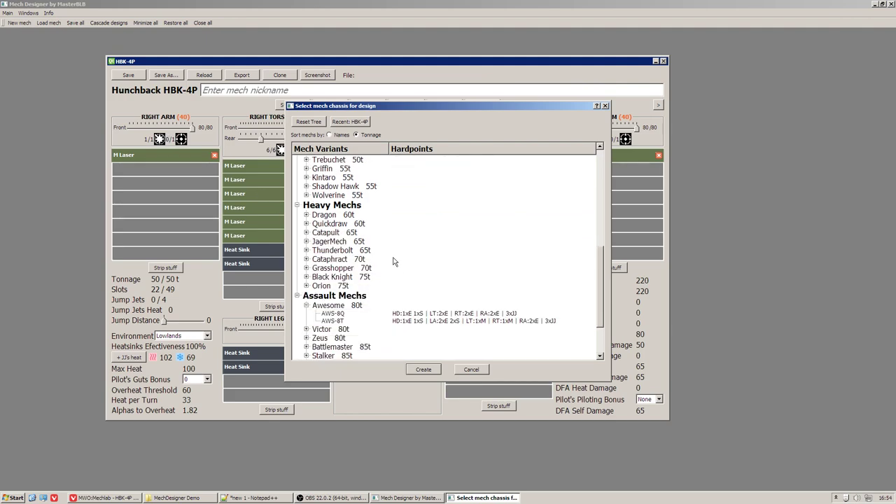
{"action": "mouse_move", "coordinate": [307, 252]}
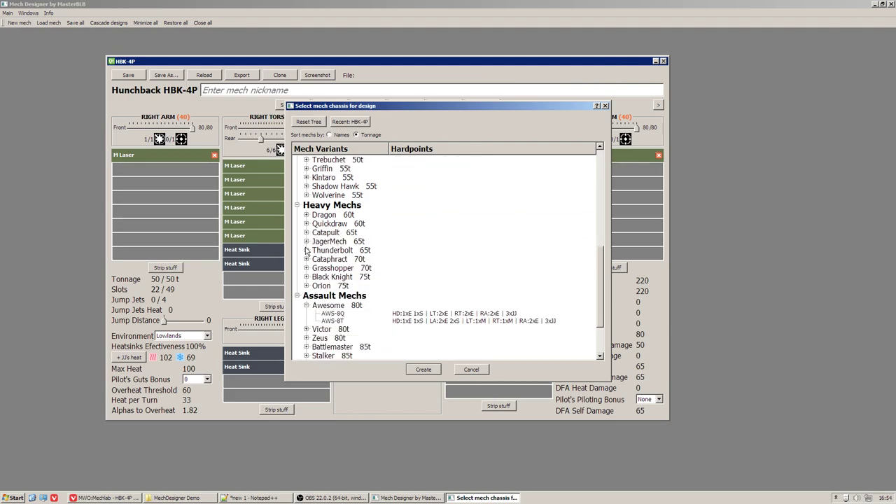
{"action": "mouse_move", "coordinate": [327, 264]}
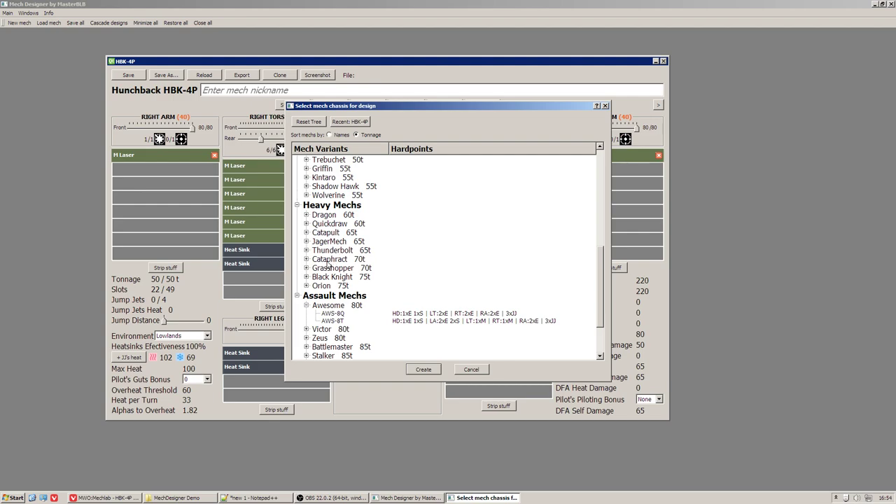
{"action": "mouse_move", "coordinate": [398, 258]}
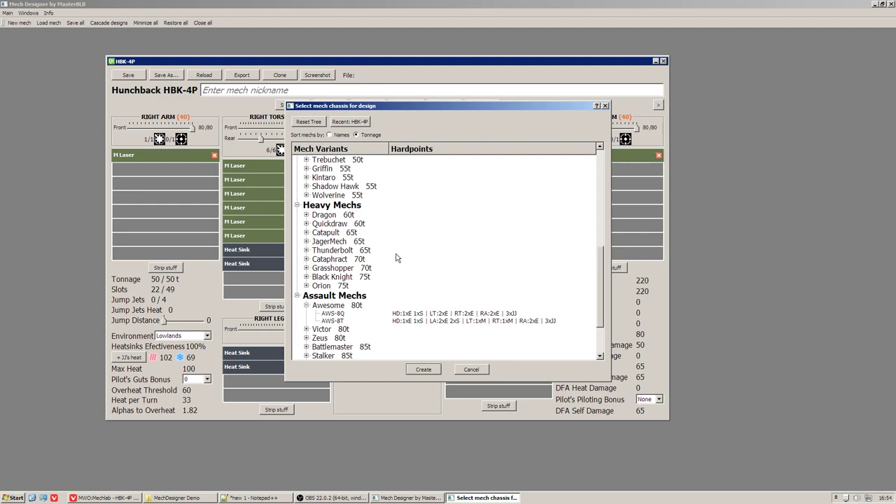
{"action": "mouse_move", "coordinate": [305, 241]}
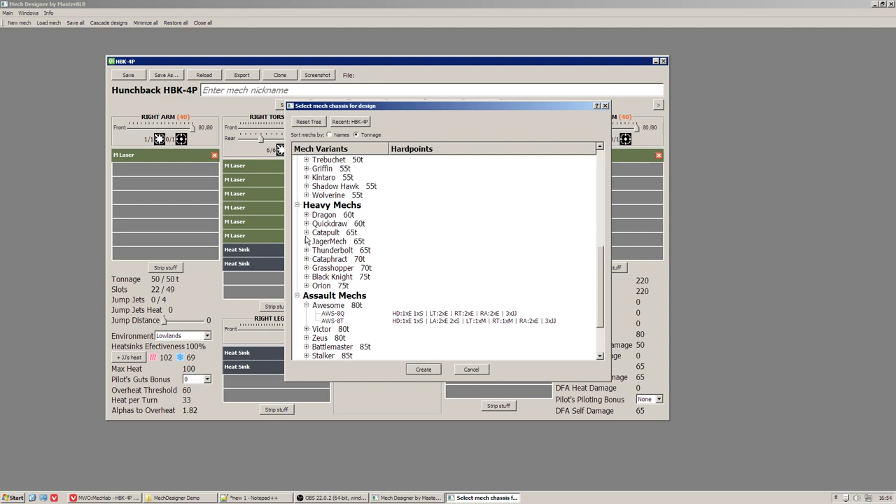
{"action": "left_click", "coordinate": [306, 233]}
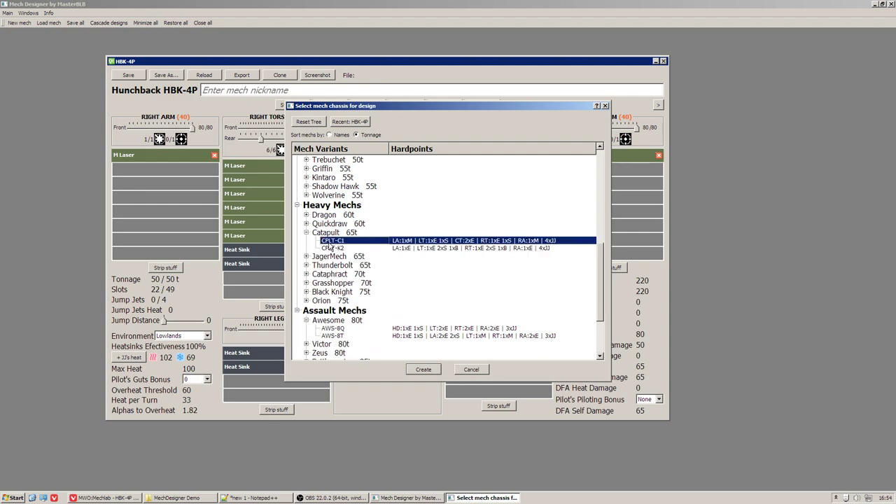
{"action": "left_click", "coordinate": [422, 370]}
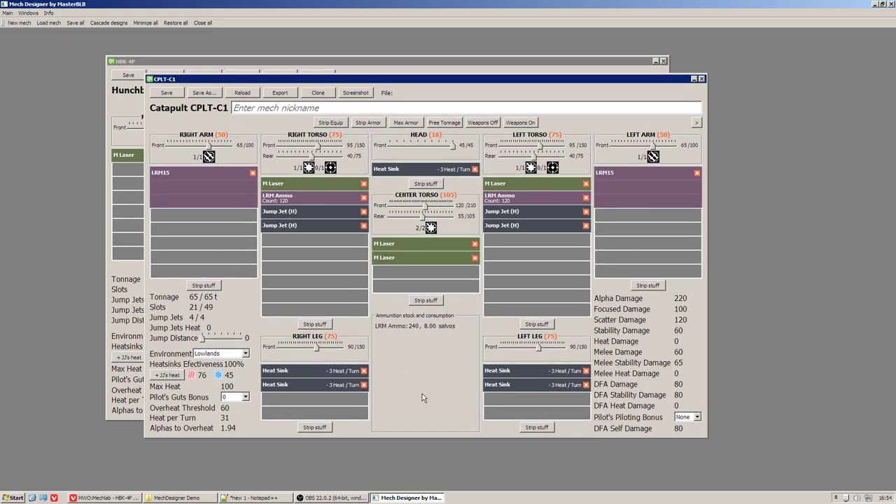
{"action": "mouse_move", "coordinate": [446, 315]}
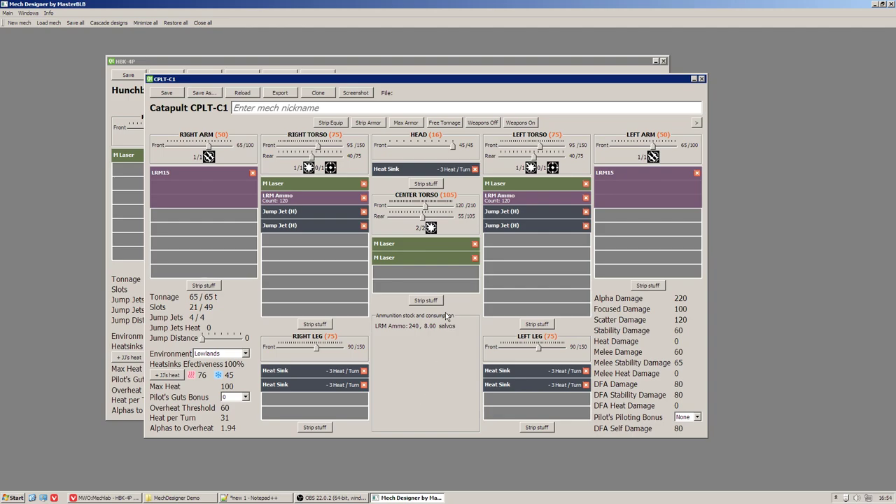
{"action": "mouse_move", "coordinate": [773, 303]}
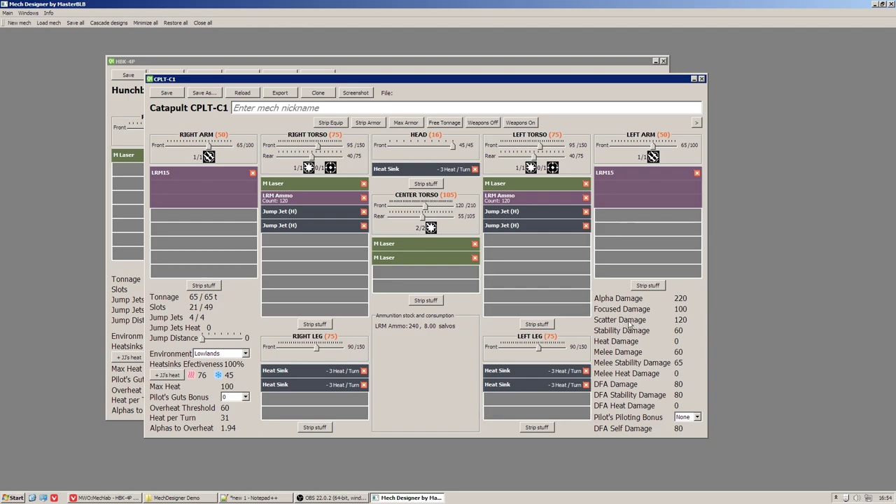
{"action": "mouse_move", "coordinate": [620, 330]}
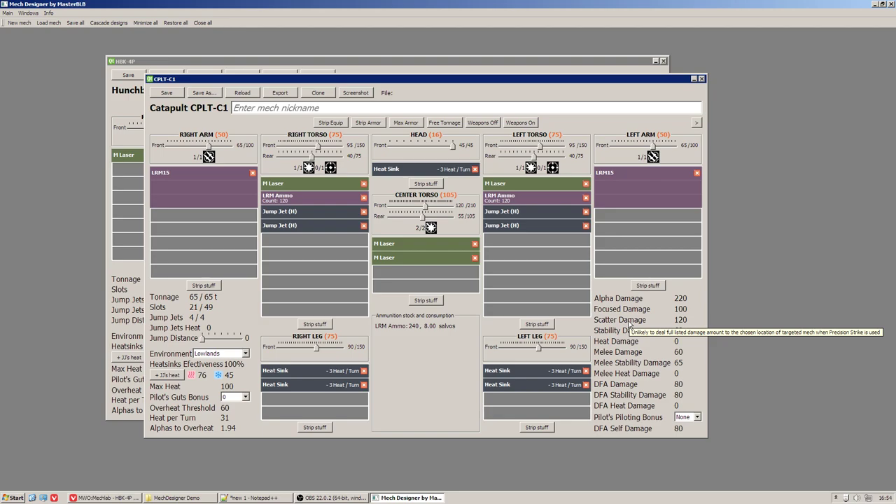
{"action": "mouse_move", "coordinate": [735, 379]}
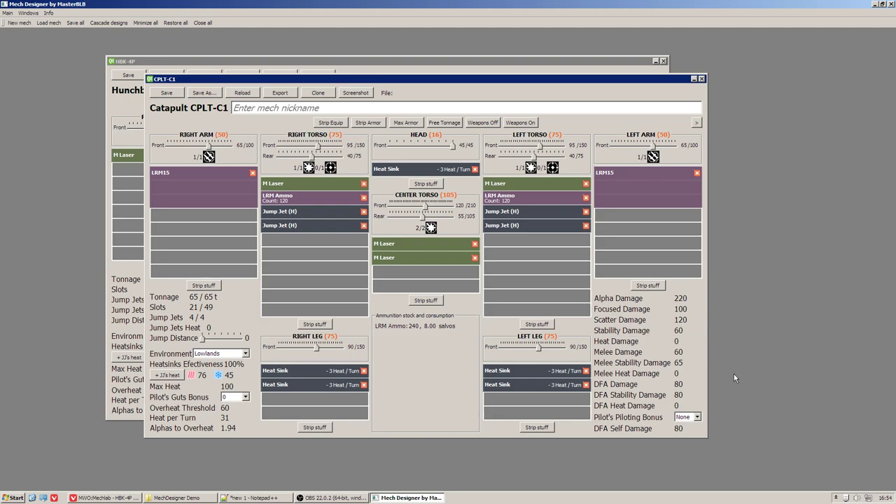
{"action": "mouse_move", "coordinate": [686, 336]}
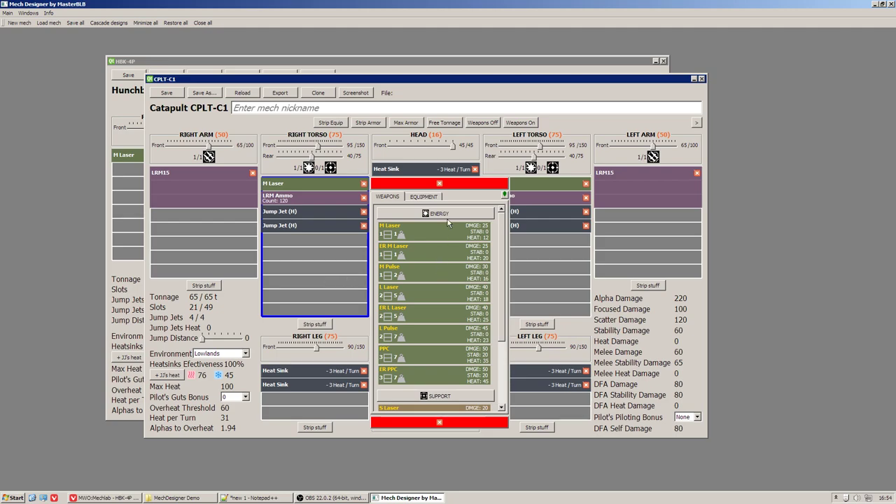
Step: Add a Flamer to the Catapult's right torso and set a pilot piloting bonus
{"action": "scroll", "scroll_direction": "down", "scroll_amount": 3}
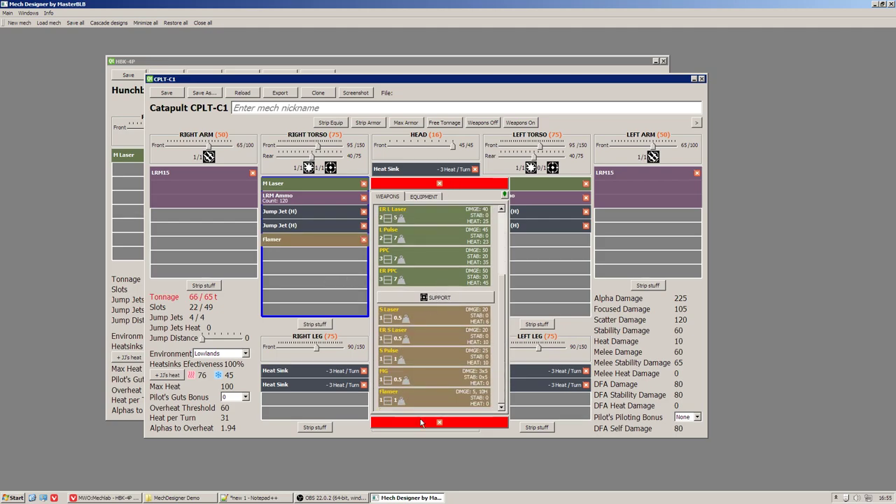
{"action": "left_click", "coordinate": [439, 423]}
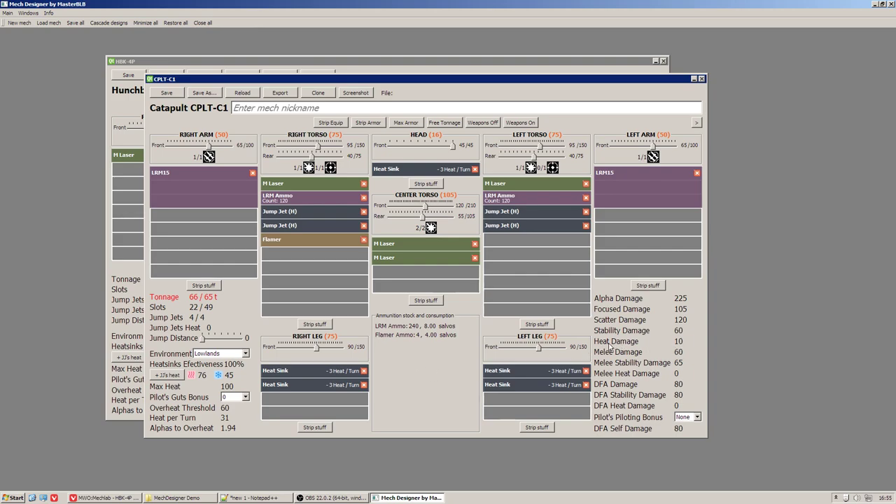
{"action": "mouse_move", "coordinate": [683, 344]}
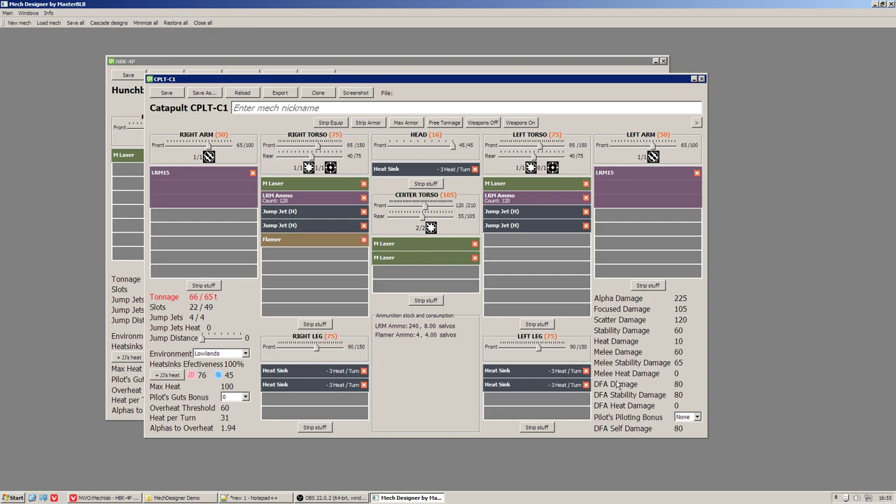
{"action": "mouse_move", "coordinate": [600, 422]}
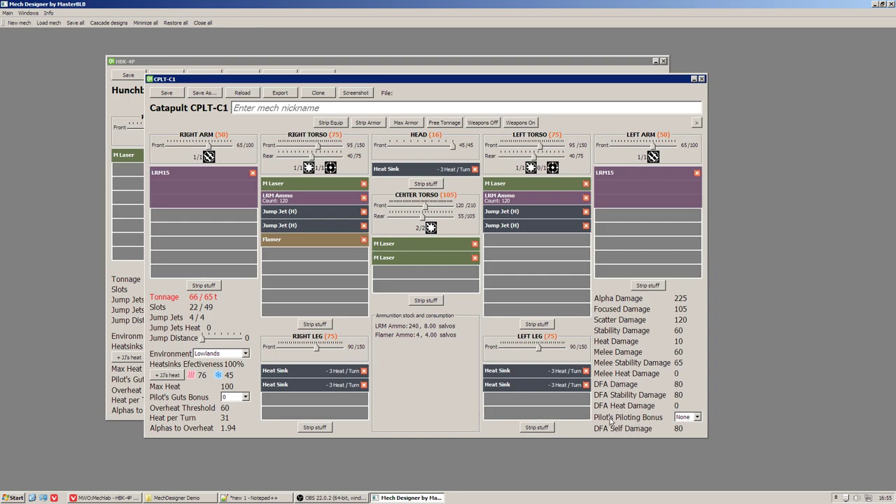
{"action": "mouse_move", "coordinate": [663, 427]}
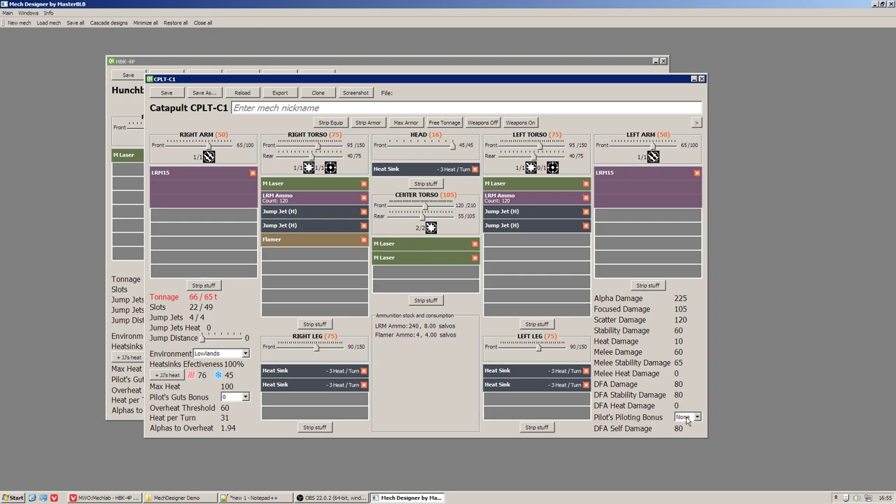
{"action": "left_click", "coordinate": [697, 417]}
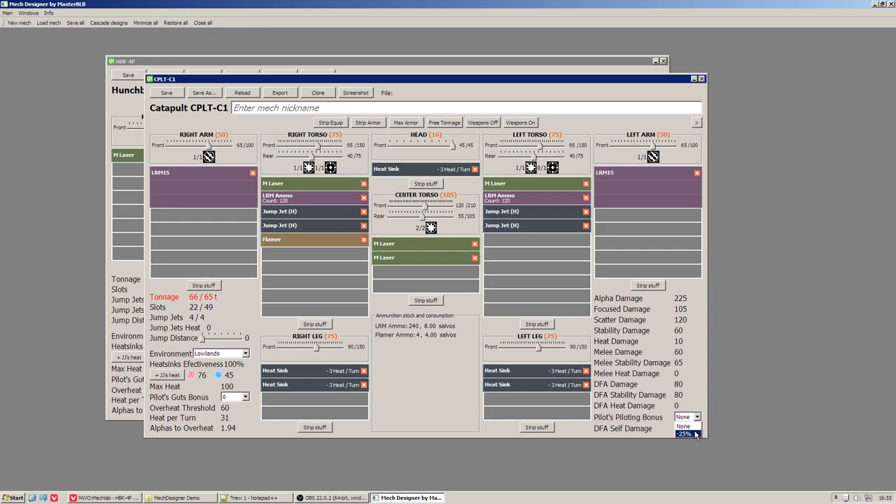
{"action": "left_click", "coordinate": [684, 437]}
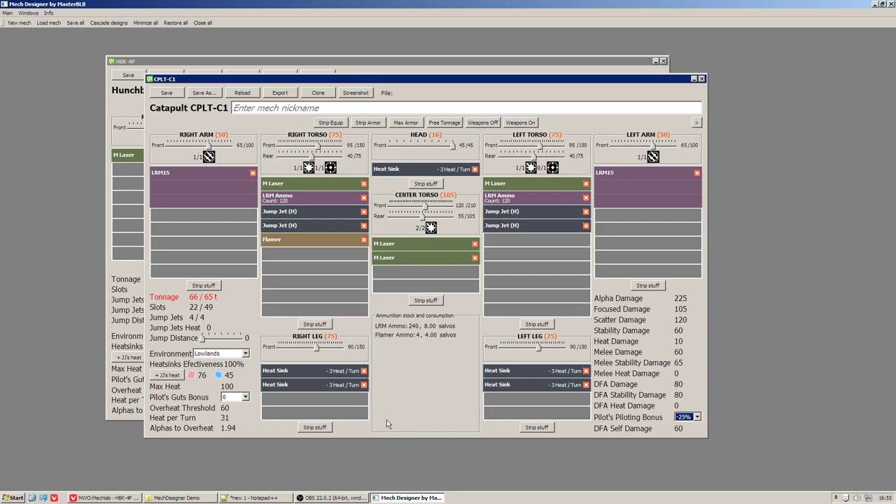
{"action": "mouse_move", "coordinate": [389, 333]}
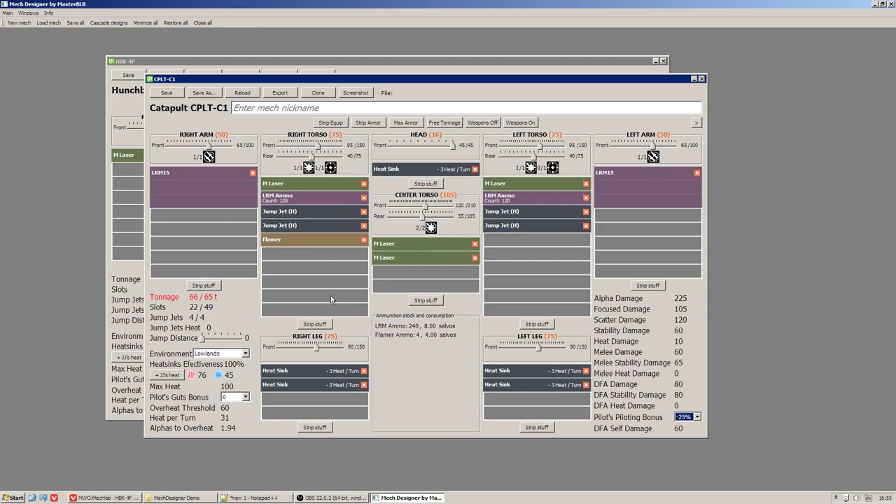
{"action": "mouse_move", "coordinate": [454, 297]}
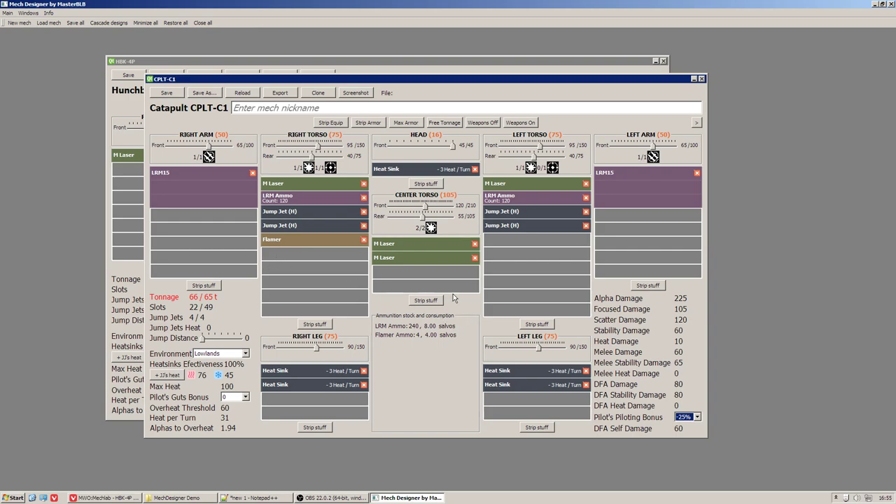
{"action": "mouse_move", "coordinate": [487, 286]}
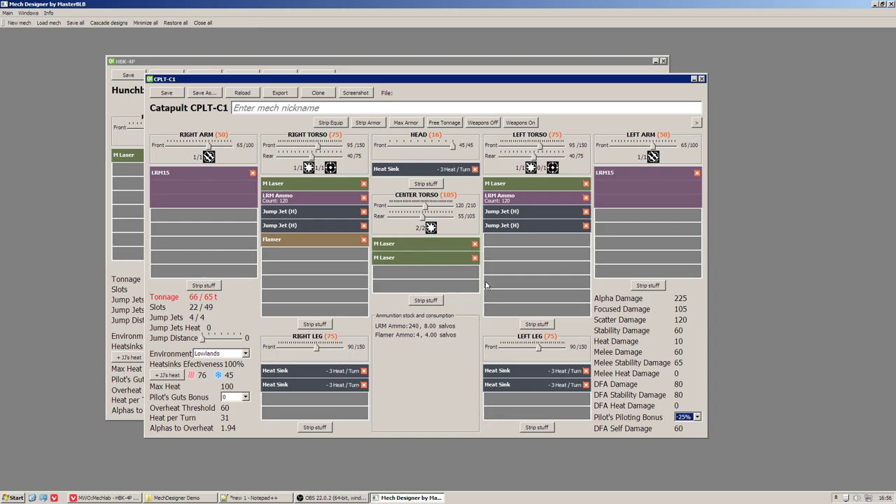
{"action": "mouse_move", "coordinate": [384, 334]}
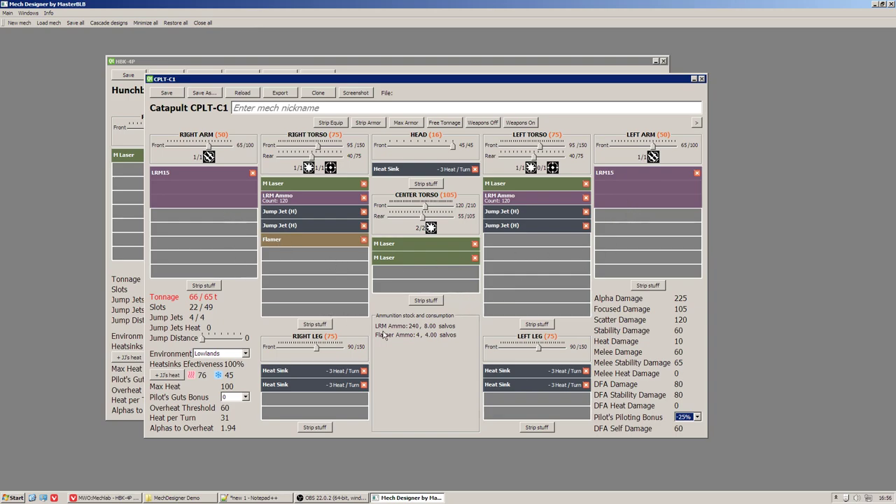
{"action": "mouse_move", "coordinate": [269, 289]}
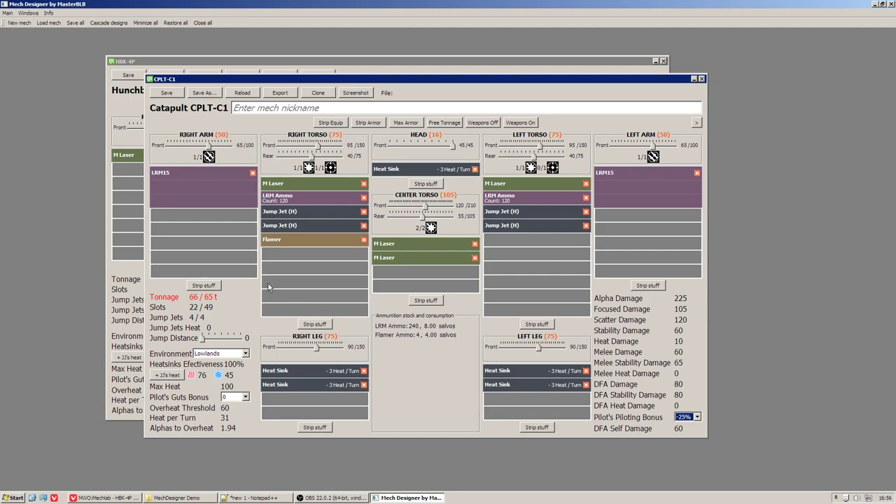
{"action": "mouse_move", "coordinate": [199, 185]}
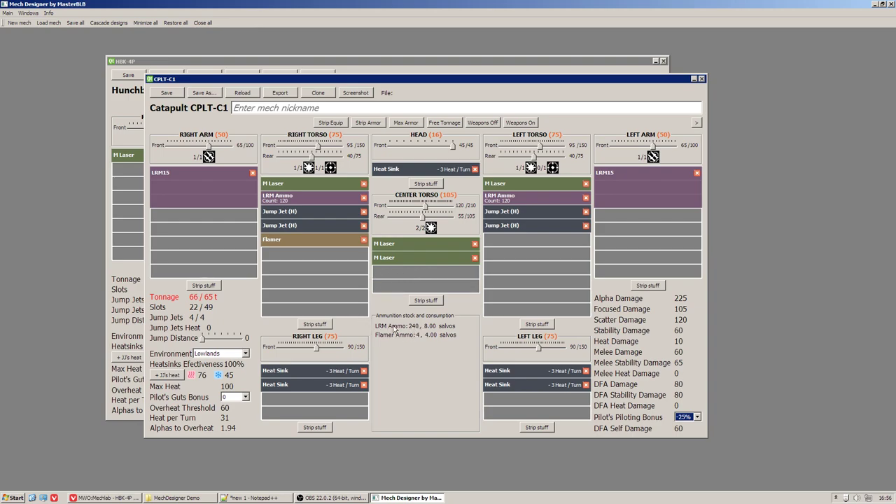
{"action": "mouse_move", "coordinate": [364, 297]}
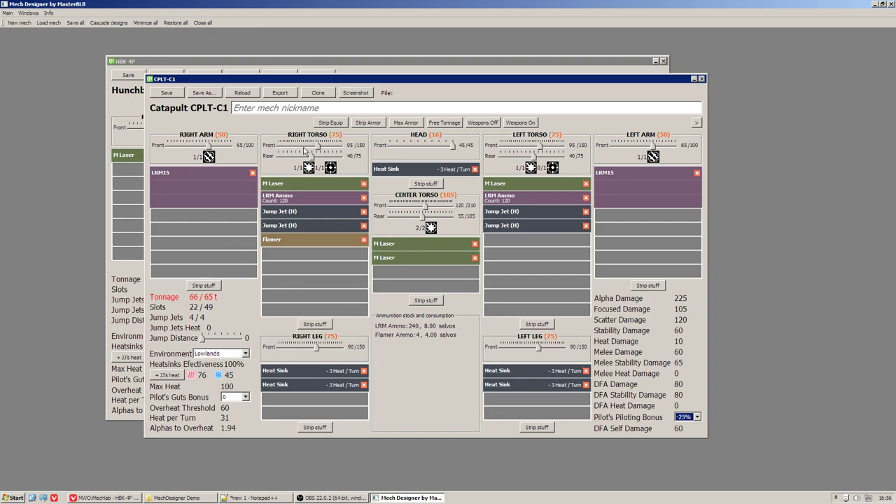
{"action": "mouse_move", "coordinate": [647, 216]}
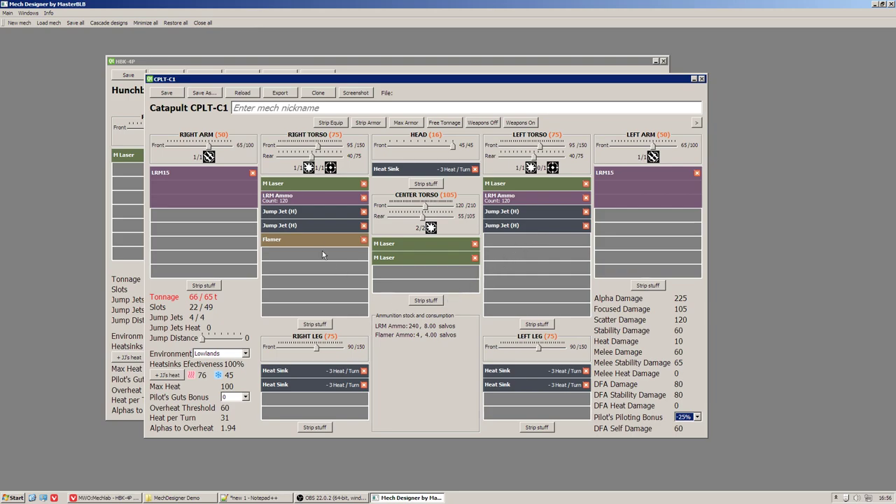
Step: Select the Catapult's nickname field with the weight at 66.0875 of 65 tons
{"action": "left_click", "coordinate": [257, 498]}
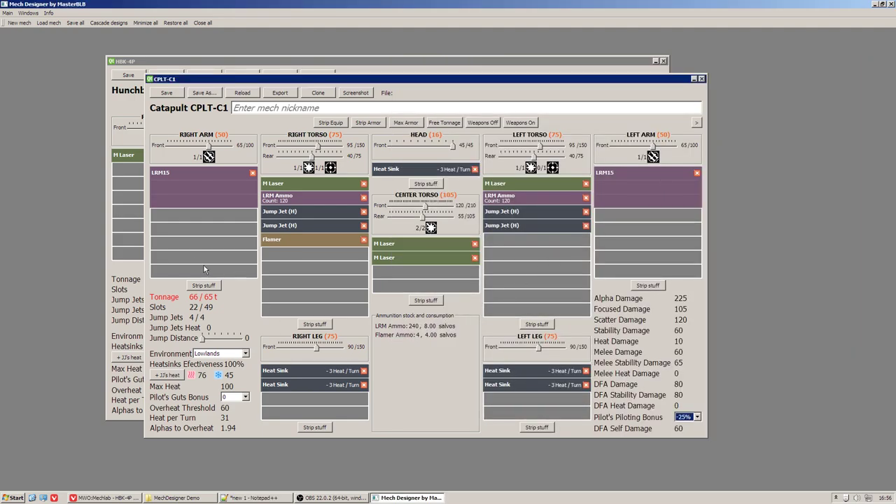
{"action": "mouse_move", "coordinate": [181, 252]}
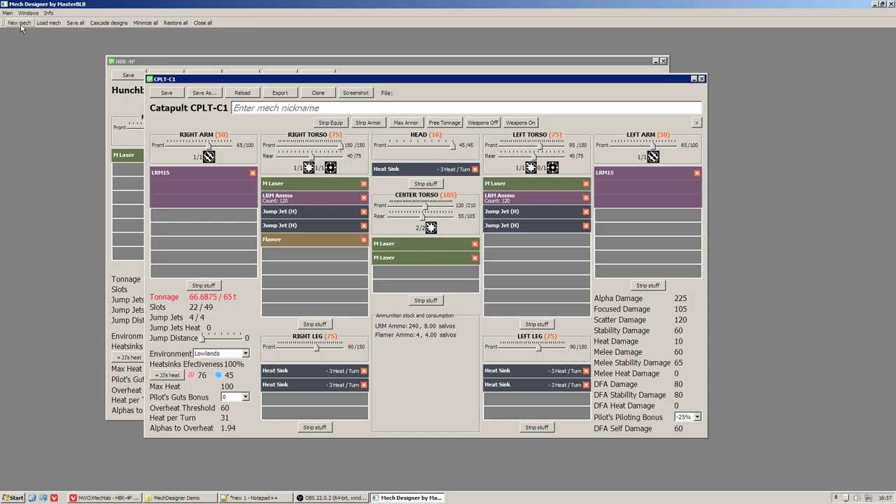
Step: Create a new design from the Atlas II AS7-D-HT assault chassis
{"action": "left_click", "coordinate": [18, 22]}
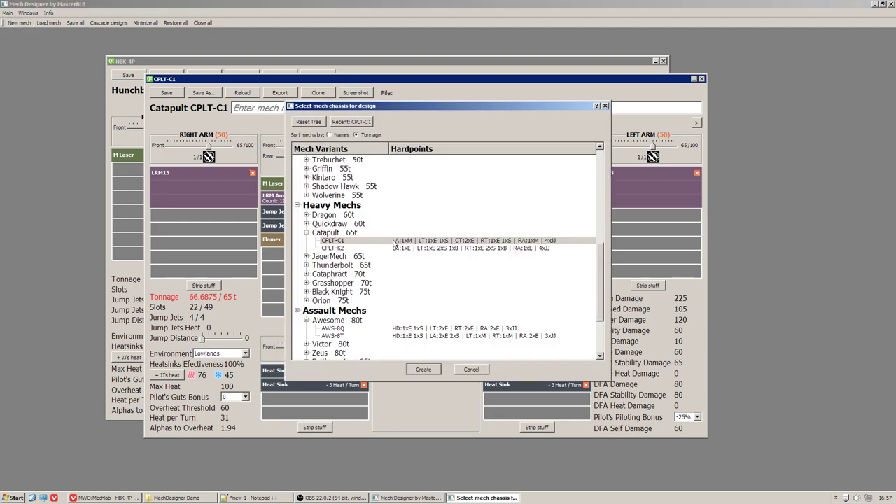
{"action": "scroll", "scroll_direction": "down", "scroll_amount": 3}
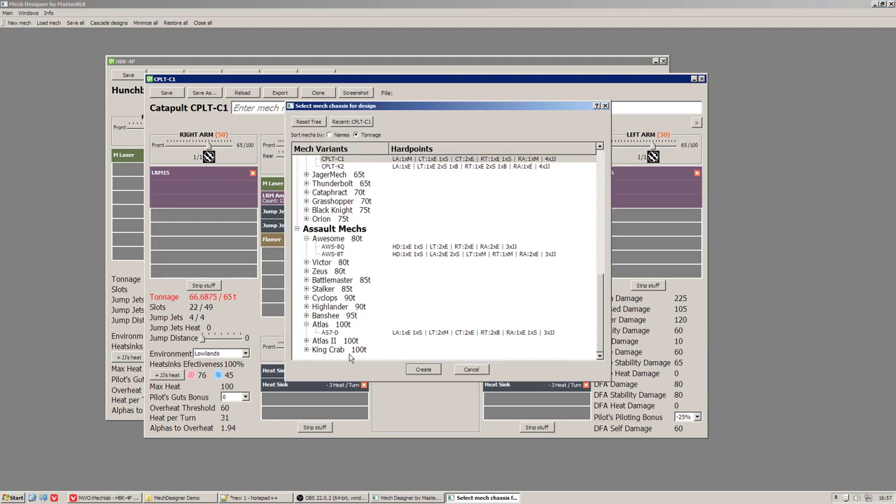
{"action": "left_click", "coordinate": [325, 342]}
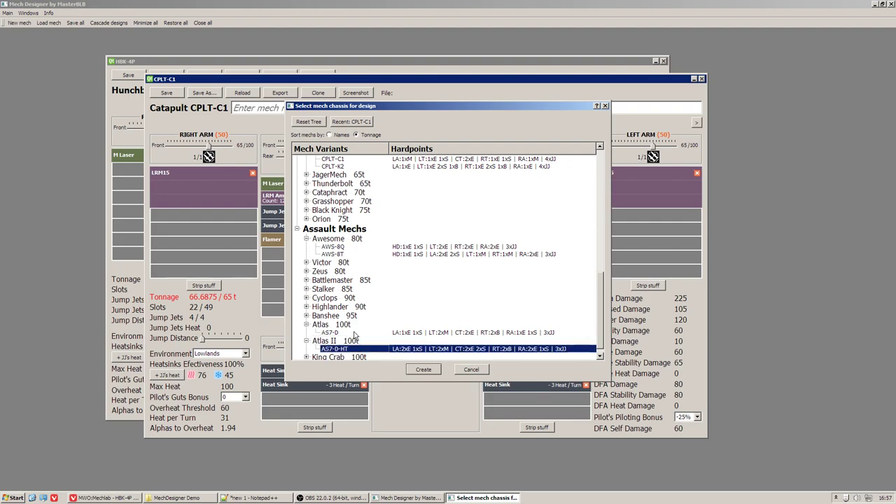
{"action": "left_click", "coordinate": [422, 369]}
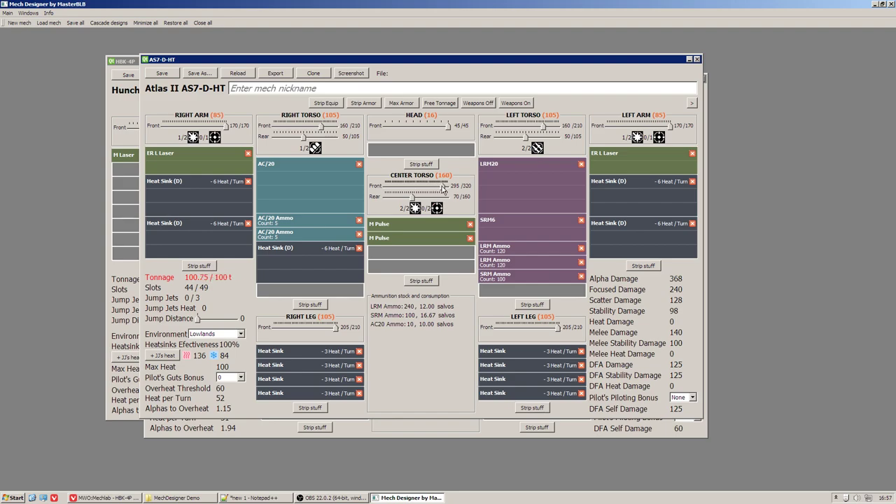
Step: Lower the Atlas II's torso and right-leg armour, leaving it at 101.1875 of 100 tons
{"action": "left_click_drag", "start_coordinate": [423, 185], "coordinate": [392, 185]}
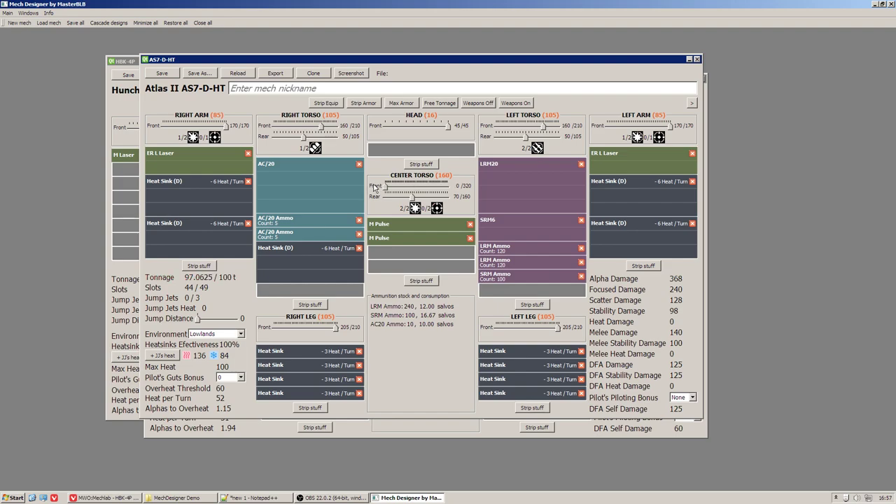
{"action": "mouse_move", "coordinate": [461, 188]}
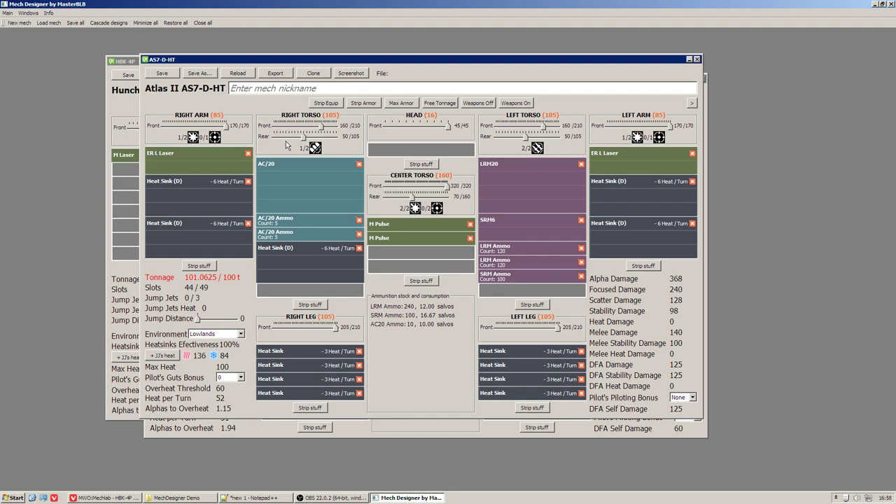
{"action": "mouse_move", "coordinate": [329, 336]}
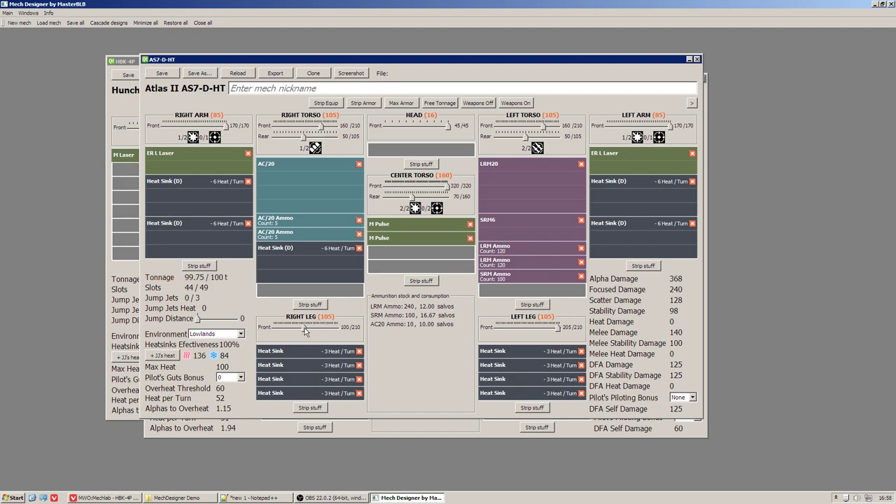
{"action": "left_click", "coordinate": [523, 327]}
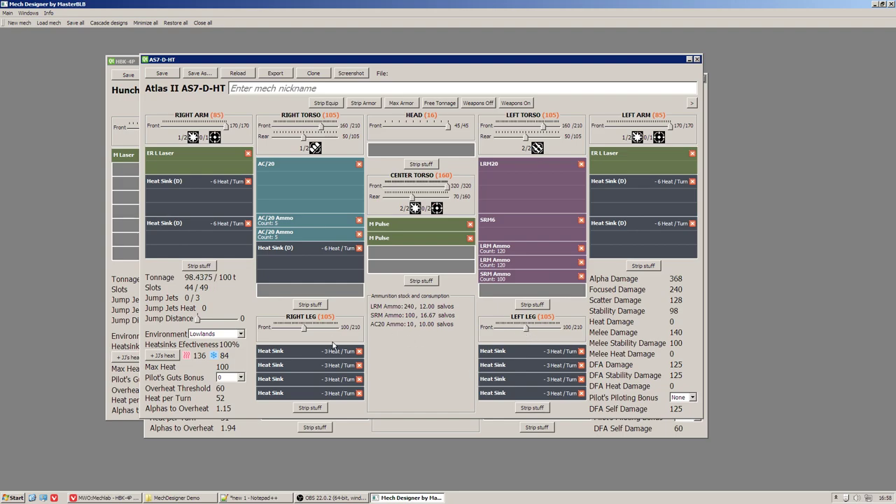
{"action": "mouse_move", "coordinate": [317, 338]}
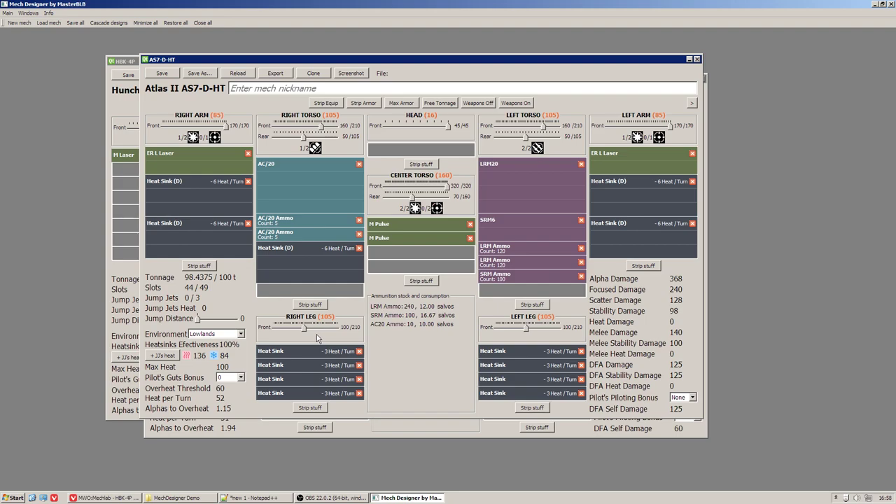
{"action": "mouse_move", "coordinate": [296, 331]}
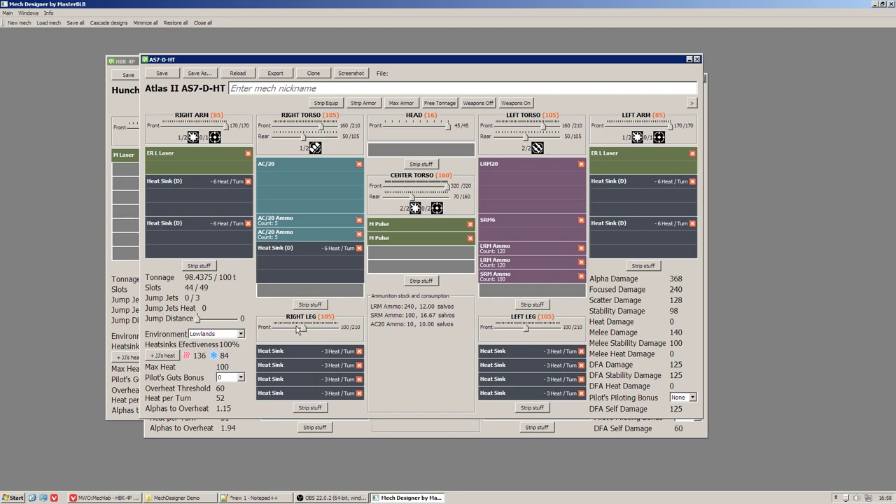
{"action": "mouse_move", "coordinate": [303, 333]}
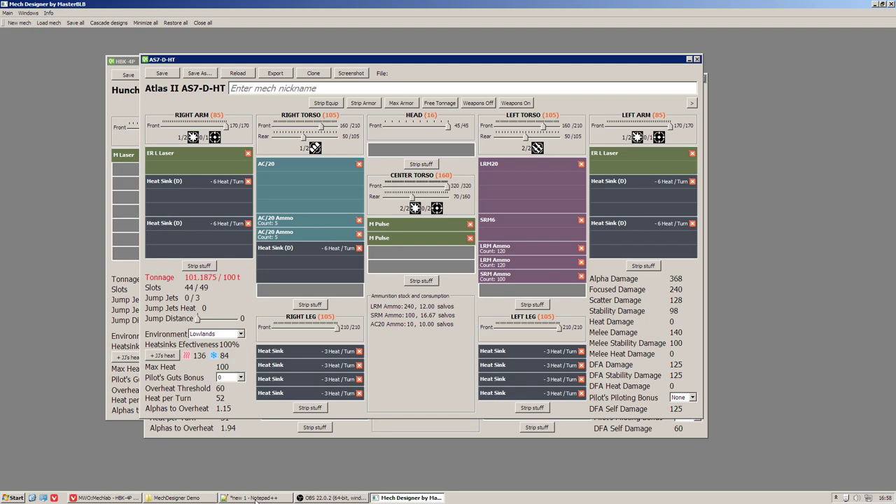
{"action": "left_click", "coordinate": [254, 498]}
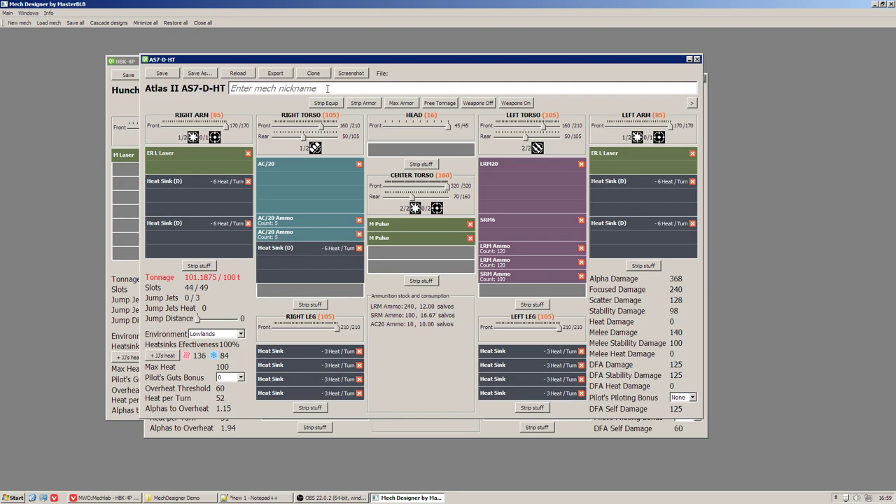
Step: Nickname the Atlas II AS7-D-HT design 'Devastator'
{"action": "type", "text": "D"}
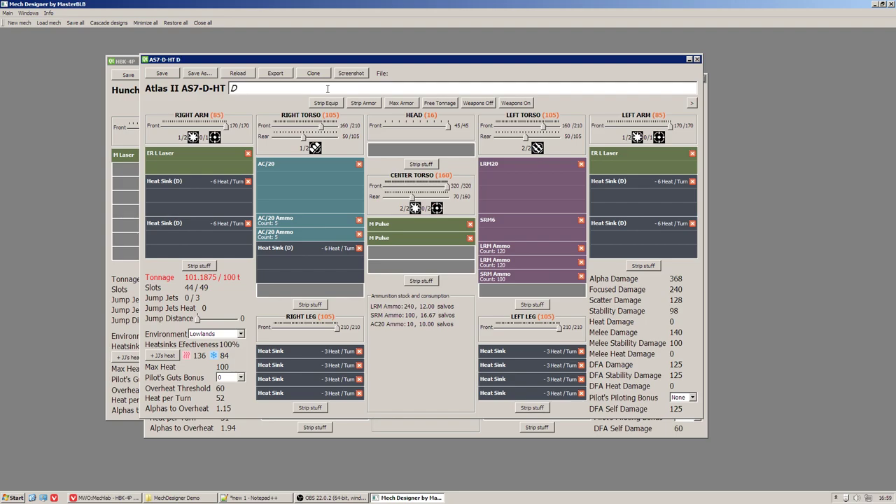
{"action": "type", "text": "evasta"}
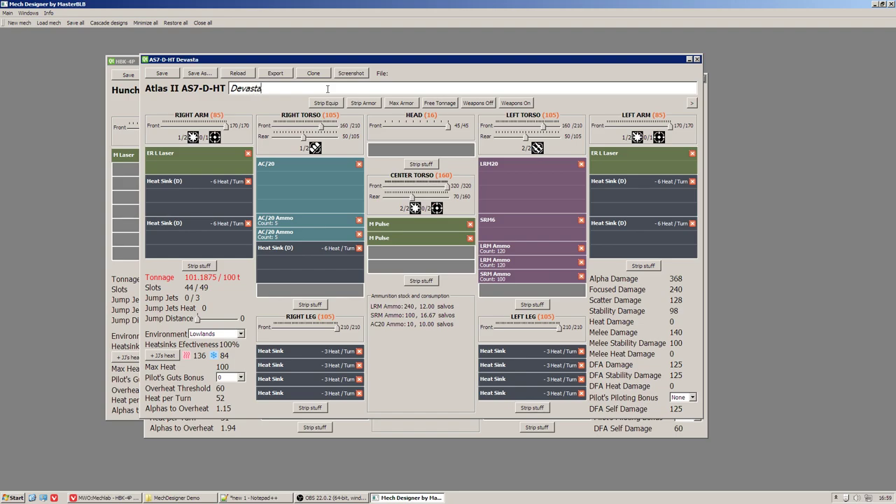
{"action": "type", "text": "tor"}
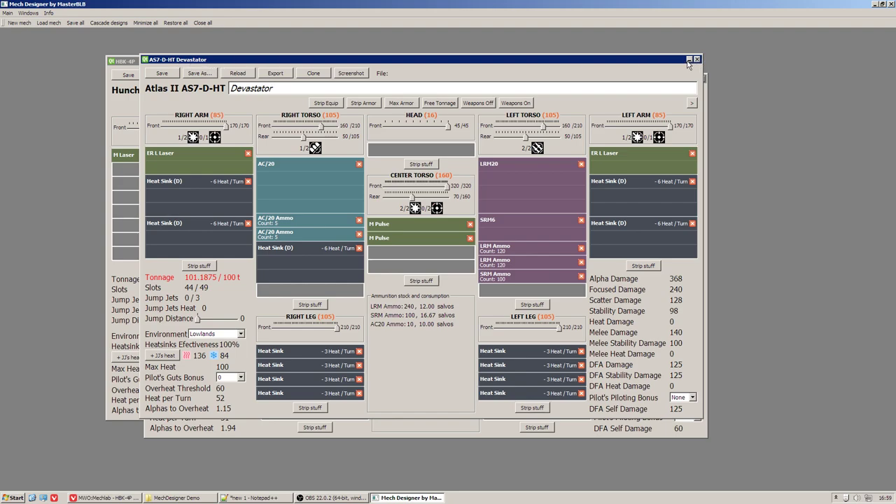
Step: Switch to the Catapult design and back to the Devastator via the Windows menu
{"action": "left_click", "coordinate": [689, 59]}
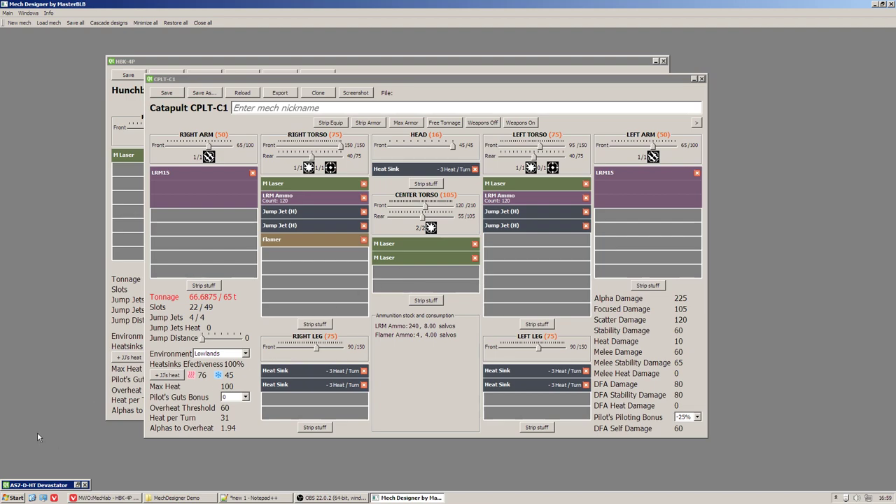
{"action": "mouse_move", "coordinate": [45, 484]}
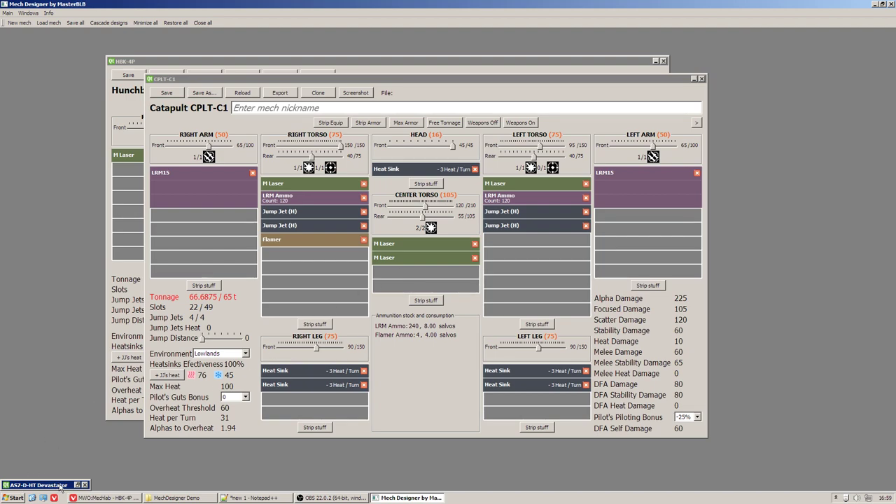
{"action": "mouse_move", "coordinate": [28, 13]}
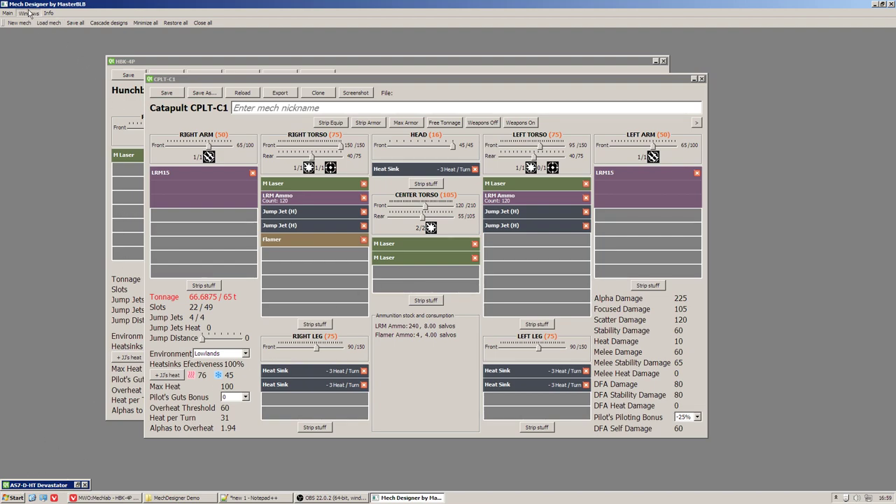
{"action": "left_click", "coordinate": [28, 13]}
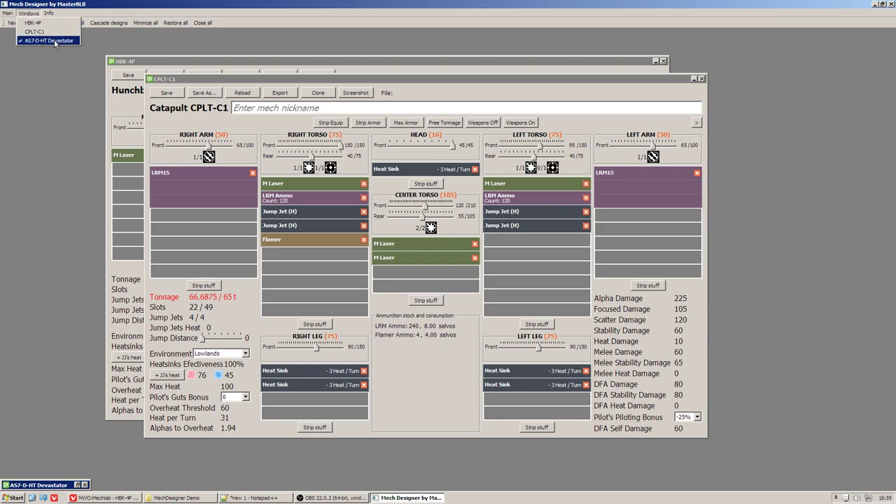
{"action": "left_click", "coordinate": [48, 39]}
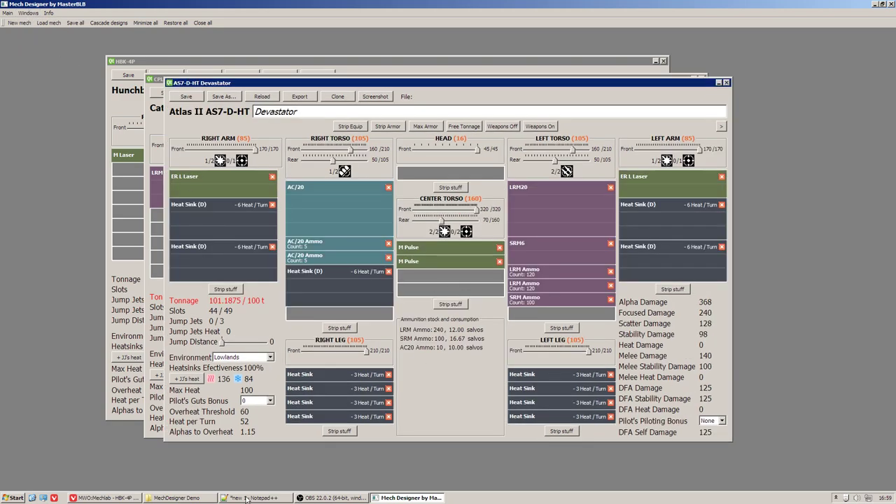
{"action": "left_click", "coordinate": [255, 498]}
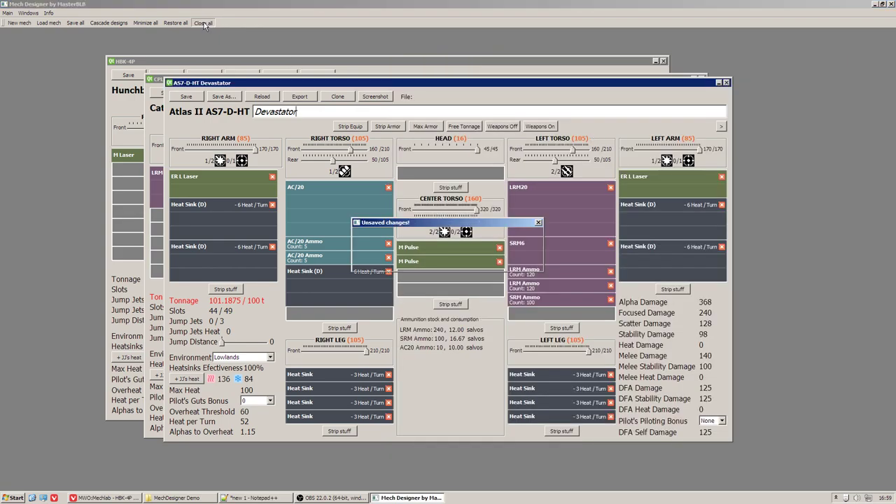
Step: Dismiss the warning and load AS7-D-HT Devastator.mechDesign from the Saved mechs folder
{"action": "left_click", "coordinate": [48, 23]}
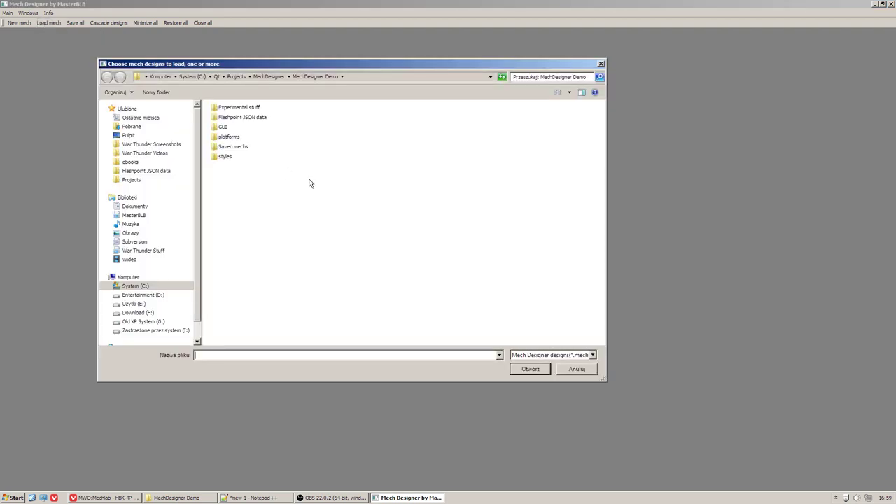
{"action": "mouse_move", "coordinate": [246, 162]}
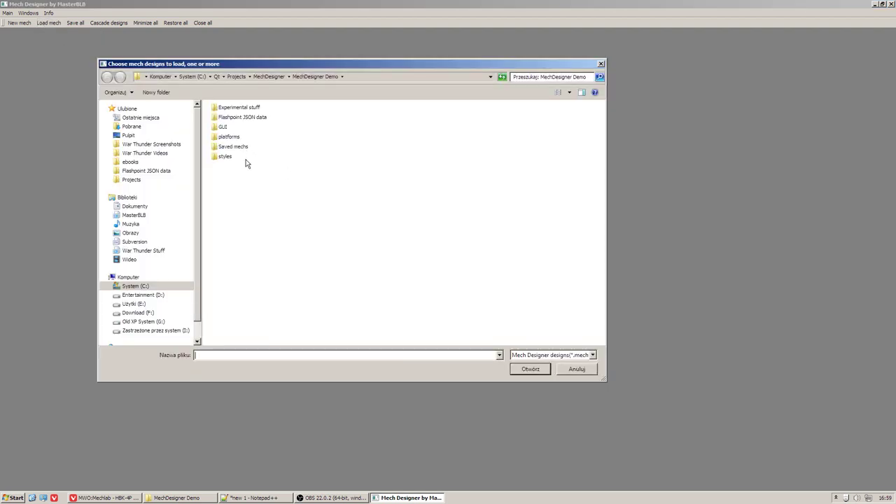
{"action": "left_click", "coordinate": [232, 147]}
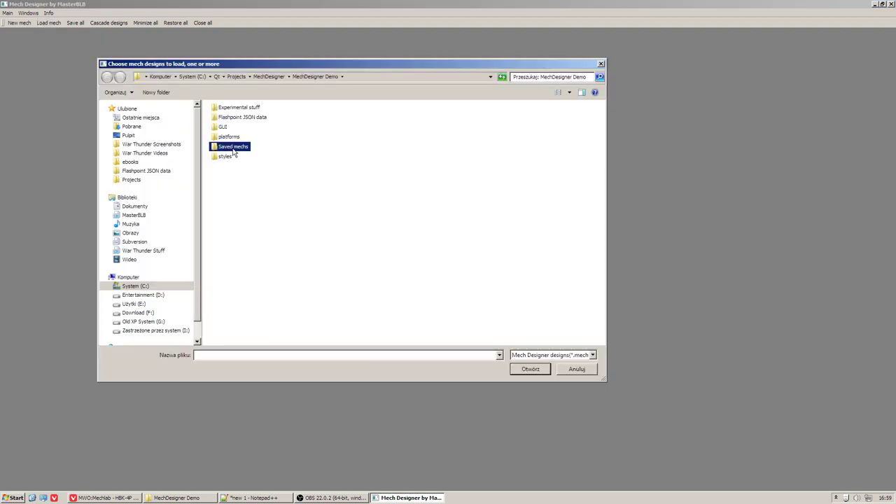
{"action": "double_click", "coordinate": [233, 147]}
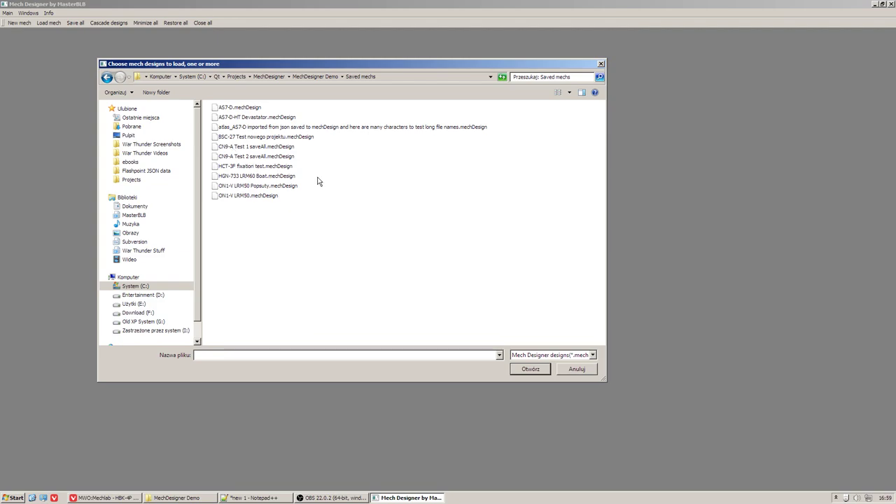
{"action": "left_click", "coordinate": [258, 118]}
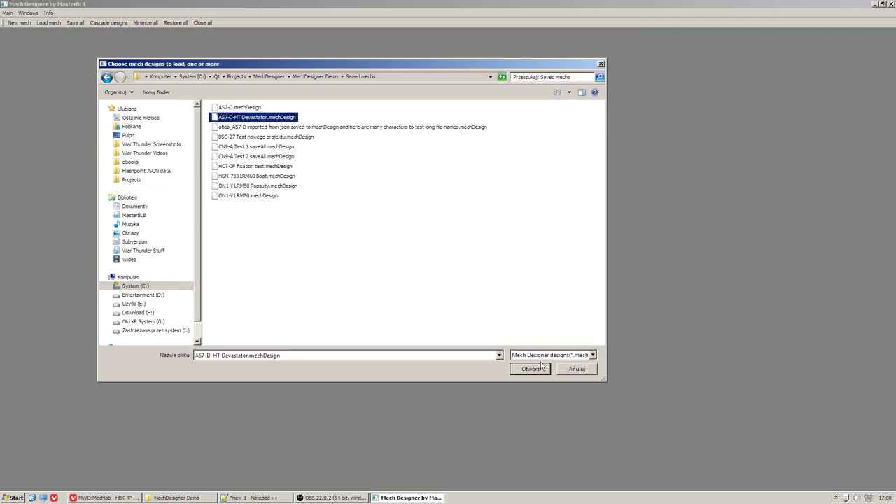
{"action": "left_click", "coordinate": [529, 369]}
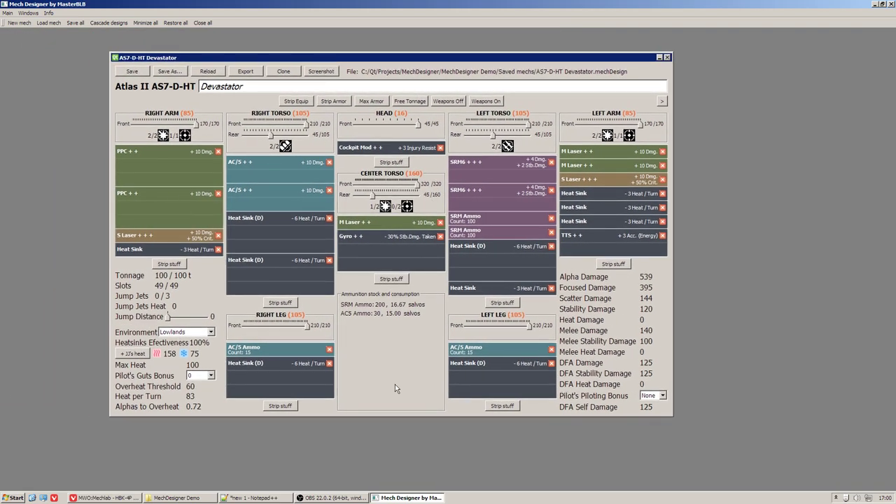
{"action": "mouse_move", "coordinate": [411, 328]}
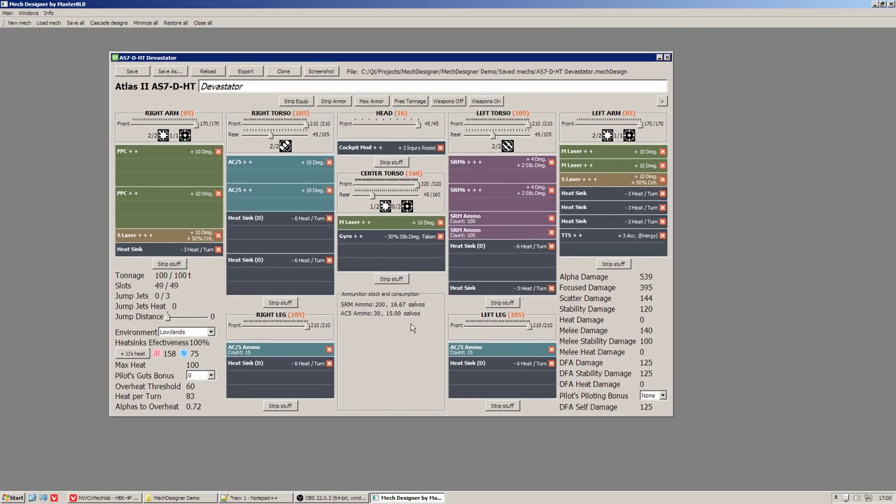
{"action": "mouse_move", "coordinate": [397, 139]}
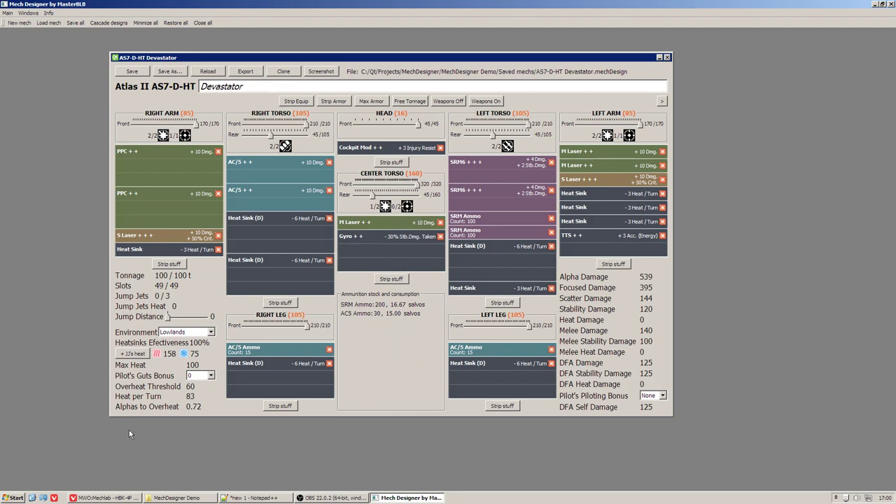
{"action": "mouse_move", "coordinate": [133, 196]}
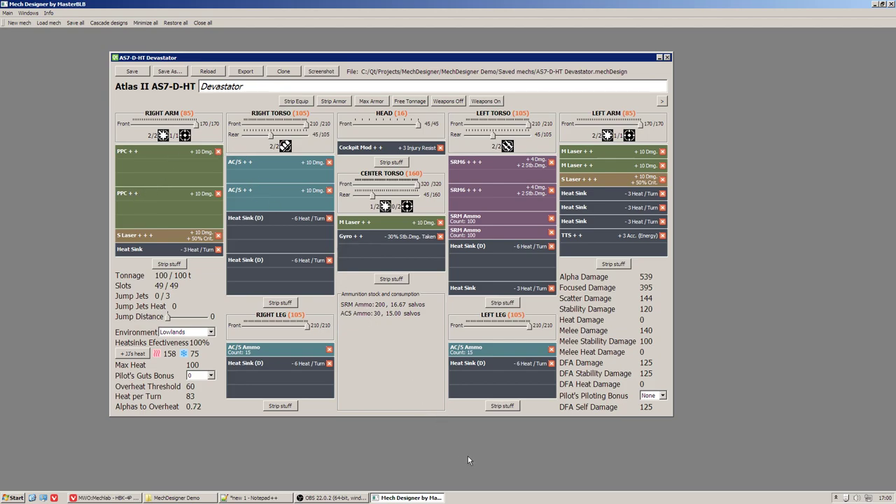
{"action": "mouse_move", "coordinate": [305, 498]}
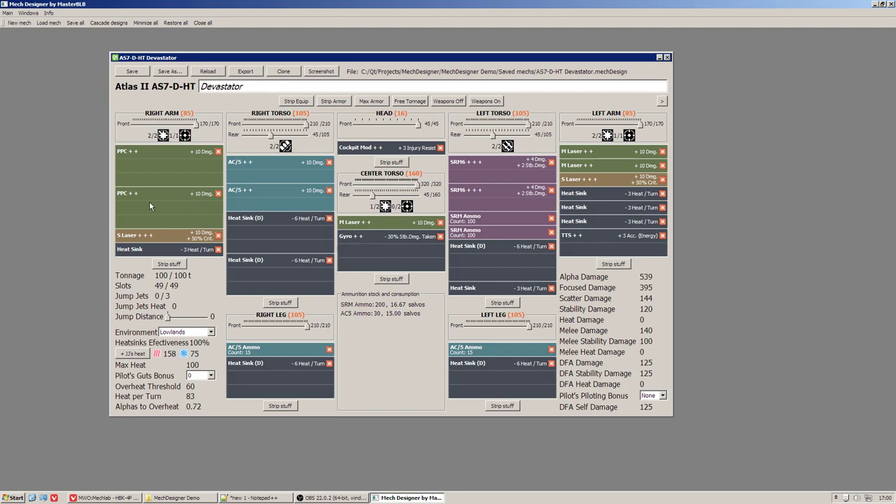
{"action": "mouse_move", "coordinate": [75, 280]}
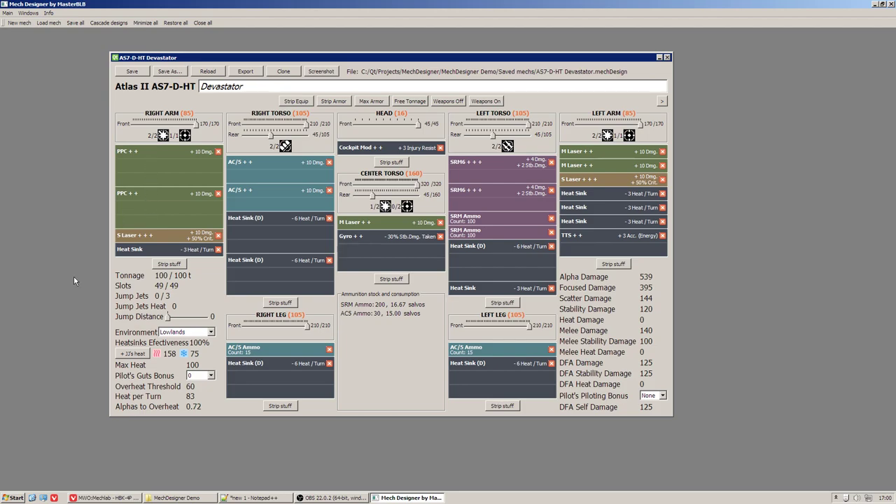
{"action": "mouse_move", "coordinate": [173, 358]}
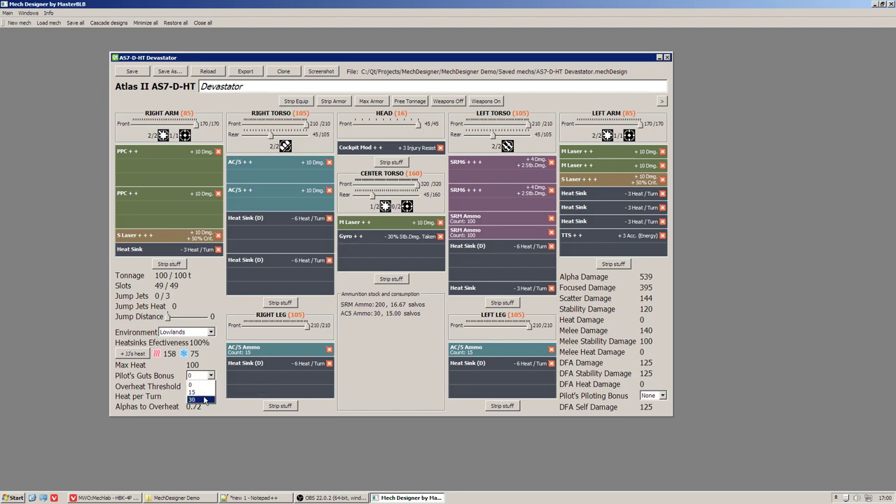
Step: Raise the pilot's guts bonus so the overheat threshold becomes 90
{"action": "left_click", "coordinate": [192, 401]}
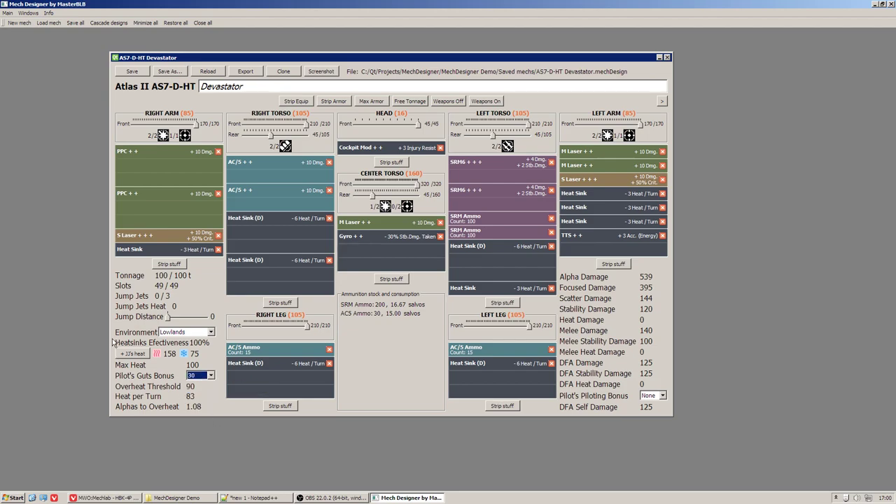
{"action": "mouse_move", "coordinate": [236, 328]}
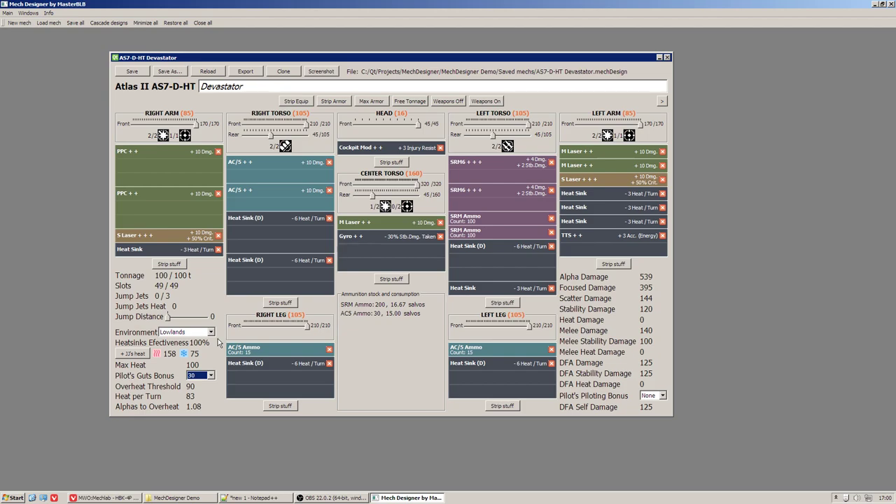
{"action": "mouse_move", "coordinate": [207, 192]}
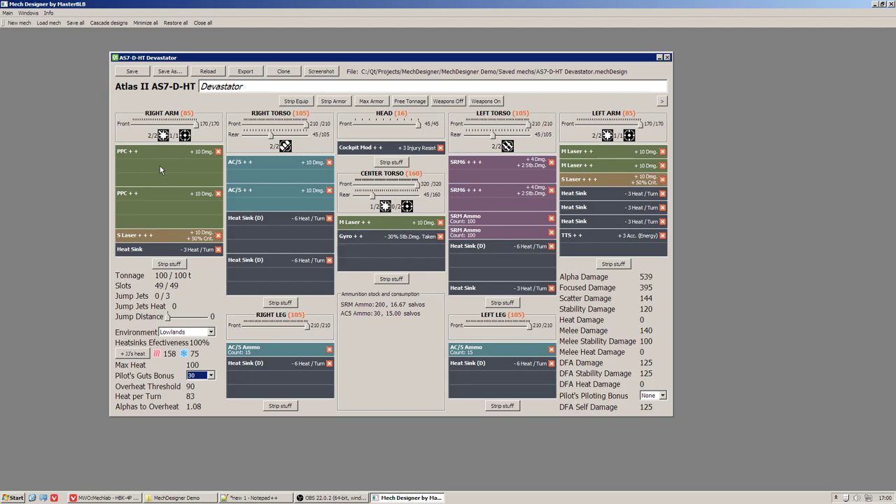
{"action": "mouse_move", "coordinate": [202, 170]}
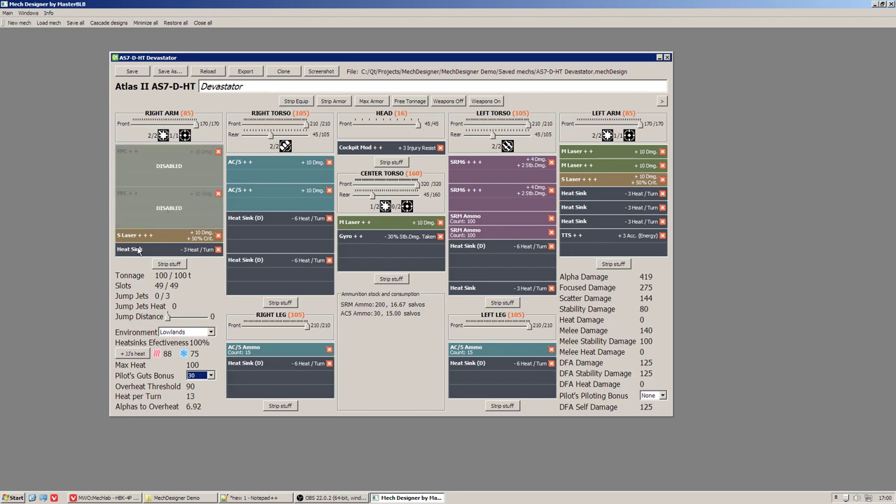
{"action": "mouse_move", "coordinate": [143, 167]}
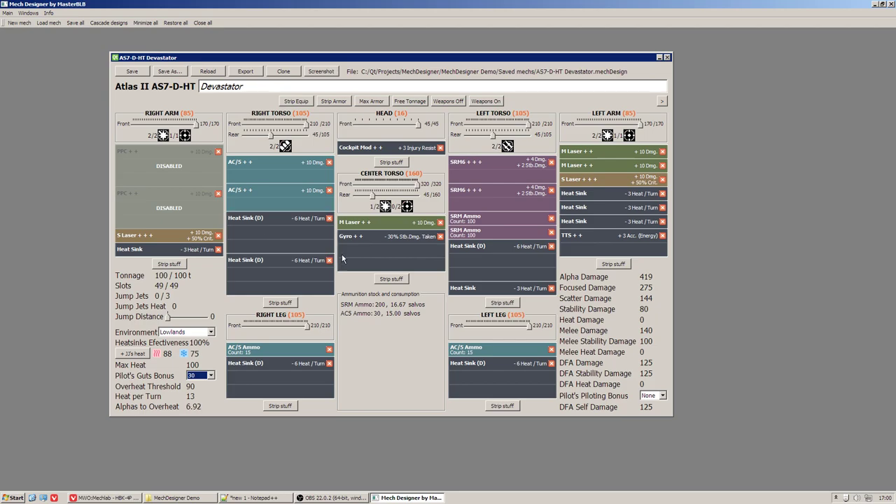
{"action": "mouse_move", "coordinate": [17, 218]}
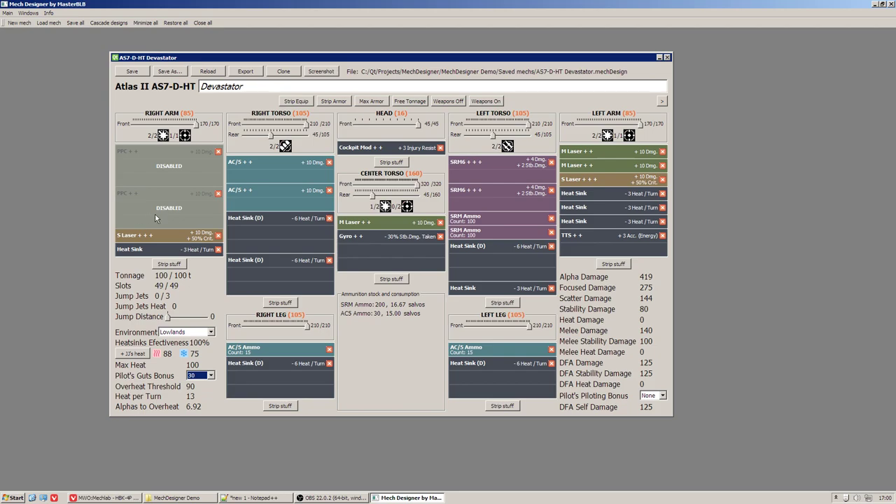
{"action": "mouse_move", "coordinate": [190, 215]}
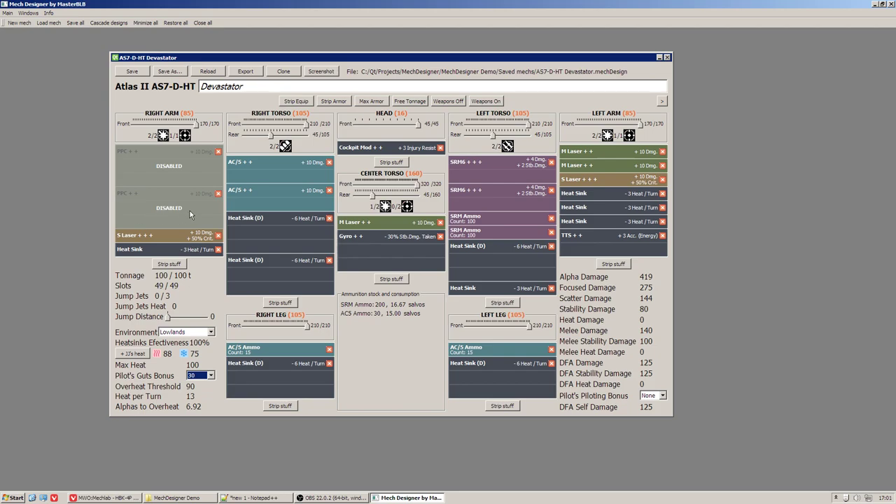
{"action": "mouse_move", "coordinate": [68, 201]}
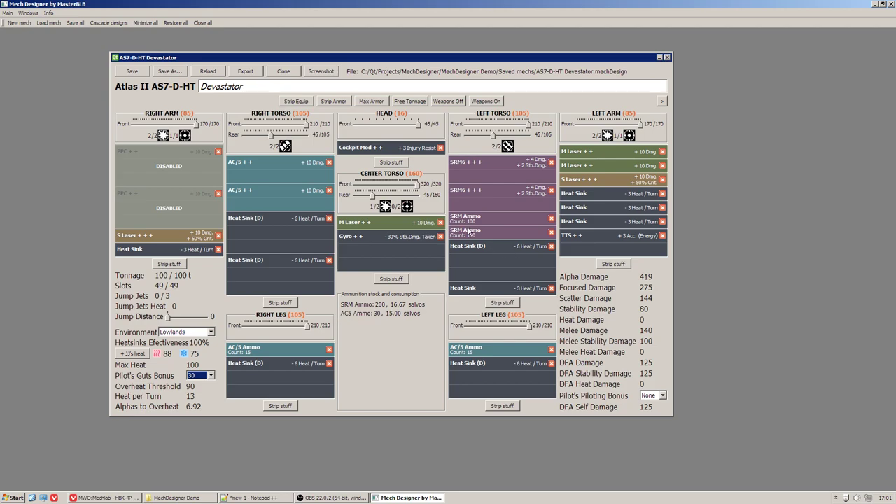
Step: Re-enable the disabled right-arm PPC on the Devastator
{"action": "left_click", "coordinate": [490, 232]}
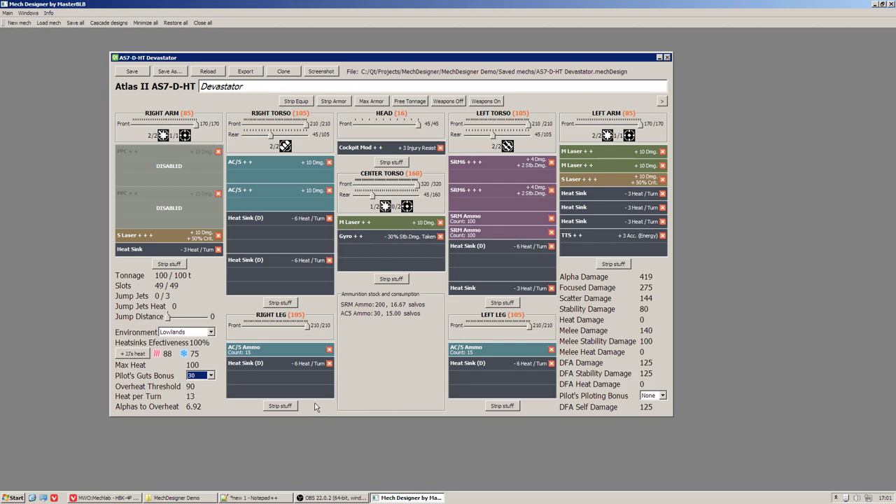
{"action": "mouse_move", "coordinate": [69, 347]}
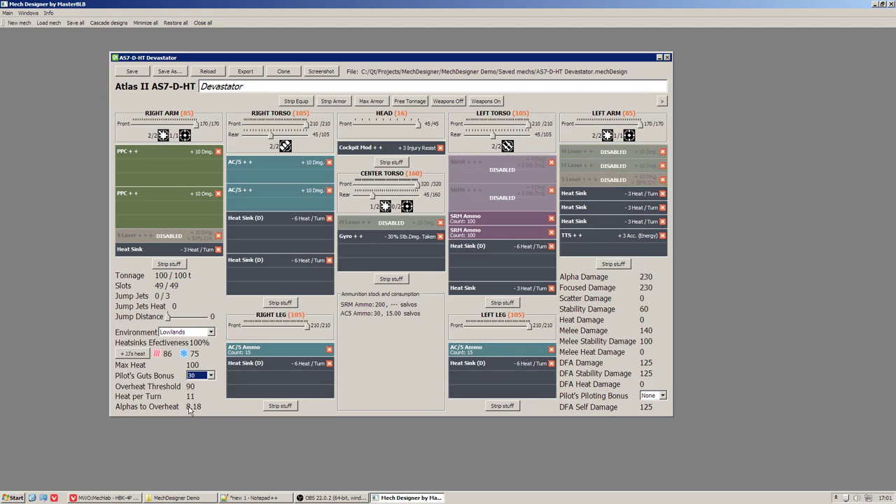
{"action": "mouse_move", "coordinate": [216, 387]}
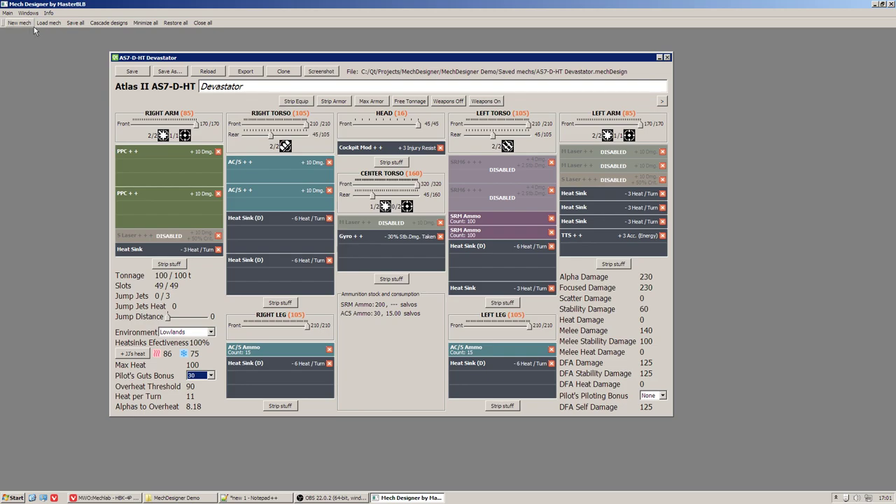
Step: Create a new design from the Hunchback HBK-4P chassis
{"action": "left_click", "coordinate": [19, 22]}
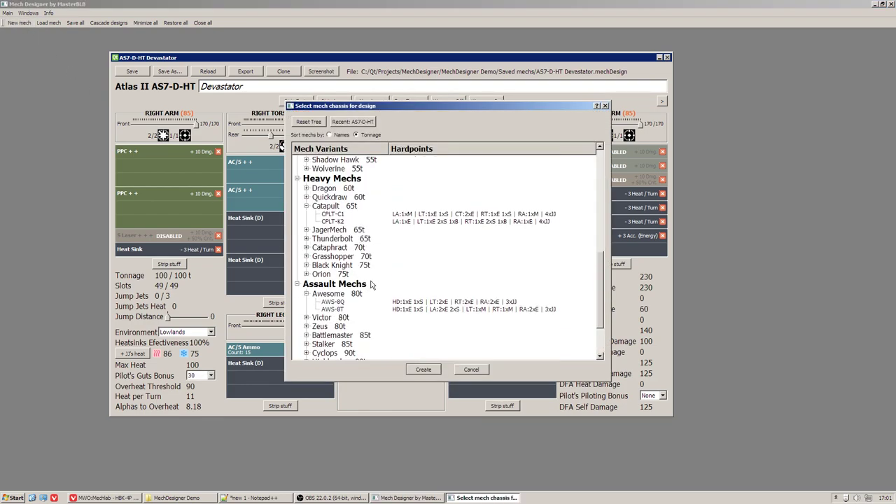
{"action": "scroll", "scroll_direction": "up", "scroll_amount": 3}
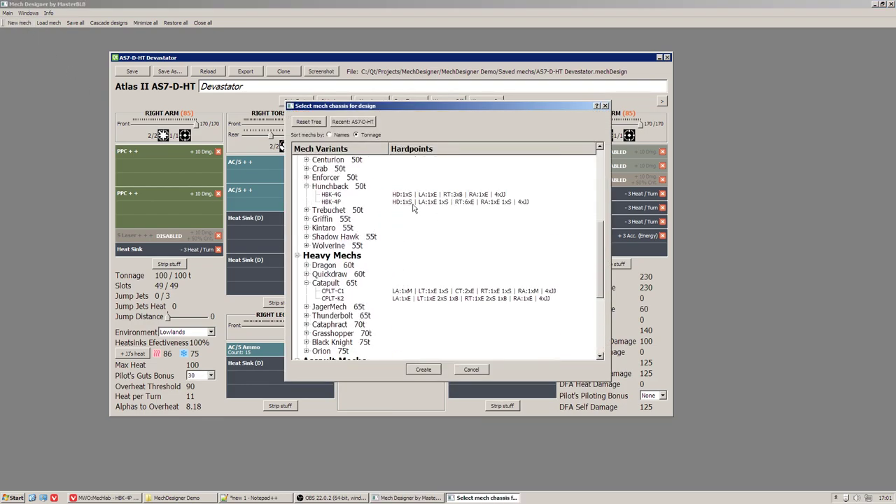
{"action": "left_click", "coordinate": [423, 370]}
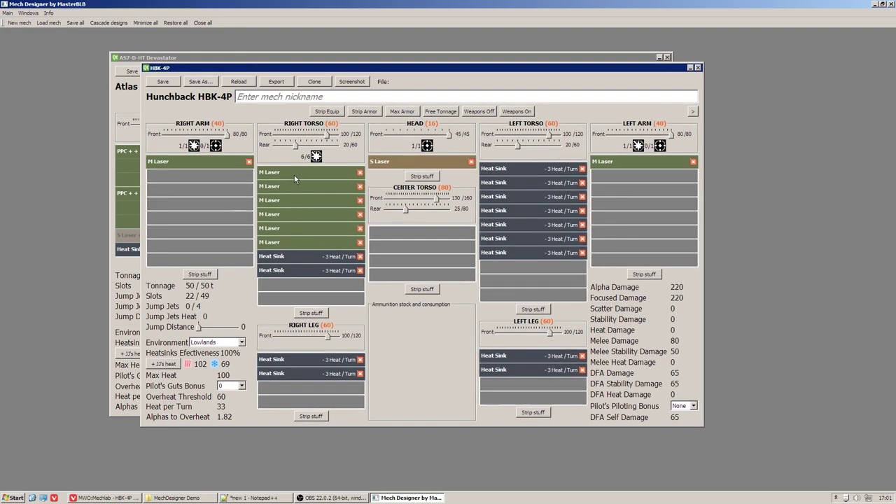
{"action": "mouse_move", "coordinate": [301, 204]}
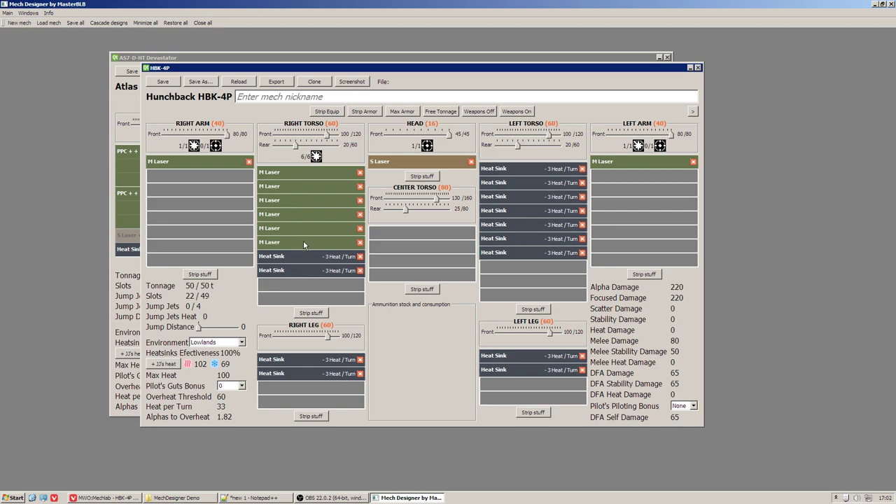
Step: Switch the Hunchback's weapons off, then all back on, and bring up the plan notes
{"action": "left_click", "coordinate": [311, 242]}
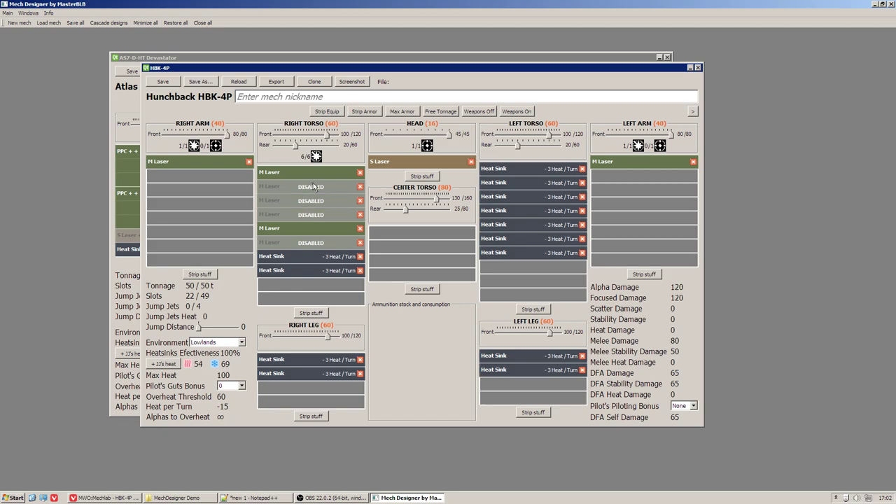
{"action": "mouse_move", "coordinate": [557, 117]}
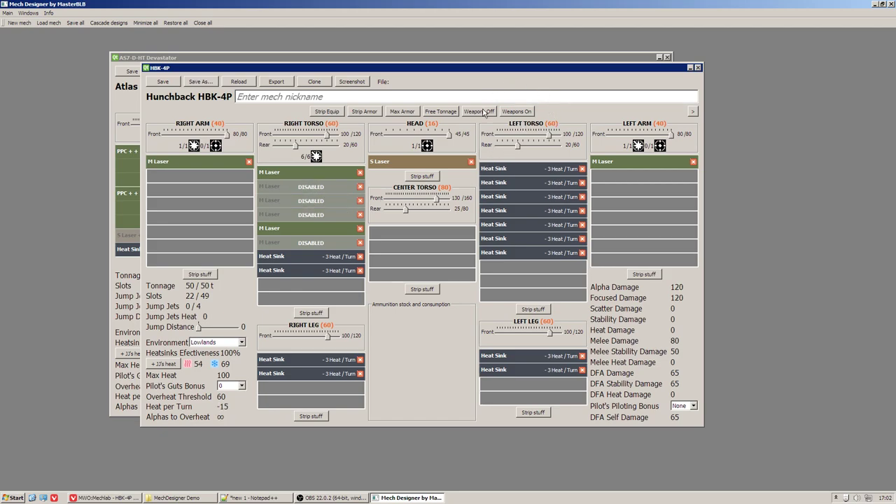
{"action": "left_click", "coordinate": [517, 112]}
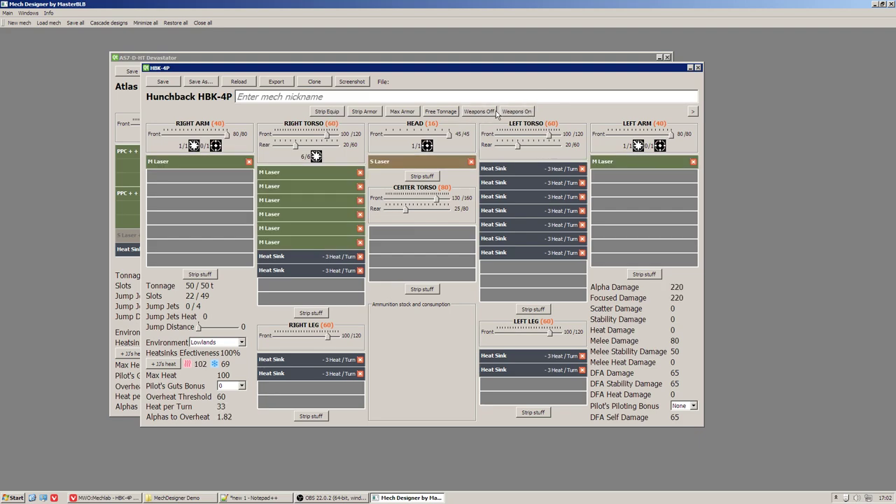
{"action": "mouse_move", "coordinate": [482, 116]}
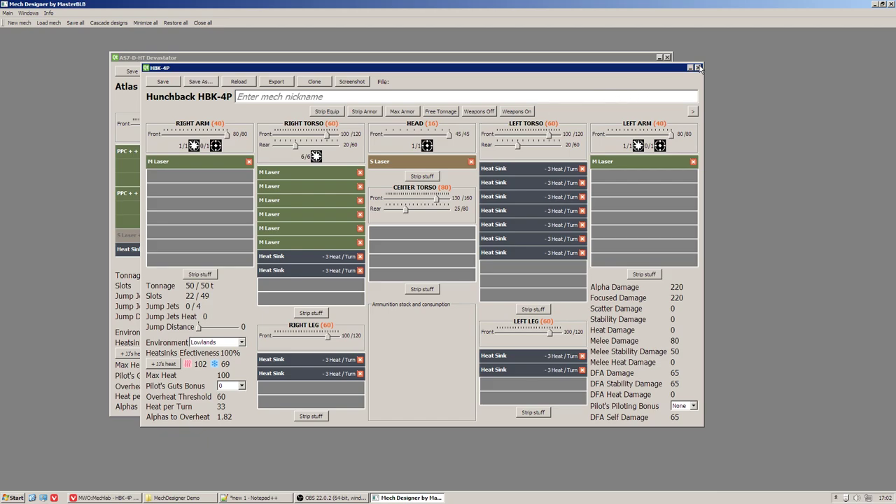
{"action": "left_click", "coordinate": [697, 67]}
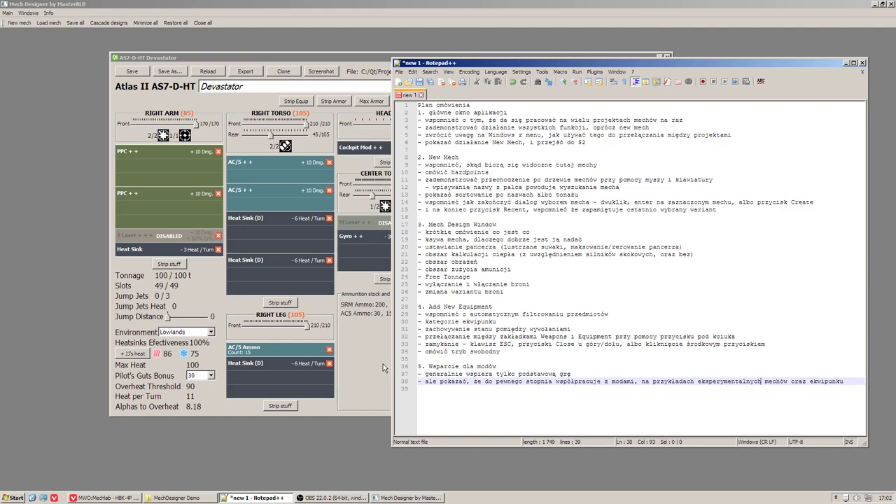
{"action": "mouse_move", "coordinate": [836, 67]}
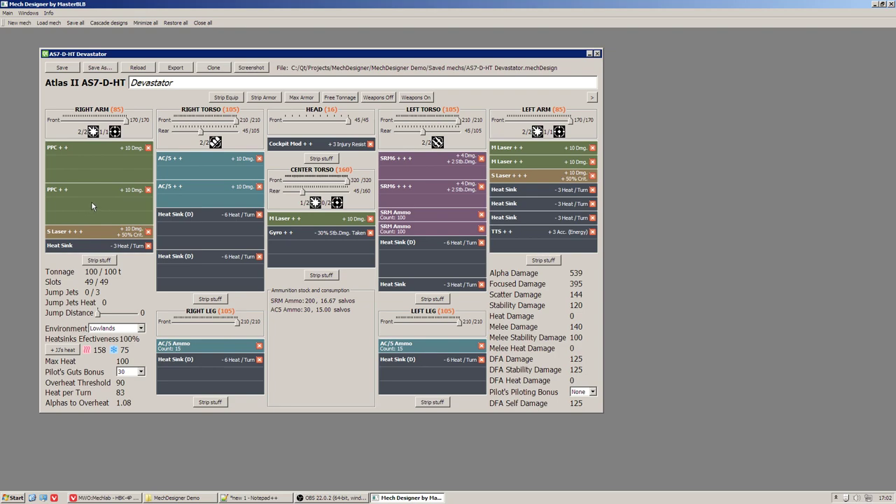
{"action": "mouse_move", "coordinate": [112, 204]}
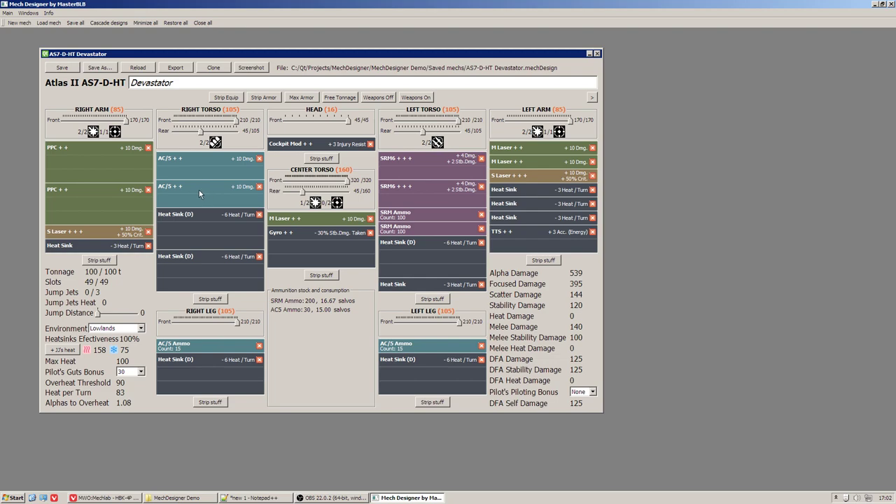
{"action": "mouse_move", "coordinate": [231, 193]}
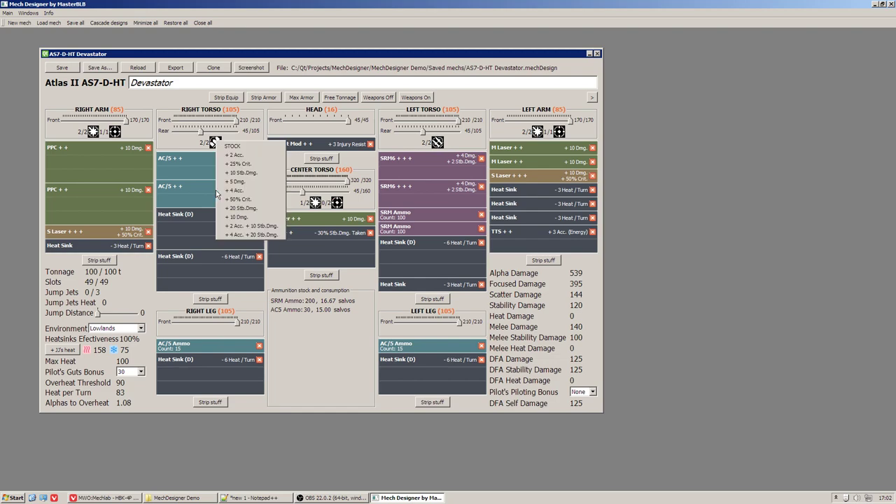
{"action": "mouse_move", "coordinate": [249, 162]}
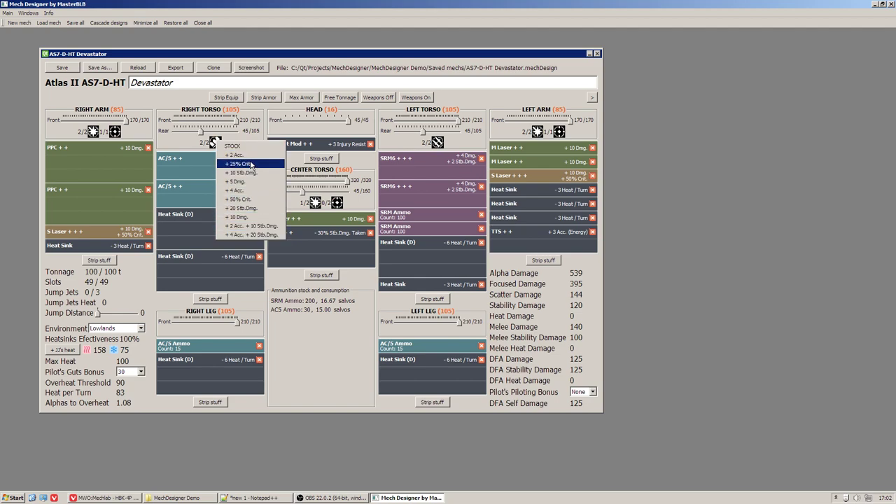
{"action": "left_click", "coordinate": [232, 147]}
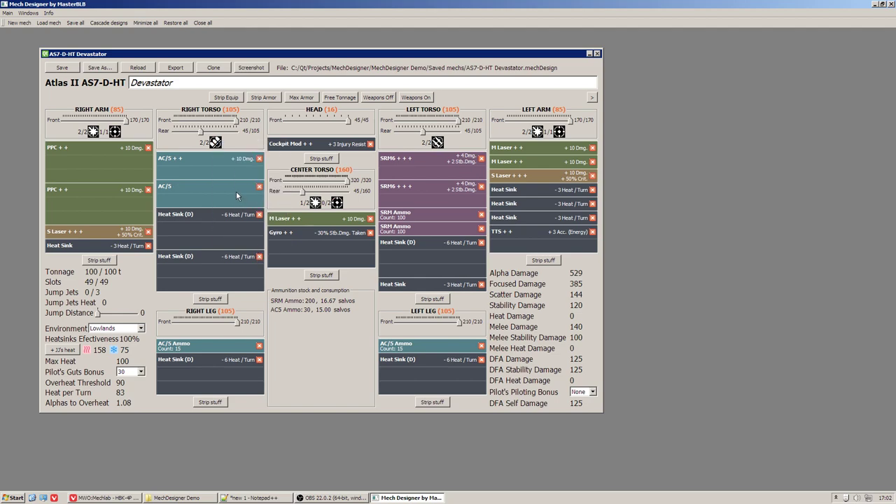
{"action": "mouse_move", "coordinate": [215, 193]}
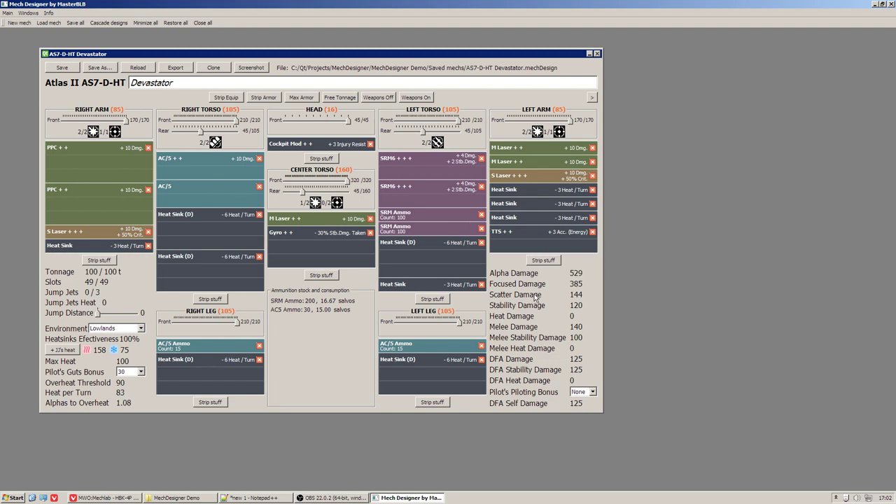
{"action": "mouse_move", "coordinate": [560, 277]}
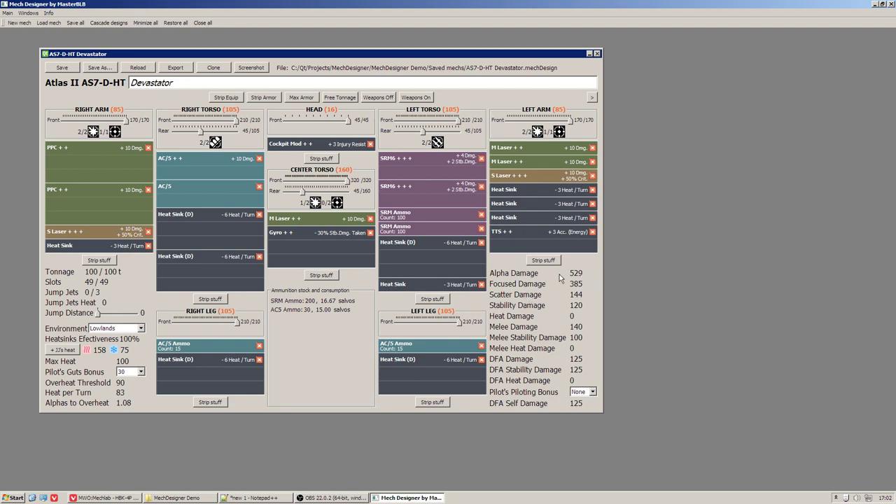
{"action": "mouse_move", "coordinate": [209, 189]}
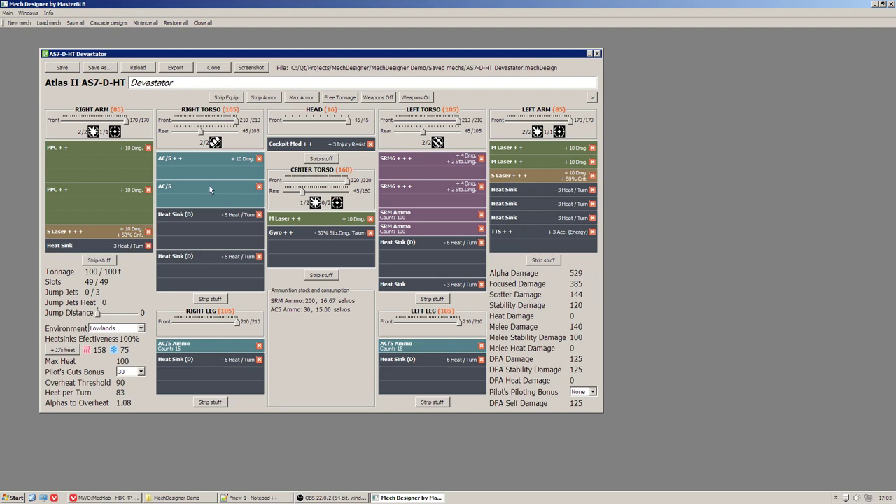
{"action": "left_click", "coordinate": [210, 186]}
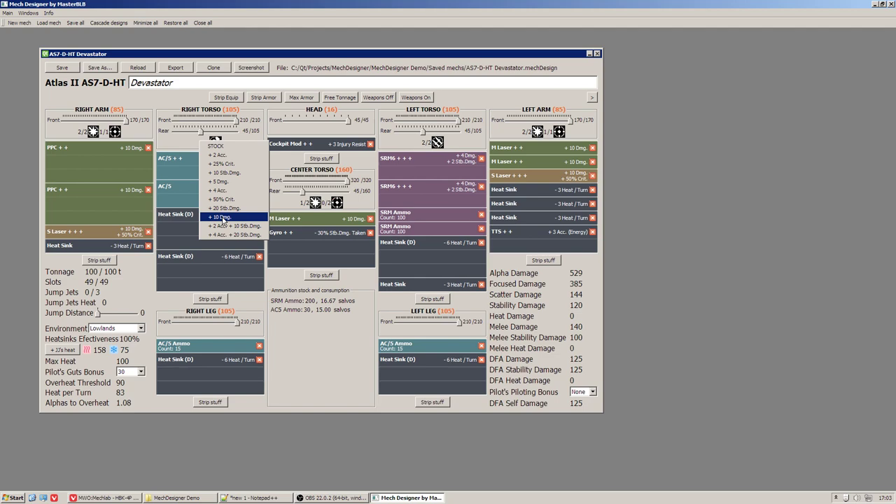
{"action": "left_click", "coordinate": [220, 217]}
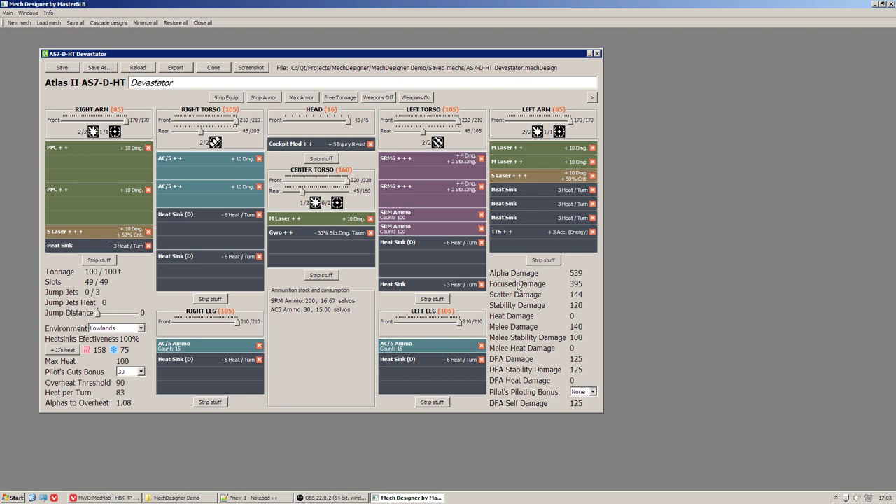
{"action": "mouse_move", "coordinate": [581, 290]}
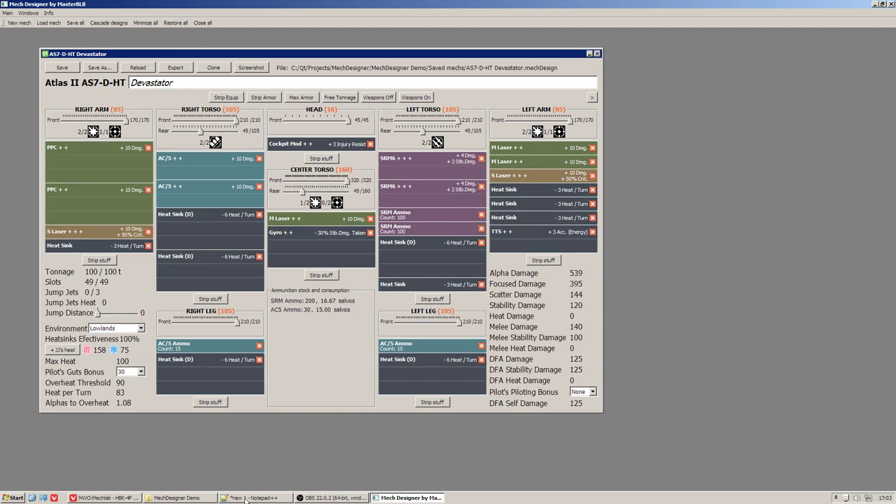
{"action": "left_click", "coordinate": [255, 498]}
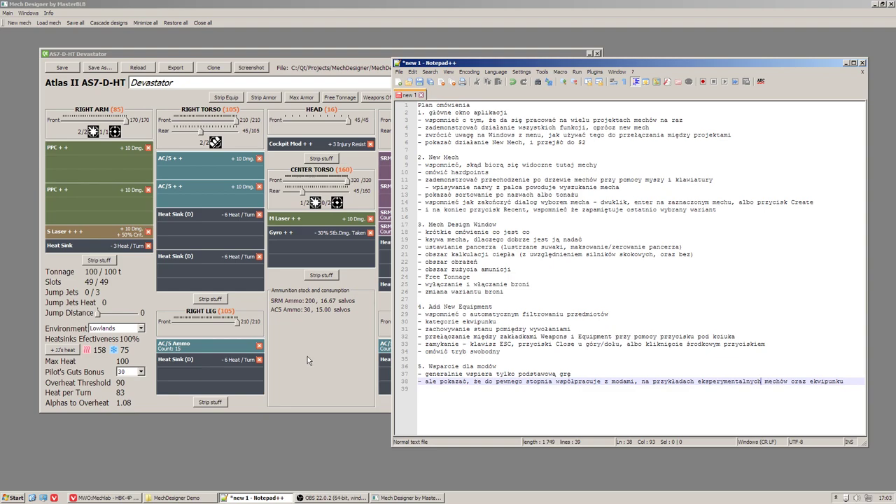
{"action": "mouse_move", "coordinate": [322, 366]}
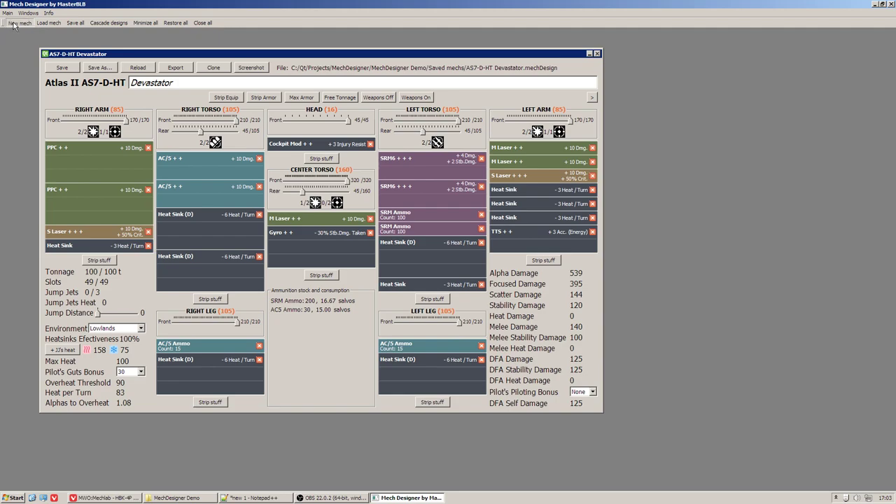
Step: Create a new design from the Griffin GRF-4N chassis
{"action": "left_click", "coordinate": [19, 22]}
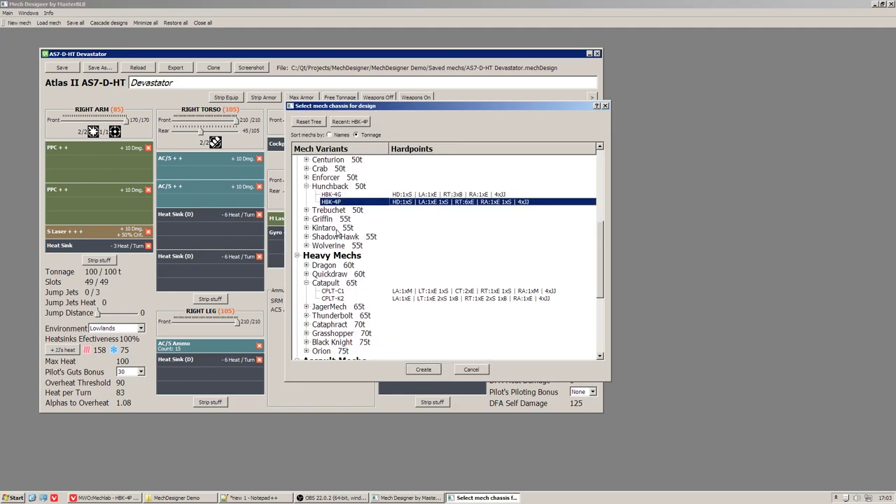
{"action": "left_click", "coordinate": [306, 218]}
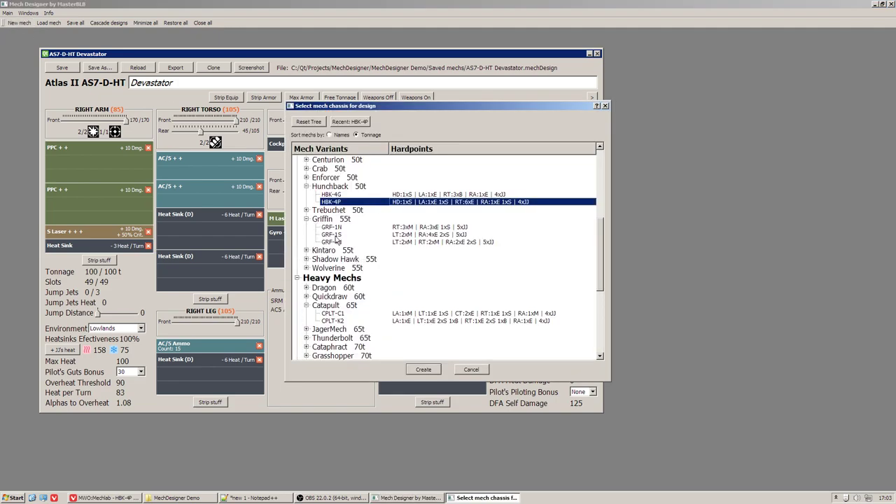
{"action": "left_click", "coordinate": [333, 241]}
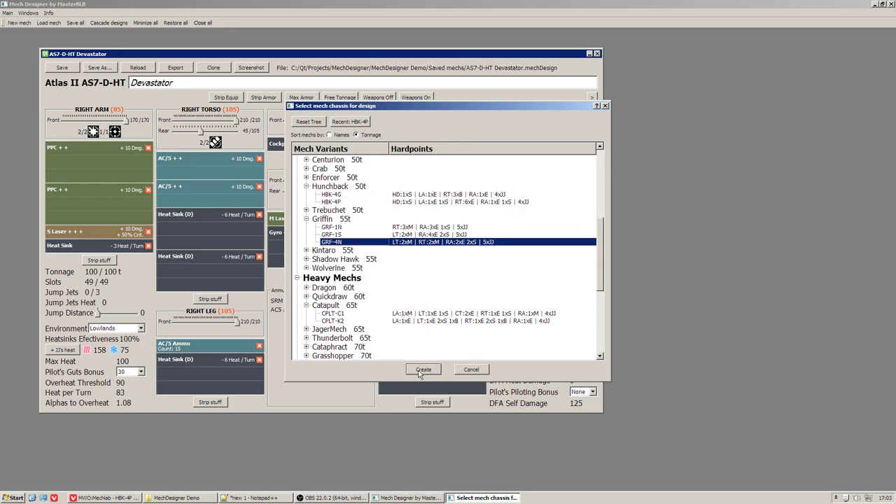
{"action": "left_click", "coordinate": [423, 370]}
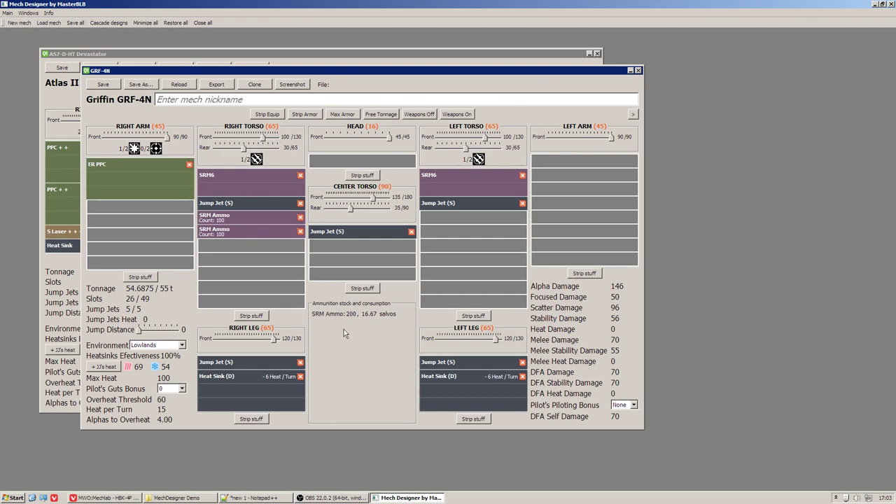
{"action": "mouse_move", "coordinate": [364, 357]}
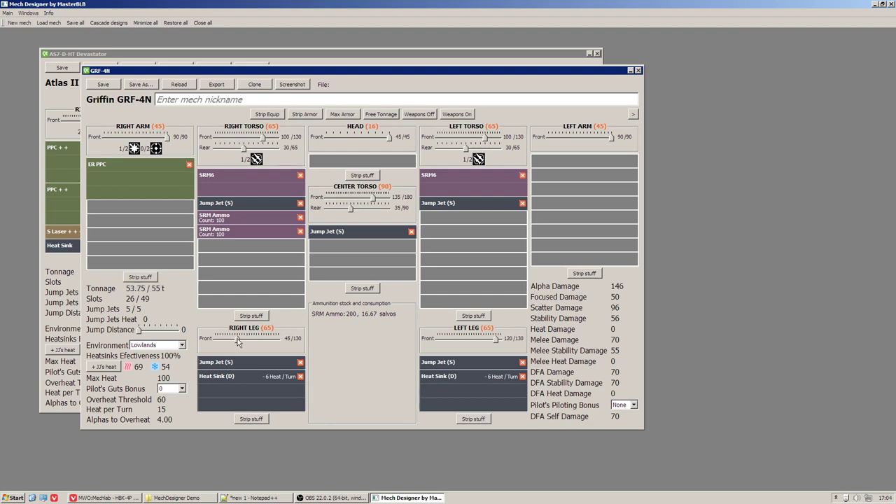
Step: Bring the Griffin's right leg front armor back to maximum
{"action": "left_click_drag", "start_coordinate": [241, 338], "coordinate": [278, 338]}
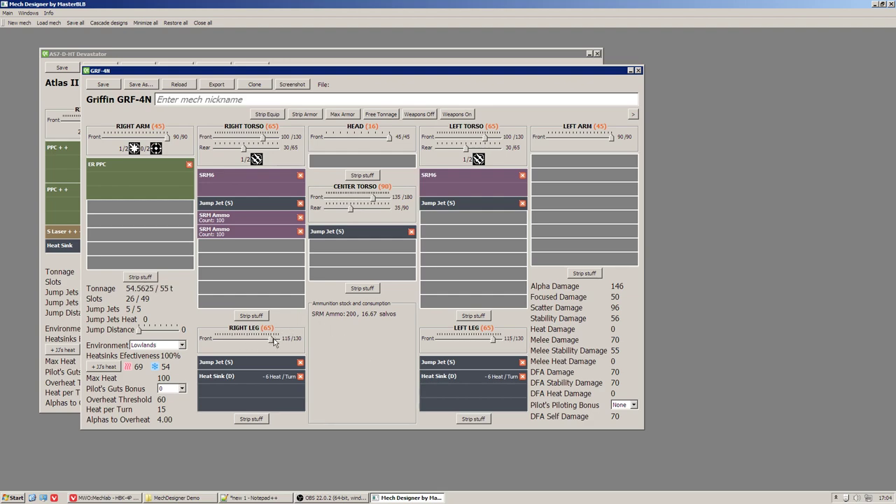
{"action": "left_click_drag", "start_coordinate": [277, 338], "coordinate": [258, 337]}
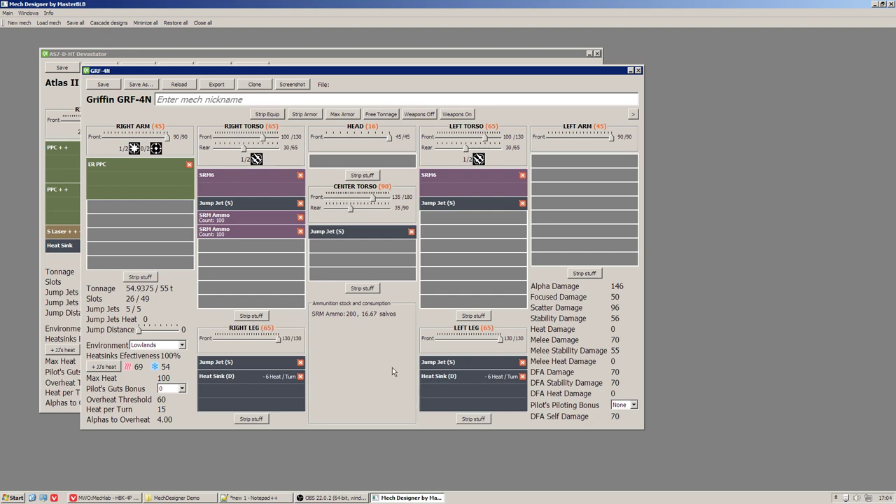
{"action": "mouse_move", "coordinate": [420, 203]}
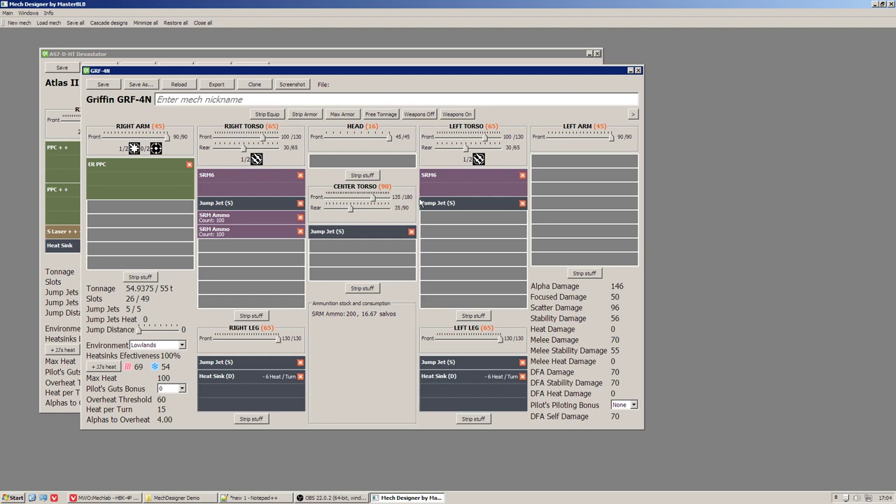
{"action": "mouse_move", "coordinate": [375, 117]}
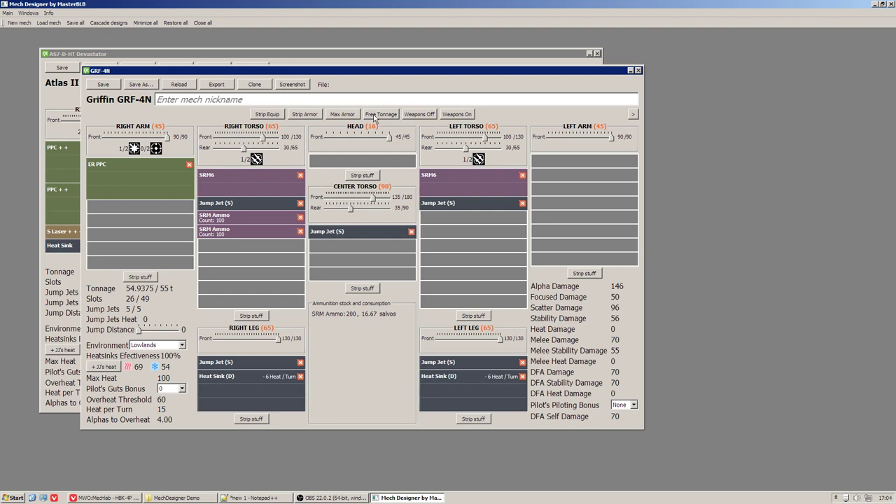
{"action": "mouse_move", "coordinate": [381, 114]}
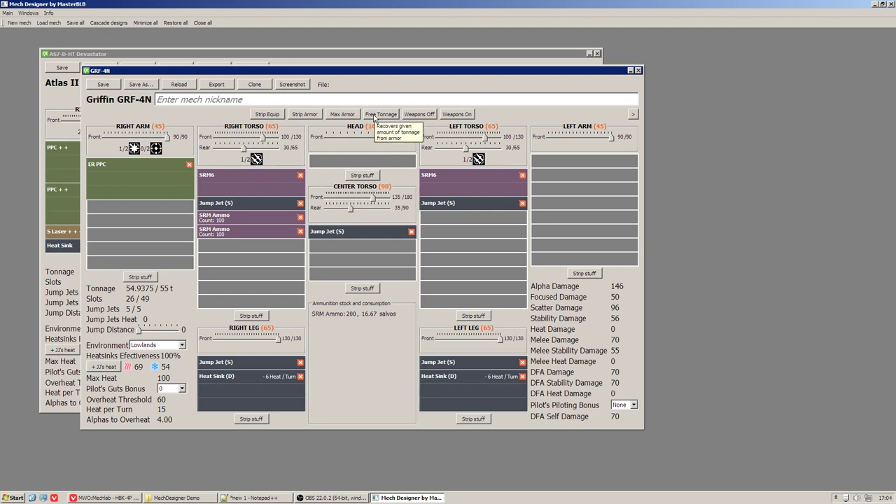
Step: Start tonnage recovery with both legs chosen as the armor to strip
{"action": "left_click", "coordinate": [381, 114]}
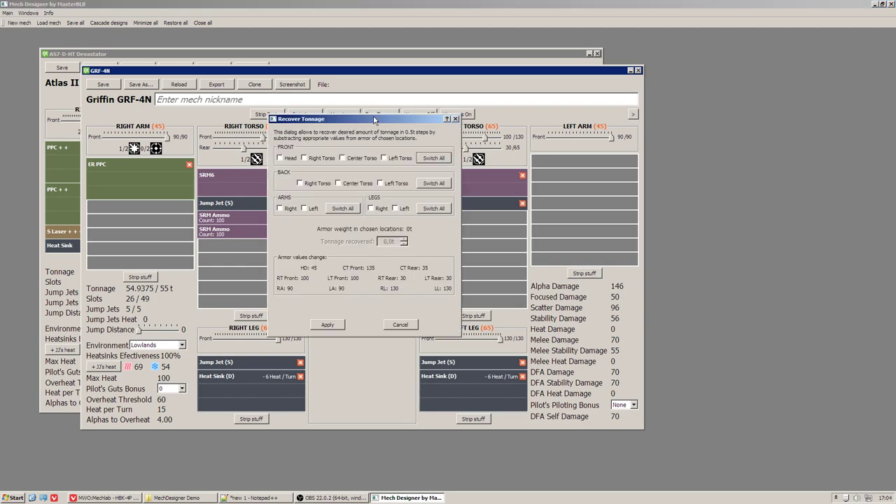
{"action": "mouse_move", "coordinate": [475, 283]}
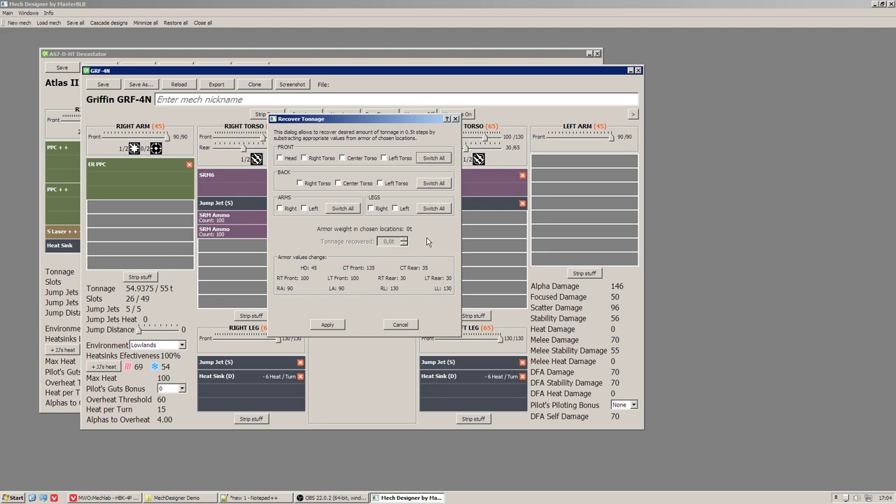
{"action": "mouse_move", "coordinate": [429, 238]}
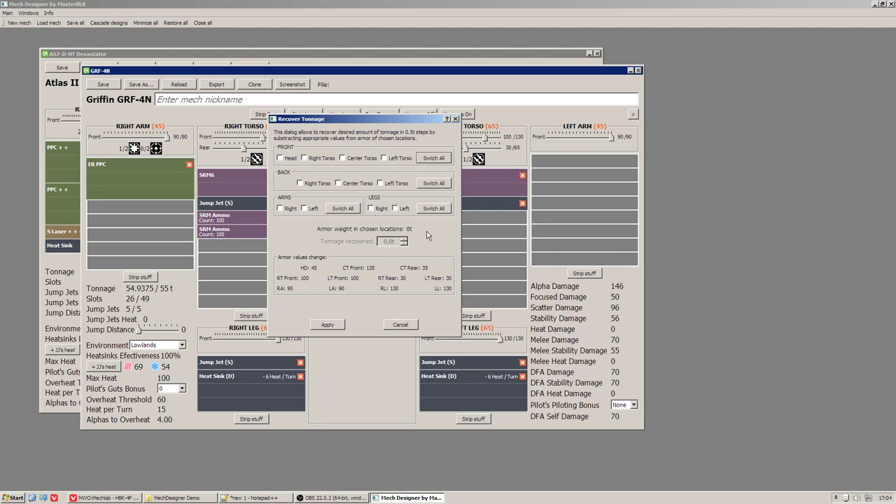
{"action": "mouse_move", "coordinate": [428, 215]}
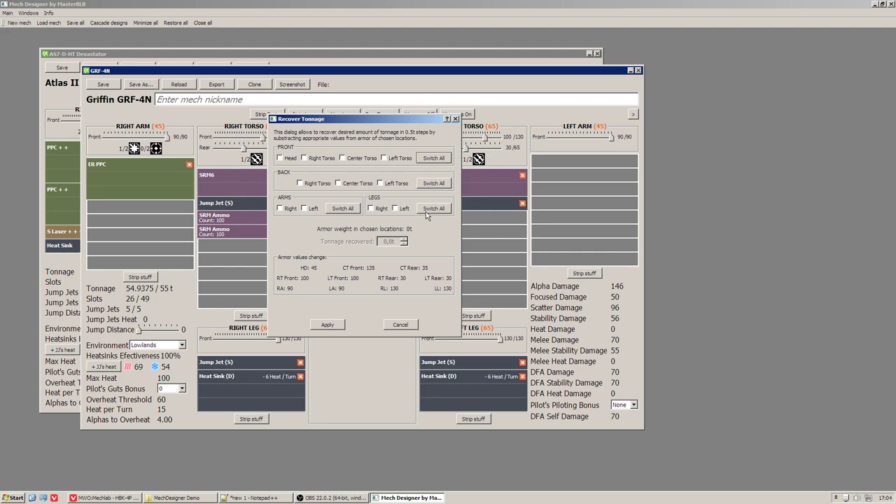
{"action": "mouse_move", "coordinate": [434, 207]}
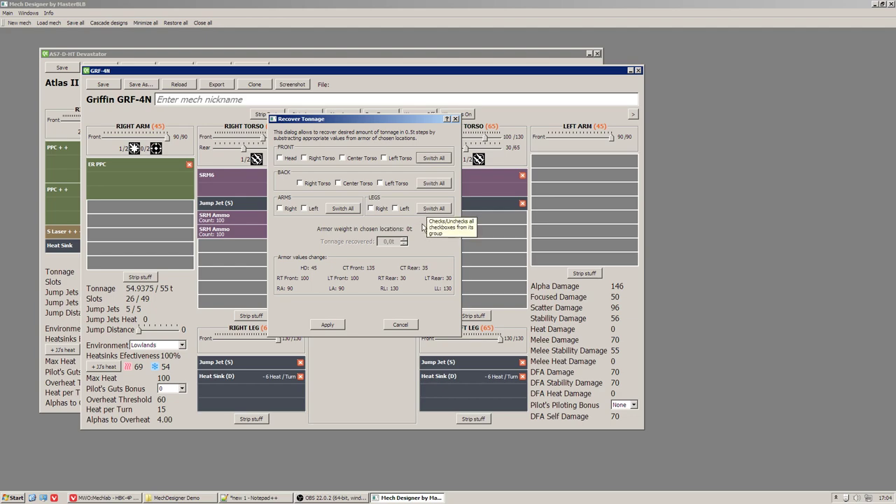
{"action": "mouse_move", "coordinate": [361, 261]}
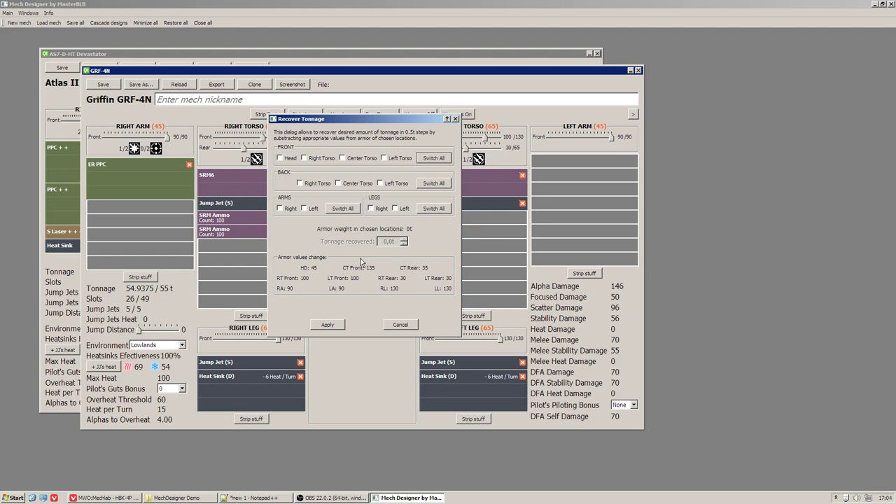
{"action": "mouse_move", "coordinate": [378, 258]}
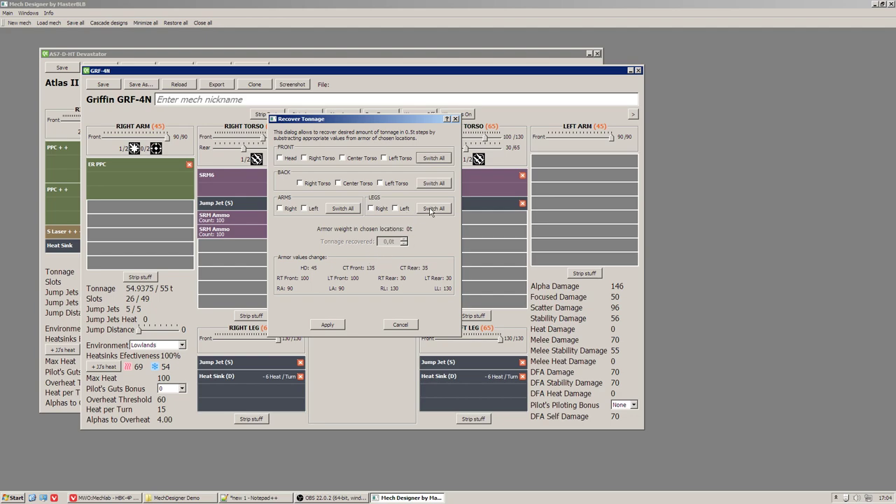
{"action": "left_click", "coordinate": [434, 207]}
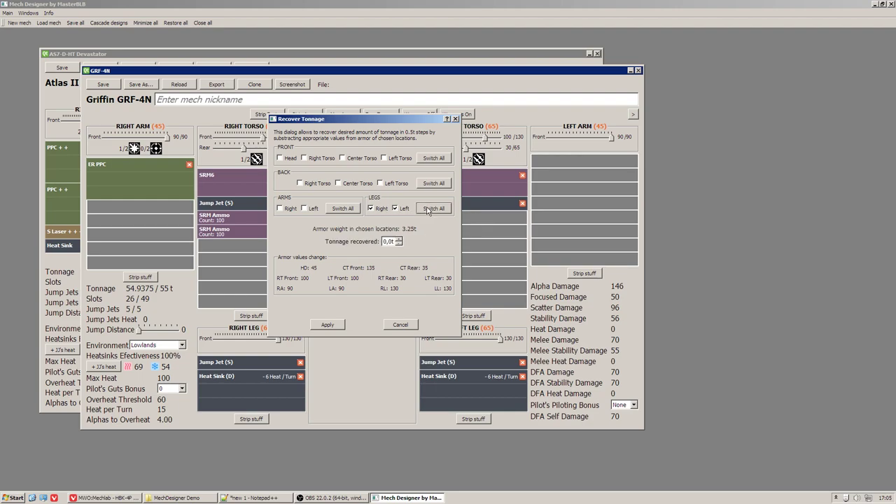
{"action": "mouse_move", "coordinate": [397, 216]}
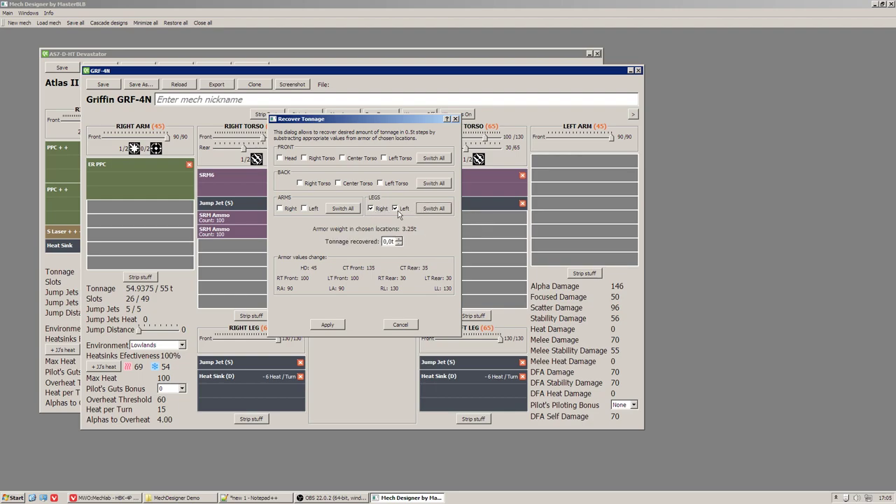
{"action": "mouse_move", "coordinate": [371, 259]}
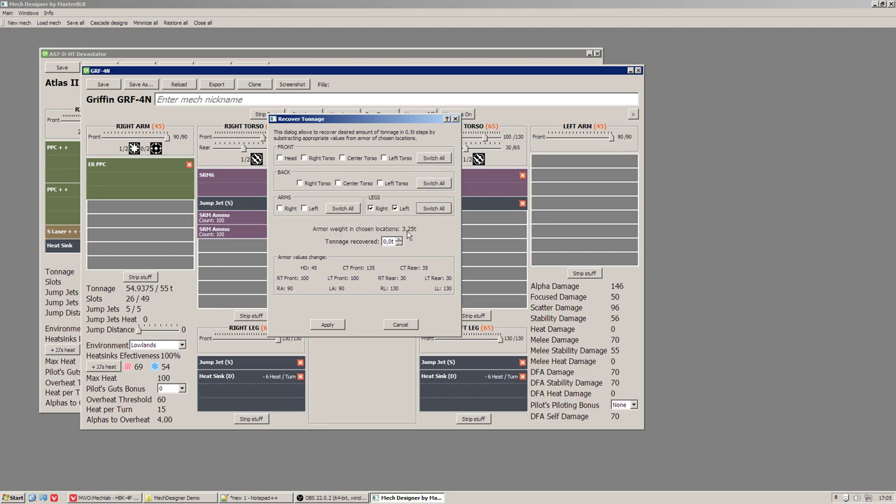
{"action": "mouse_move", "coordinate": [417, 235]}
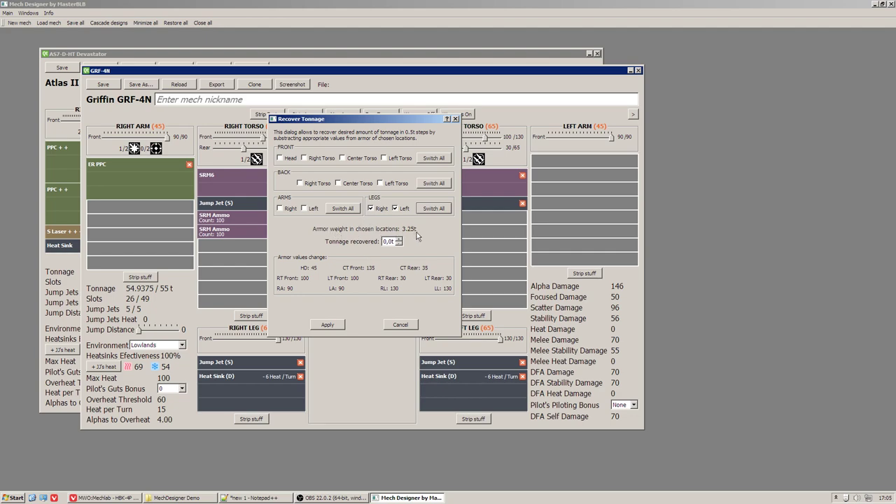
{"action": "mouse_move", "coordinate": [392, 223]}
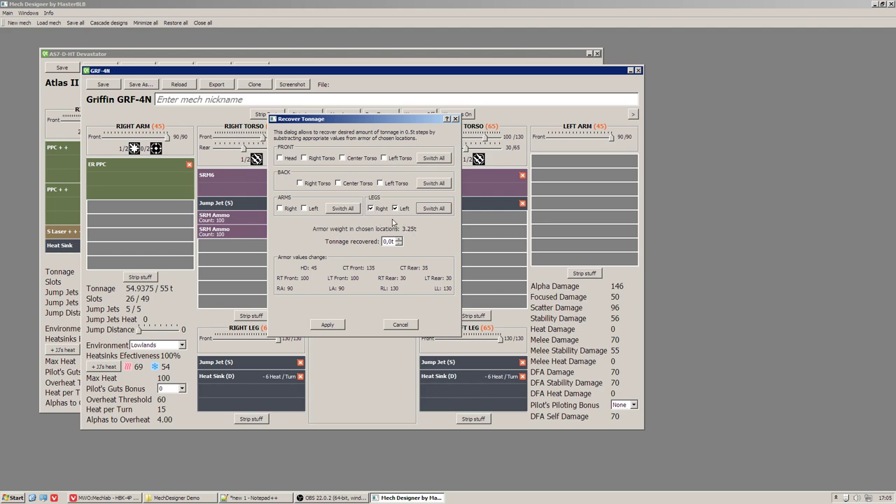
{"action": "mouse_move", "coordinate": [409, 233]}
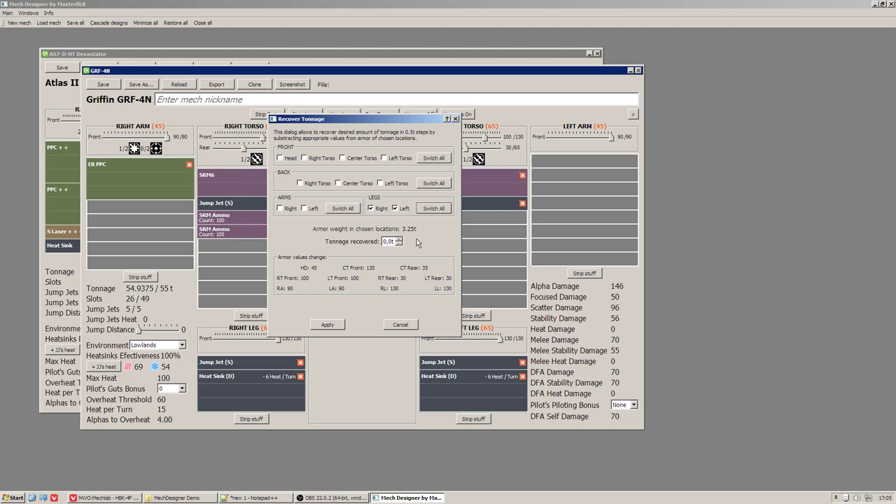
{"action": "mouse_move", "coordinate": [385, 249]}
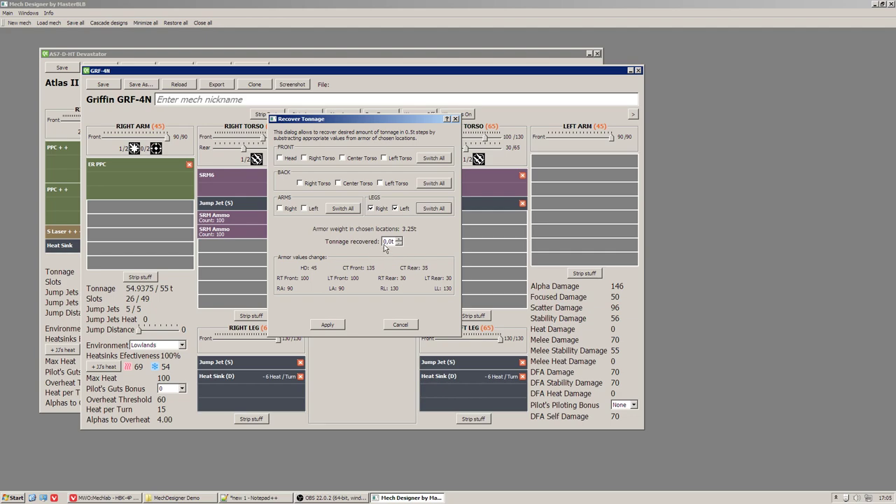
{"action": "mouse_move", "coordinate": [386, 246]}
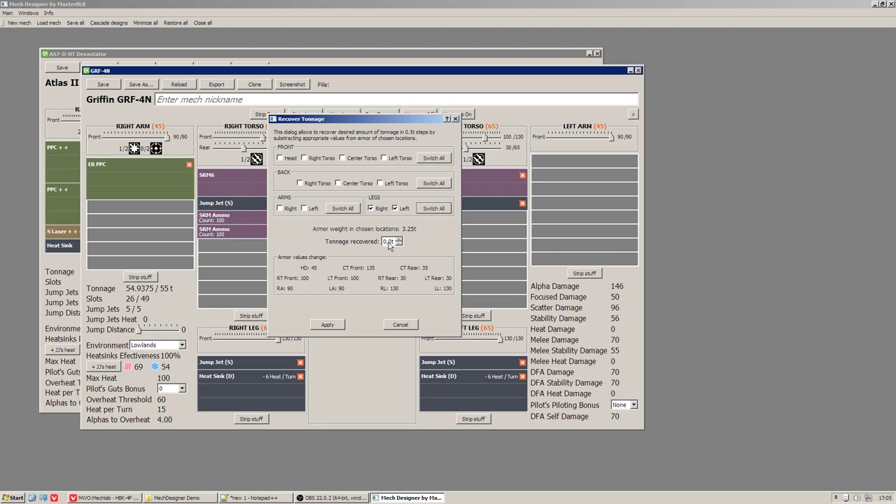
Step: Settle the tonnage recovered at half a ton
{"action": "left_click", "coordinate": [399, 240]}
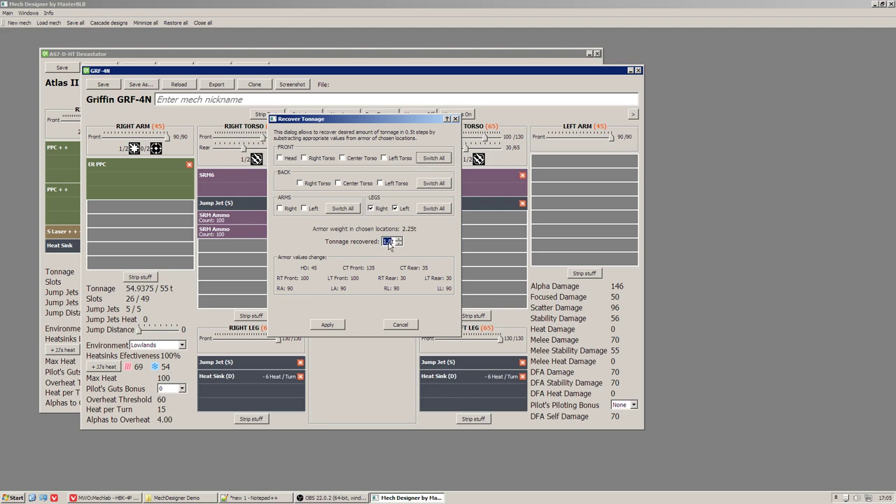
{"action": "left_click", "coordinate": [398, 238]}
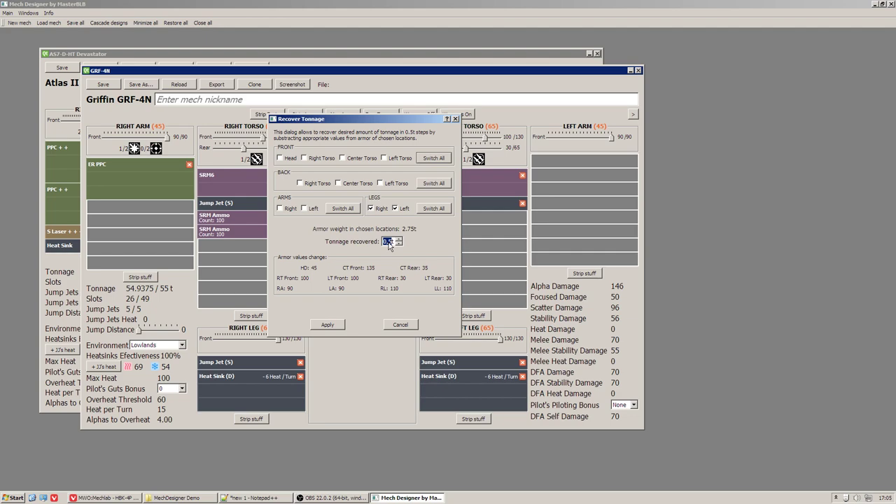
{"action": "mouse_move", "coordinate": [364, 254]}
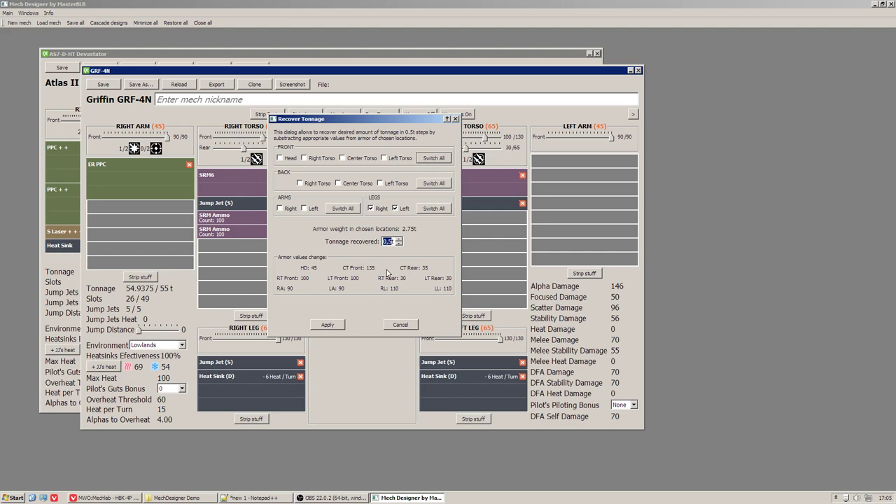
{"action": "mouse_move", "coordinate": [431, 294]}
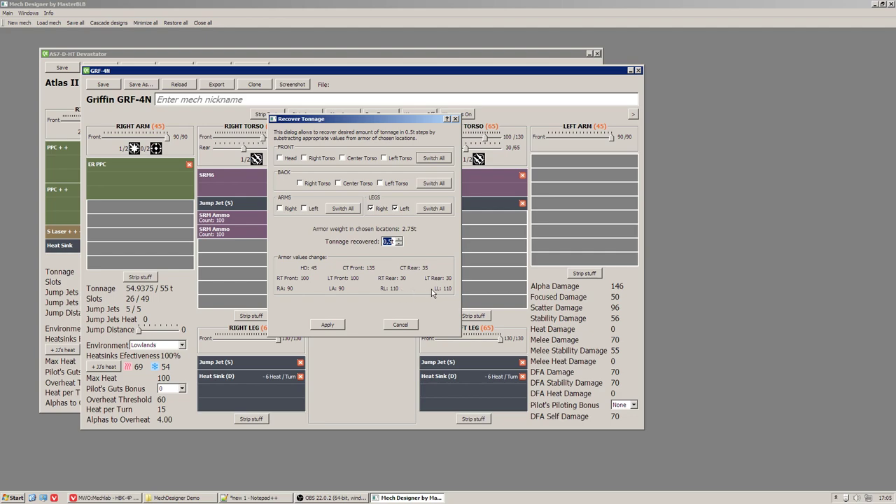
{"action": "mouse_move", "coordinate": [387, 294]}
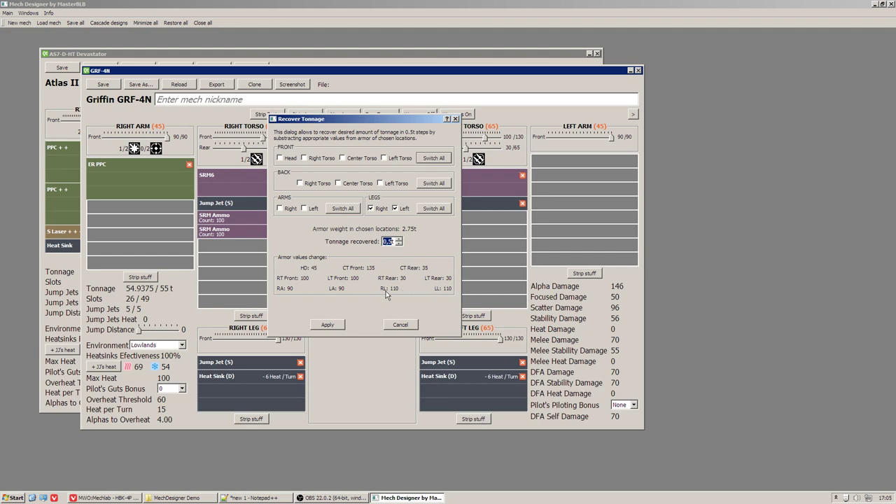
{"action": "mouse_move", "coordinate": [440, 297]}
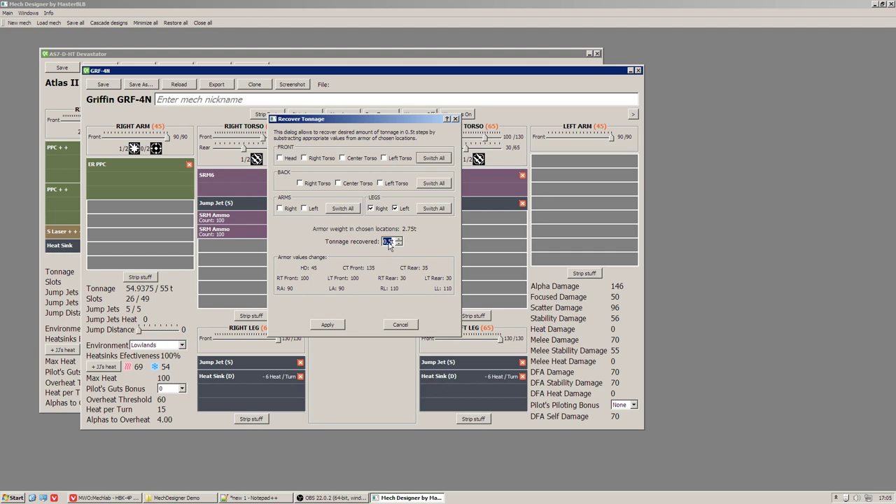
{"action": "left_click", "coordinate": [399, 238]}
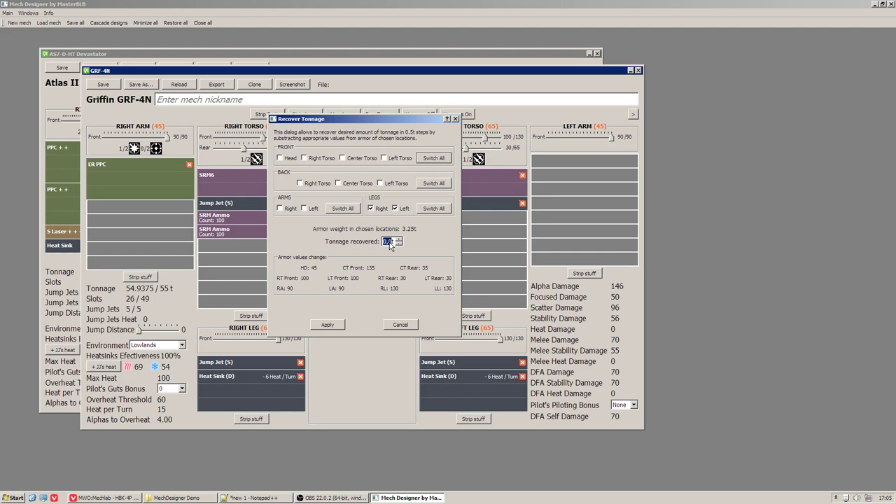
{"action": "left_click", "coordinate": [399, 238]}
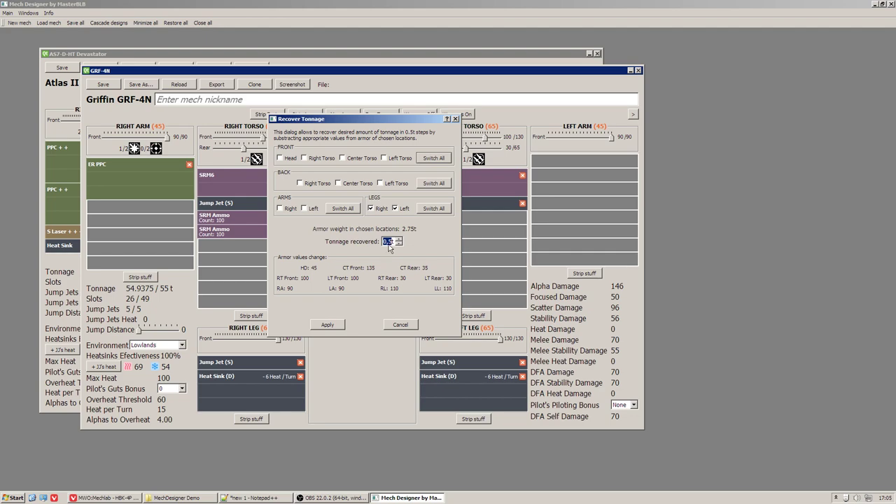
Step: Apply the leg recovery, max the armor again and trim the right leg, reaching 57 of 55 tons
{"action": "left_click", "coordinate": [401, 324]}
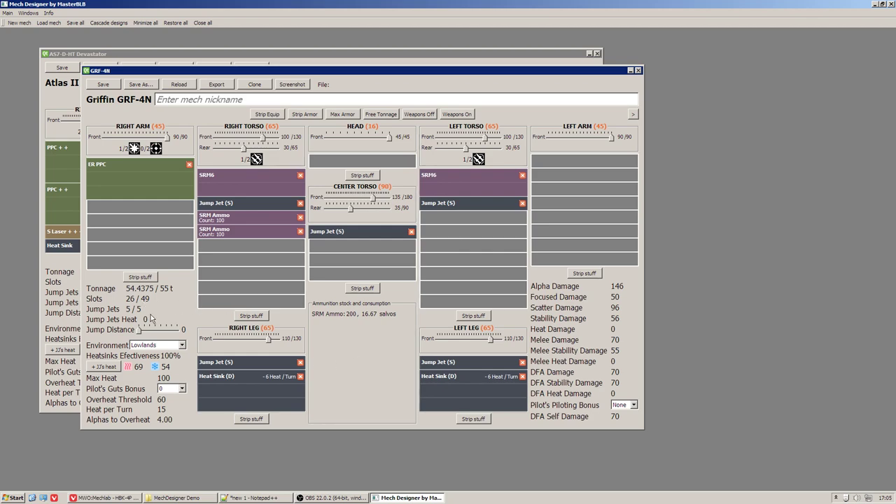
{"action": "left_click", "coordinate": [341, 115]}
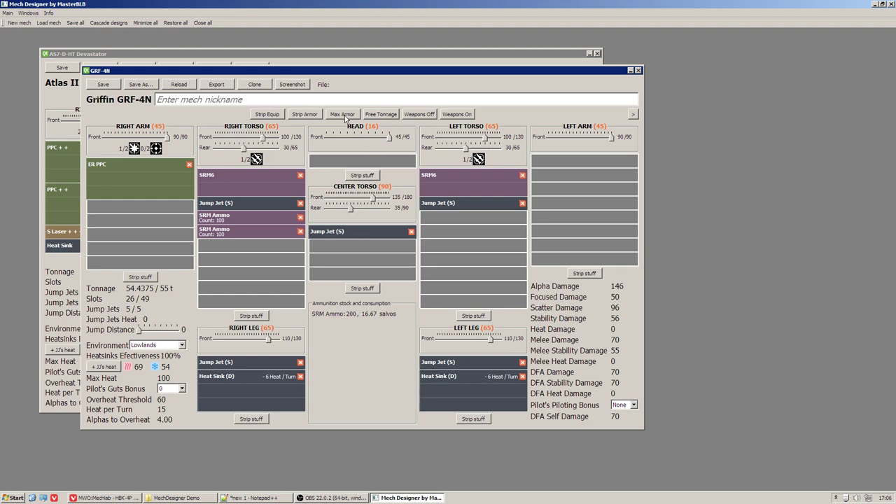
{"action": "left_click", "coordinate": [342, 115]}
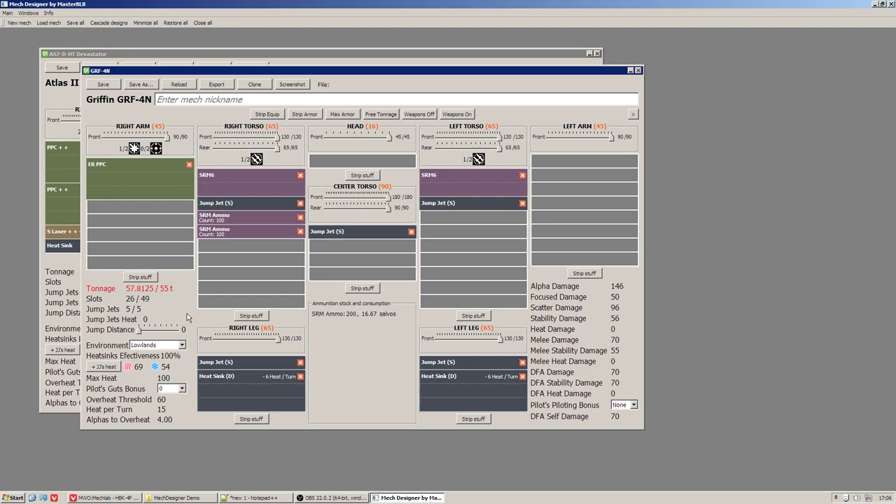
{"action": "mouse_move", "coordinate": [266, 347]}
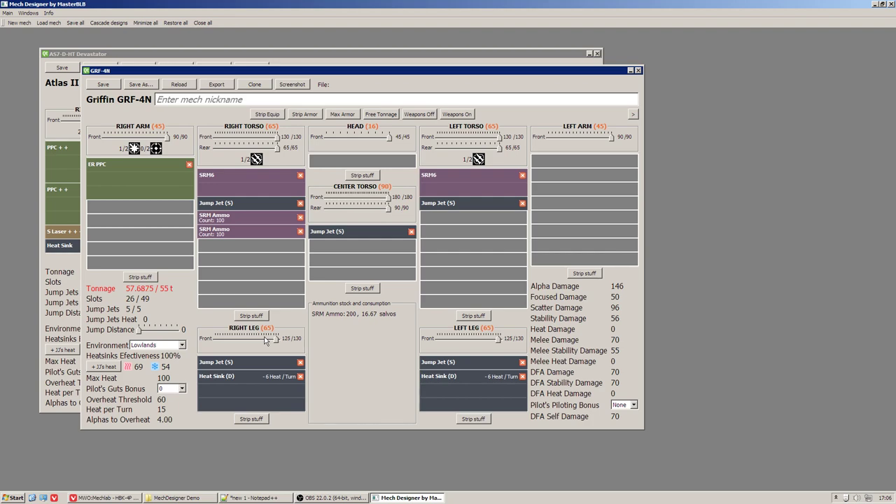
{"action": "left_click_drag", "start_coordinate": [279, 338], "coordinate": [265, 338]}
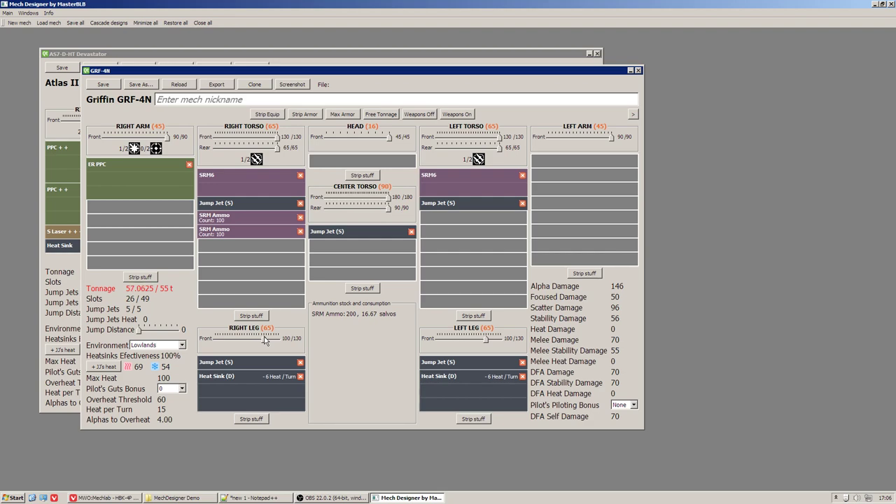
{"action": "mouse_move", "coordinate": [370, 210]}
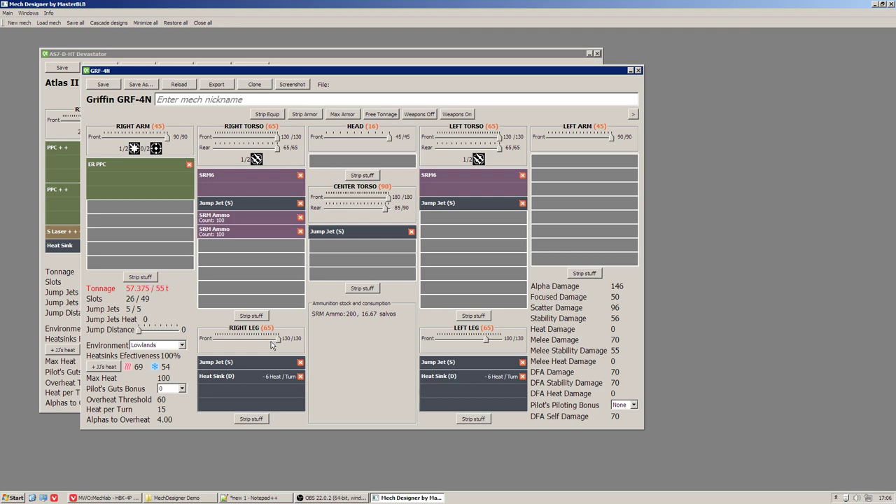
{"action": "mouse_move", "coordinate": [356, 218]}
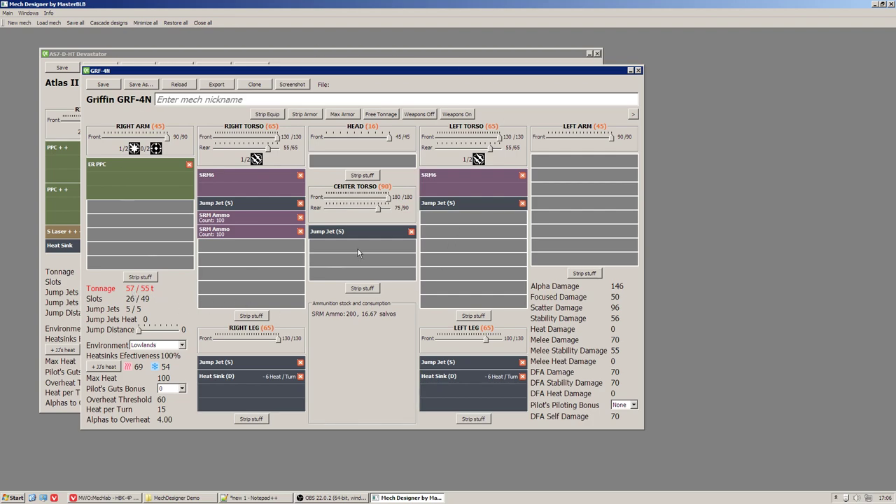
{"action": "mouse_move", "coordinate": [375, 125]}
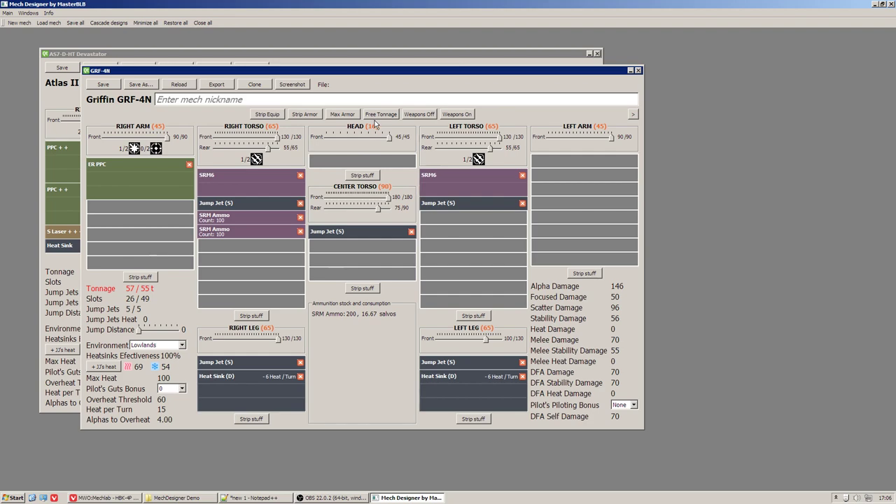
Step: Reopen tonnage recovery, selecting the head and both arms and raising the amount to recover
{"action": "left_click", "coordinate": [380, 115]}
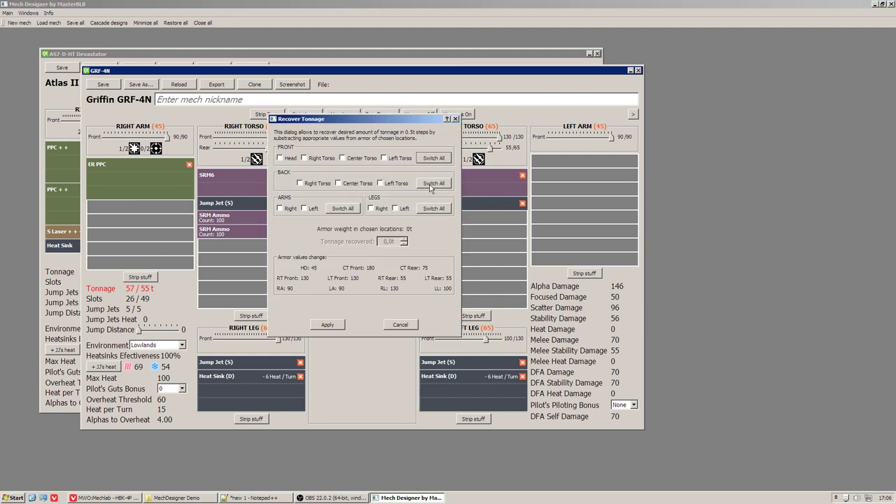
{"action": "left_click", "coordinate": [434, 182]}
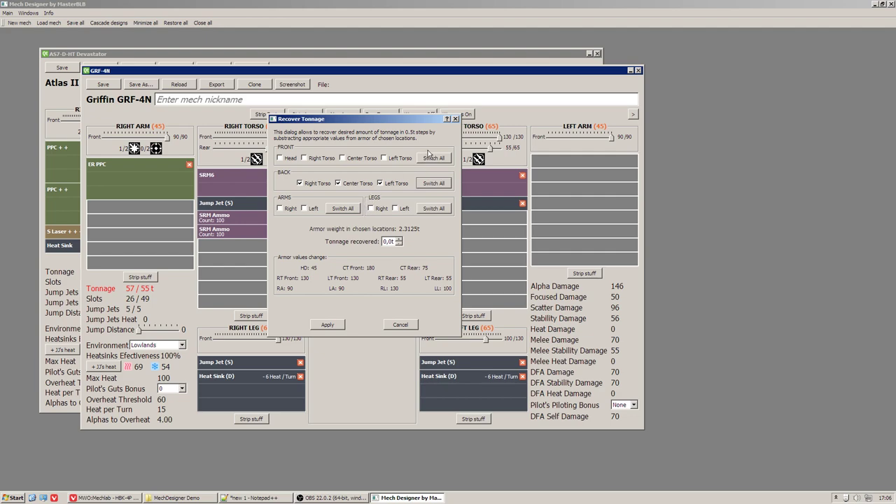
{"action": "left_click", "coordinate": [280, 157]}
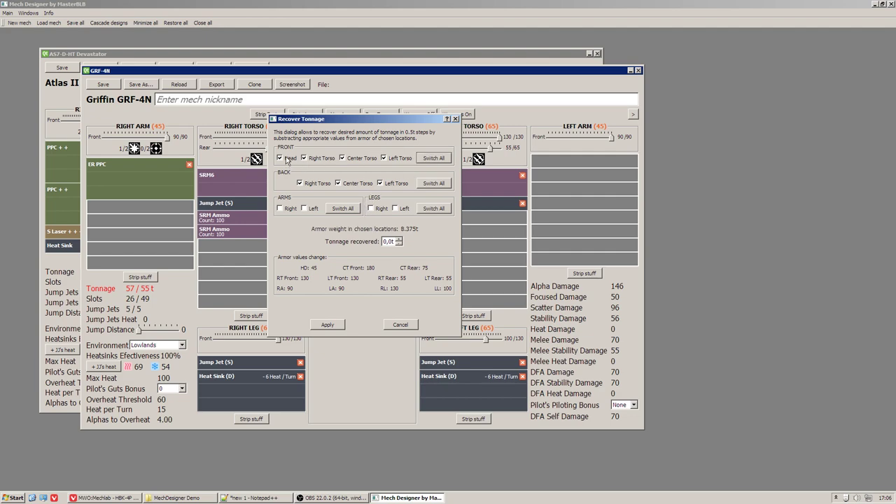
{"action": "left_click", "coordinate": [280, 157]}
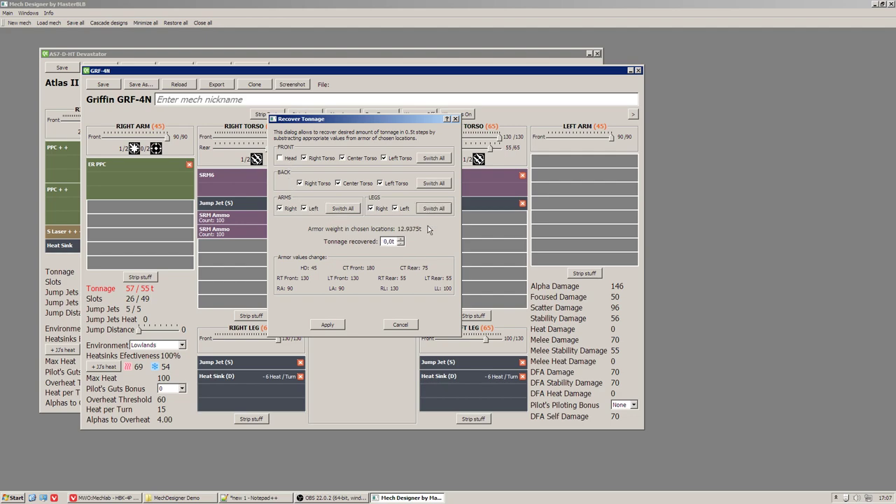
{"action": "mouse_move", "coordinate": [137, 293]}
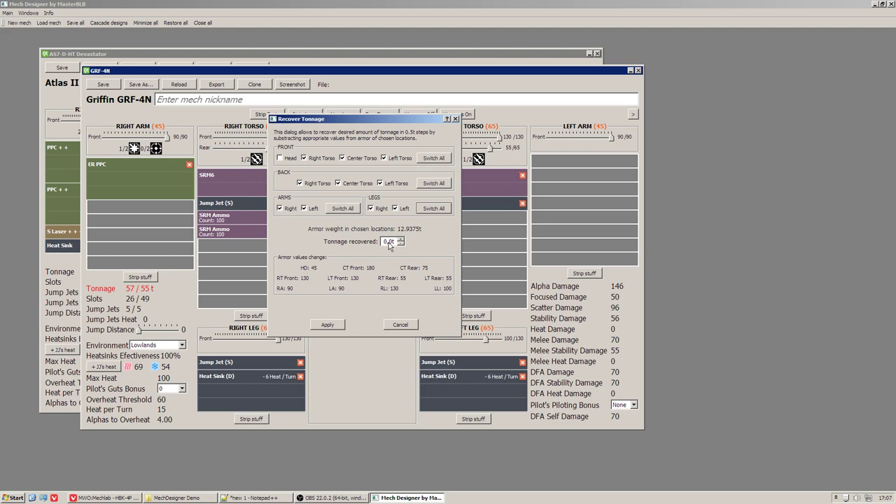
{"action": "left_click", "coordinate": [401, 238]}
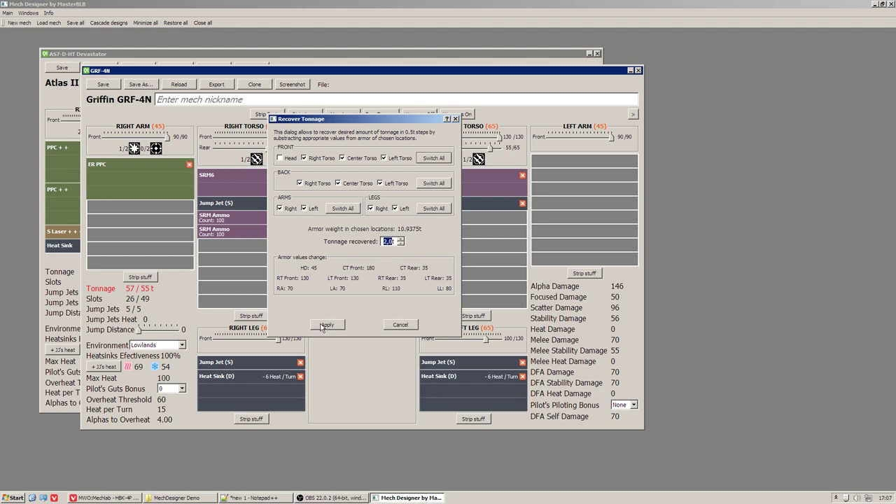
Step: Apply the armor recovery, bringing the Griffin to 55 of 55 tons
{"action": "left_click", "coordinate": [328, 325]}
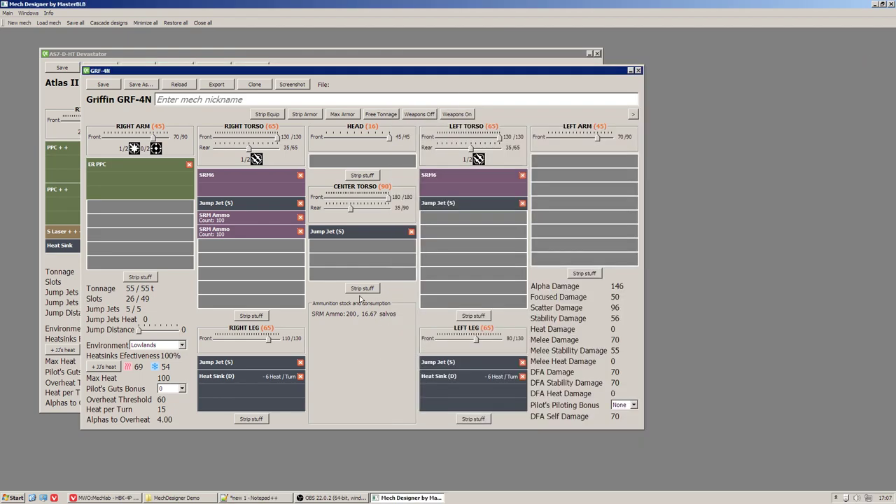
{"action": "mouse_move", "coordinate": [230, 273]}
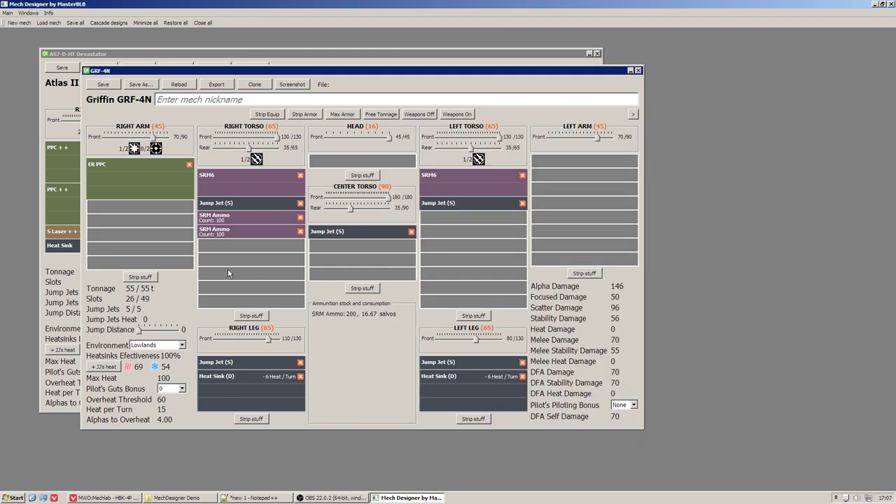
{"action": "mouse_move", "coordinate": [168, 238]}
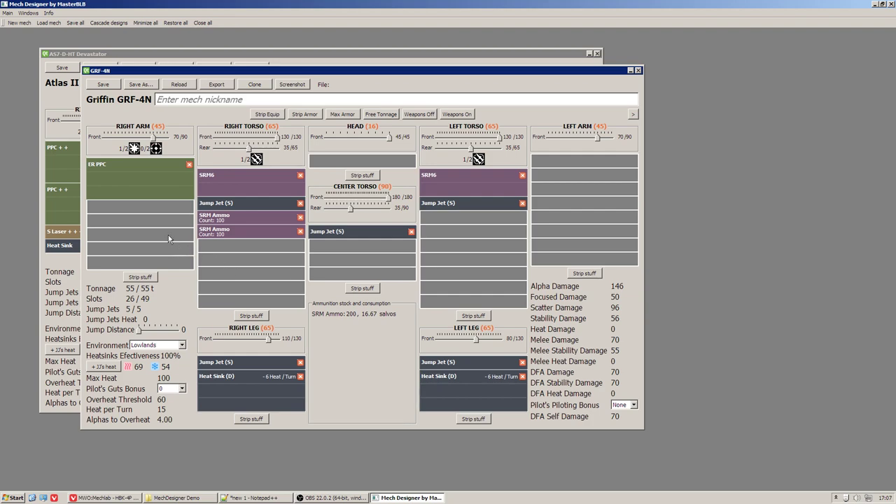
{"action": "mouse_move", "coordinate": [148, 224]}
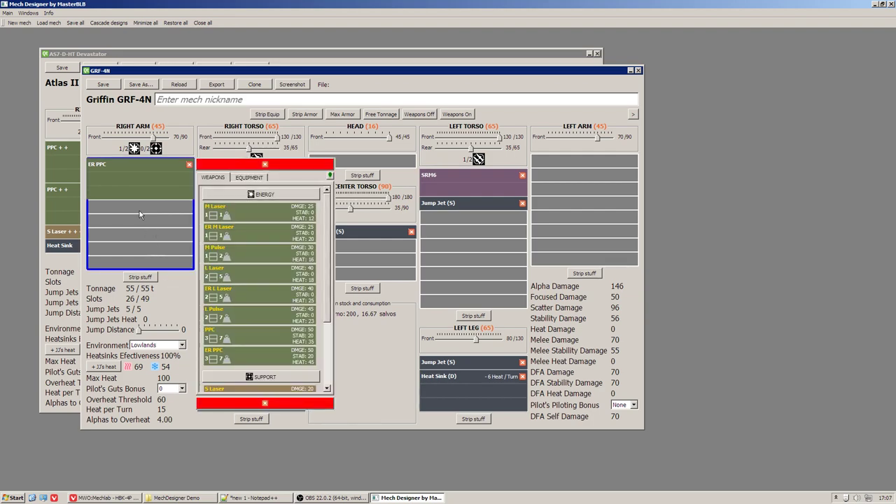
Step: Show the missile weapons that fit the Griffin's left torso
{"action": "left_click", "coordinate": [446, 173]}
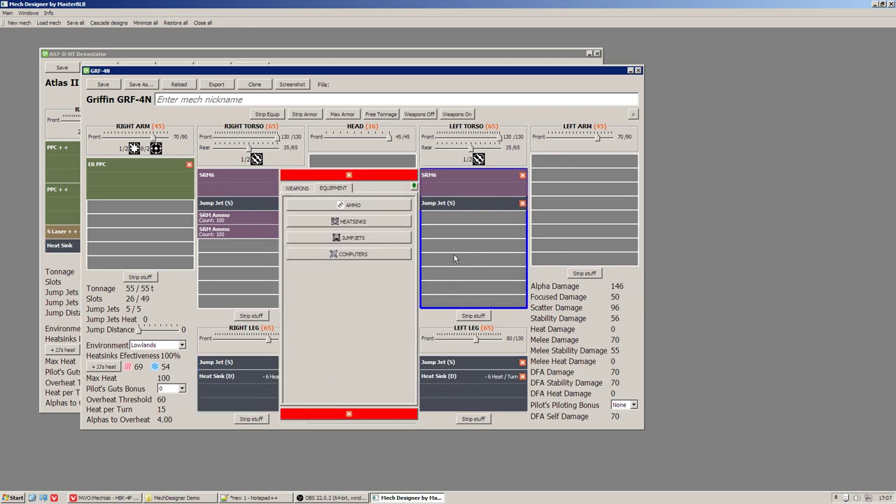
{"action": "left_click", "coordinate": [254, 499]}
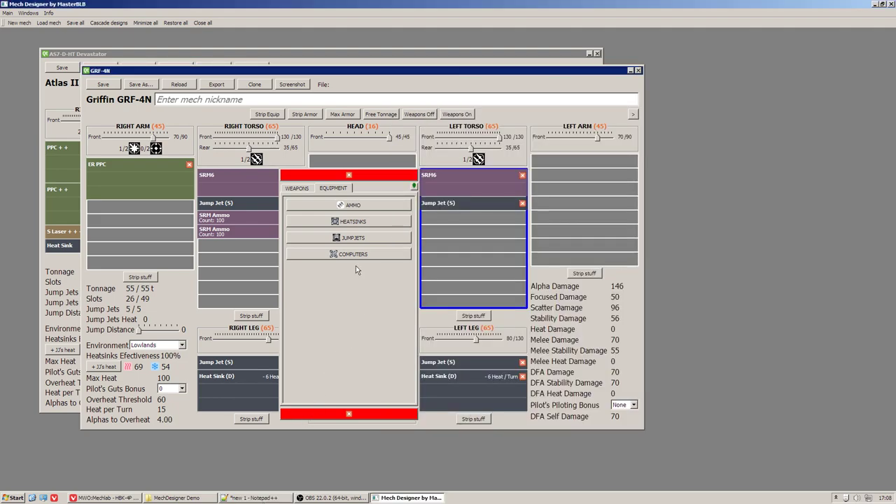
{"action": "mouse_move", "coordinate": [353, 269]}
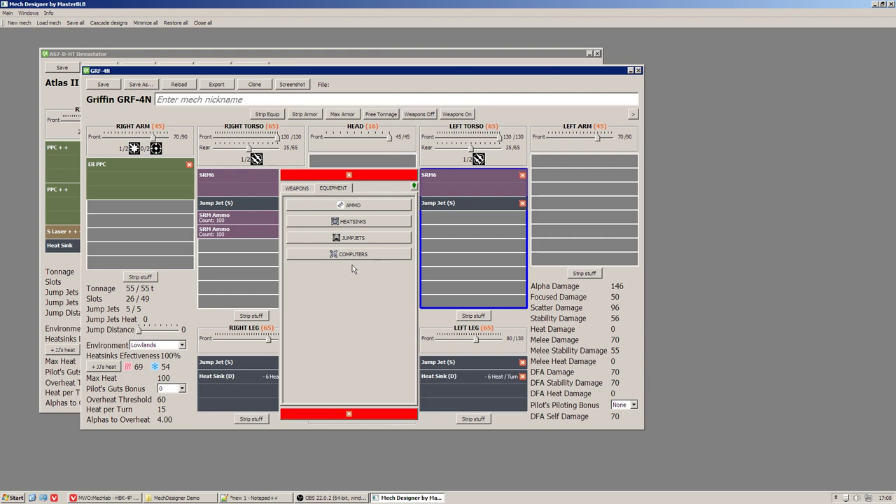
{"action": "mouse_move", "coordinate": [375, 311]}
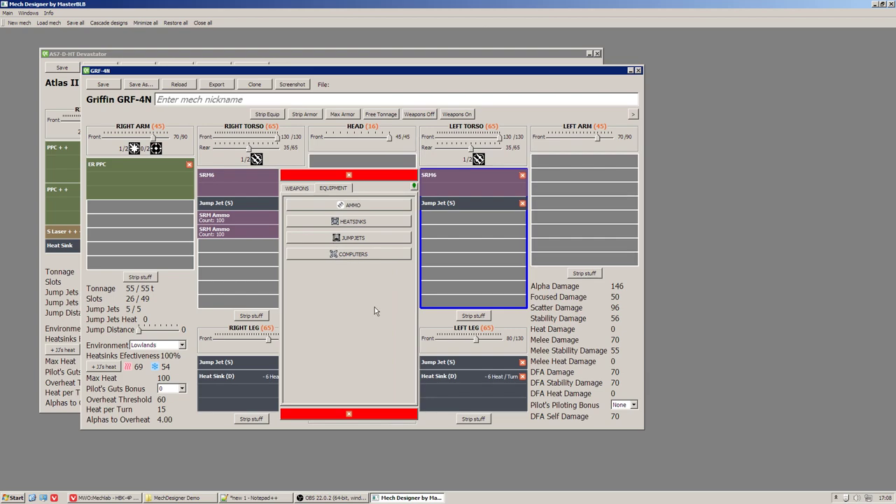
{"action": "left_click", "coordinate": [296, 188]}
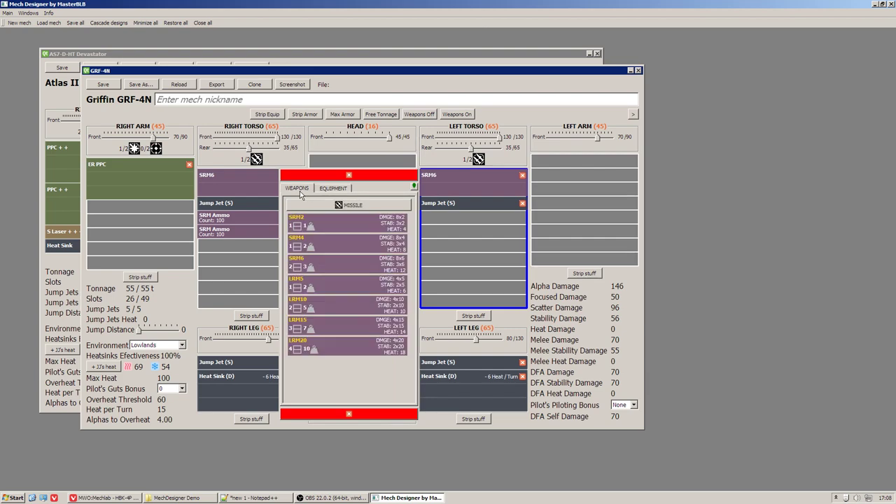
{"action": "mouse_move", "coordinate": [339, 380]}
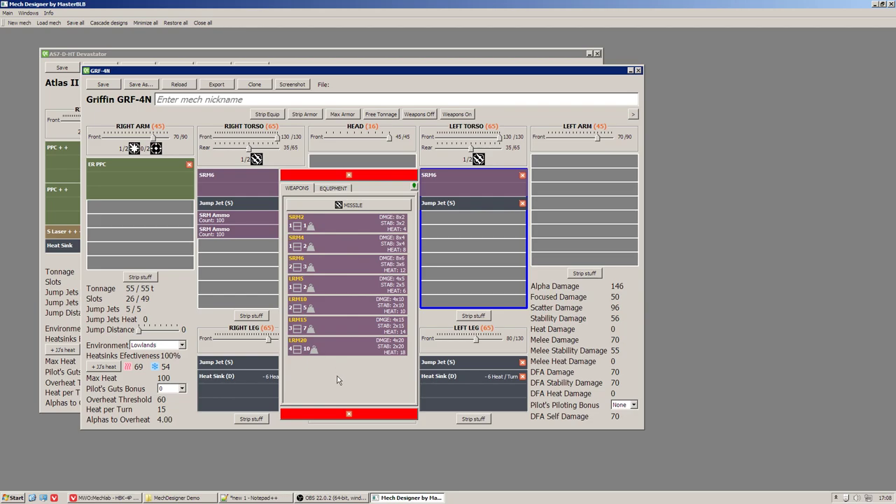
{"action": "mouse_move", "coordinate": [331, 378]}
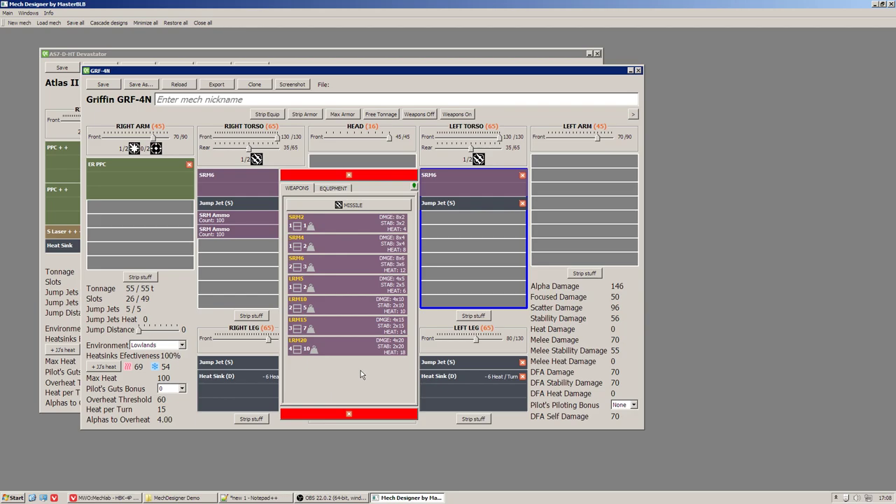
{"action": "mouse_move", "coordinate": [445, 161]}
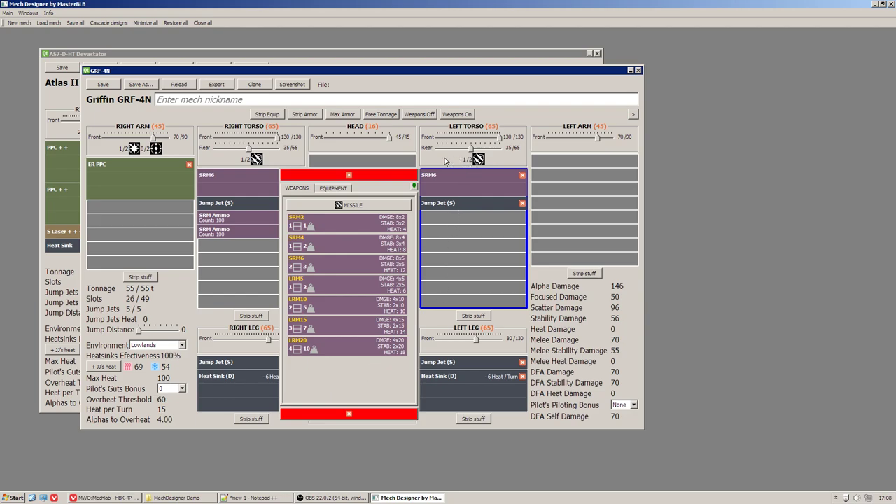
{"action": "mouse_move", "coordinate": [470, 163]}
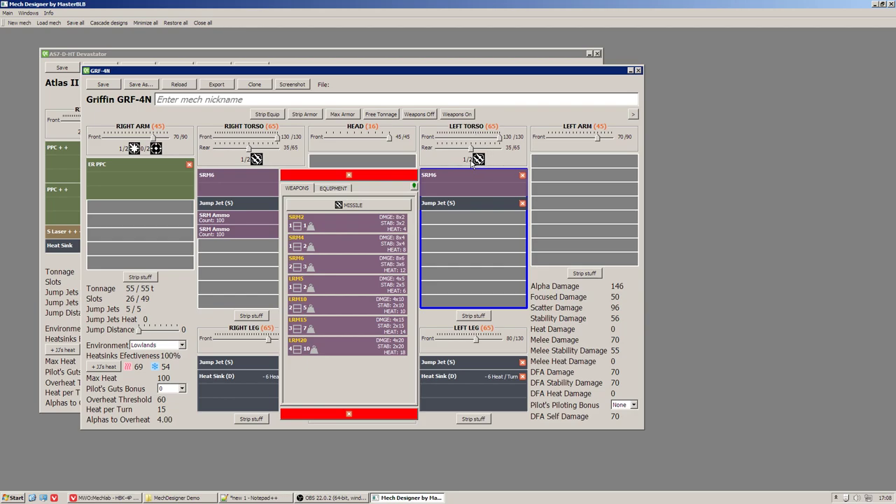
{"action": "mouse_move", "coordinate": [342, 351]}
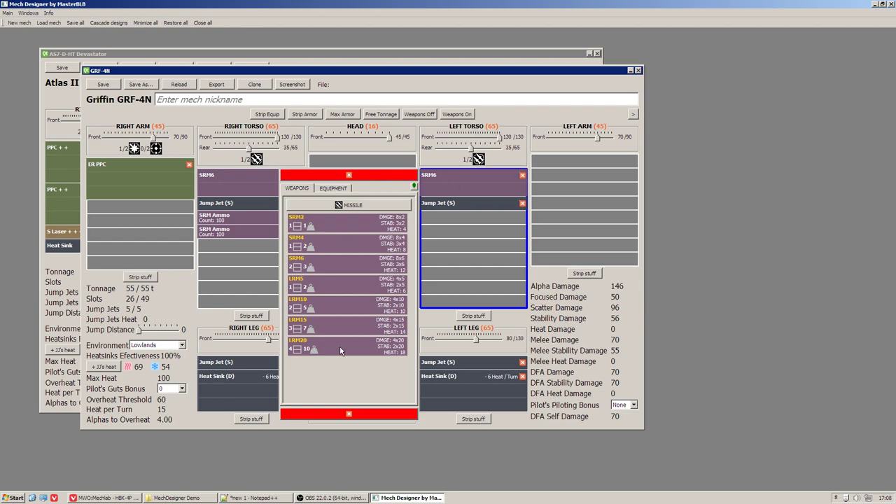
{"action": "mouse_move", "coordinate": [302, 273]}
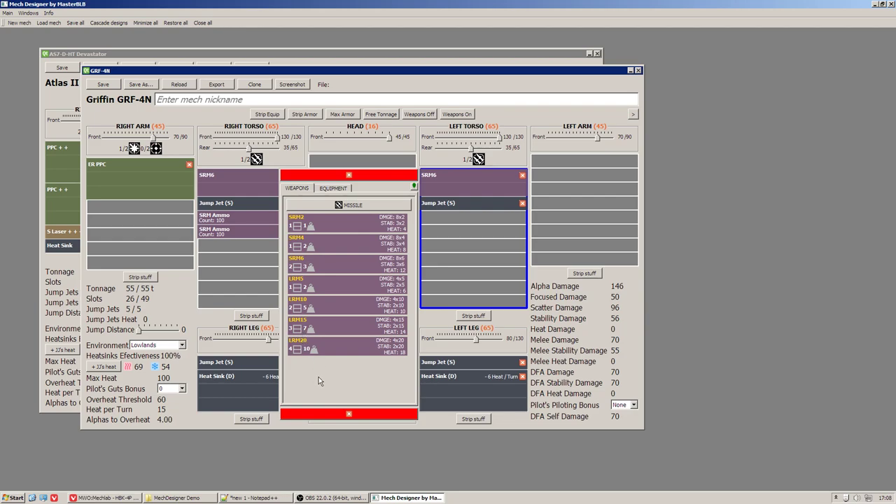
{"action": "mouse_move", "coordinate": [334, 381]}
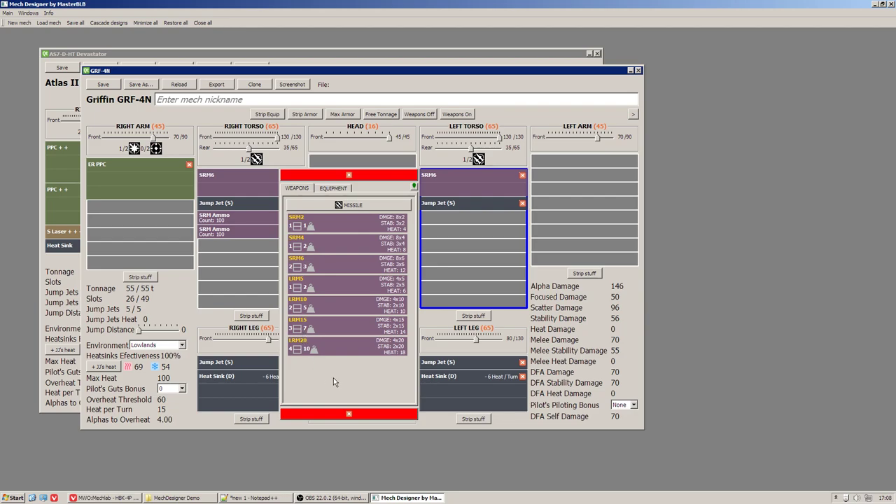
{"action": "mouse_move", "coordinate": [145, 231]}
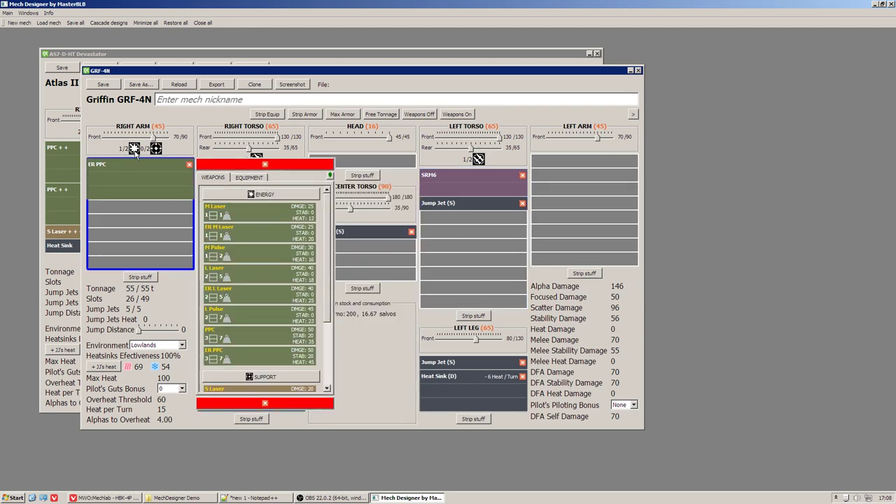
{"action": "mouse_move", "coordinate": [189, 205]}
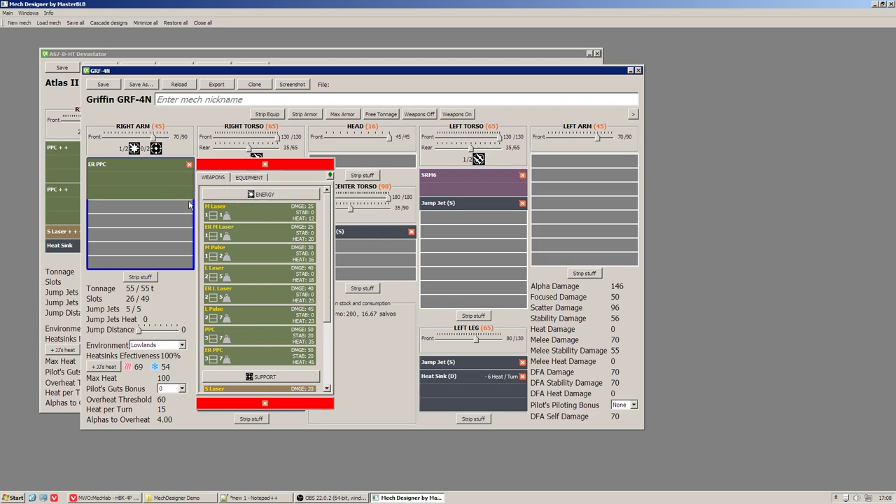
Step: Scroll through the energy weapons for the Griffin's right arm
{"action": "scroll", "scroll_direction": "down", "scroll_amount": 3}
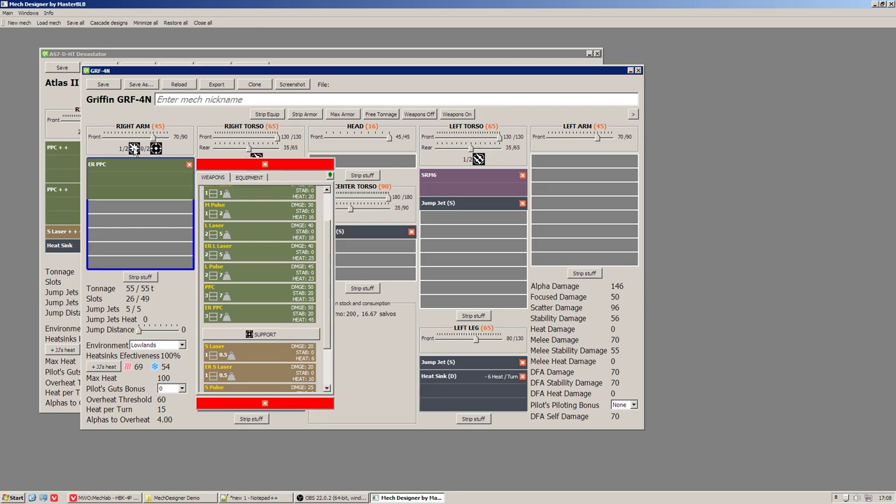
{"action": "mouse_move", "coordinate": [168, 302]}
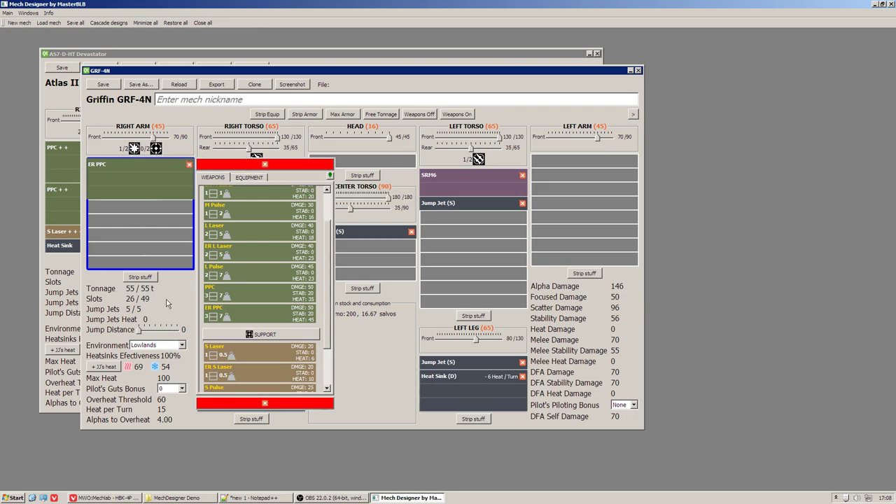
{"action": "mouse_move", "coordinate": [231, 258]}
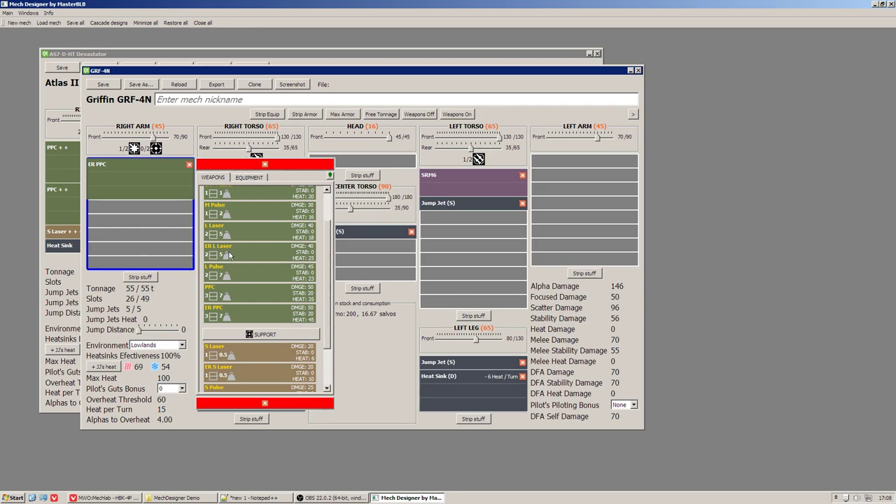
{"action": "mouse_move", "coordinate": [19, 22]}
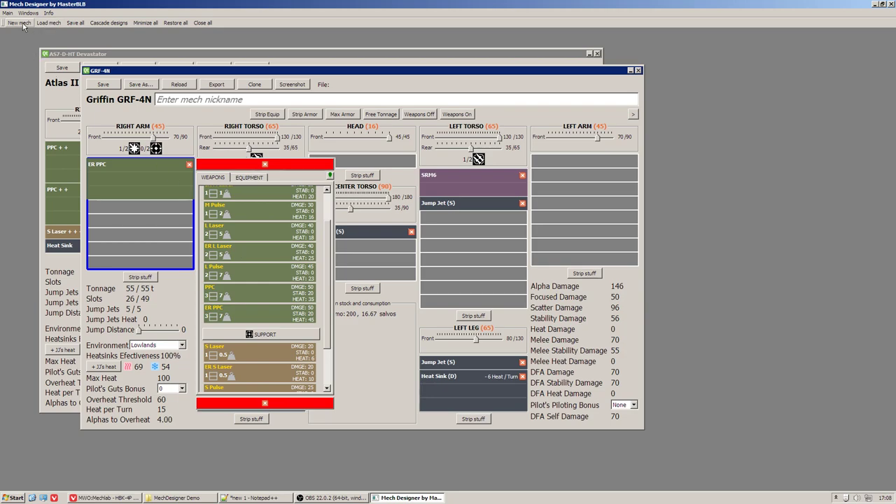
Step: Create a new design from the Cicada CDA-3C chassis
{"action": "left_click", "coordinate": [18, 22]}
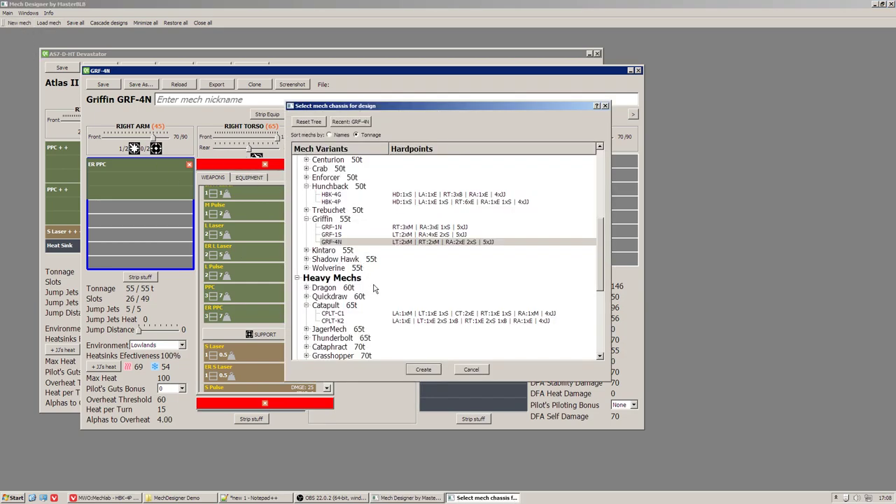
{"action": "mouse_move", "coordinate": [383, 297]}
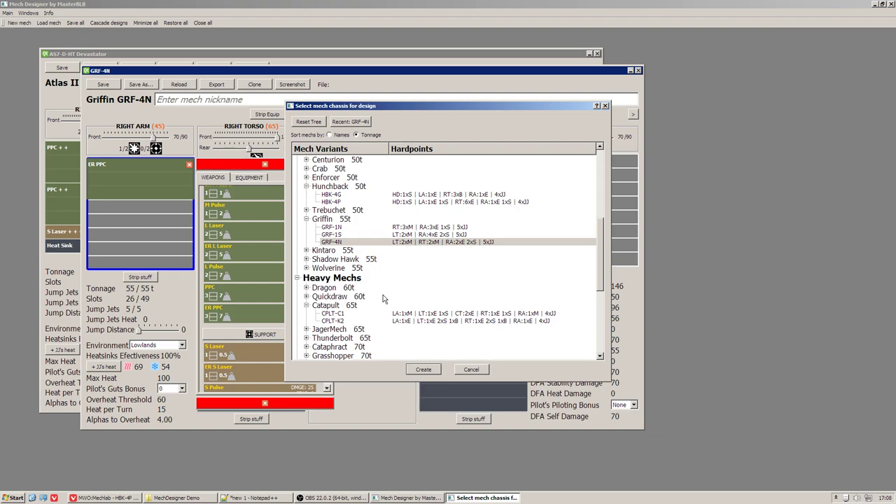
{"action": "scroll", "scroll_direction": "up", "scroll_amount": 3}
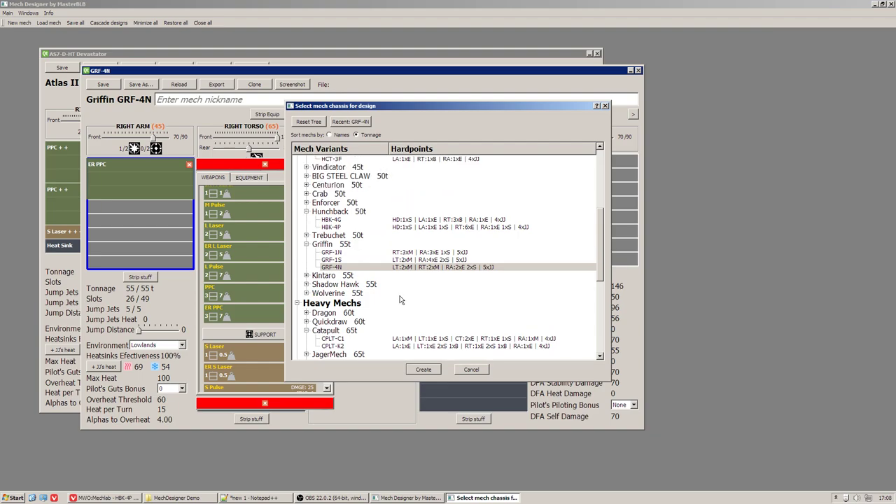
{"action": "mouse_move", "coordinate": [245, 235]}
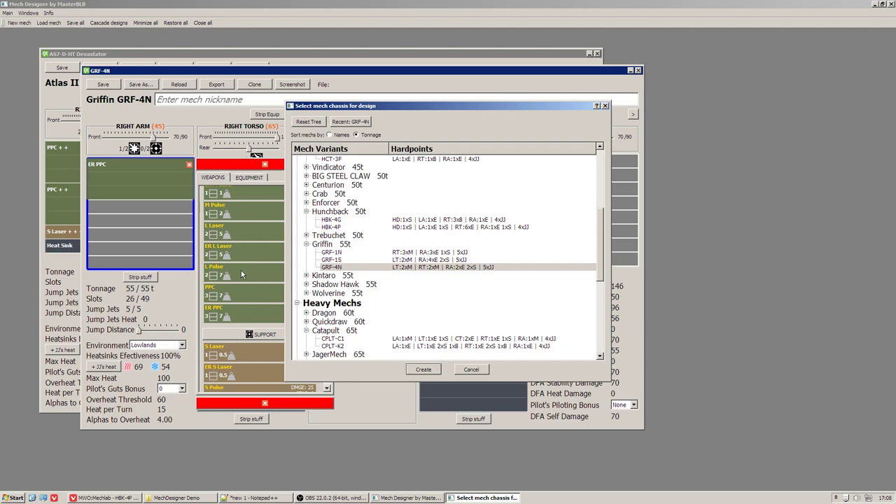
{"action": "mouse_move", "coordinate": [367, 292]}
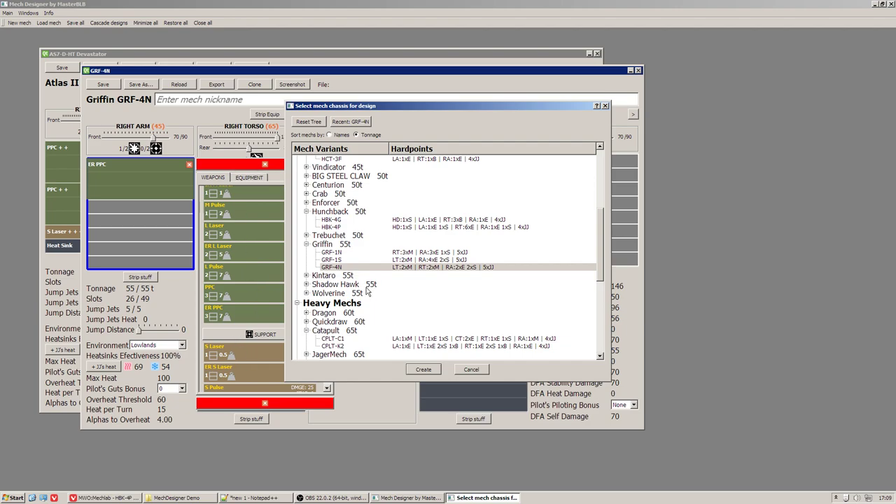
{"action": "scroll", "scroll_direction": "up", "scroll_amount": 3}
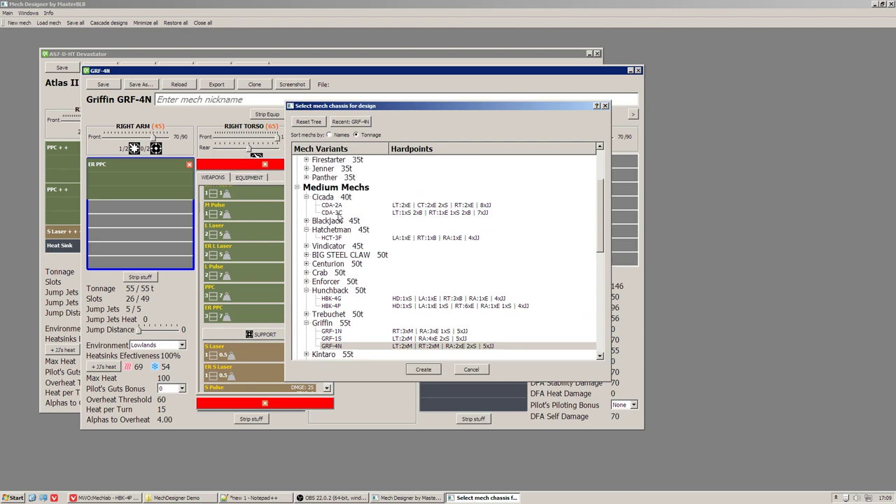
{"action": "left_click", "coordinate": [333, 213]}
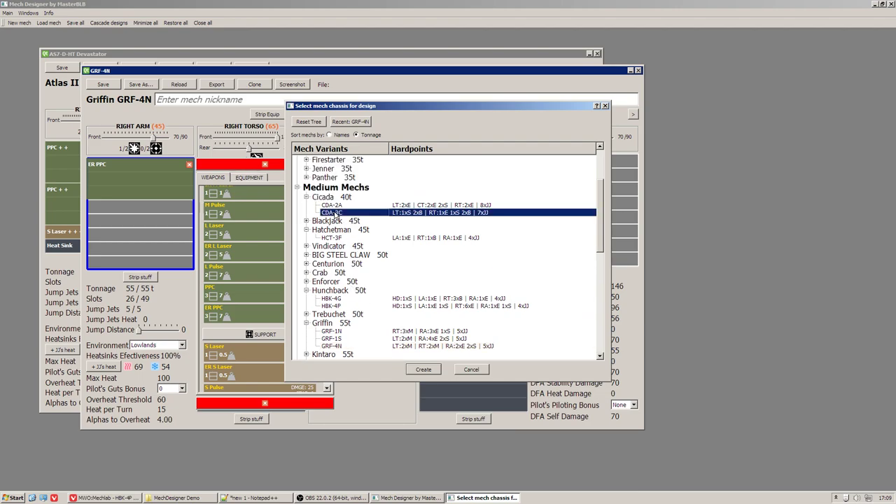
{"action": "left_click", "coordinate": [422, 370]}
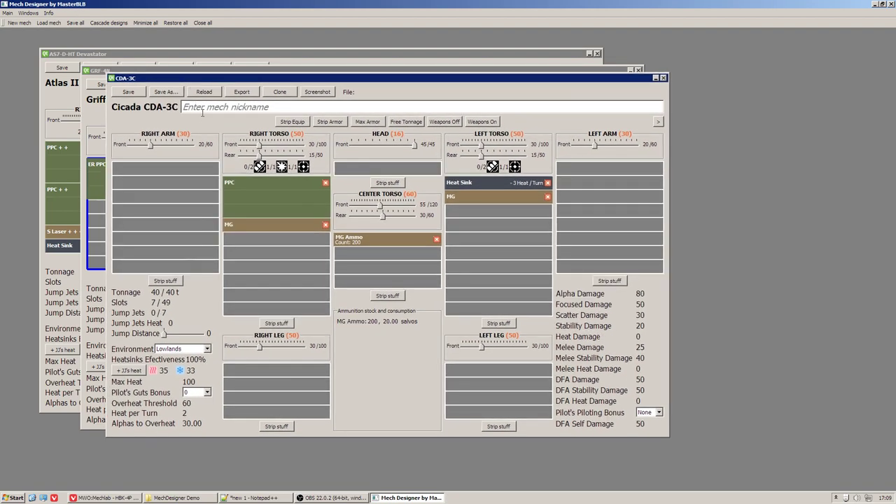
{"action": "mouse_move", "coordinate": [260, 174]}
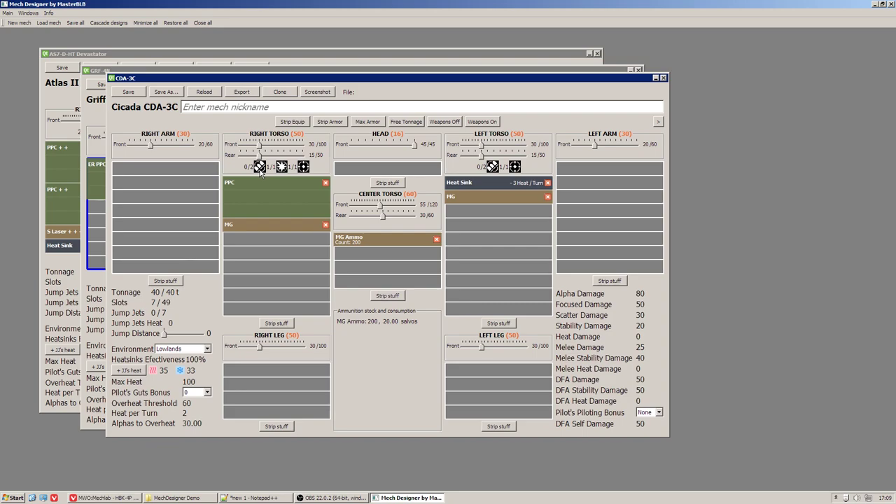
{"action": "mouse_move", "coordinate": [278, 273]}
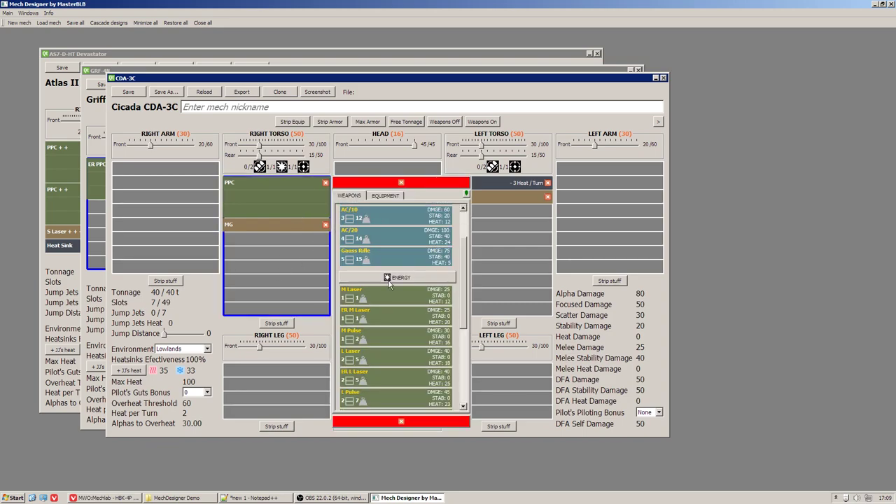
{"action": "scroll", "scroll_direction": "down", "scroll_amount": 3}
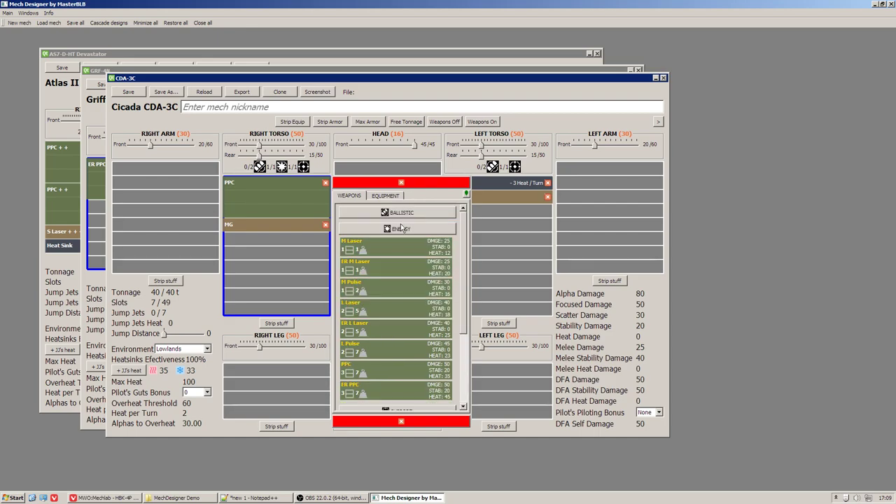
{"action": "left_click", "coordinate": [405, 230]}
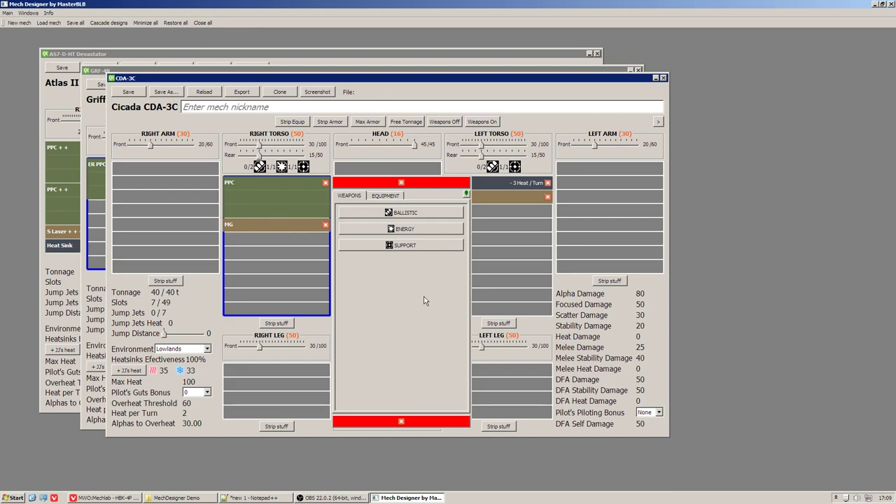
{"action": "left_click", "coordinate": [405, 245]}
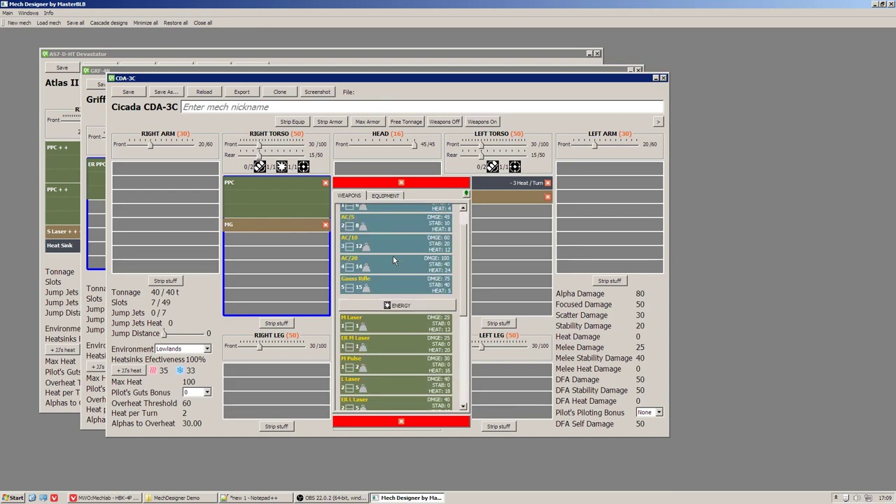
{"action": "scroll", "scroll_direction": "down", "scroll_amount": 3}
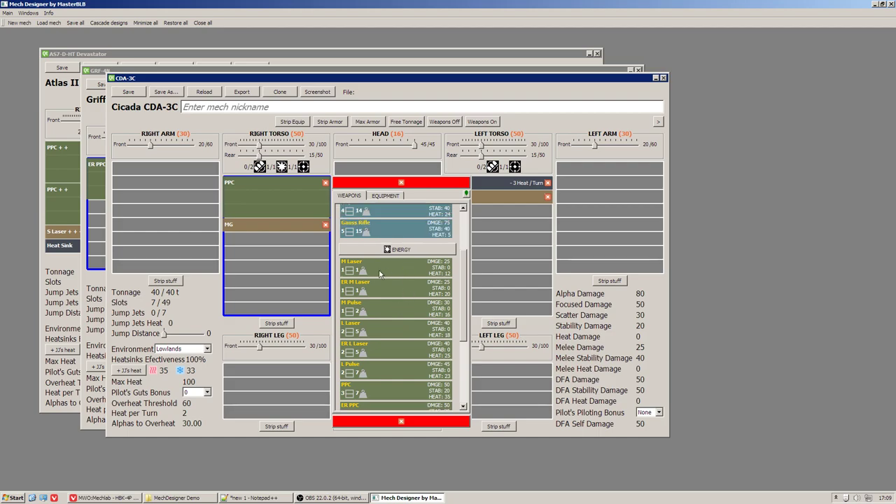
{"action": "mouse_move", "coordinate": [411, 290]}
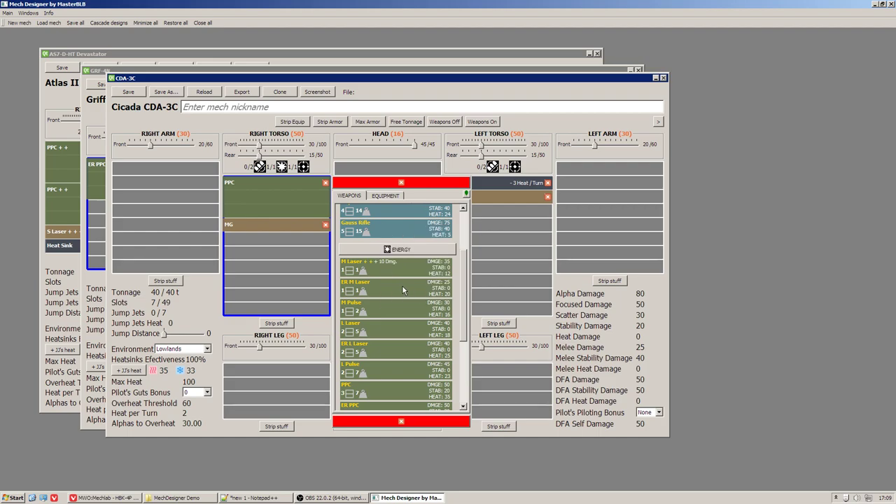
{"action": "mouse_move", "coordinate": [392, 290]}
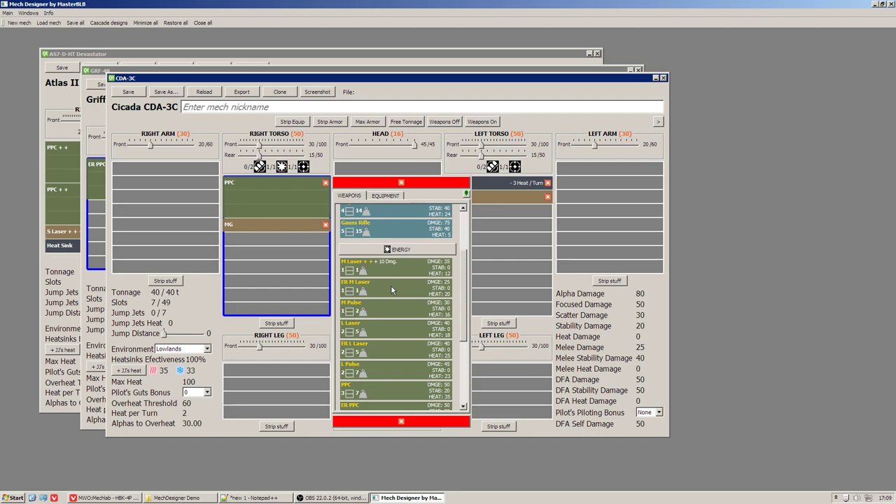
{"action": "mouse_move", "coordinate": [417, 252]}
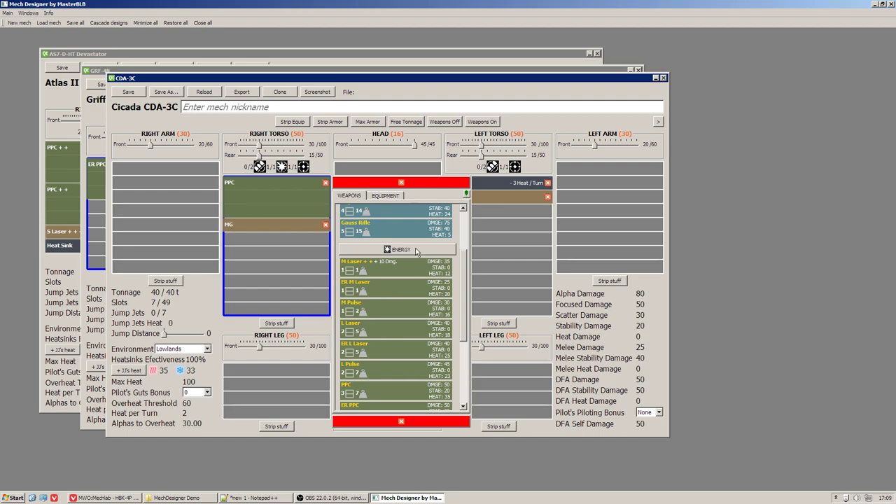
{"action": "mouse_move", "coordinate": [385, 285]}
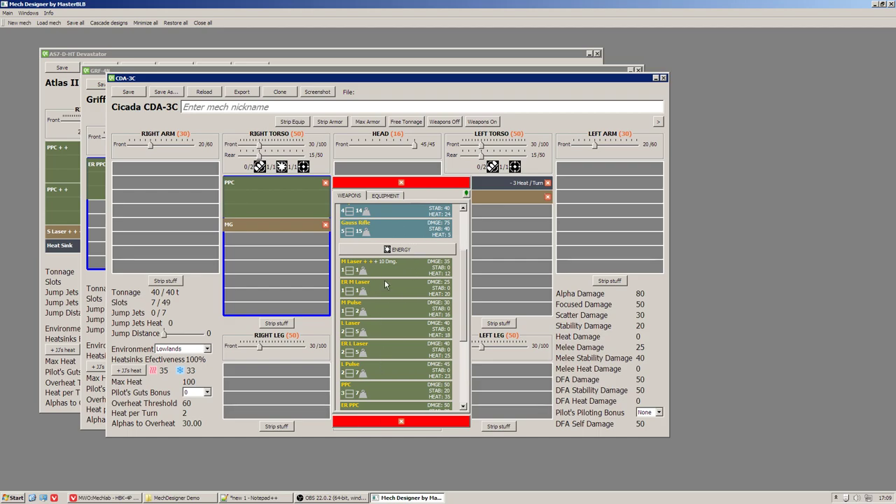
{"action": "mouse_move", "coordinate": [390, 316]}
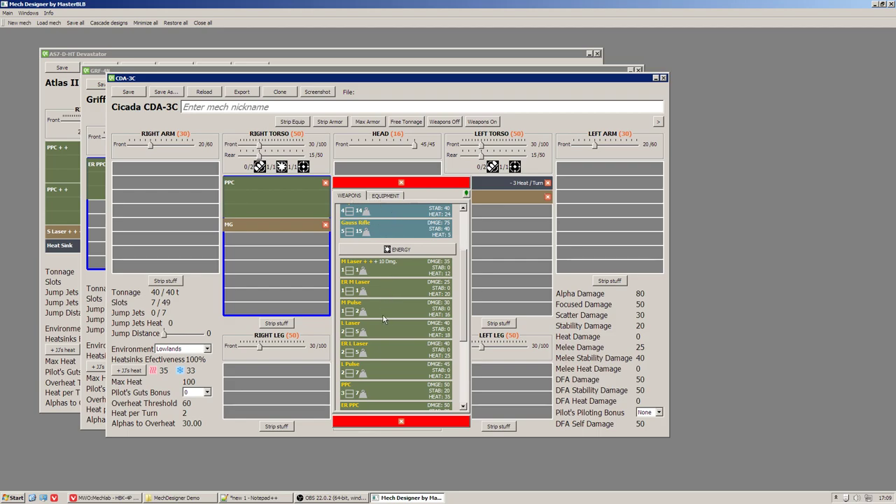
{"action": "mouse_move", "coordinate": [382, 347]}
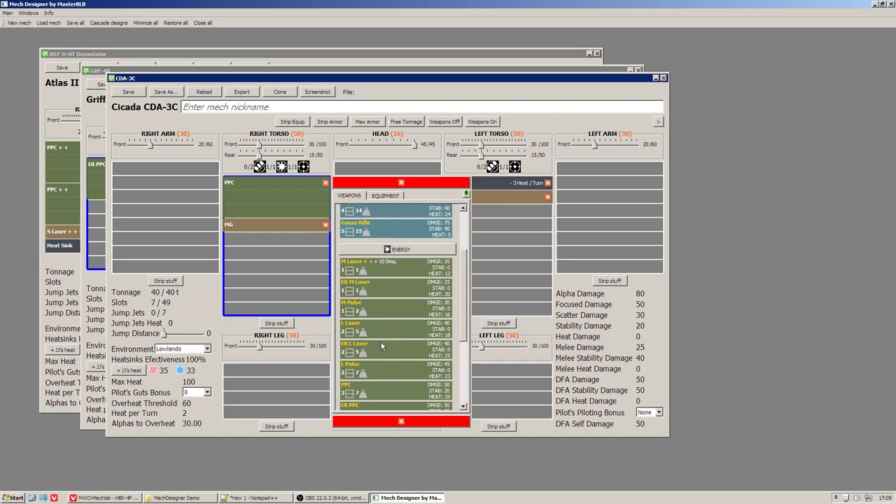
{"action": "mouse_move", "coordinate": [376, 329]}
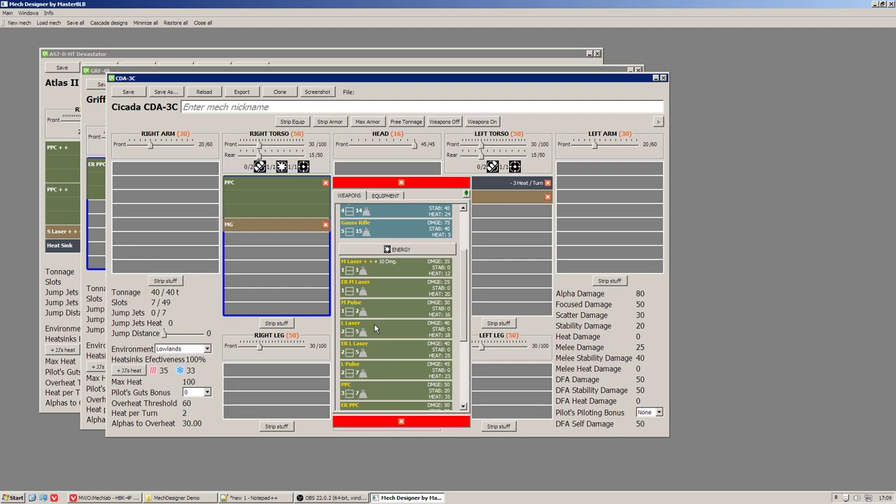
{"action": "mouse_move", "coordinate": [381, 325]}
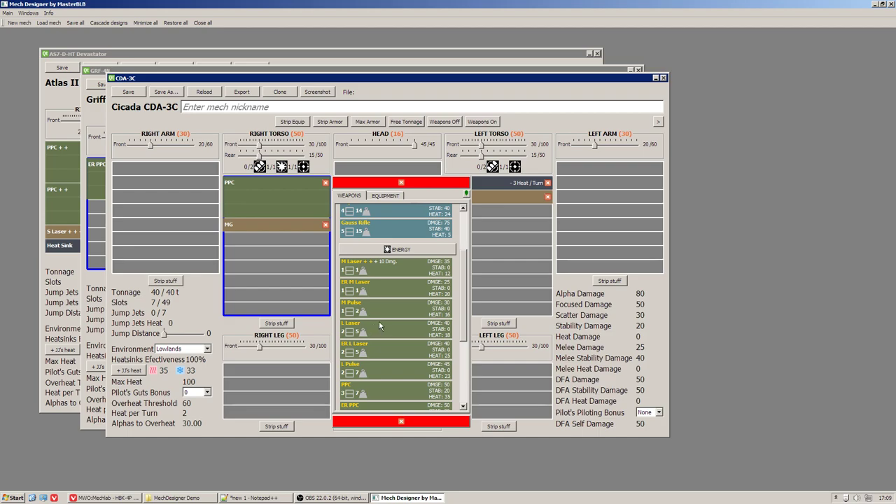
{"action": "left_click", "coordinate": [385, 196]}
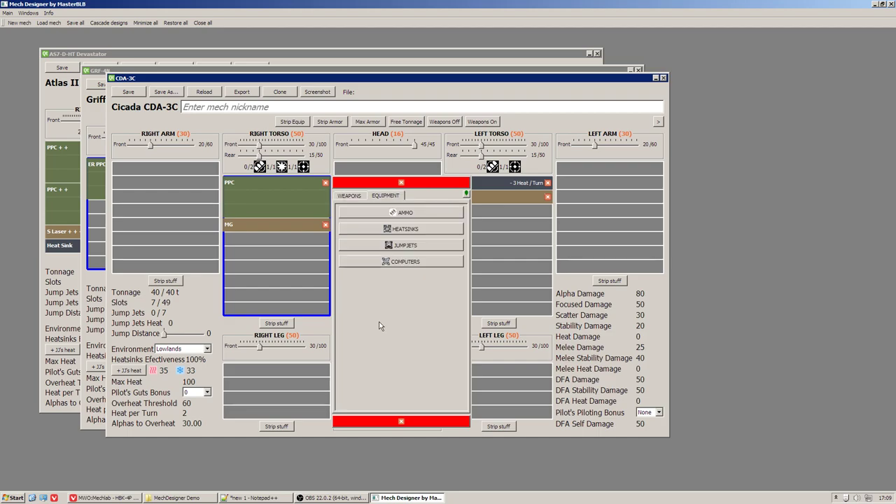
{"action": "left_click", "coordinate": [350, 196]}
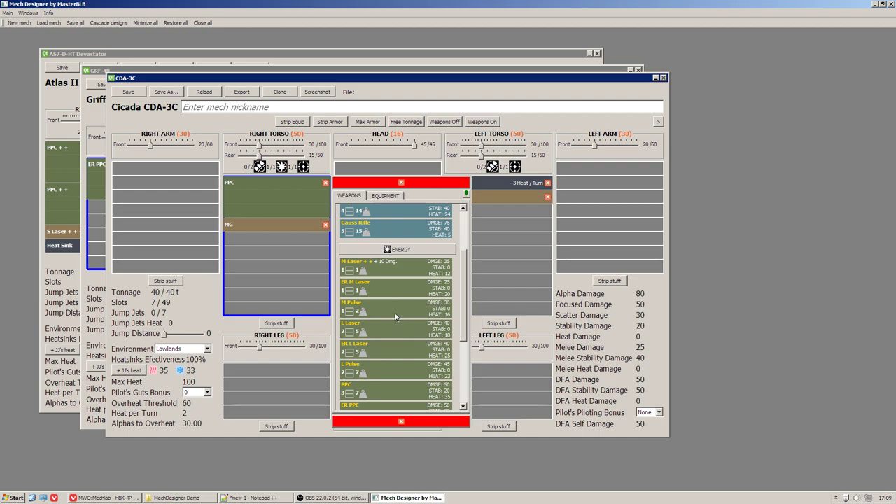
{"action": "mouse_move", "coordinate": [388, 183]}
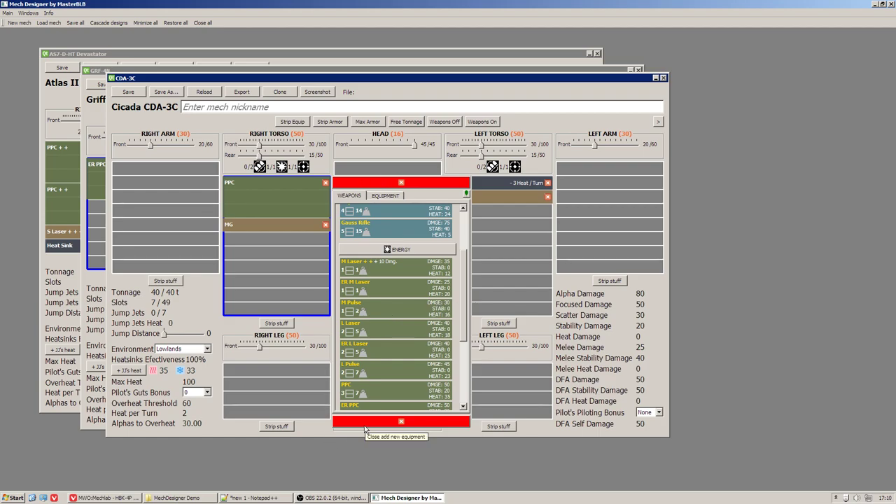
{"action": "mouse_move", "coordinate": [371, 351]}
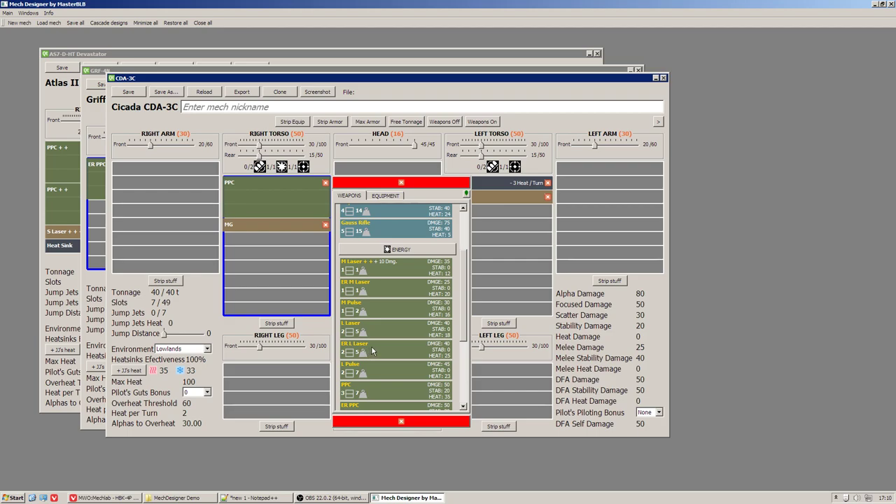
{"action": "mouse_move", "coordinate": [384, 294]}
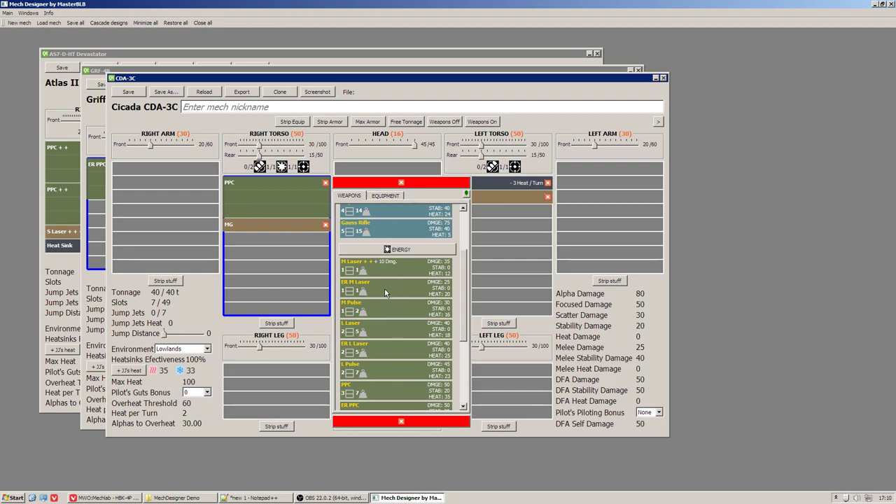
{"action": "mouse_move", "coordinate": [393, 338]}
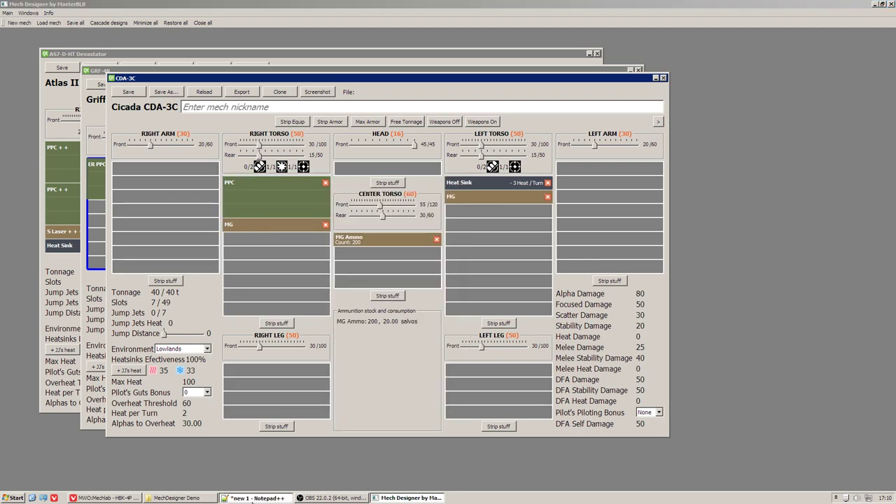
Step: Fit a Hatchet from the actuators category to the Cicada's right arm
{"action": "left_click", "coordinate": [255, 499]}
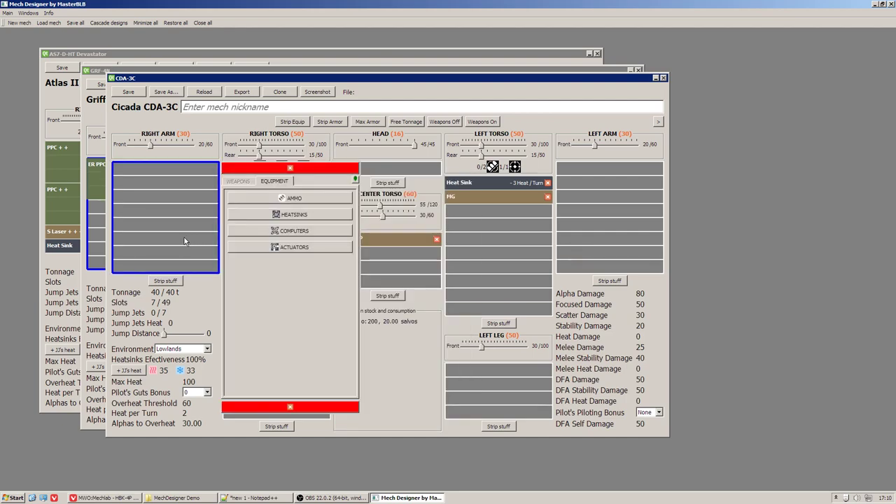
{"action": "left_click", "coordinate": [292, 247]}
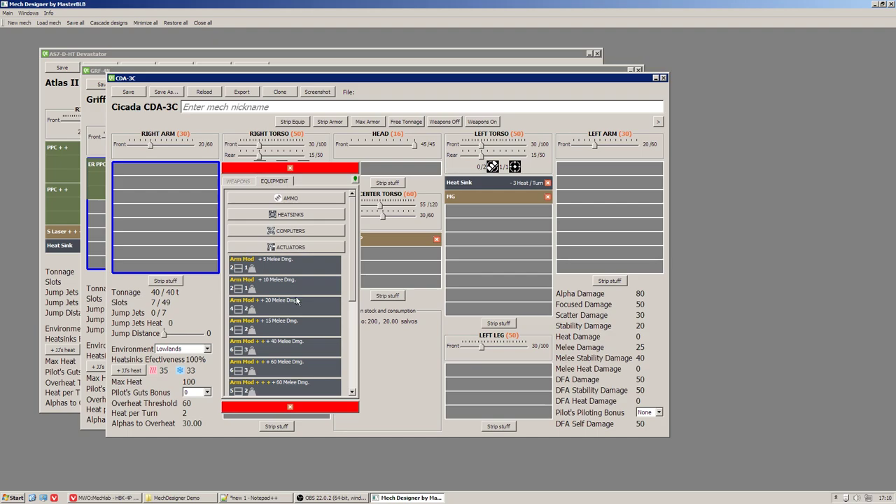
{"action": "scroll", "scroll_direction": "down", "scroll_amount": 3}
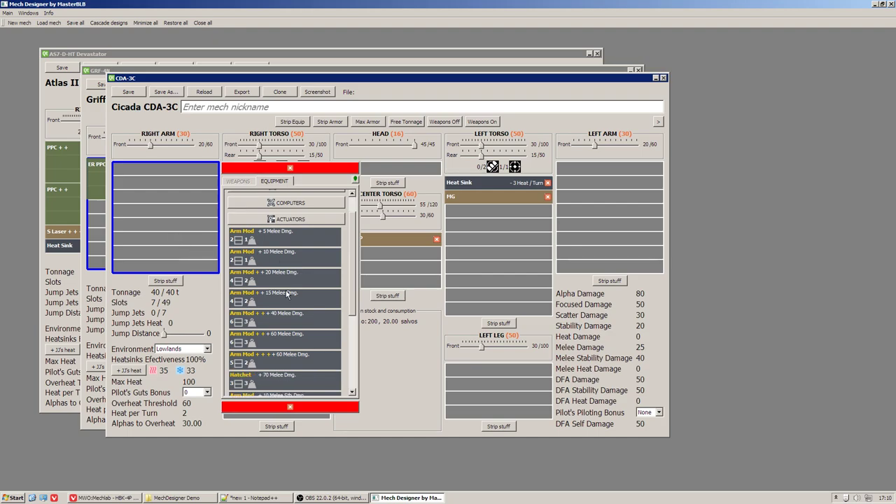
{"action": "scroll", "scroll_direction": "down", "scroll_amount": 3}
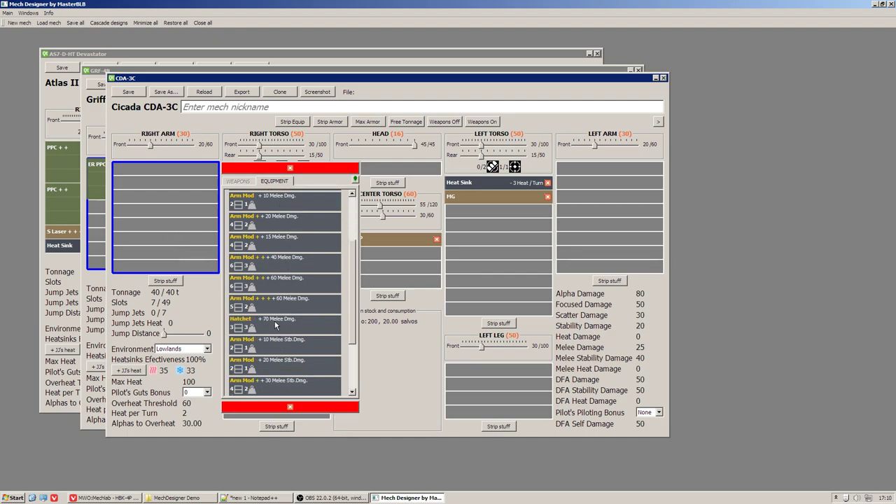
{"action": "double_click", "coordinate": [241, 322]}
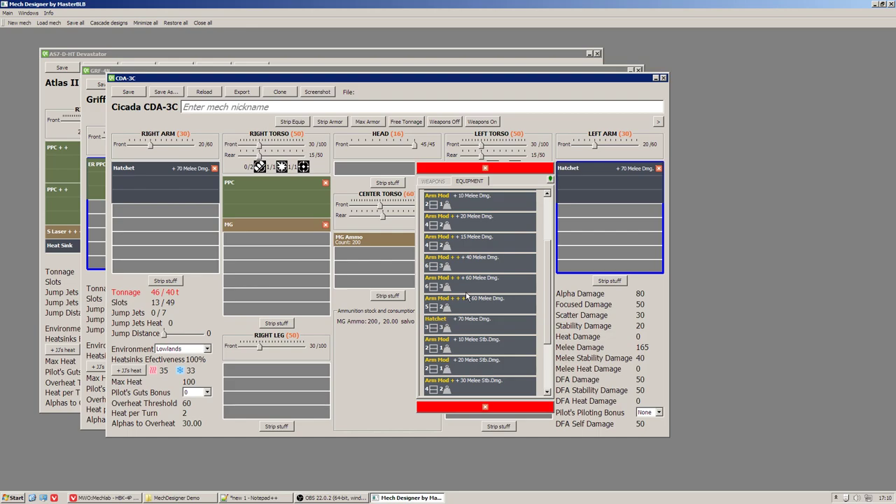
Step: Fit a gyro into the Cicada's center torso
{"action": "left_click", "coordinate": [496, 199]}
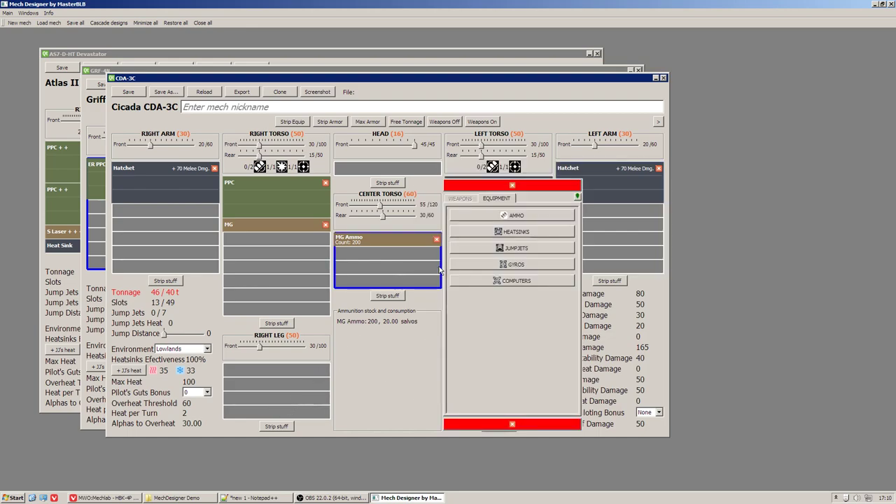
{"action": "left_click", "coordinate": [512, 263]}
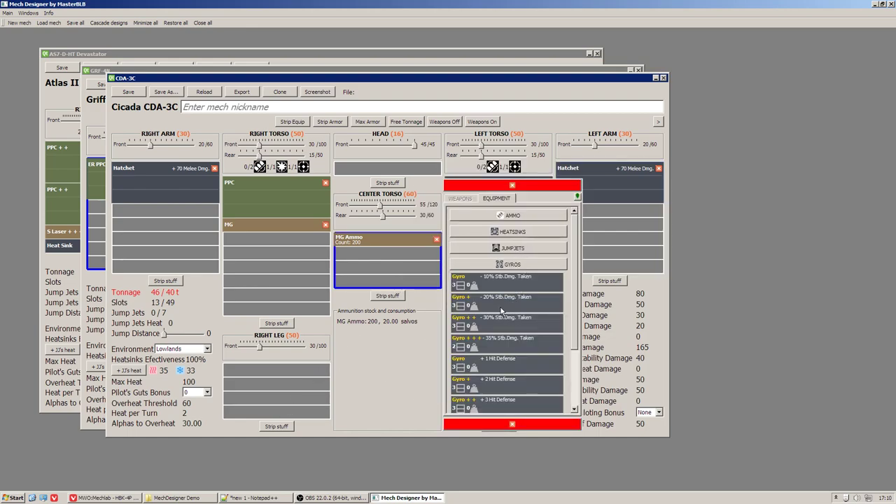
{"action": "double_click", "coordinate": [501, 316]}
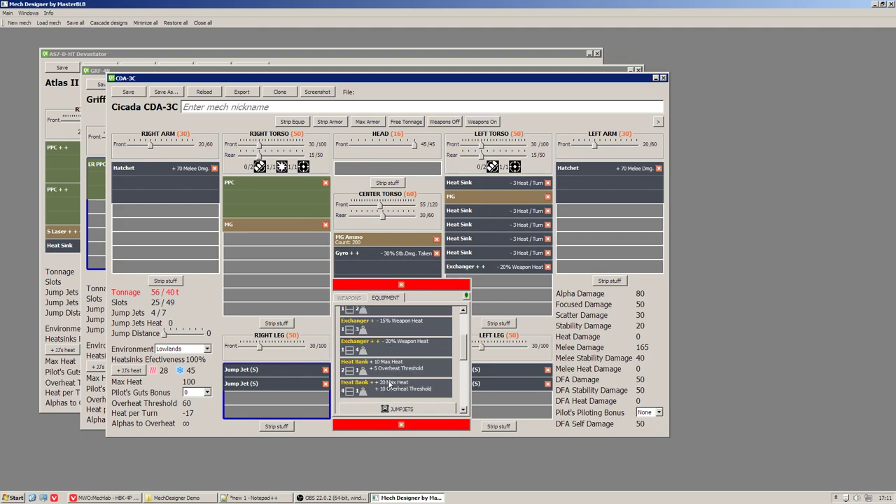
{"action": "left_click", "coordinate": [363, 392]}
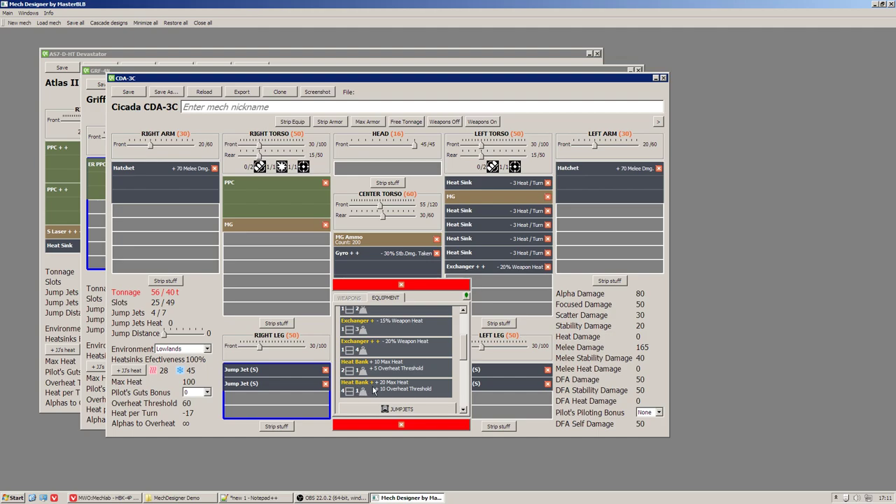
{"action": "mouse_move", "coordinate": [271, 409]}
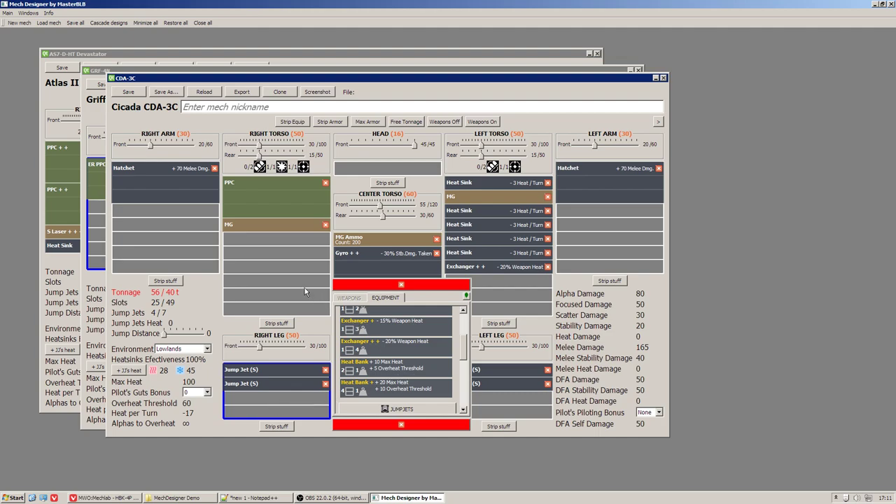
Step: Browse the centre-torso weapon list past Ballistic and Energy to Support weapons, adding nothing
{"action": "left_click", "coordinate": [350, 196]}
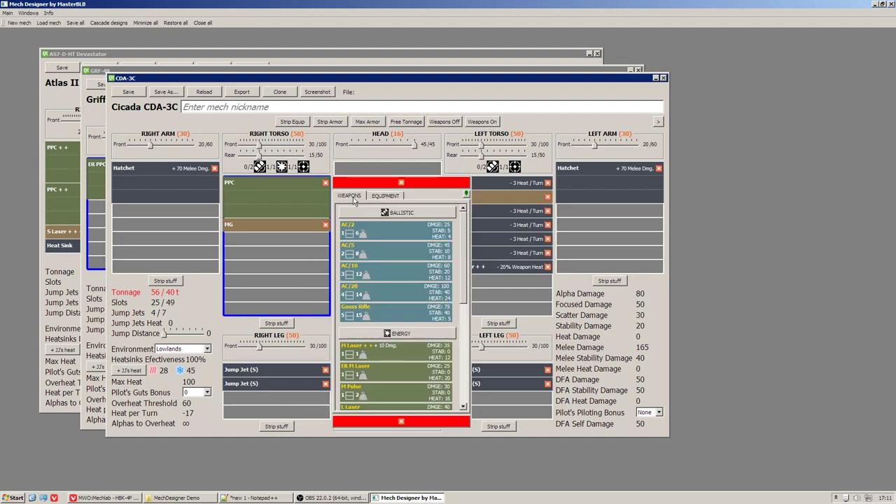
{"action": "scroll", "scroll_direction": "down", "scroll_amount": 3}
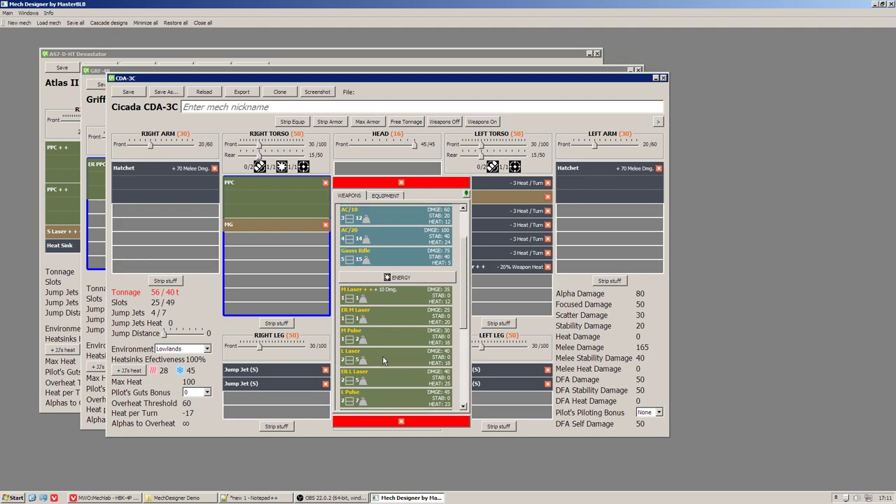
{"action": "mouse_move", "coordinate": [381, 340]}
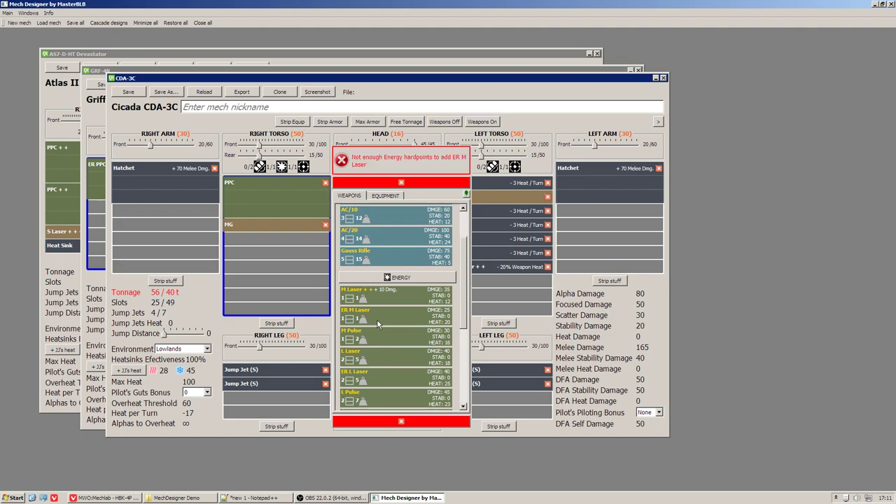
{"action": "mouse_move", "coordinate": [400, 169]}
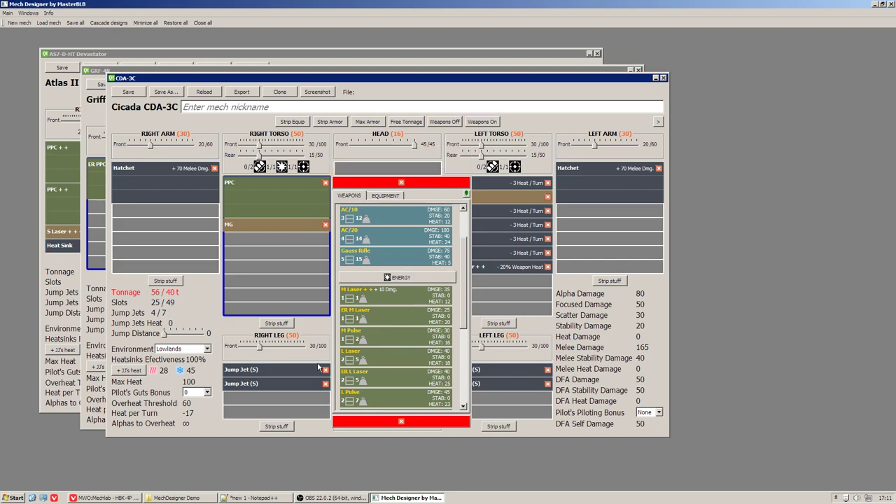
{"action": "mouse_move", "coordinate": [373, 336]}
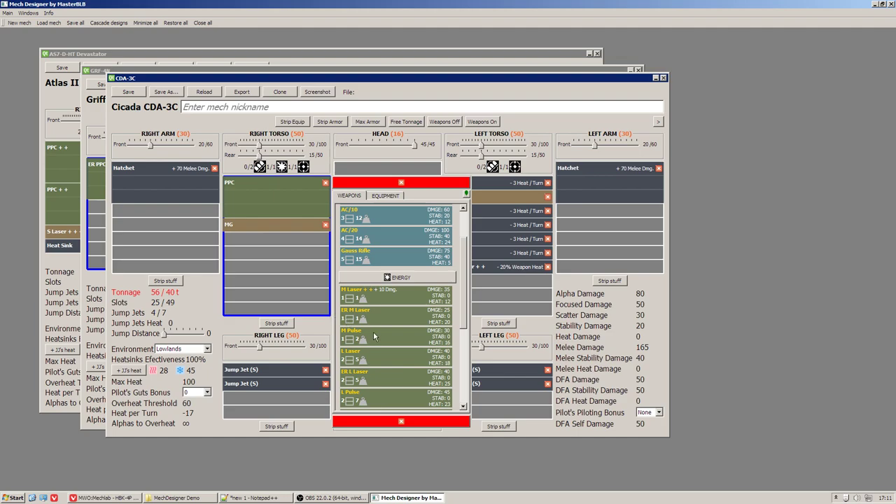
{"action": "mouse_move", "coordinate": [393, 366]}
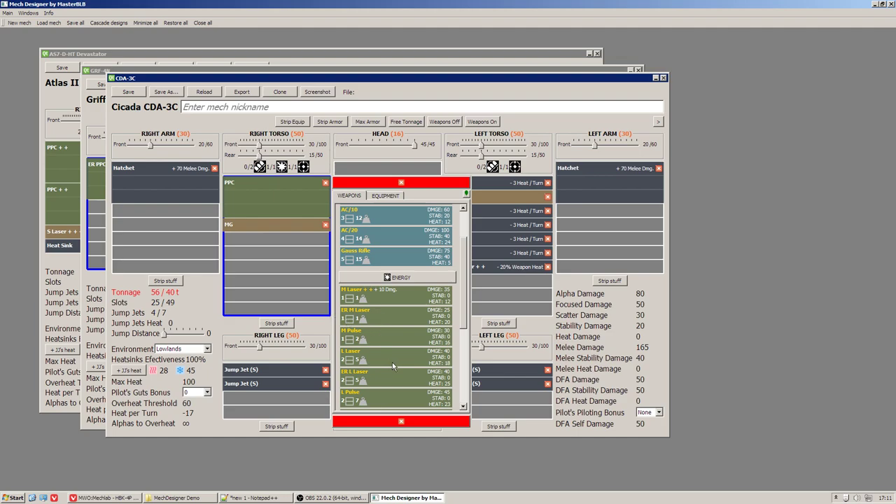
{"action": "scroll", "scroll_direction": "down", "scroll_amount": 3}
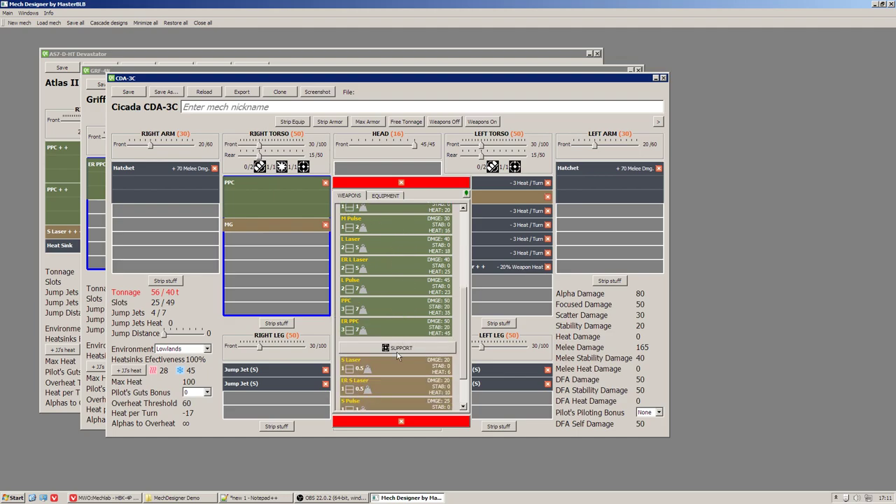
{"action": "scroll", "scroll_direction": "down", "scroll_amount": 3}
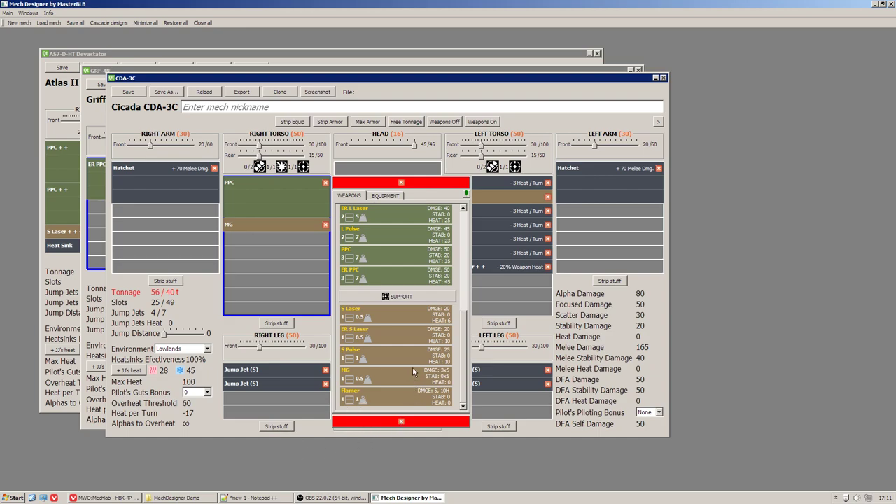
{"action": "left_click", "coordinate": [255, 499]}
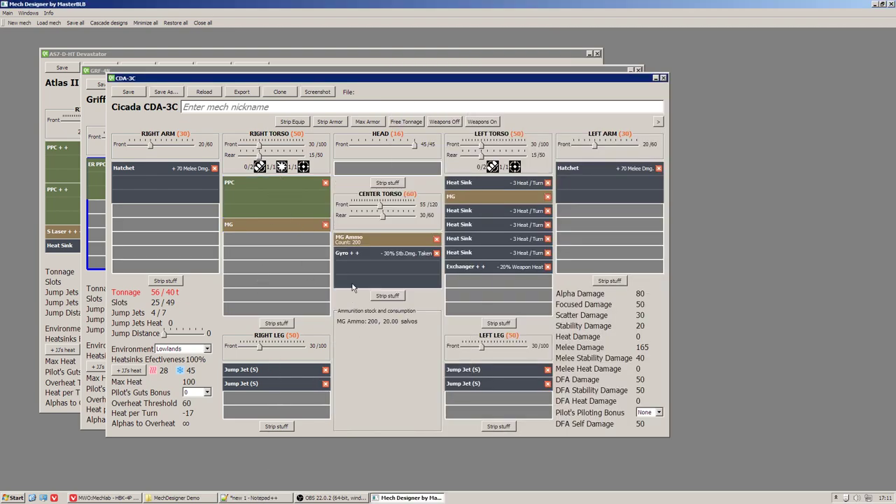
{"action": "mouse_move", "coordinate": [417, 359]}
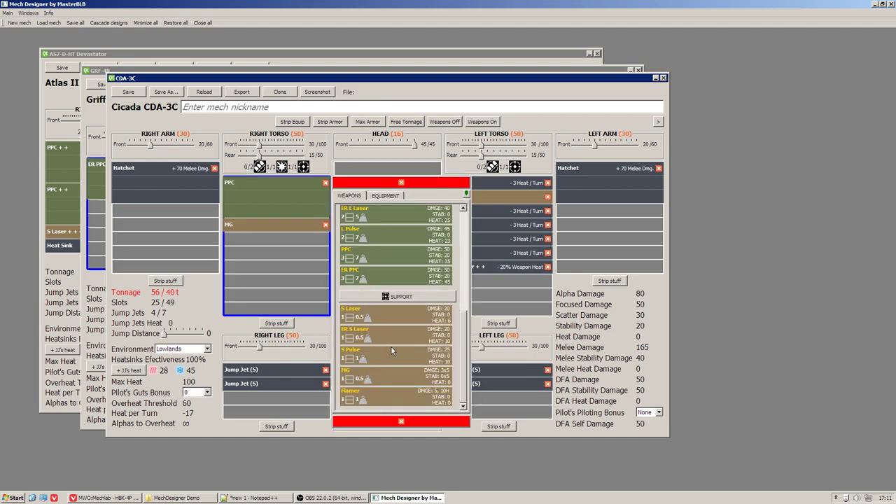
Step: Expand the left torso's Ammo equipment list, then close the Cicada CDA-3C window
{"action": "left_click", "coordinate": [359, 196]}
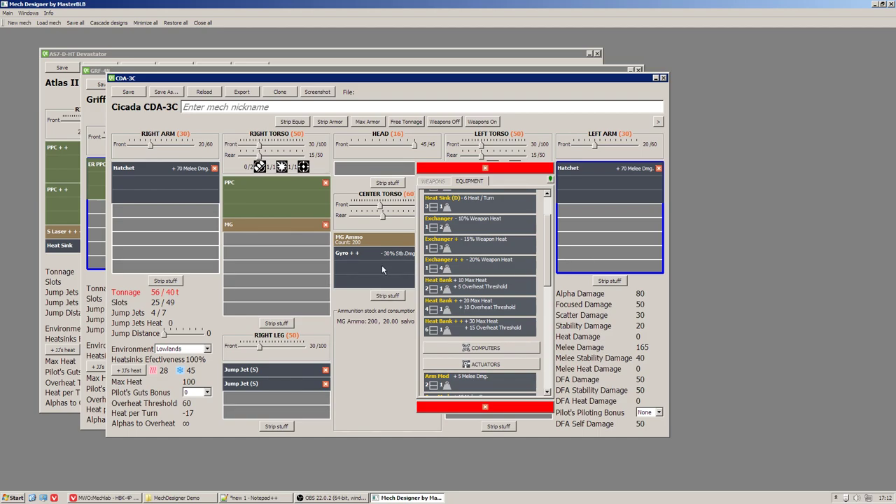
{"action": "mouse_move", "coordinate": [376, 171]}
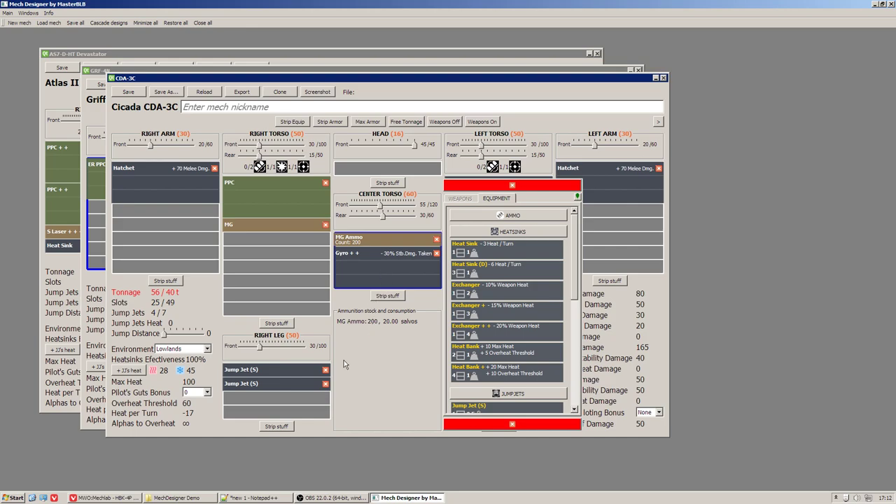
{"action": "mouse_move", "coordinate": [370, 341]}
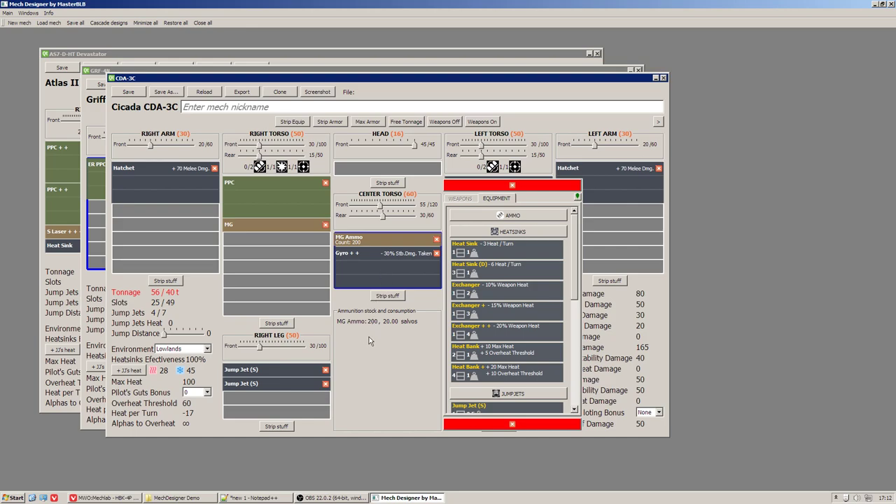
{"action": "mouse_move", "coordinate": [402, 361]}
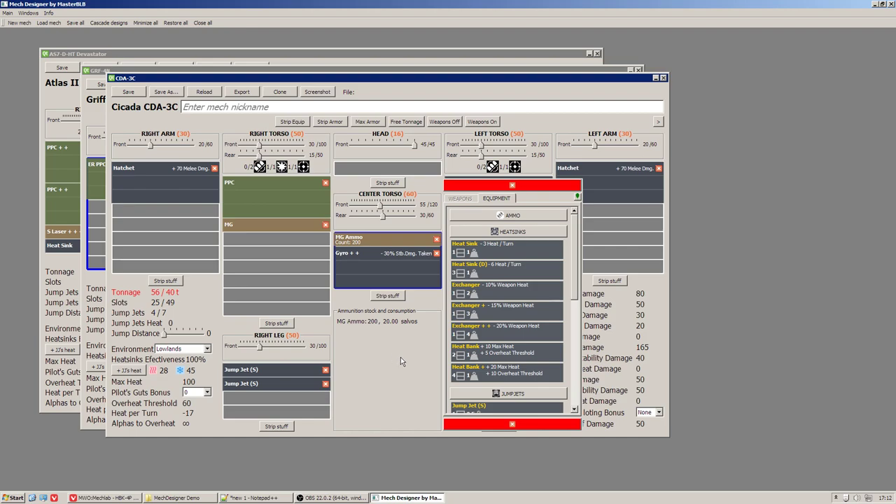
{"action": "left_click", "coordinate": [512, 215]}
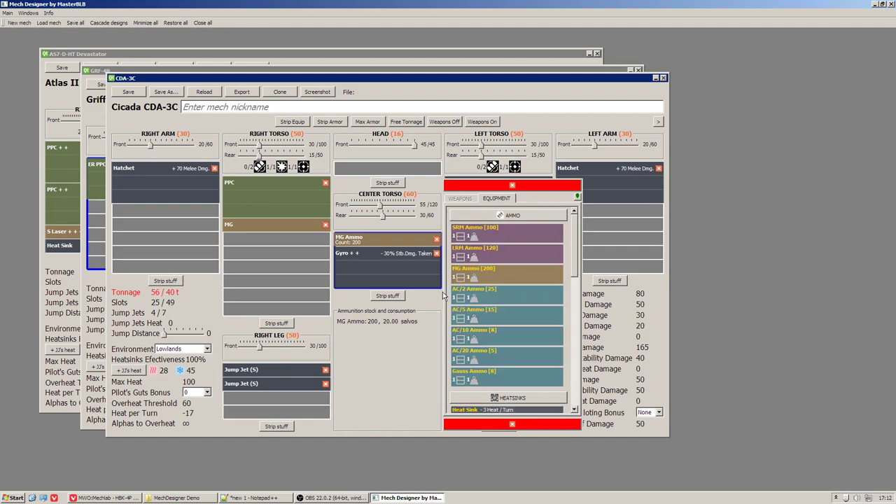
{"action": "mouse_move", "coordinate": [303, 177]}
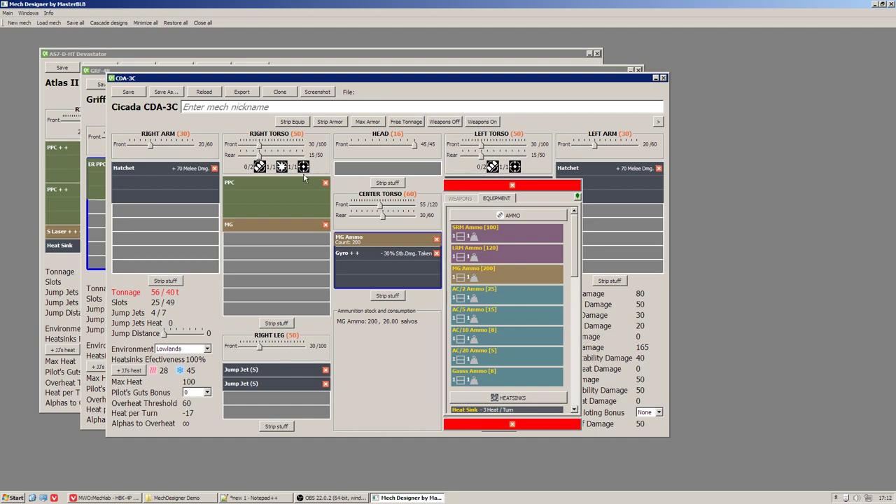
{"action": "mouse_move", "coordinate": [299, 253]}
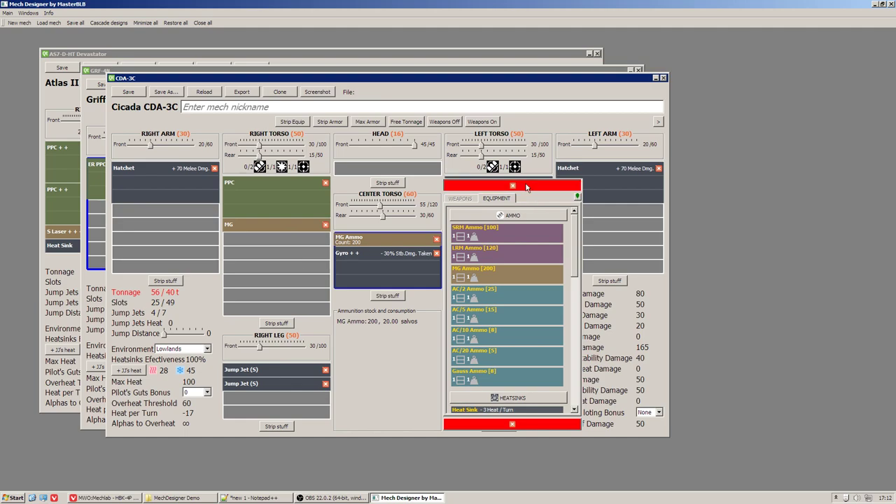
{"action": "left_click", "coordinate": [512, 185]}
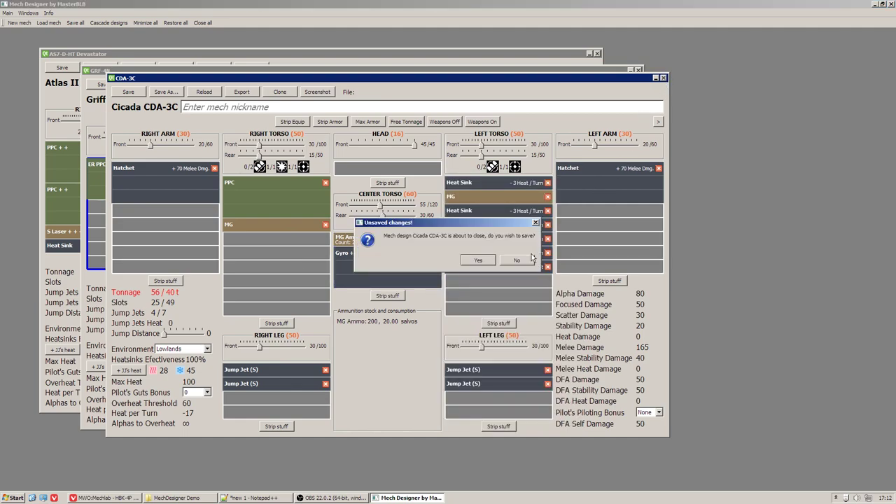
Step: Answer the Cicada save prompt and add SRM Ammo to the Griffin GRF-4N's right torso
{"action": "left_click", "coordinate": [516, 259]}
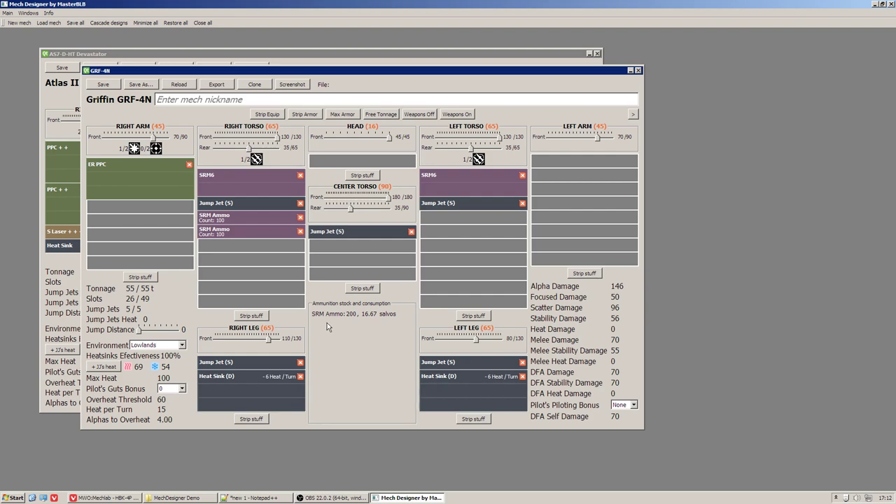
{"action": "mouse_move", "coordinate": [352, 319]}
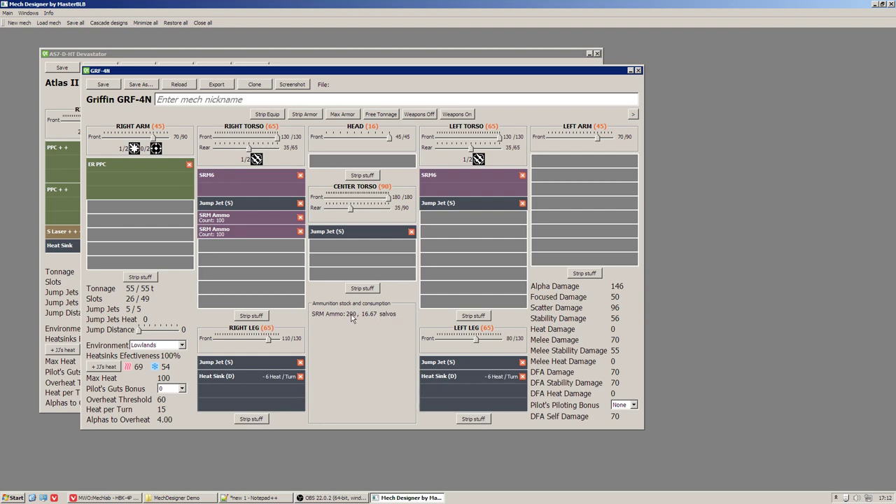
{"action": "mouse_move", "coordinate": [333, 322]}
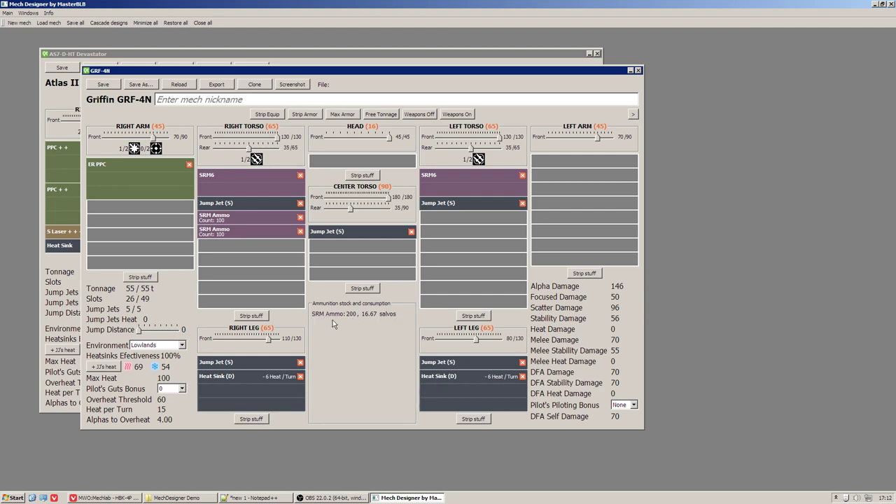
{"action": "mouse_move", "coordinate": [399, 284]}
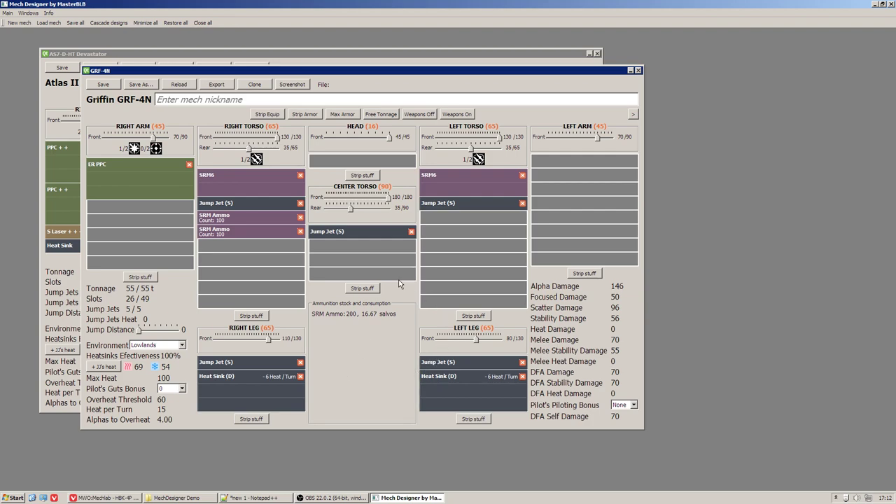
{"action": "mouse_move", "coordinate": [273, 272]}
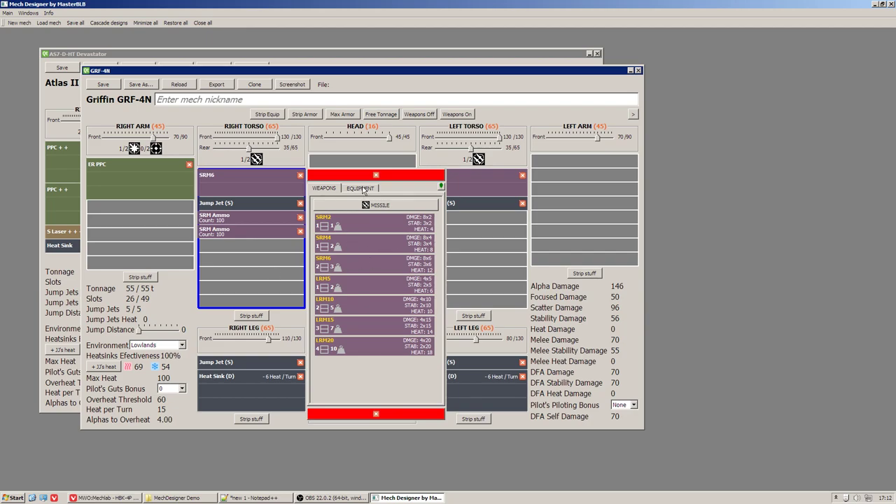
{"action": "left_click", "coordinate": [360, 187]}
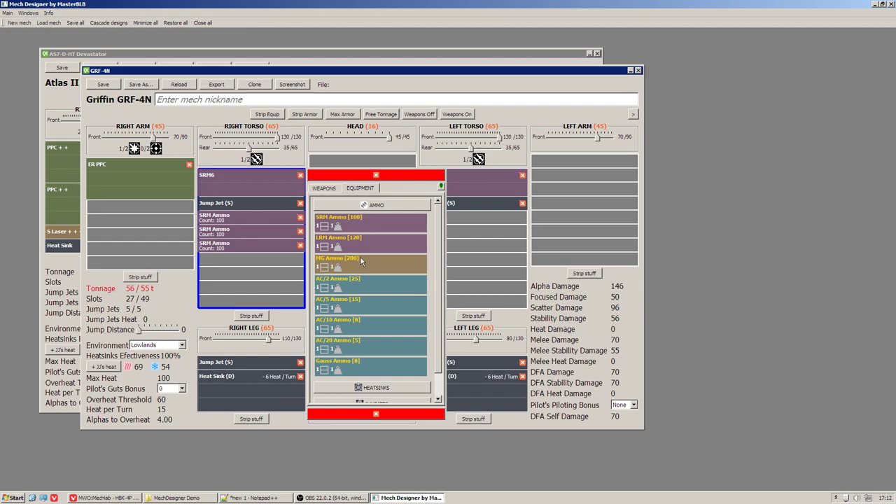
{"action": "mouse_move", "coordinate": [245, 313]}
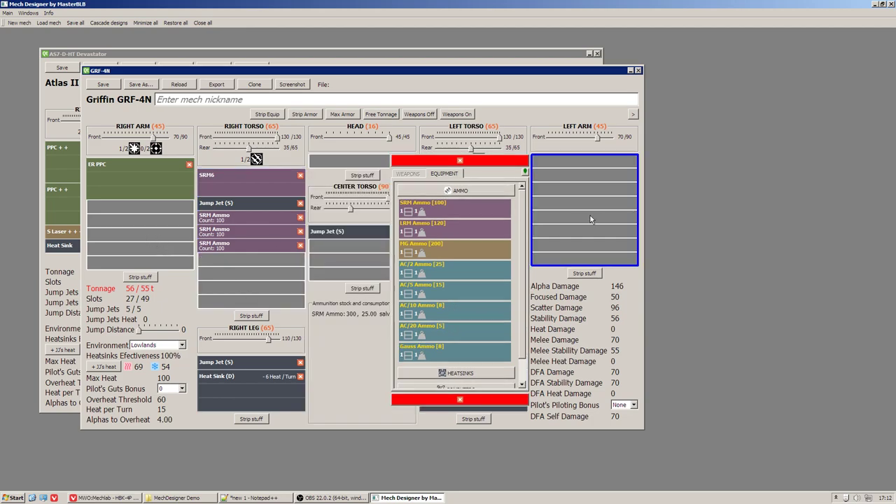
{"action": "mouse_move", "coordinate": [381, 330]}
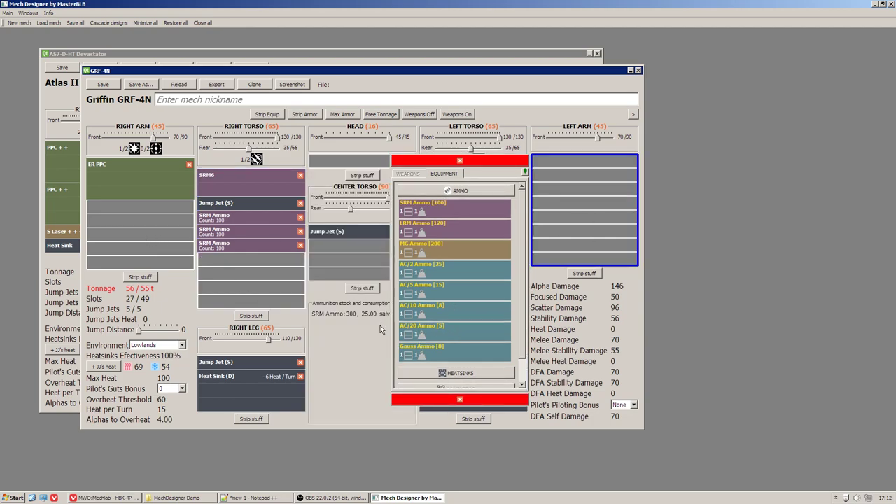
{"action": "mouse_move", "coordinate": [353, 369]}
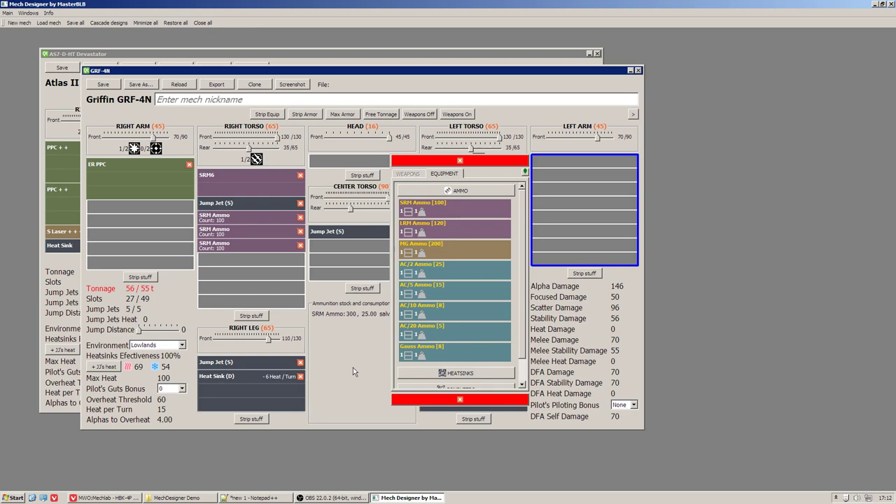
{"action": "mouse_move", "coordinate": [493, 218]}
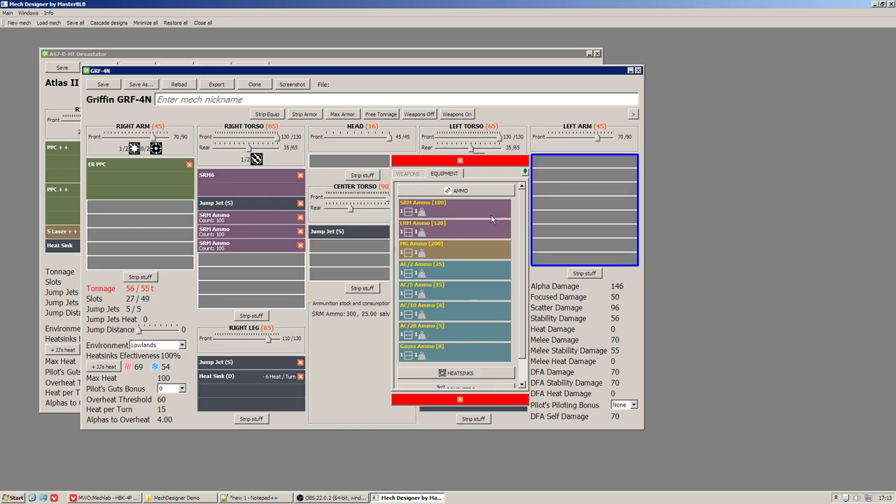
{"action": "mouse_move", "coordinate": [588, 191]}
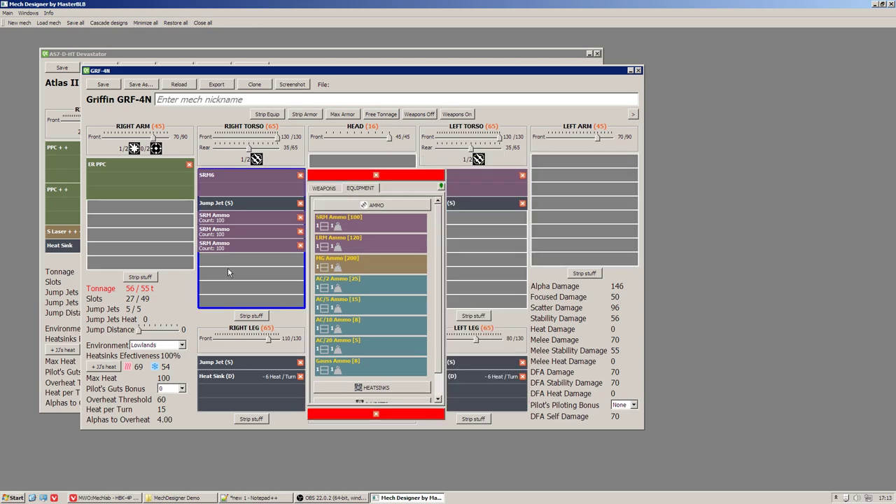
{"action": "mouse_move", "coordinate": [275, 280]}
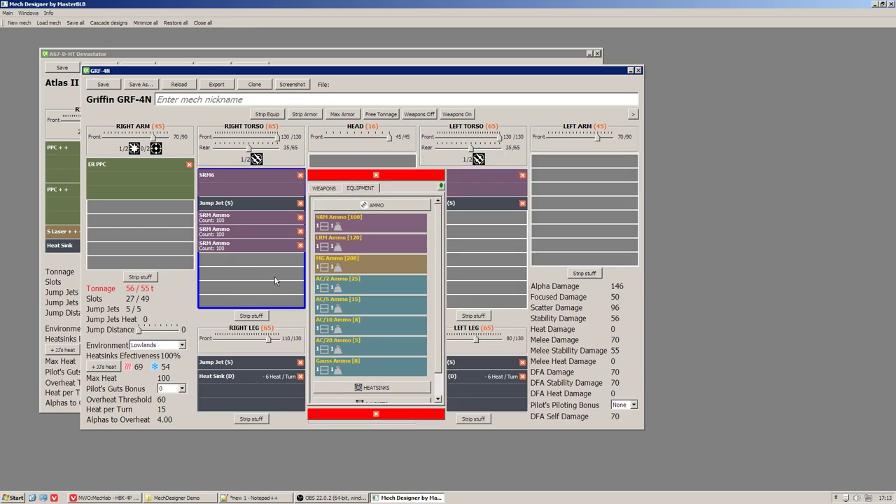
{"action": "mouse_move", "coordinate": [400, 346]}
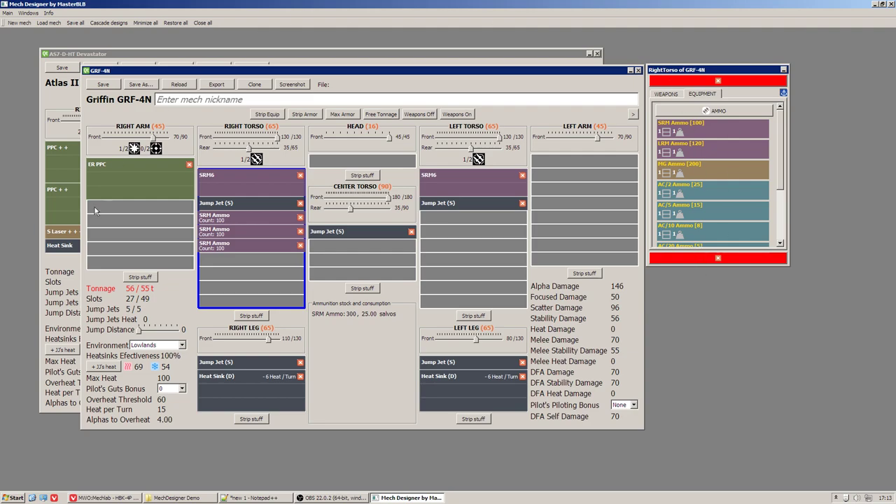
{"action": "mouse_move", "coordinate": [3, 92]}
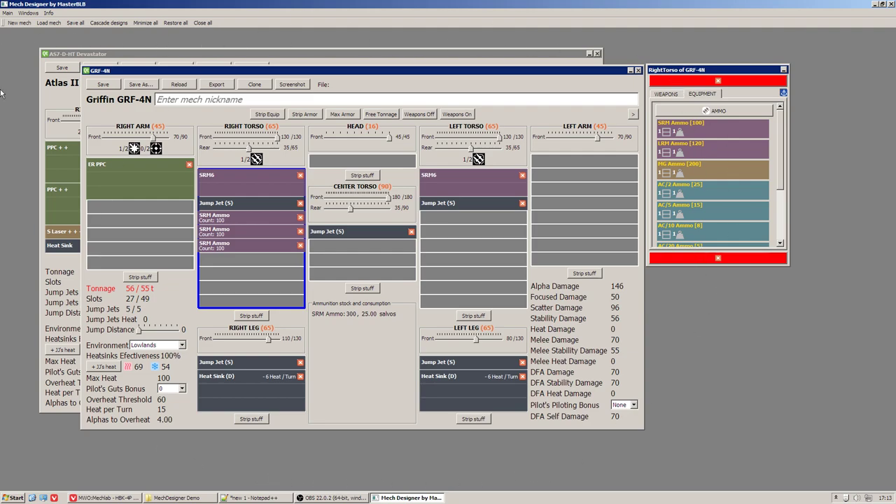
Step: Scroll the Griffin GRF-4N left-arm equipment list toward the SRM4 Ammo entries
{"action": "scroll", "scroll_direction": "down", "scroll_amount": 3}
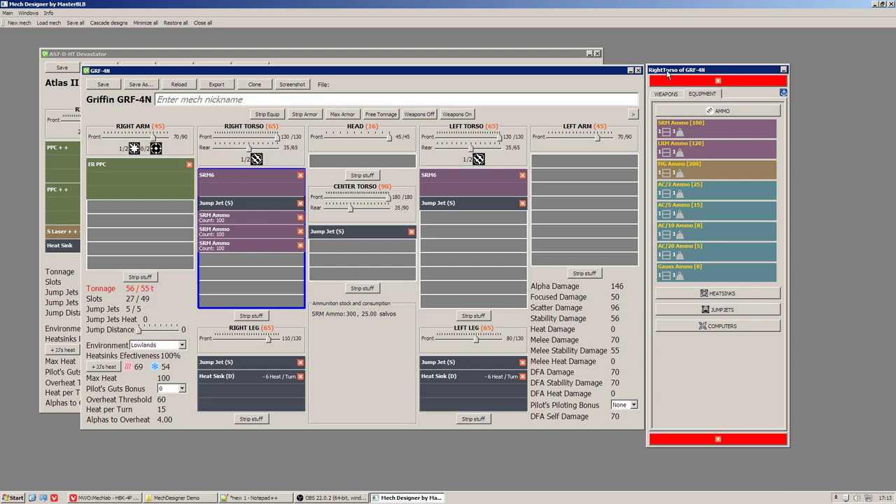
{"action": "mouse_move", "coordinate": [665, 73]}
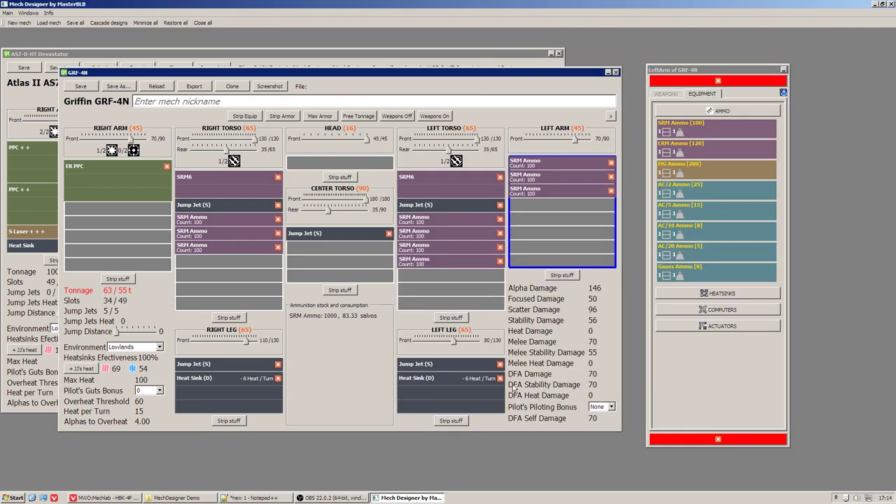
{"action": "mouse_move", "coordinate": [651, 269]}
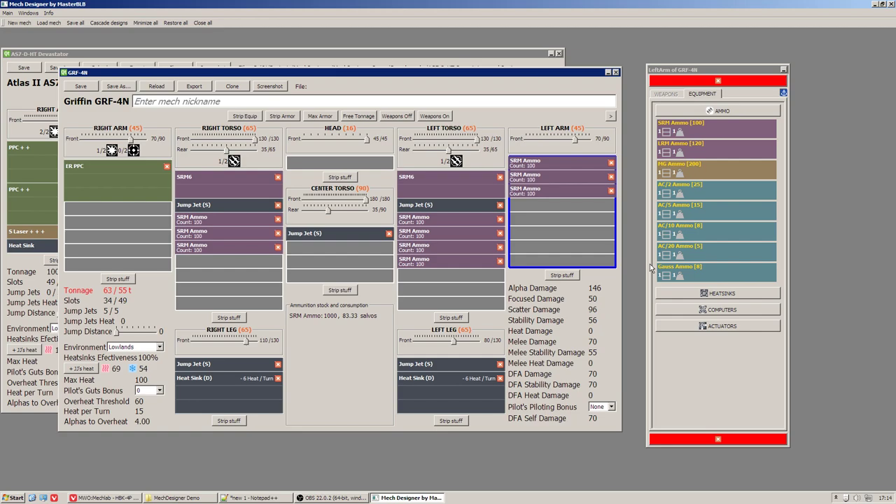
{"action": "mouse_move", "coordinate": [552, 208]}
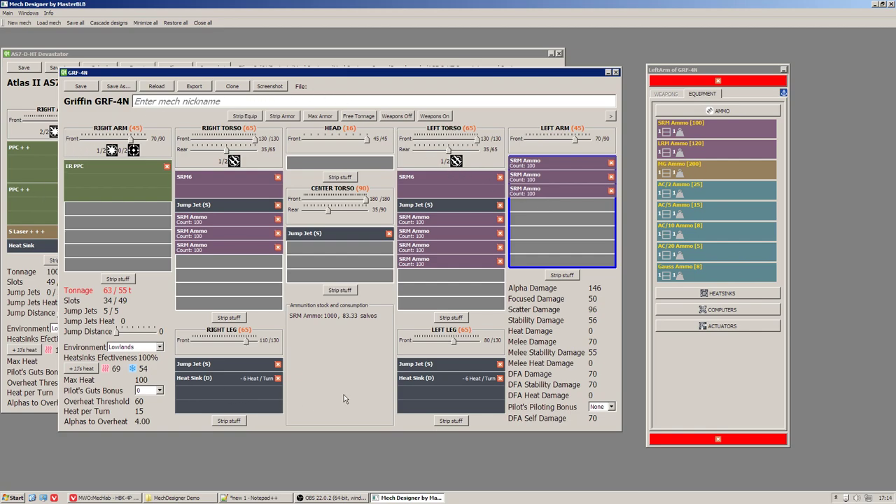
{"action": "mouse_move", "coordinate": [350, 398]}
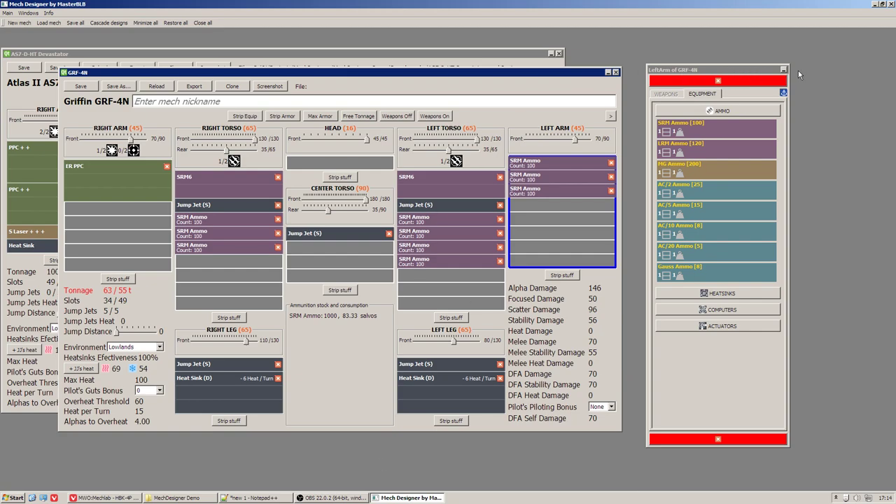
{"action": "mouse_move", "coordinate": [741, 106]}
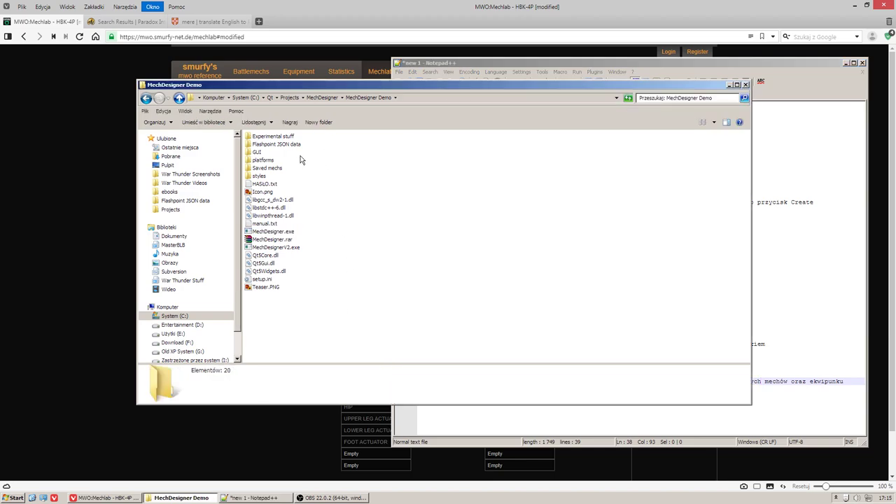
Step: Select and copy the Arrow IV and MRM weapon and ammo JSONs in Experimental stuff
{"action": "double_click", "coordinate": [271, 136]}
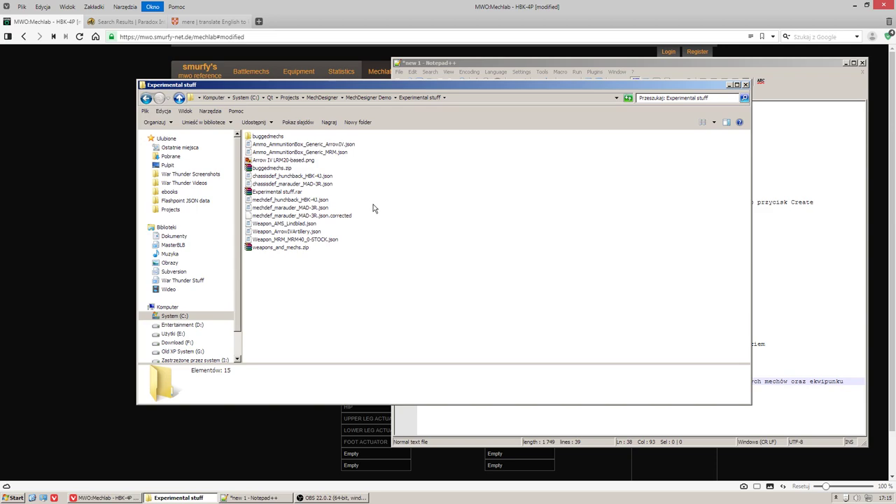
{"action": "mouse_move", "coordinate": [379, 202]}
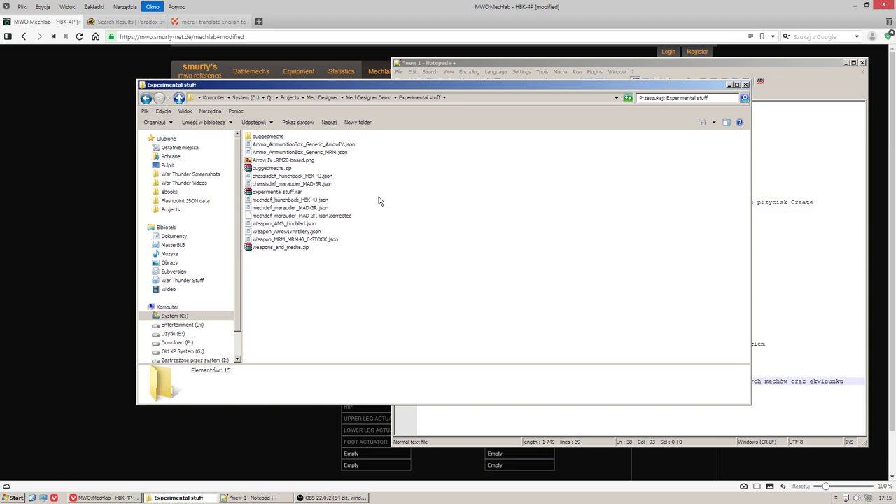
{"action": "mouse_move", "coordinate": [361, 170]}
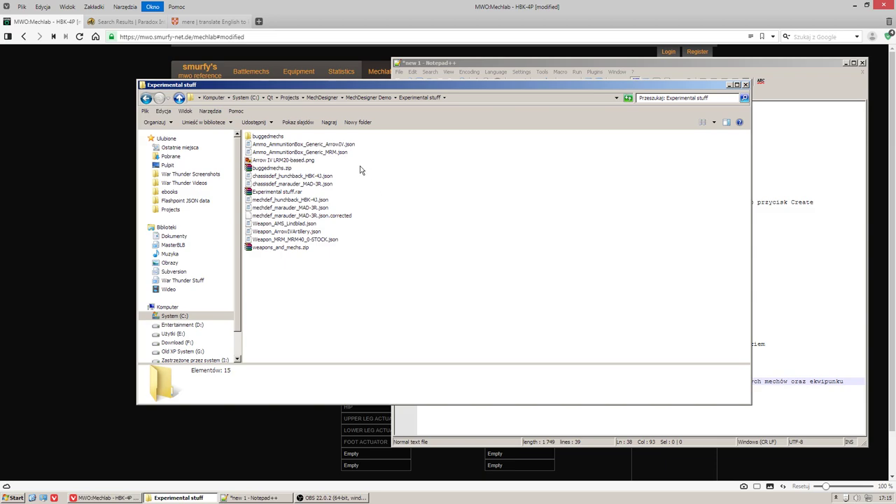
{"action": "mouse_move", "coordinate": [337, 154]}
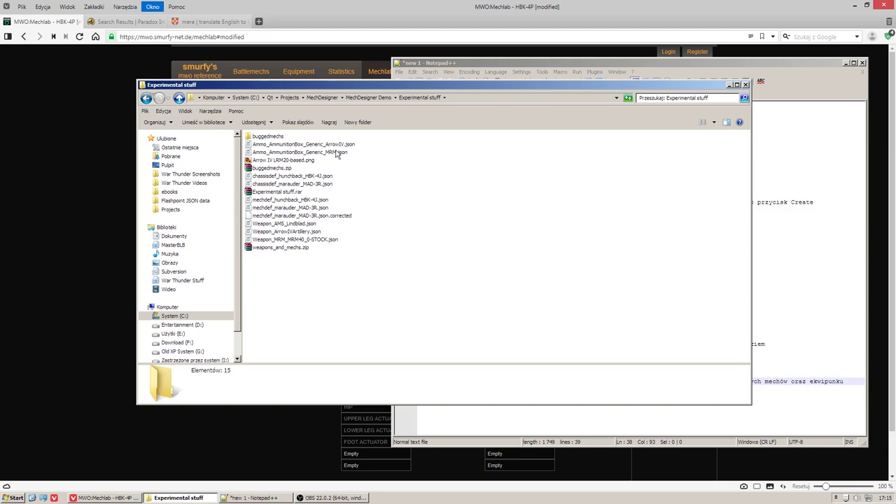
{"action": "mouse_move", "coordinate": [352, 223]}
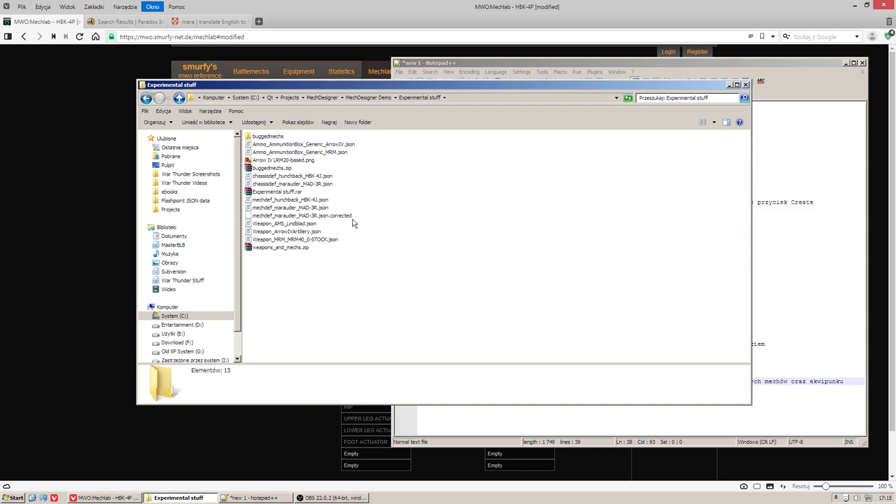
{"action": "mouse_move", "coordinate": [418, 107]}
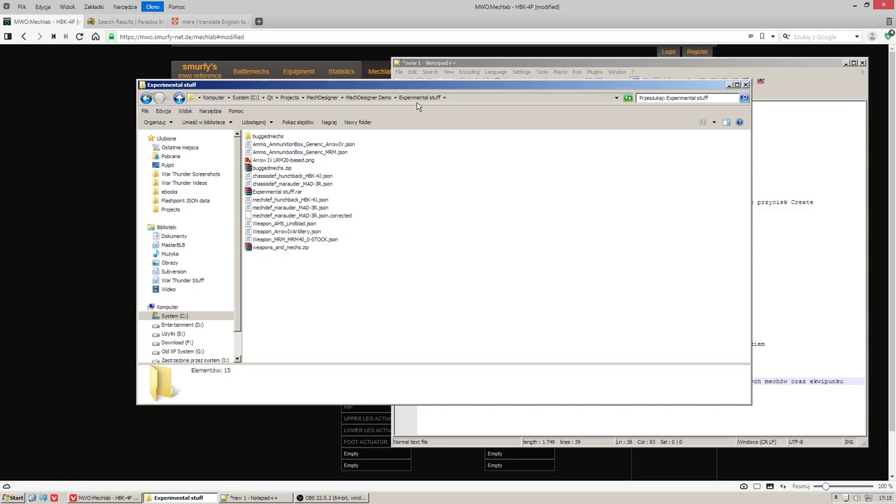
{"action": "left_click", "coordinate": [294, 240]}
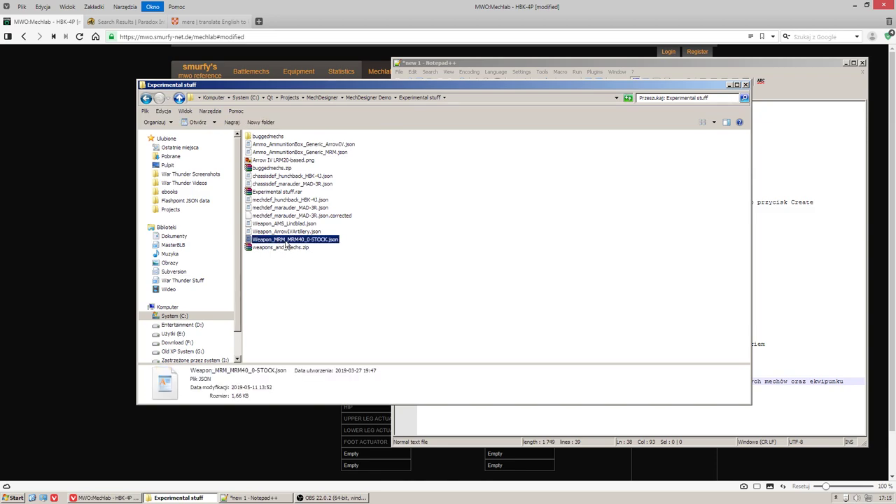
{"action": "mouse_move", "coordinate": [358, 166]}
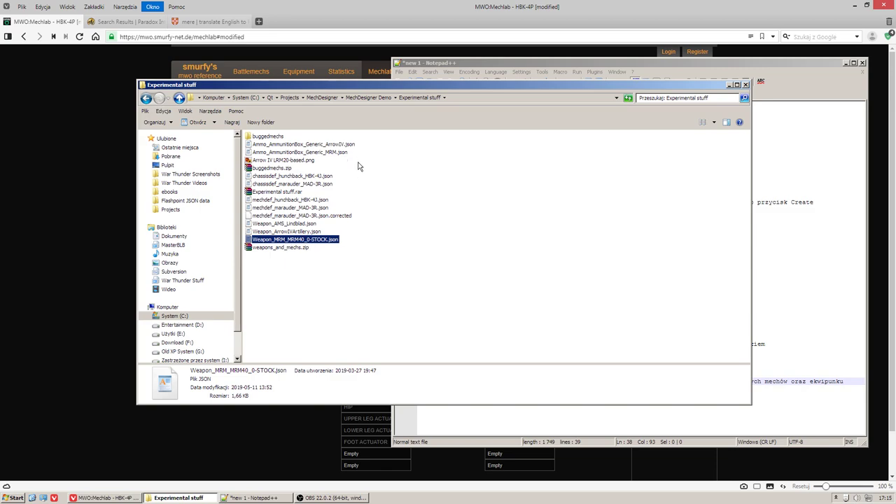
{"action": "left_click", "coordinate": [300, 151]}
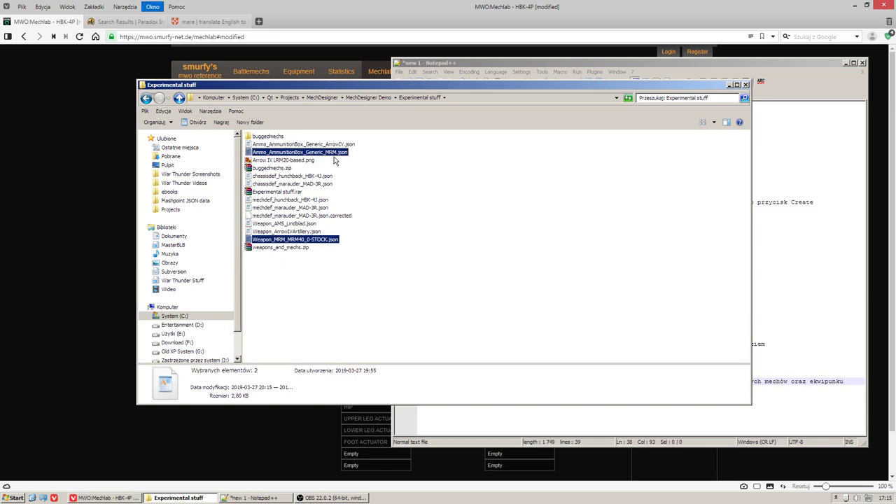
{"action": "left_click", "coordinate": [302, 144]}
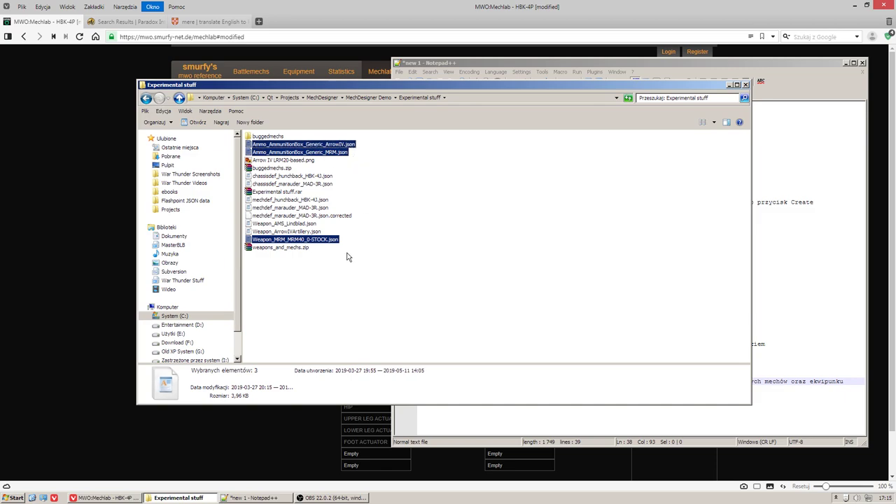
{"action": "left_click", "coordinate": [286, 231]}
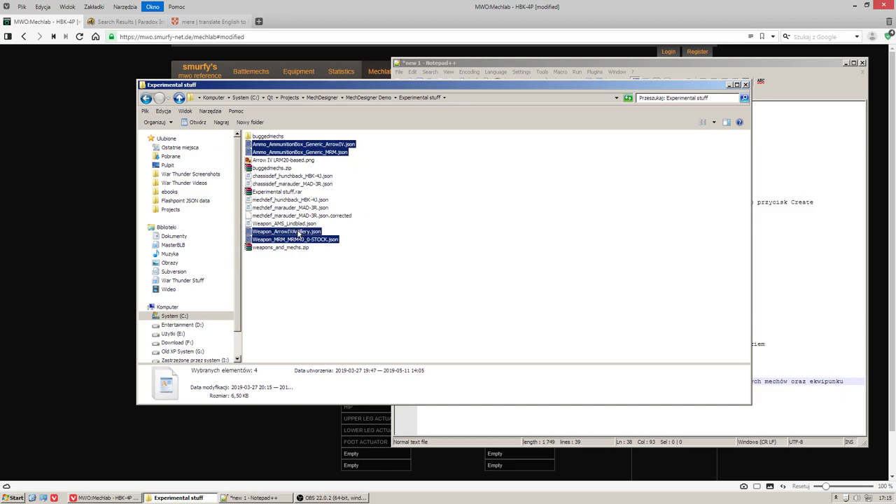
{"action": "right_click", "coordinate": [295, 235]}
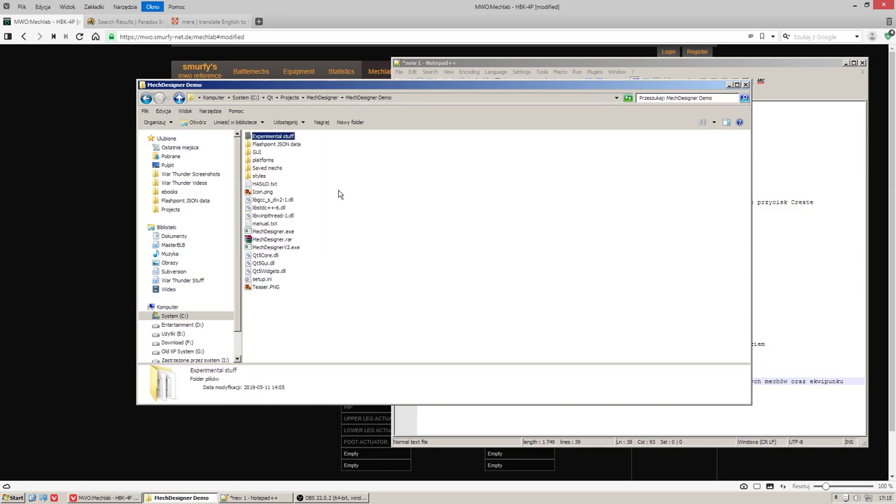
Step: Paste them into Flashpoint JSON data, moving ammo files to ammunitionBox and weapon files to weapon
{"action": "double_click", "coordinate": [278, 143]}
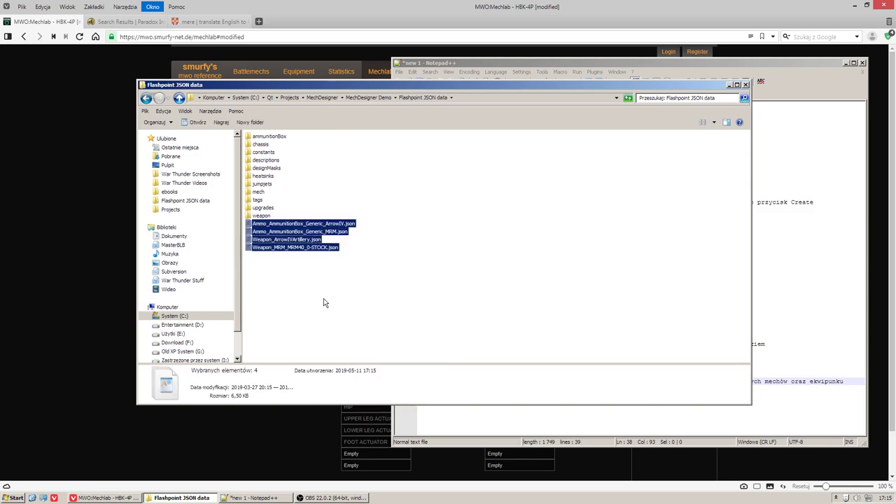
{"action": "left_click", "coordinate": [300, 231]}
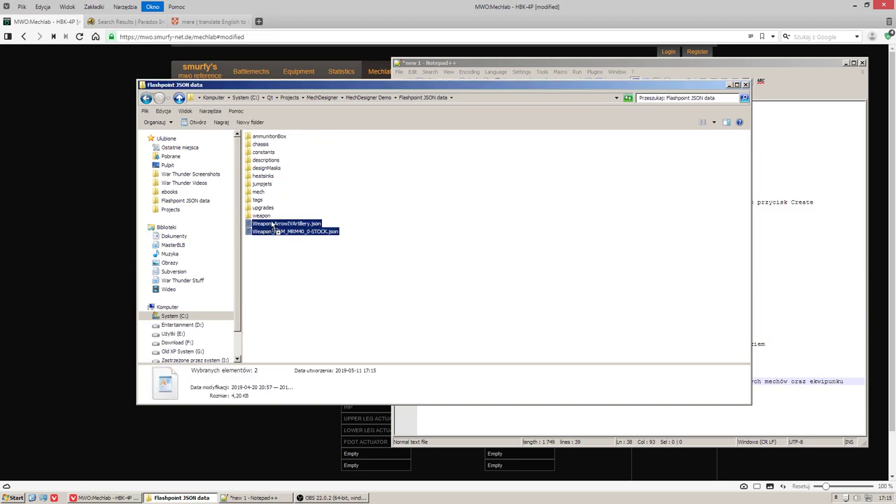
{"action": "right_click", "coordinate": [294, 231]}
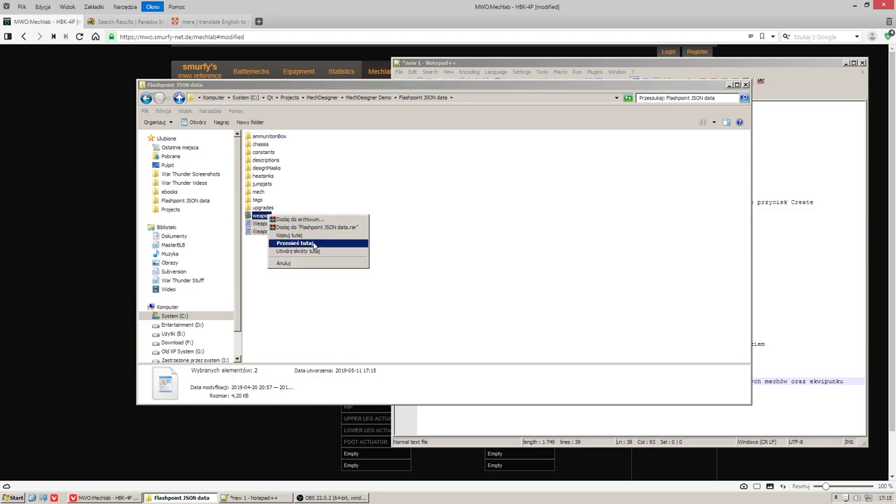
{"action": "left_click", "coordinate": [294, 244]}
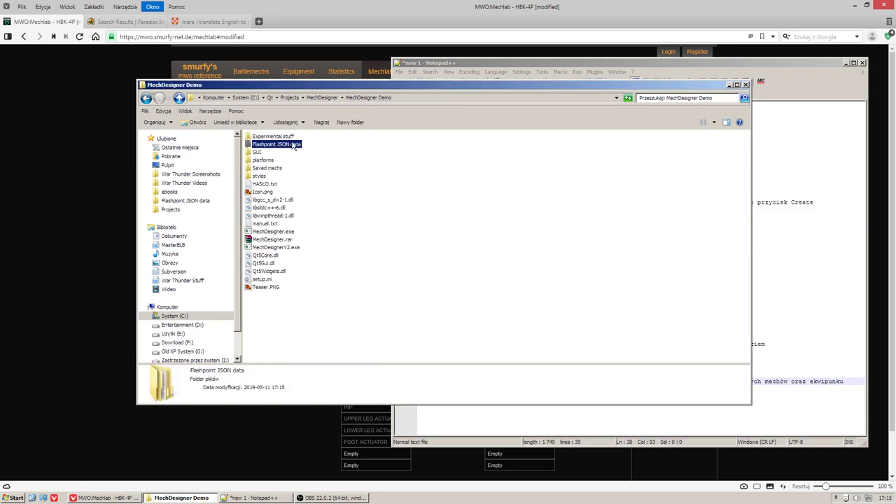
Step: Copy the Hunchback and Marauder chassisdef and mechdef files from Experimental stuff into Flashpoint JSON data
{"action": "double_click", "coordinate": [273, 136]}
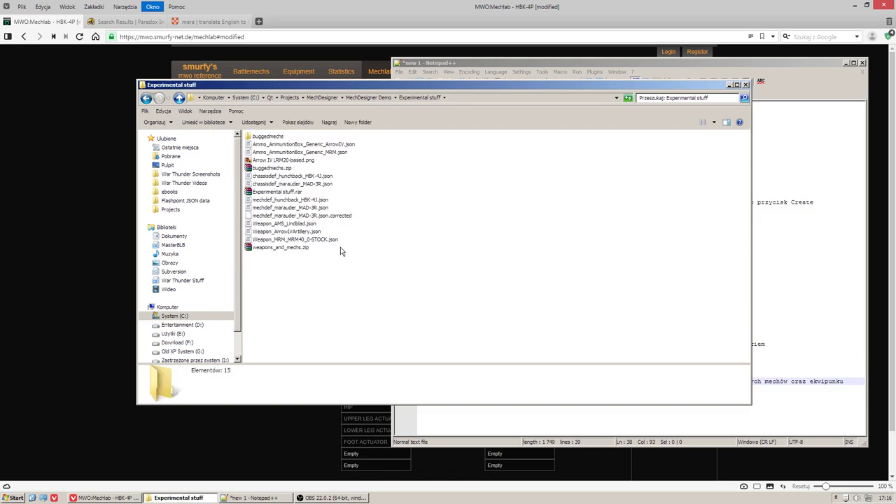
{"action": "left_click", "coordinate": [288, 207]}
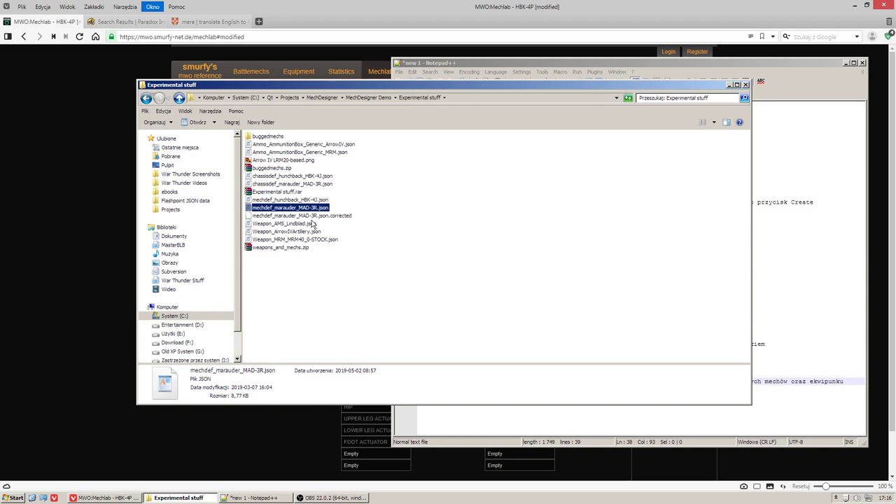
{"action": "mouse_move", "coordinate": [288, 215]}
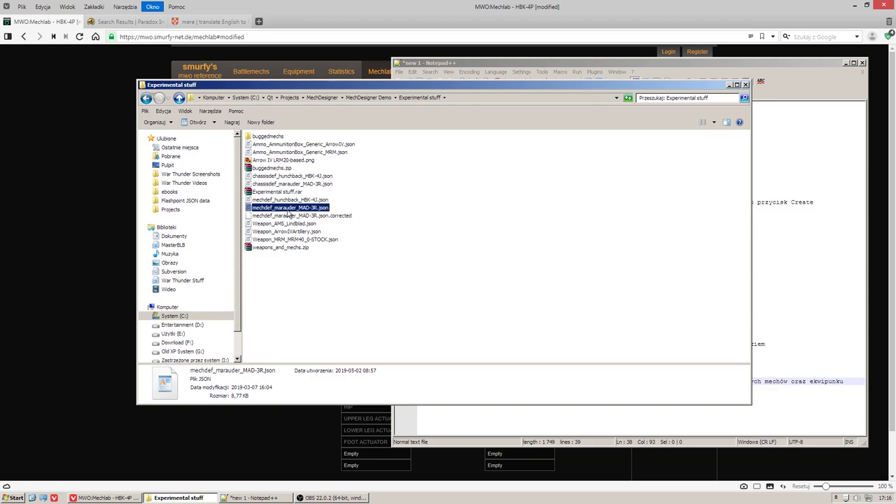
{"action": "left_click", "coordinate": [292, 183]}
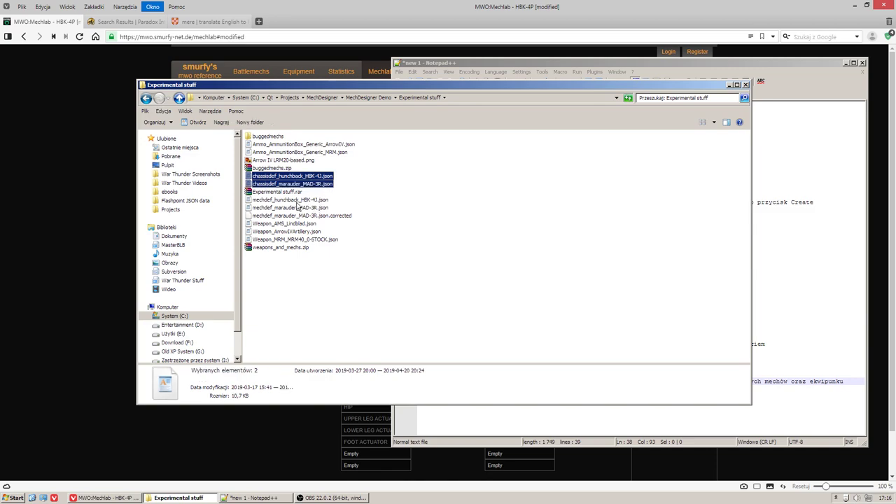
{"action": "left_click", "coordinate": [289, 203]}
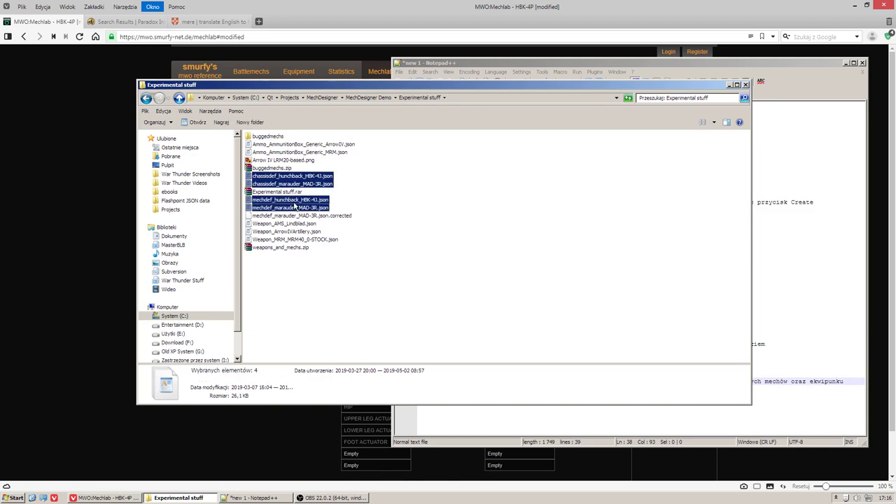
{"action": "right_click", "coordinate": [294, 203]}
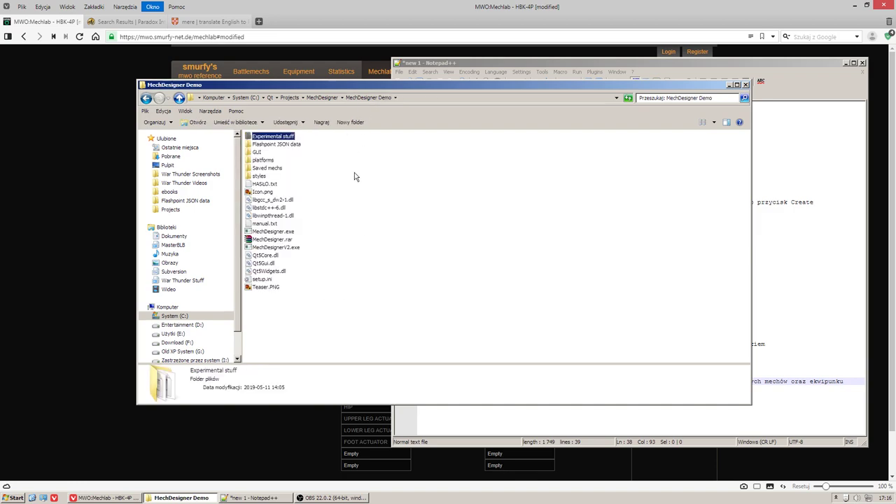
{"action": "mouse_move", "coordinate": [270, 159]}
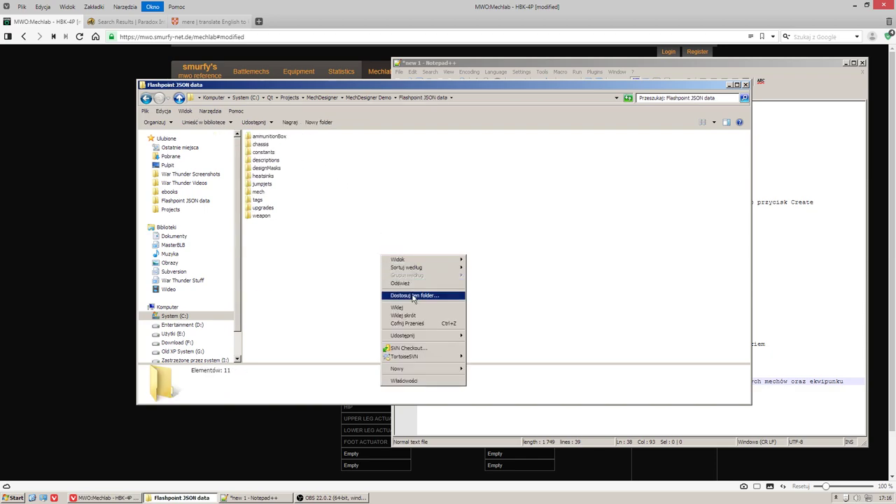
{"action": "left_click", "coordinate": [397, 308]}
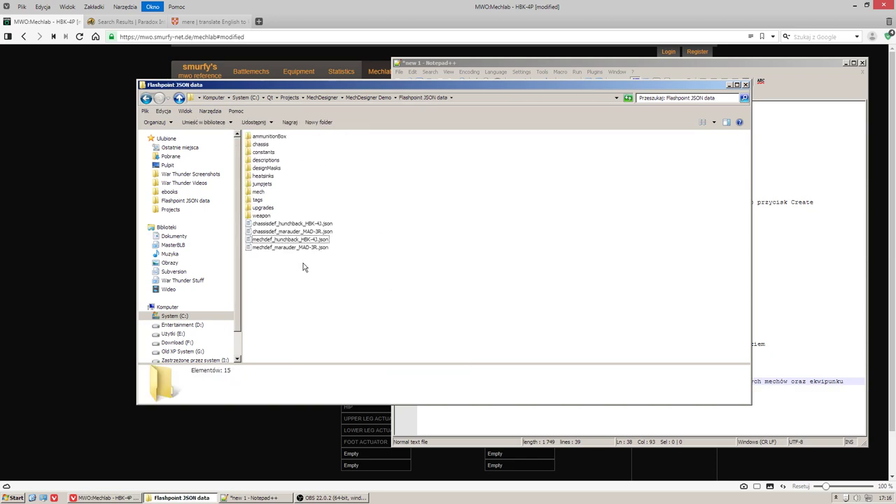
Step: Move the pasted definition files into the chassis and mech subfolders with Przenieś tutaj
{"action": "left_click", "coordinate": [289, 247]}
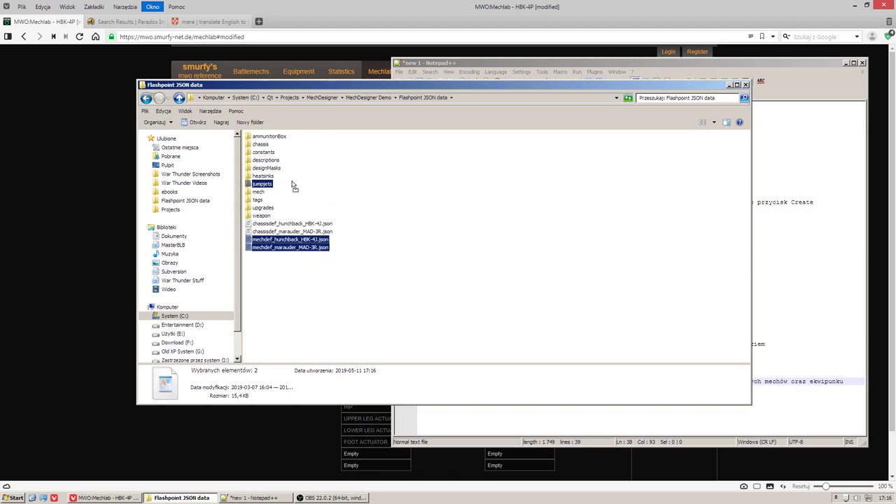
{"action": "left_click", "coordinate": [263, 176]}
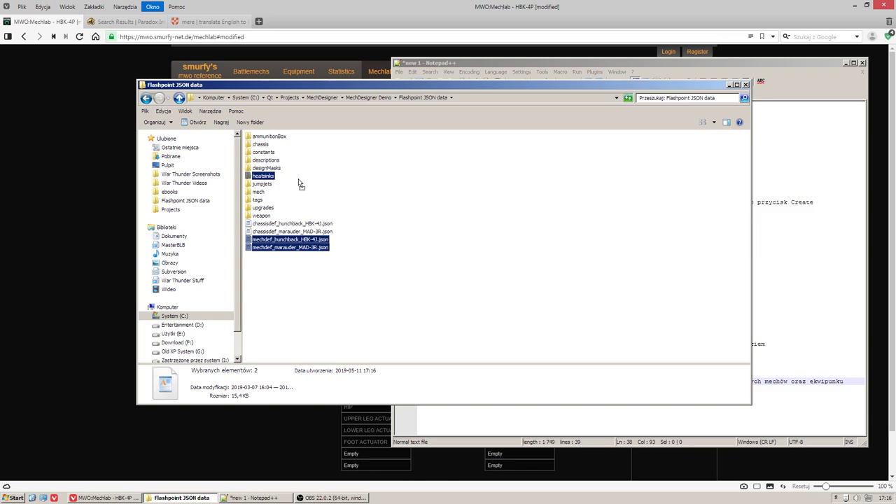
{"action": "left_click", "coordinate": [266, 168]}
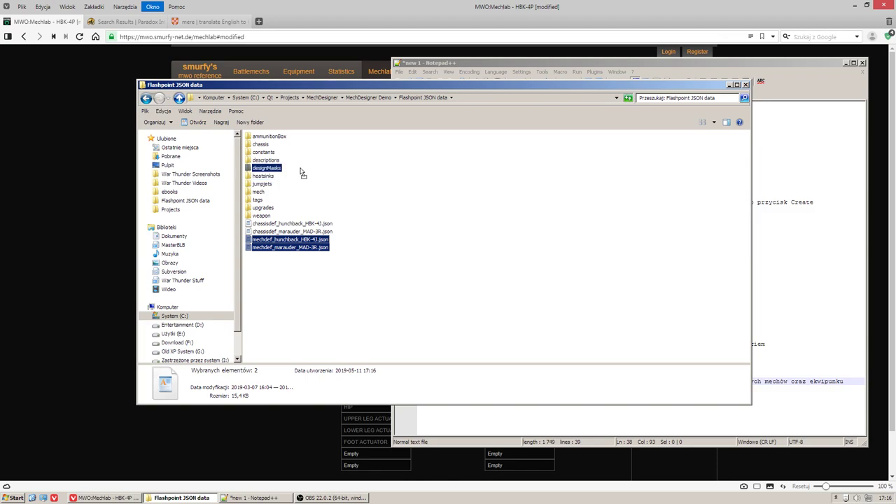
{"action": "left_click", "coordinate": [260, 144]}
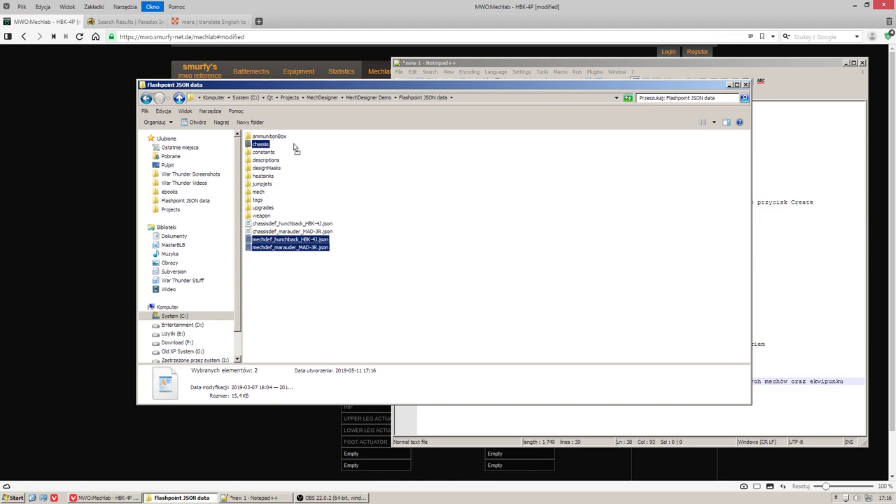
{"action": "left_click", "coordinate": [262, 183]}
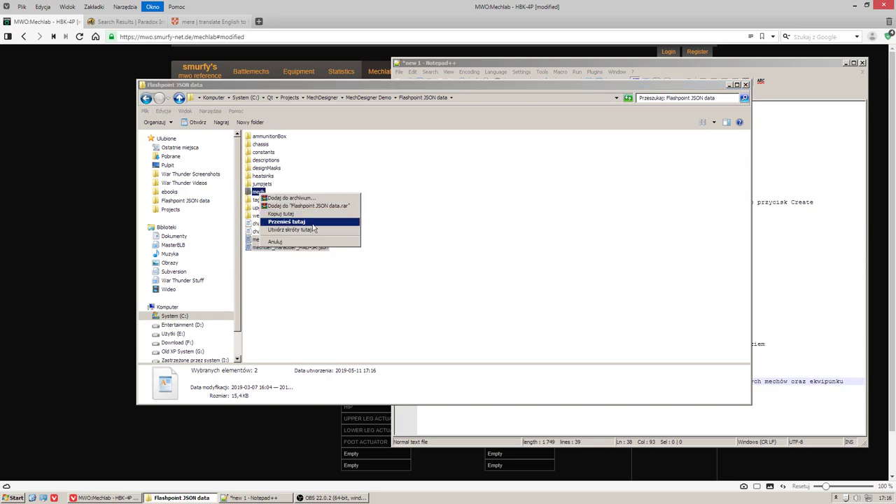
{"action": "left_click", "coordinate": [285, 222]}
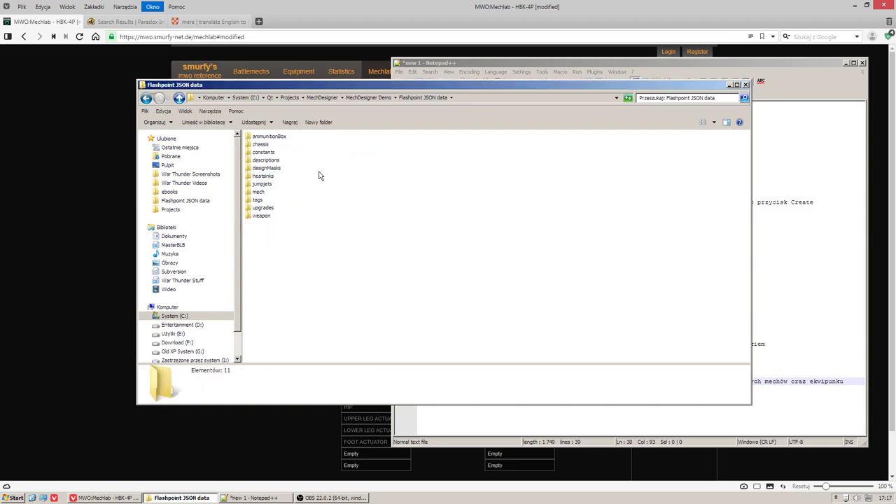
{"action": "mouse_move", "coordinate": [363, 301]}
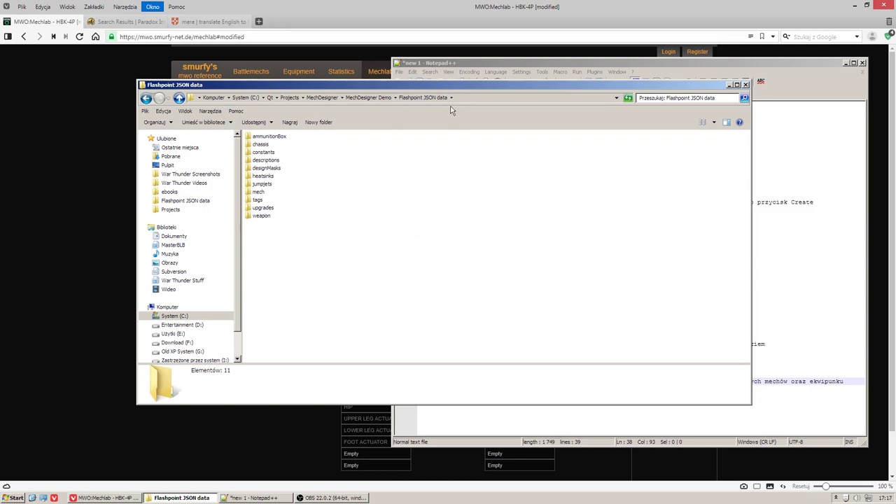
{"action": "mouse_move", "coordinate": [350, 115]}
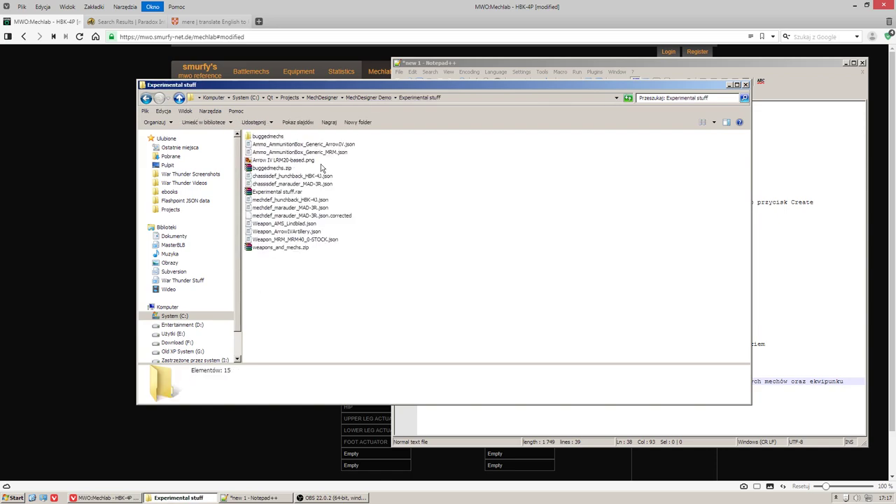
Step: Select the Stinger STG-3Gb chassis definition files inside buggedmechs
{"action": "double_click", "coordinate": [272, 168]}
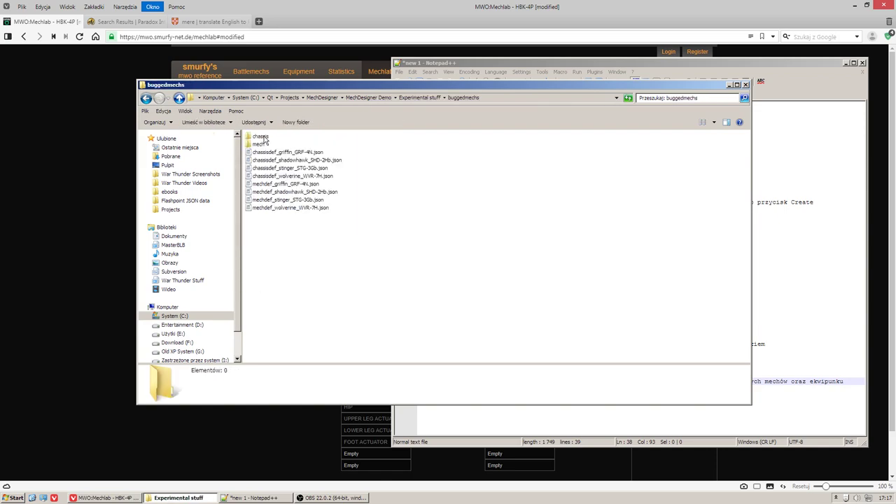
{"action": "left_click", "coordinate": [259, 145]}
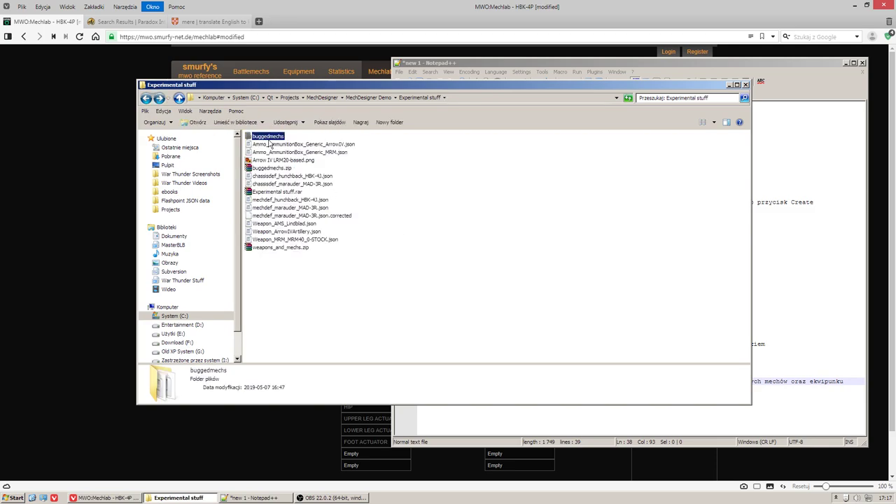
{"action": "double_click", "coordinate": [268, 135]}
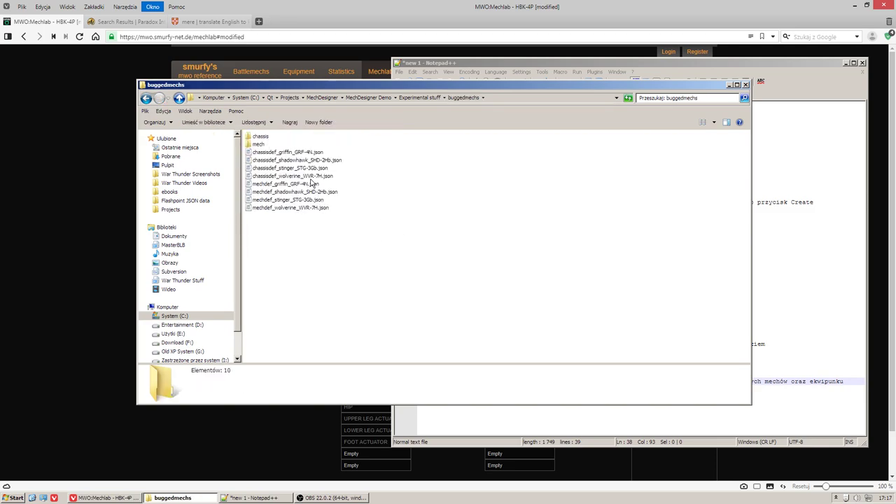
{"action": "left_click", "coordinate": [288, 168]}
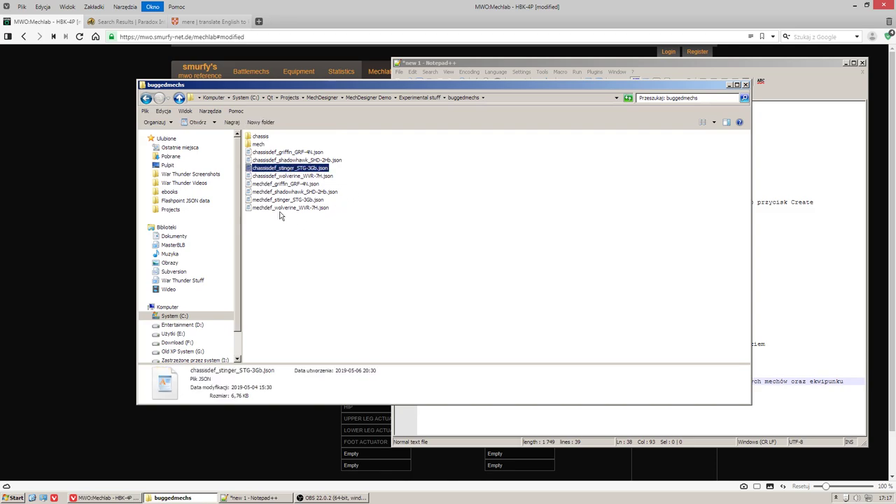
{"action": "left_click", "coordinate": [290, 207]}
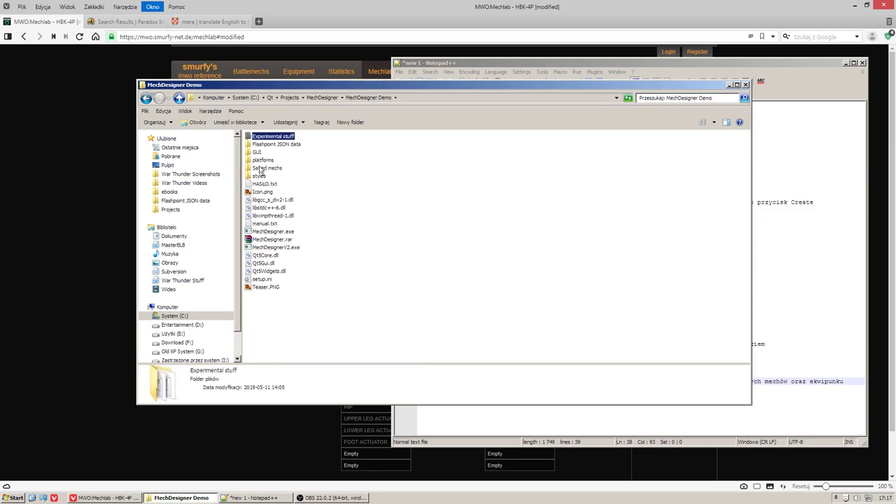
Step: Move the Stinger chassis files into a Flashpoint JSON data subfolder and return to MechDesigner Demo
{"action": "double_click", "coordinate": [277, 143]}
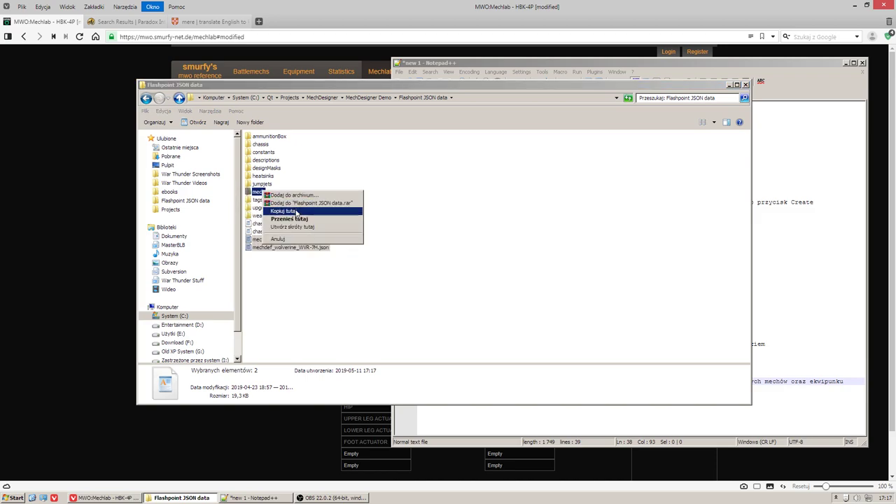
{"action": "mouse_move", "coordinate": [289, 218]}
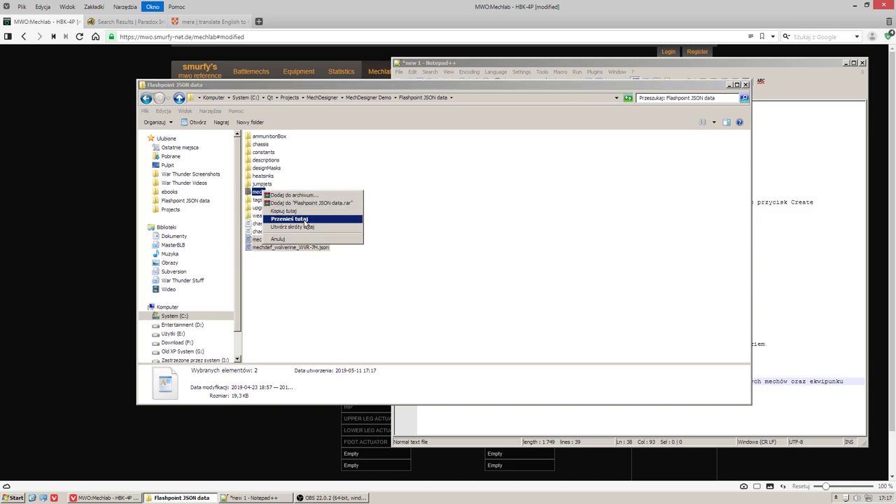
{"action": "left_click", "coordinate": [288, 218]}
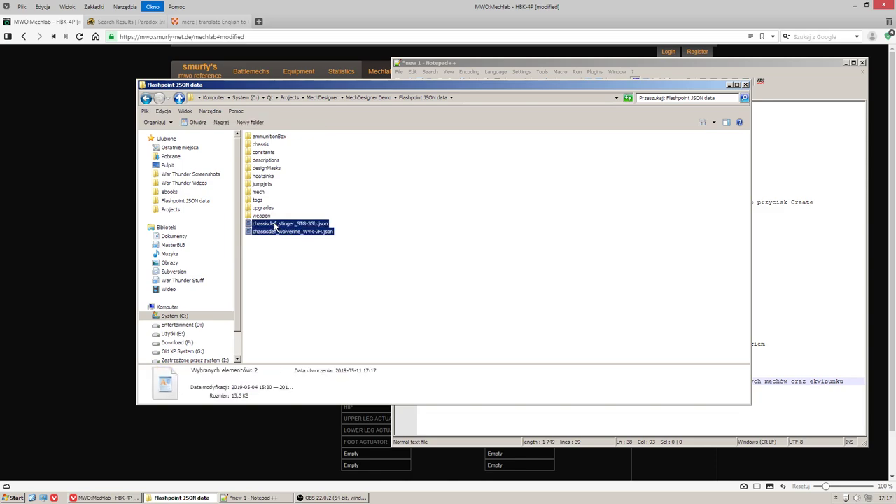
{"action": "left_click", "coordinate": [261, 145]}
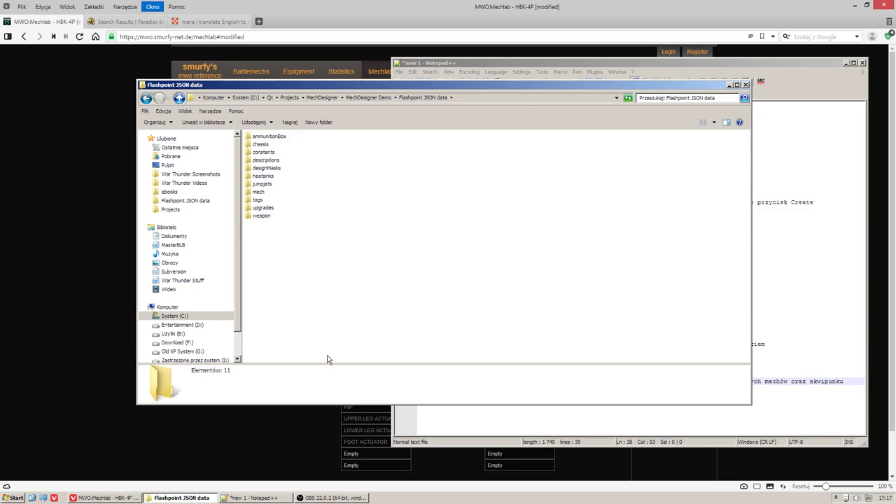
{"action": "mouse_move", "coordinate": [259, 455]}
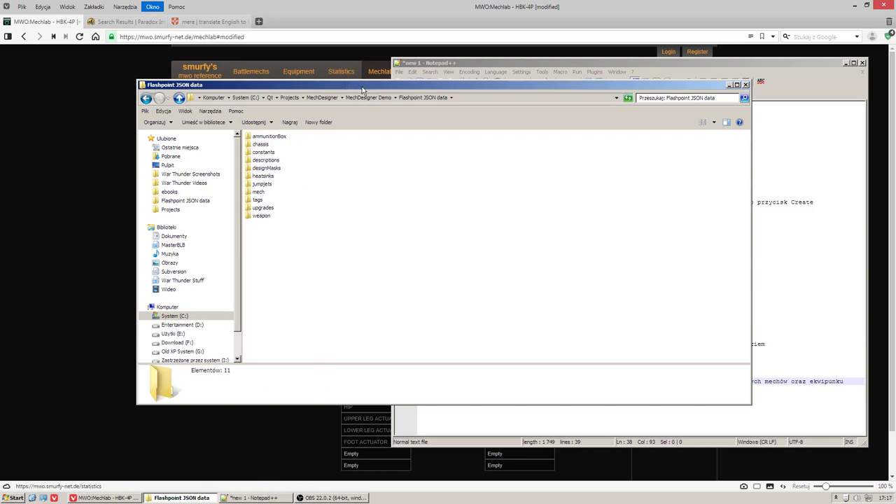
{"action": "left_click", "coordinate": [145, 98]}
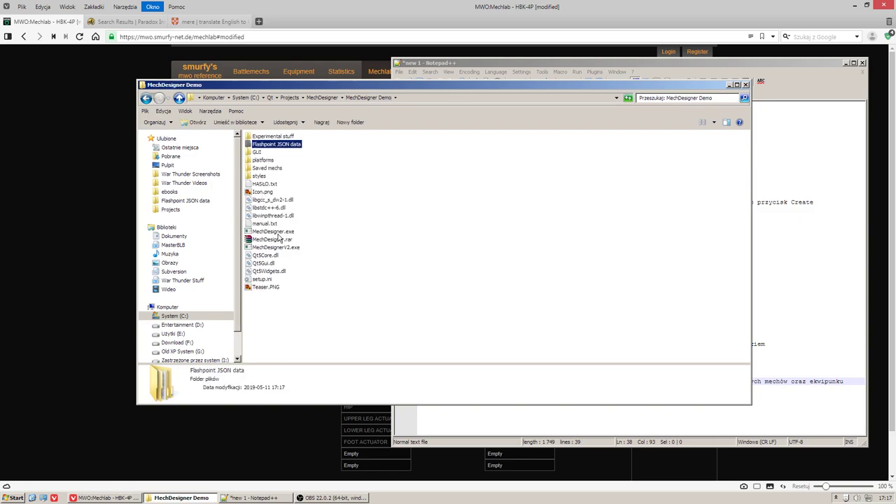
Step: Launch MechDesigner.exe and acknowledge the Missing equipment! warning
{"action": "double_click", "coordinate": [272, 231]}
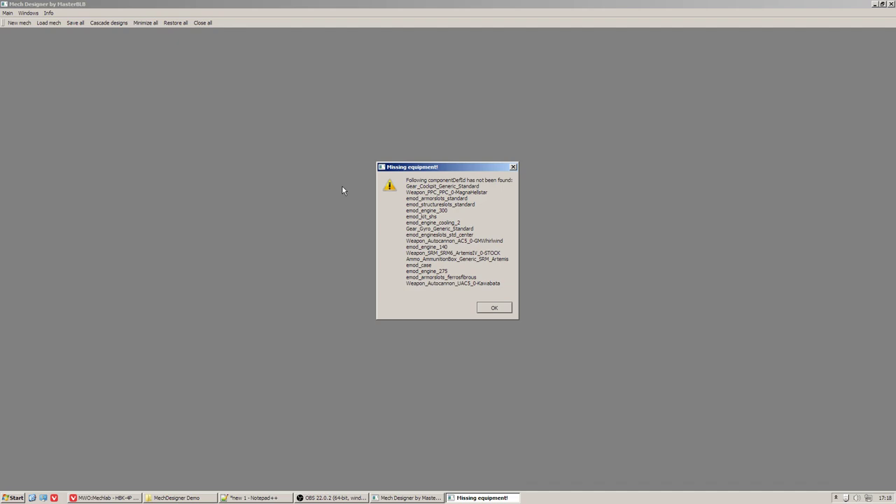
{"action": "mouse_move", "coordinate": [350, 191]}
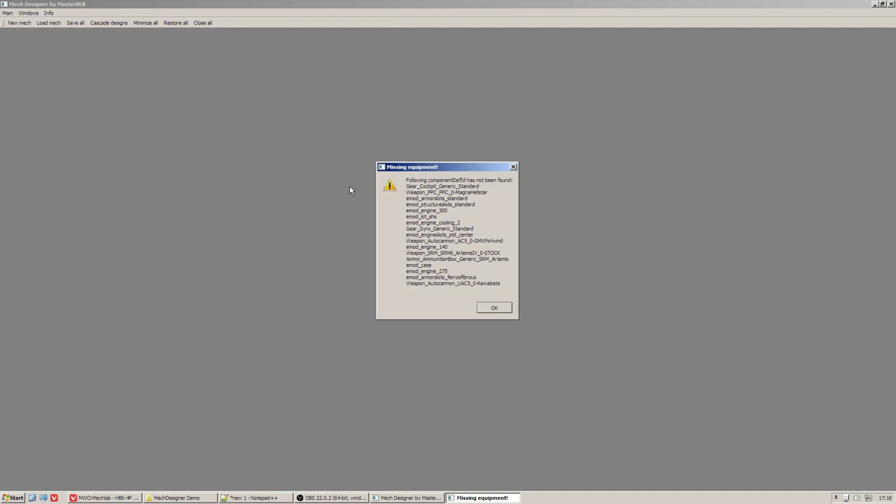
{"action": "mouse_move", "coordinate": [501, 293]}
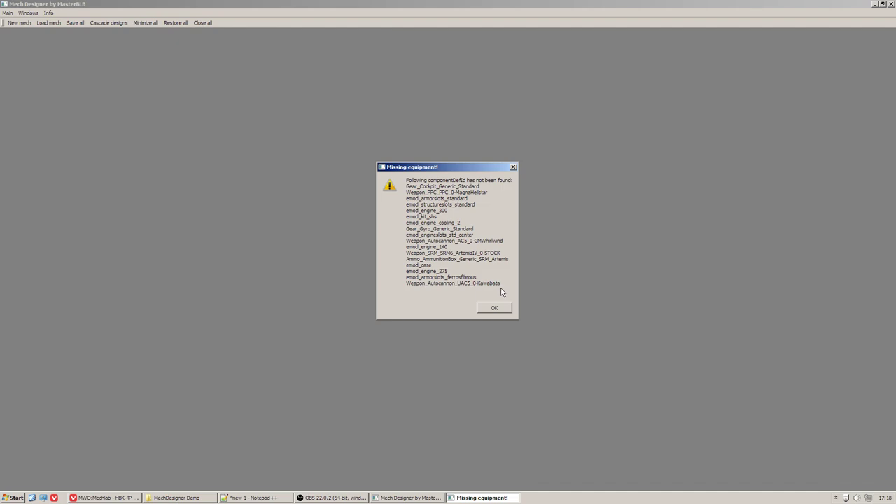
{"action": "mouse_move", "coordinate": [31, 123]}
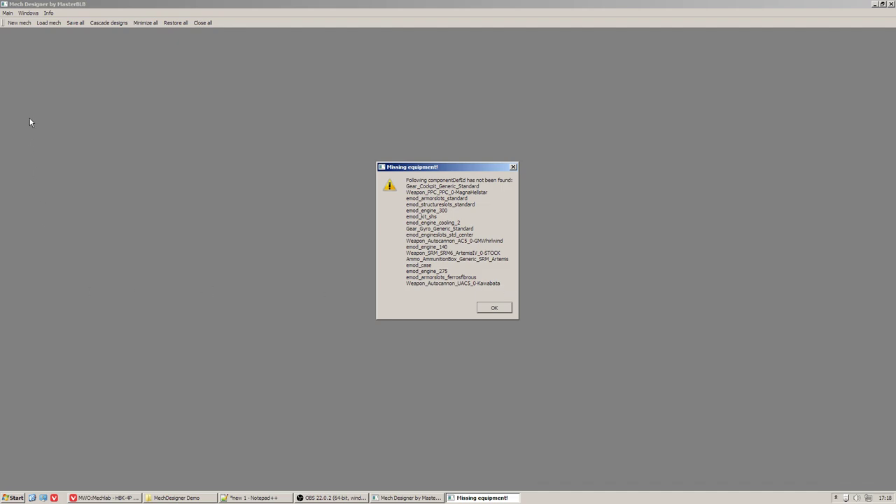
{"action": "mouse_move", "coordinate": [370, 256]}
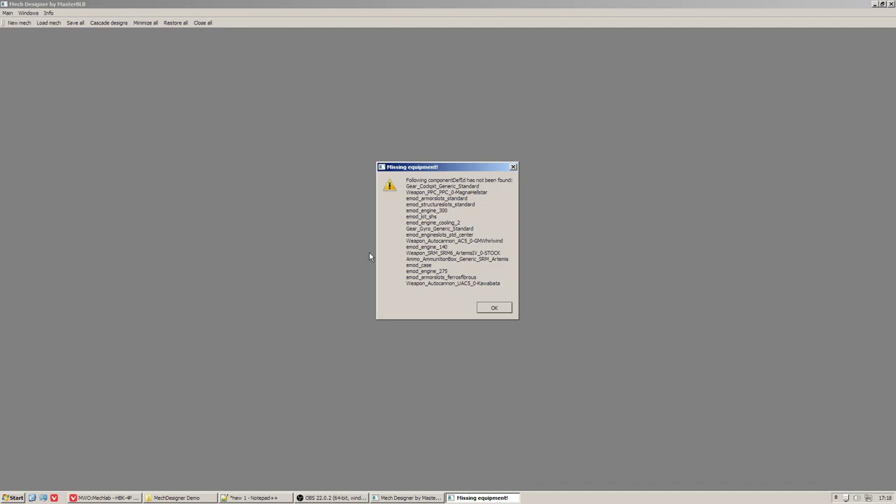
{"action": "mouse_move", "coordinate": [425, 205]}
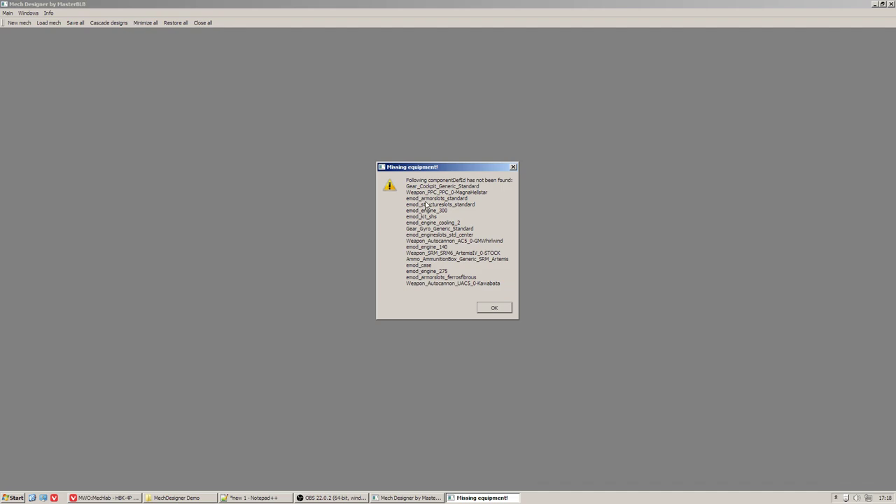
{"action": "mouse_move", "coordinate": [417, 199]}
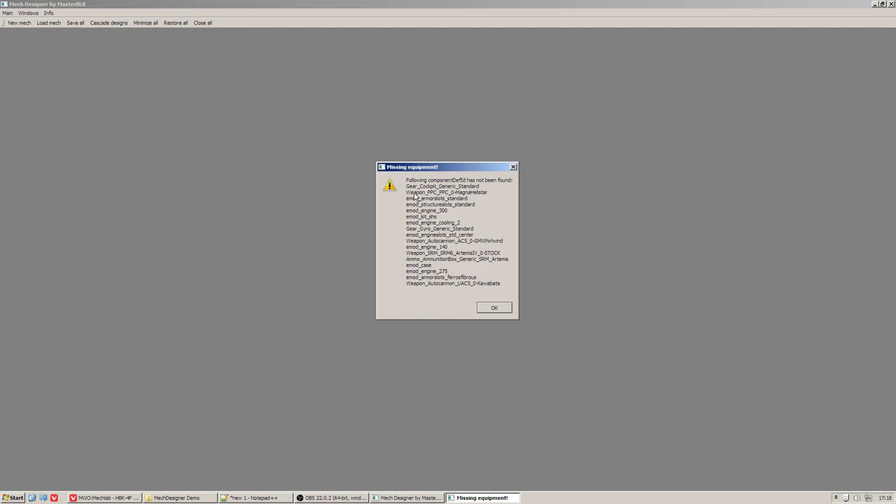
{"action": "left_click", "coordinate": [494, 308]}
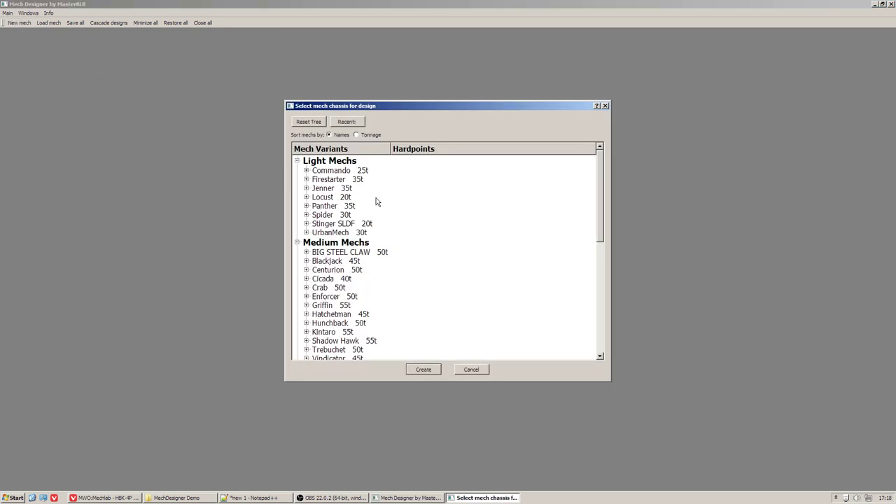
Step: Create a Stinger SLDF STG-3Gb design and close the UrbanMech UM-R60 window
{"action": "left_click", "coordinate": [306, 224]}
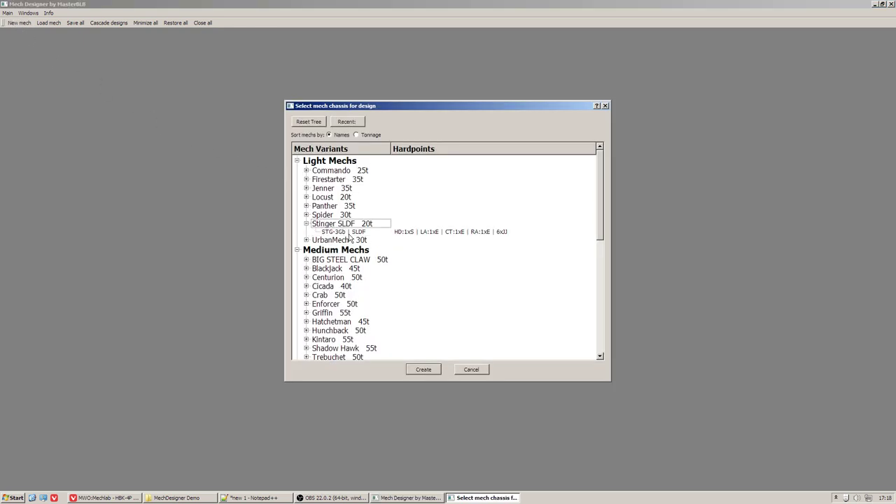
{"action": "left_click", "coordinate": [422, 370]}
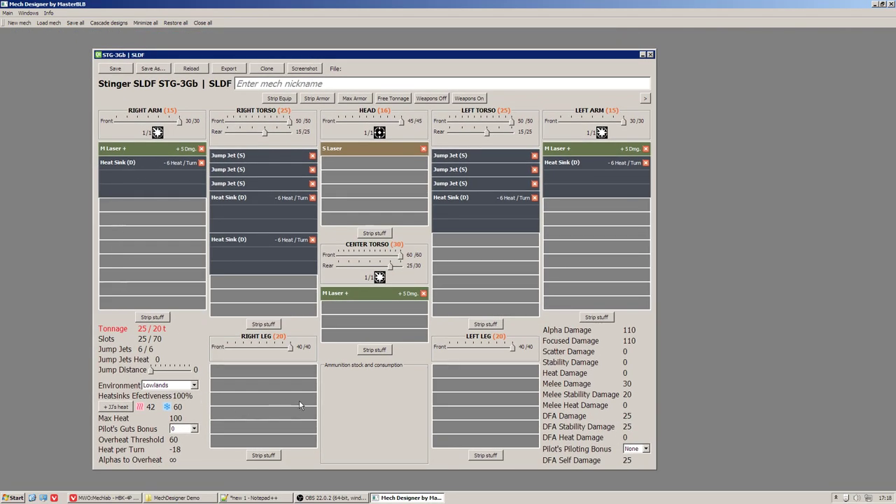
{"action": "mouse_move", "coordinate": [448, 422]}
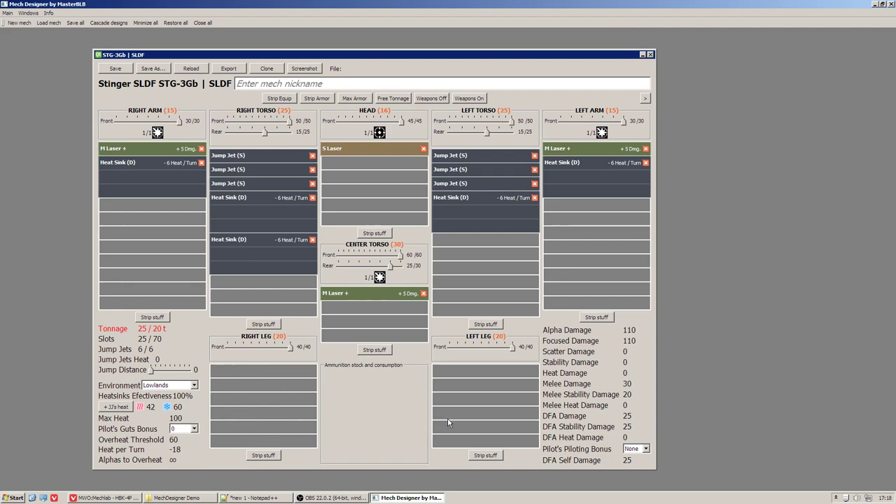
{"action": "mouse_move", "coordinate": [585, 265]}
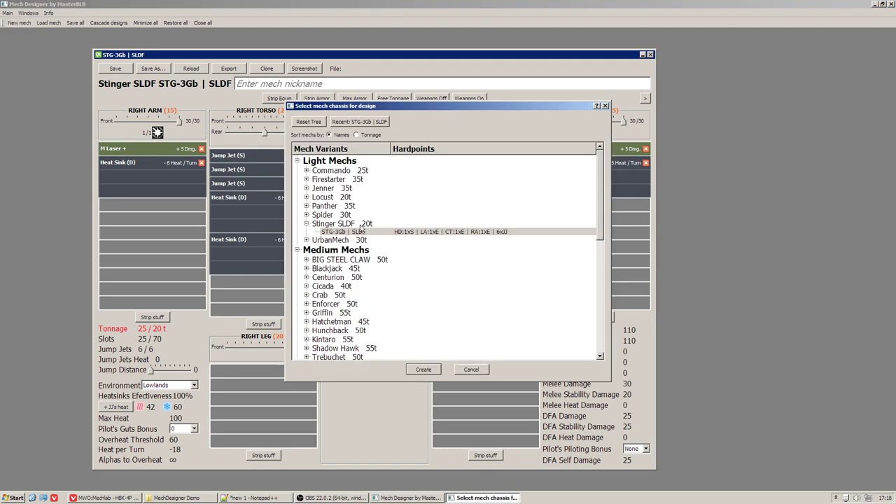
{"action": "mouse_move", "coordinate": [343, 249]}
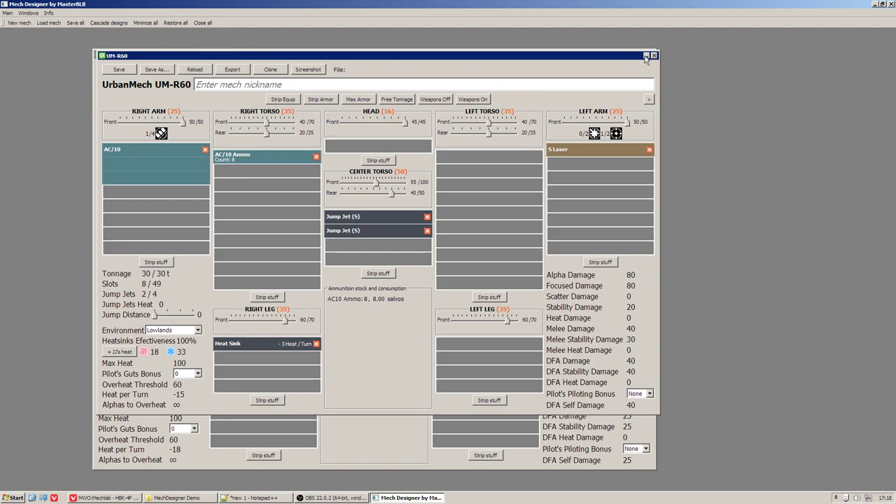
{"action": "left_click", "coordinate": [647, 56]}
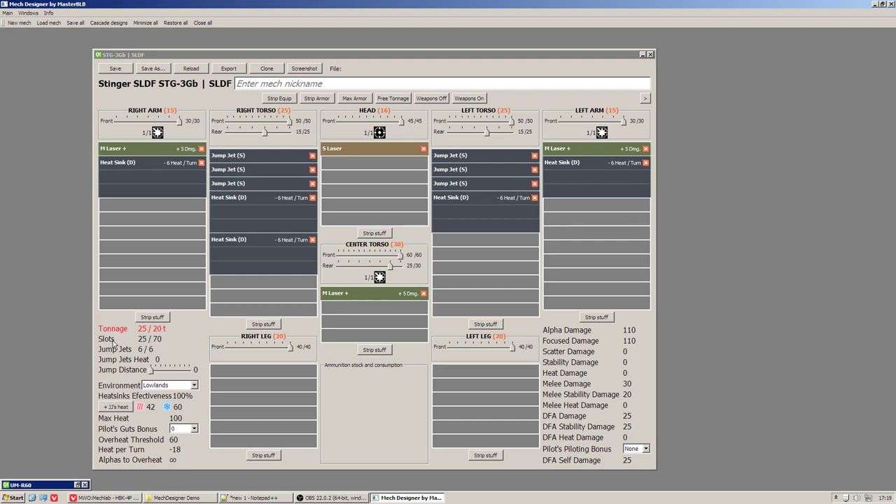
{"action": "mouse_move", "coordinate": [143, 336]}
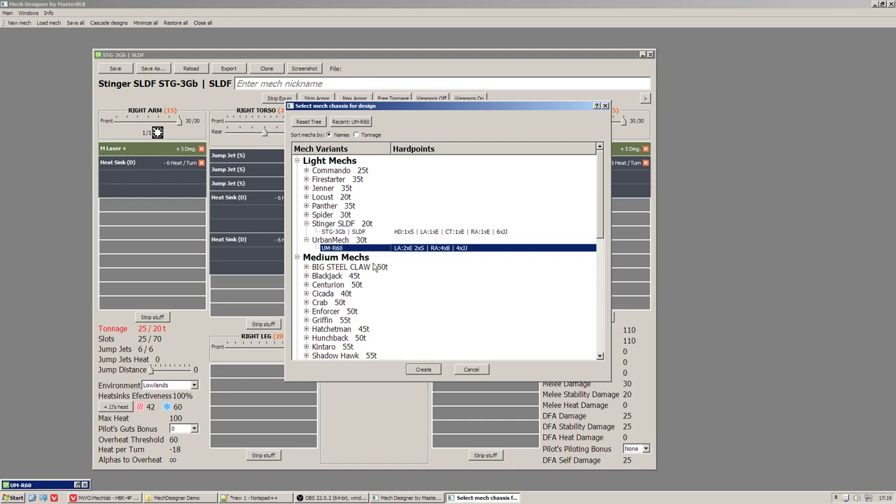
Step: Scroll to Wolverine II SLDF and create a WVR-7H design
{"action": "scroll", "scroll_direction": "down", "scroll_amount": 3}
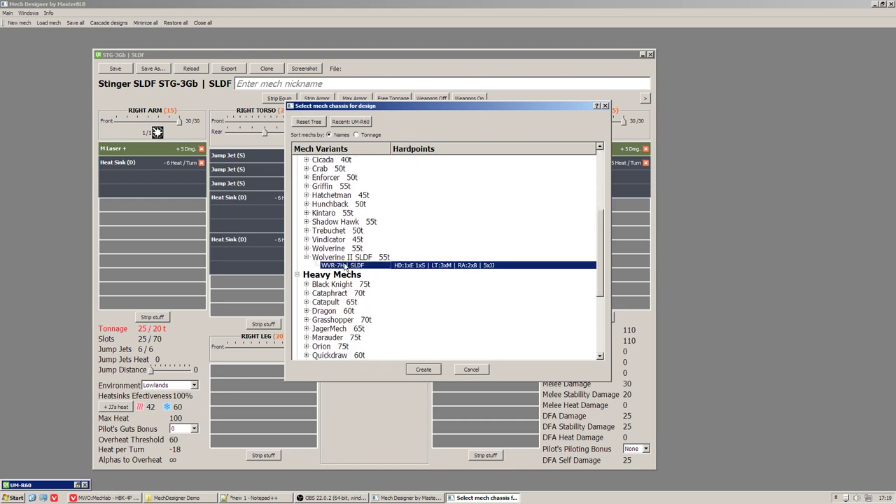
{"action": "left_click", "coordinate": [423, 369]}
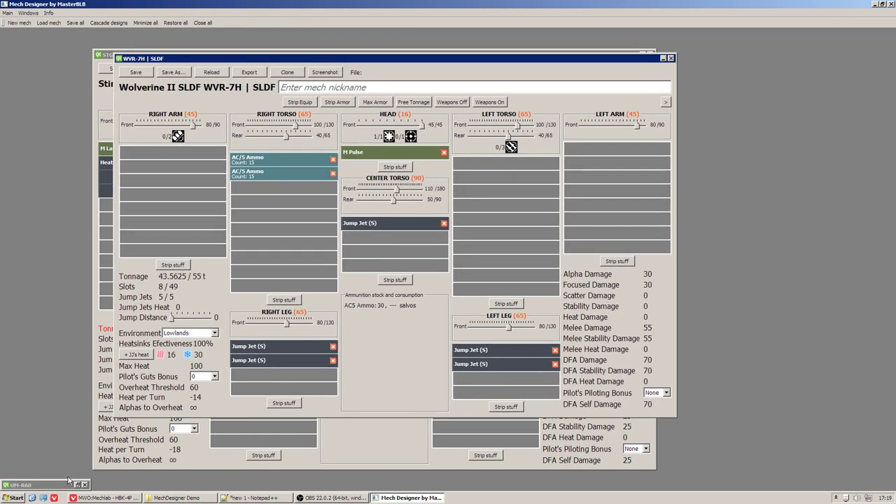
{"action": "left_click", "coordinate": [39, 484]}
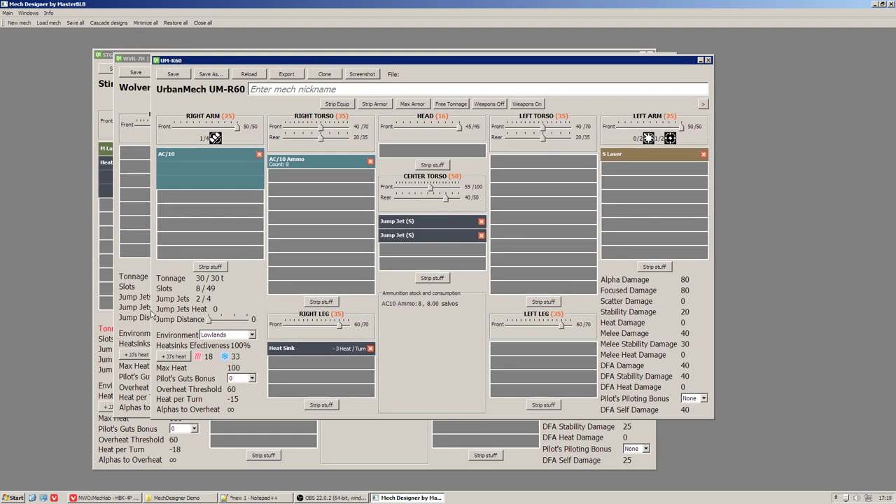
{"action": "mouse_move", "coordinate": [653, 43]}
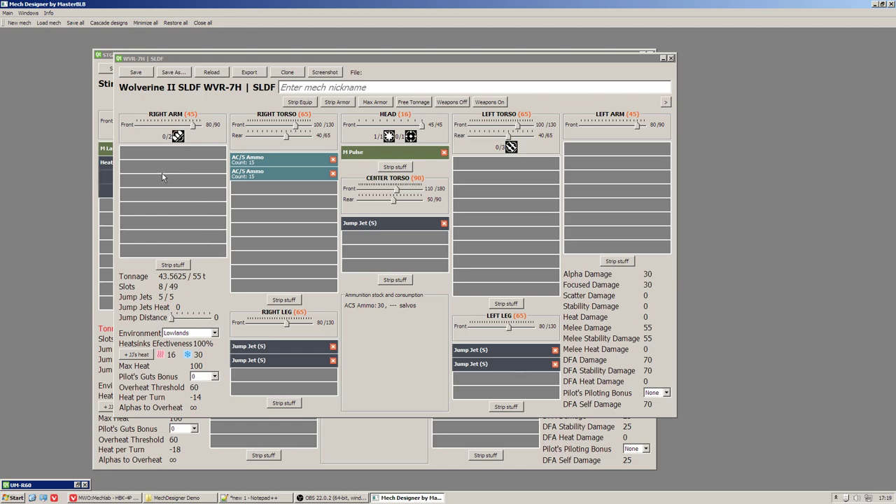
{"action": "mouse_move", "coordinate": [511, 207]}
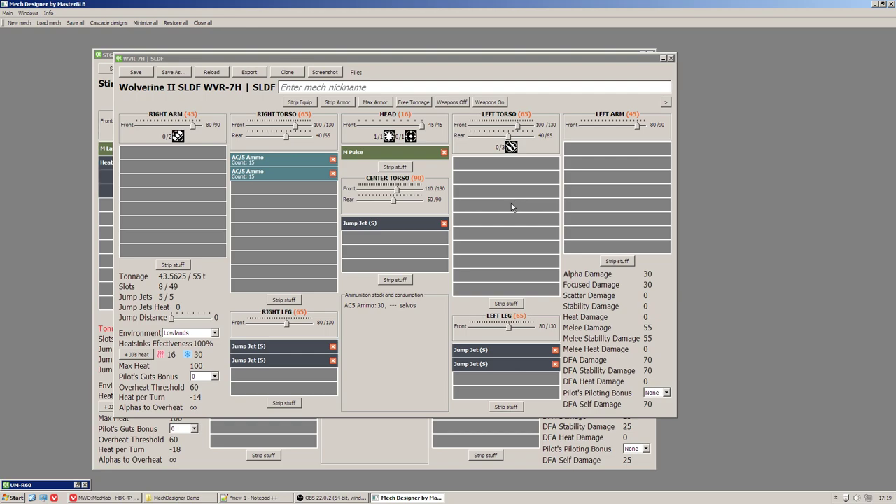
{"action": "mouse_move", "coordinate": [19, 31]}
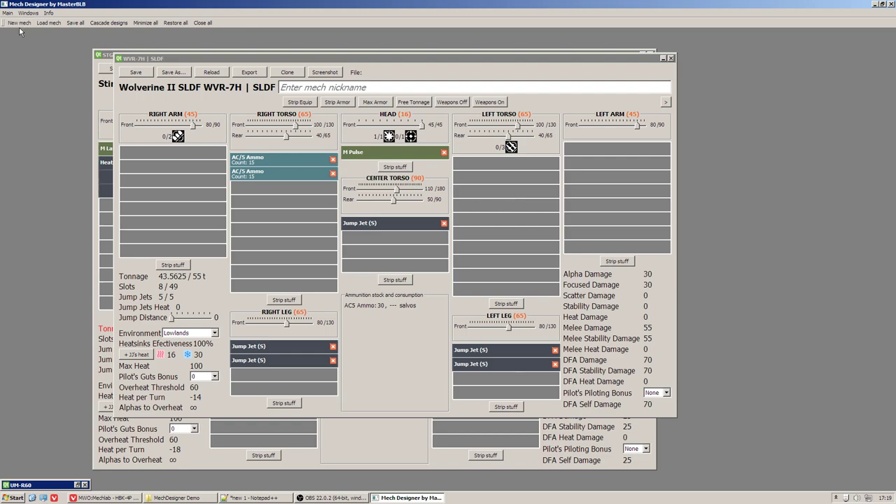
Step: Create a new design from the Marauder MAD-3R chassis
{"action": "left_click", "coordinate": [20, 23]}
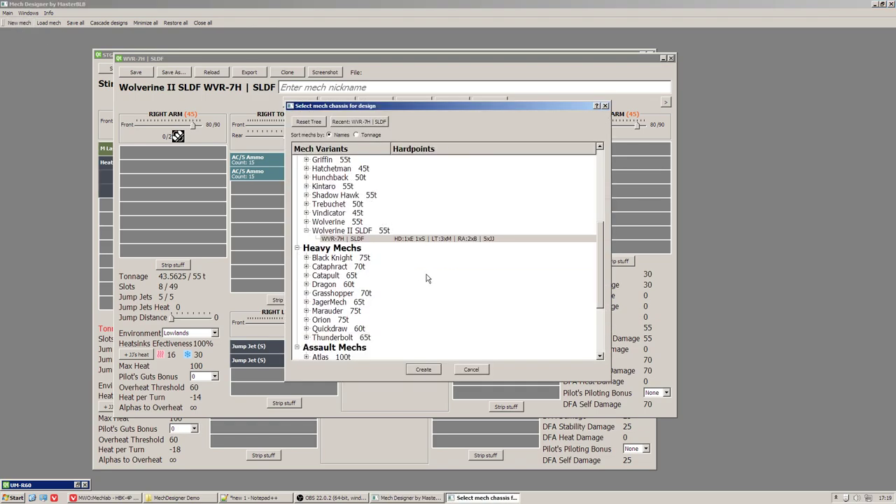
{"action": "mouse_move", "coordinate": [324, 319]}
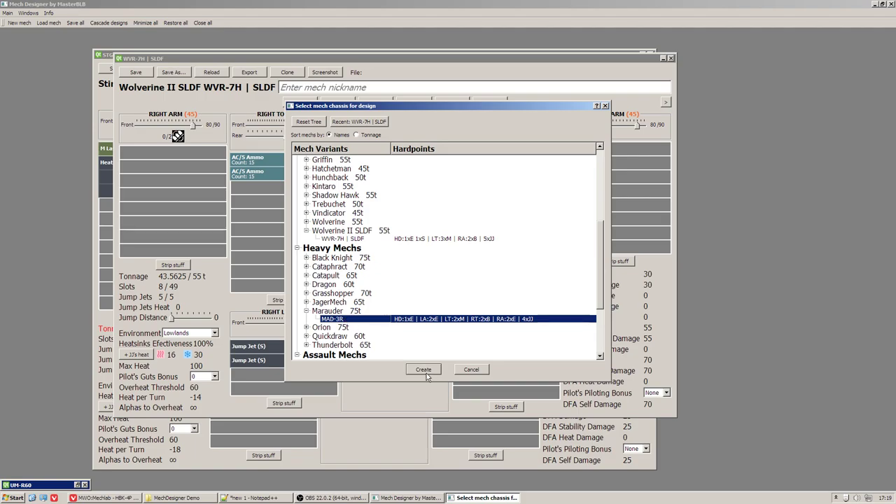
{"action": "left_click", "coordinate": [423, 370]}
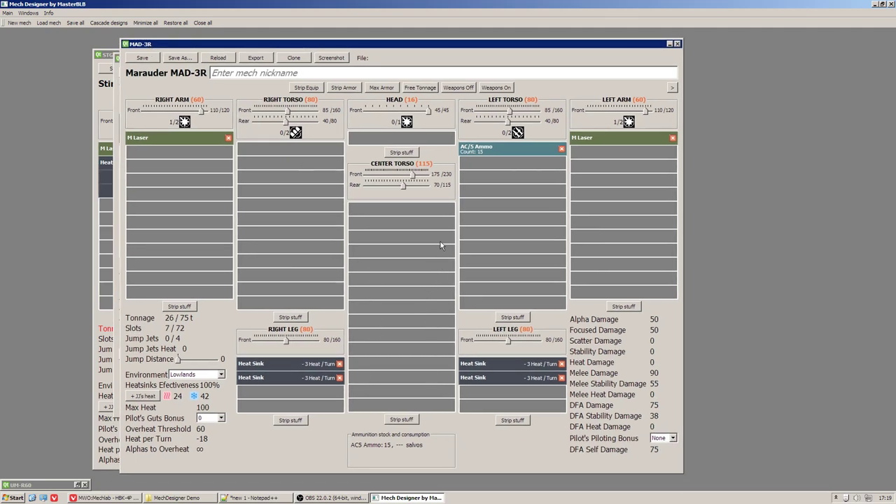
{"action": "mouse_move", "coordinate": [413, 285]}
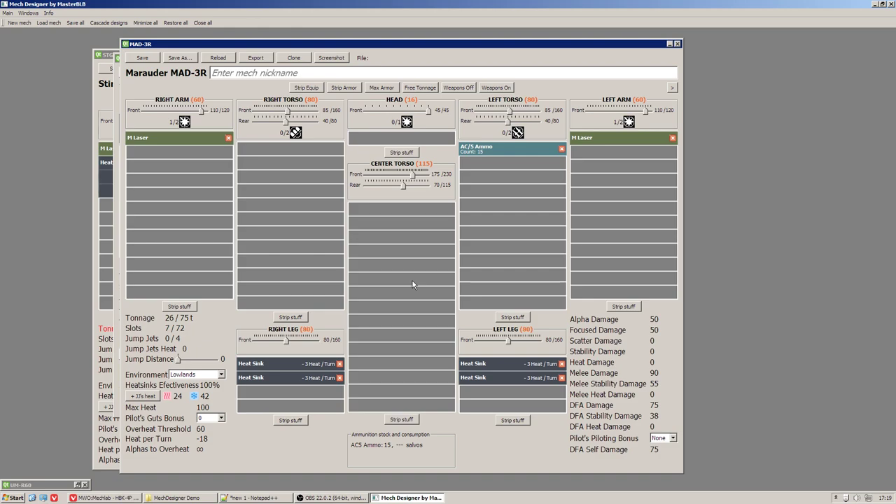
{"action": "mouse_move", "coordinate": [330, 317]}
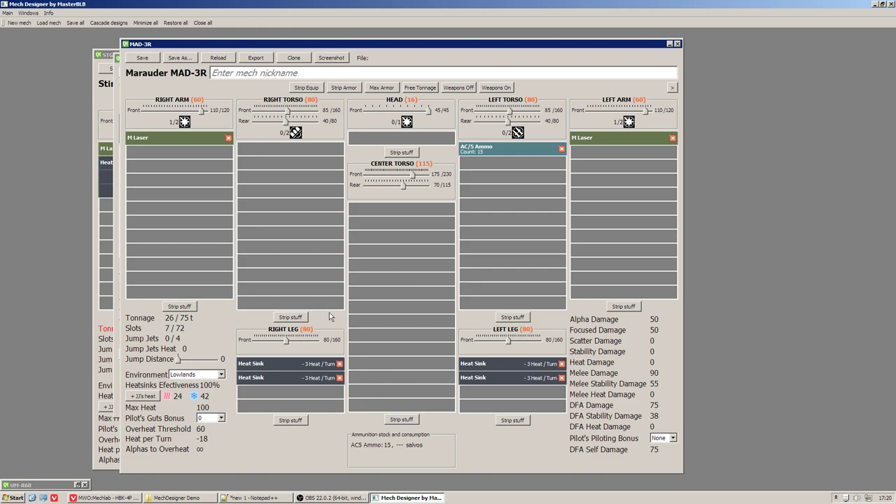
{"action": "mouse_move", "coordinate": [357, 176]}
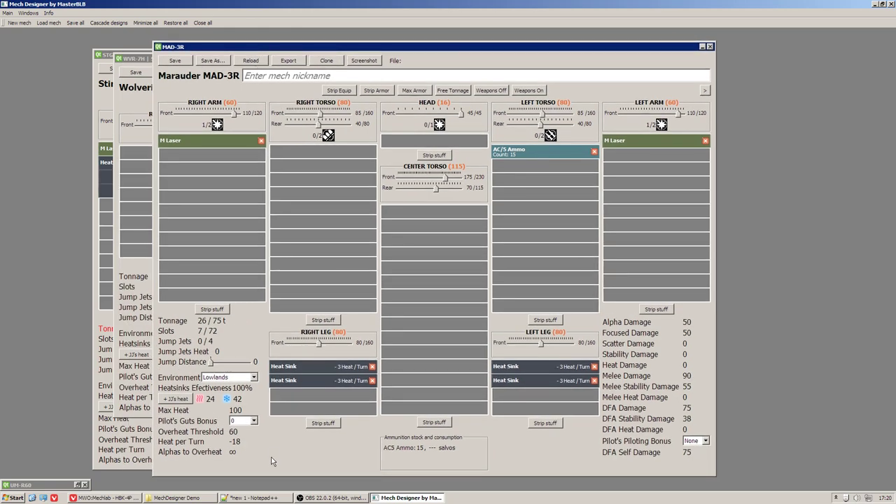
{"action": "mouse_move", "coordinate": [330, 441]}
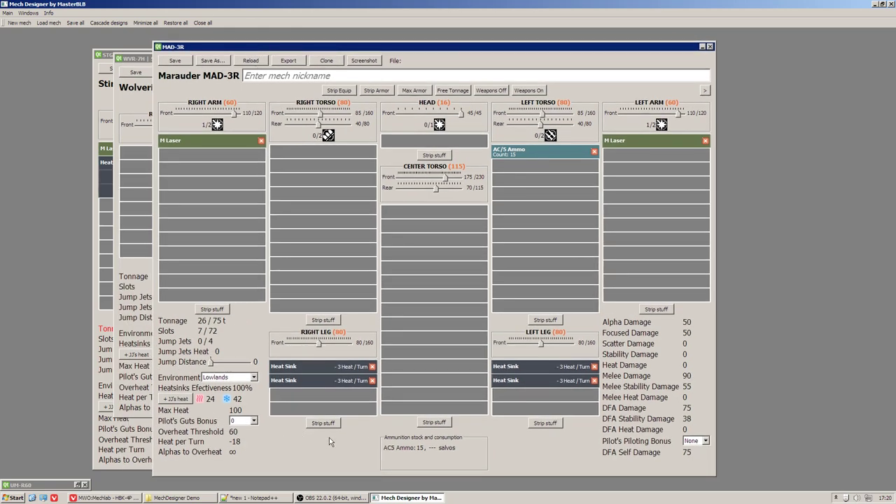
{"action": "mouse_move", "coordinate": [369, 207]}
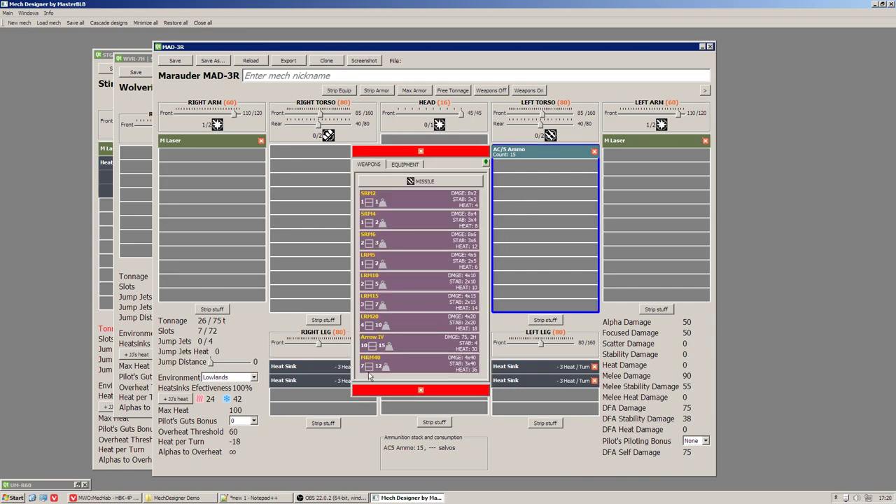
{"action": "mouse_move", "coordinate": [390, 344]}
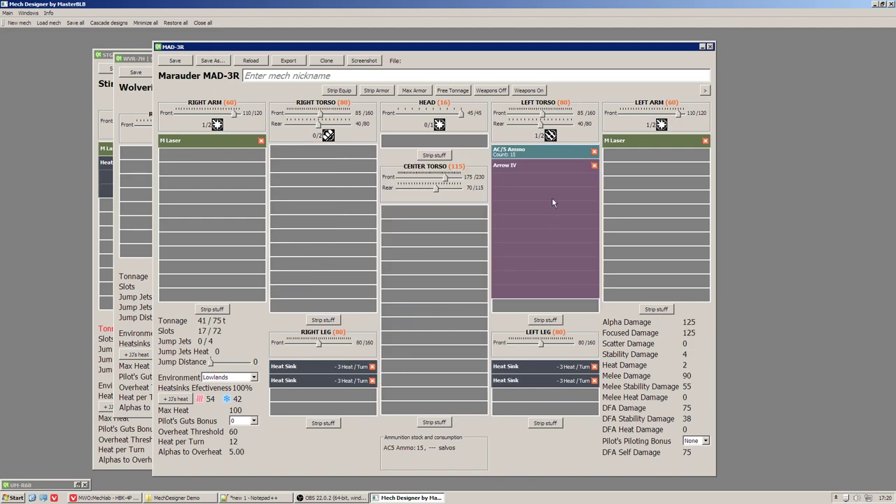
Step: Remove the AC/5 ammo from the left torso beside the new Arrow IV launcher
{"action": "left_click", "coordinate": [594, 151]}
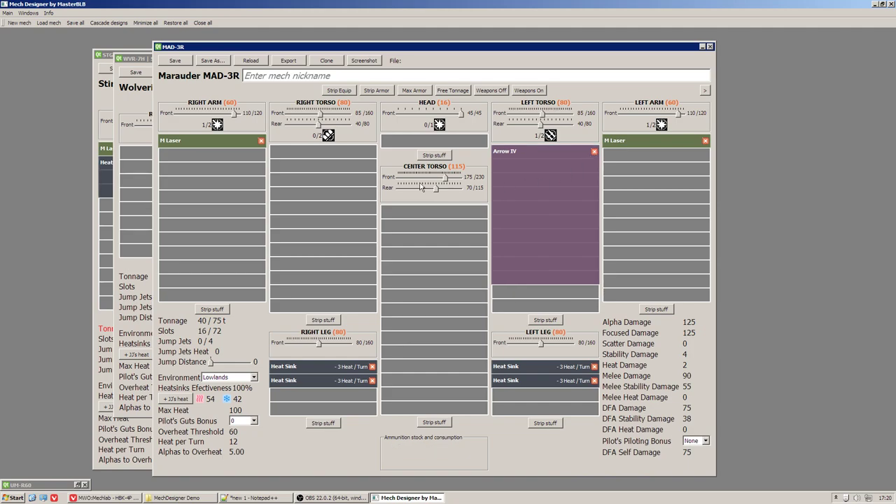
{"action": "mouse_move", "coordinate": [297, 210]}
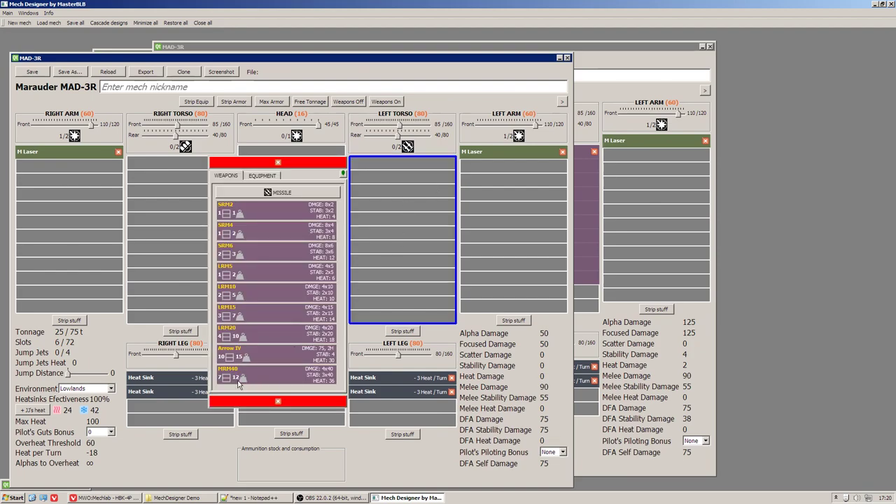
Step: Add an MRM40 launcher to the second MAD-3R's left torso
{"action": "double_click", "coordinate": [226, 369]}
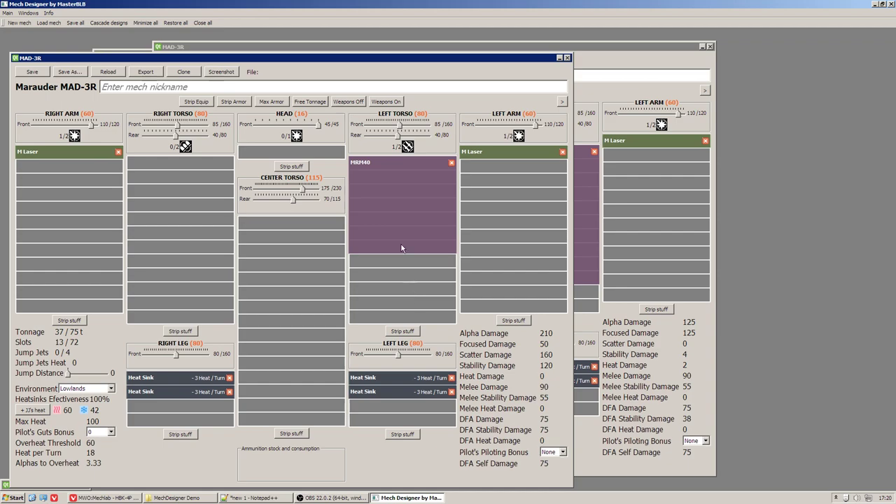
{"action": "mouse_move", "coordinate": [380, 184]}
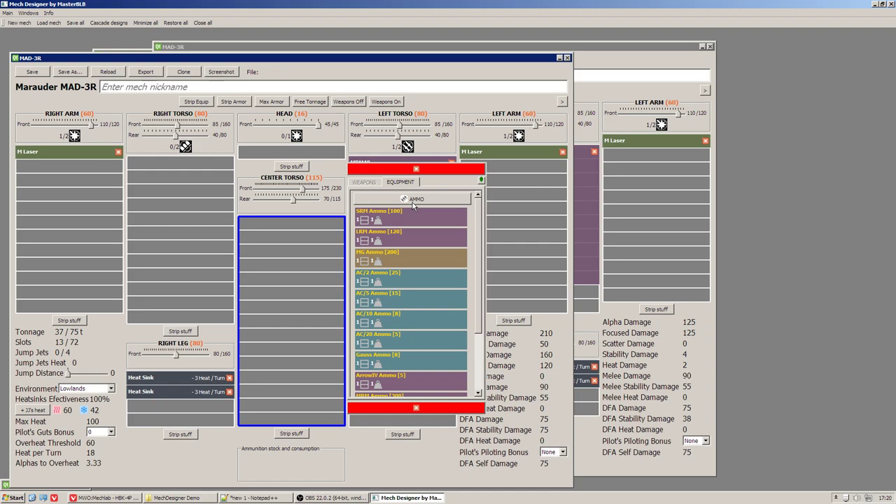
Step: Fill the center torso with six Arrow IV ammo bins from the Ammo list
{"action": "scroll", "scroll_direction": "down", "scroll_amount": 3}
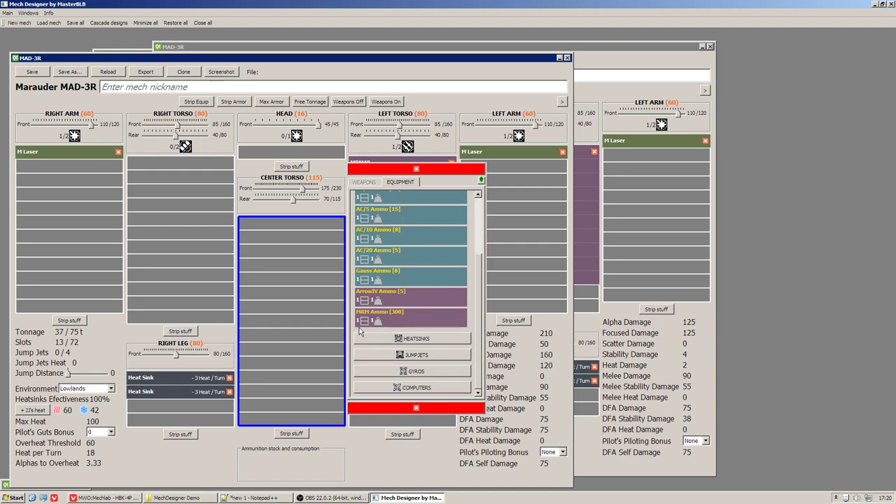
{"action": "mouse_move", "coordinate": [399, 320]}
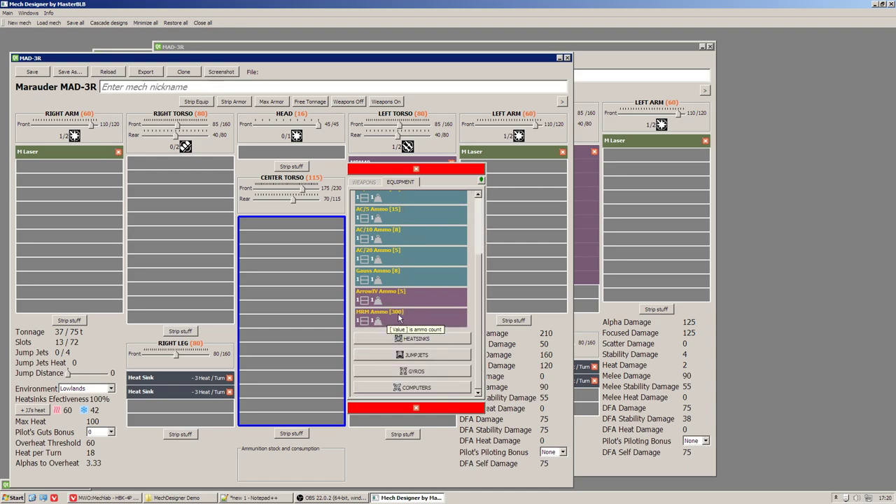
{"action": "mouse_move", "coordinate": [375, 319]}
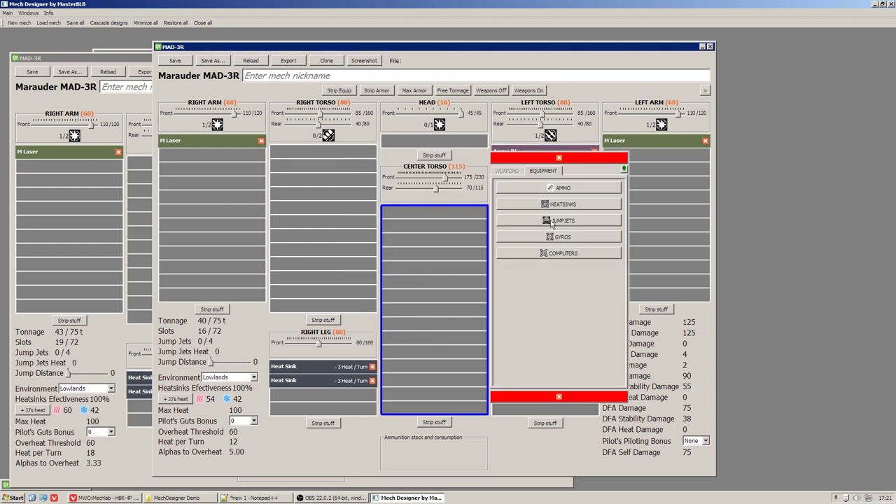
{"action": "left_click", "coordinate": [563, 188]}
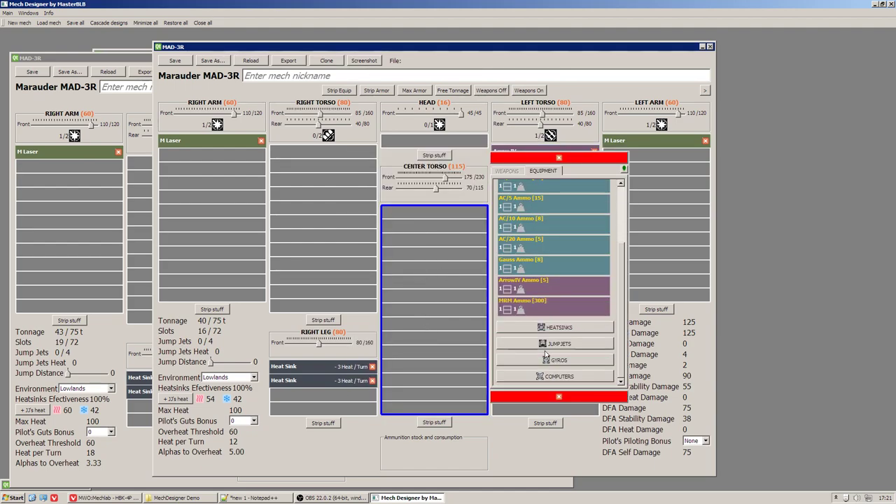
{"action": "mouse_move", "coordinate": [553, 285]}
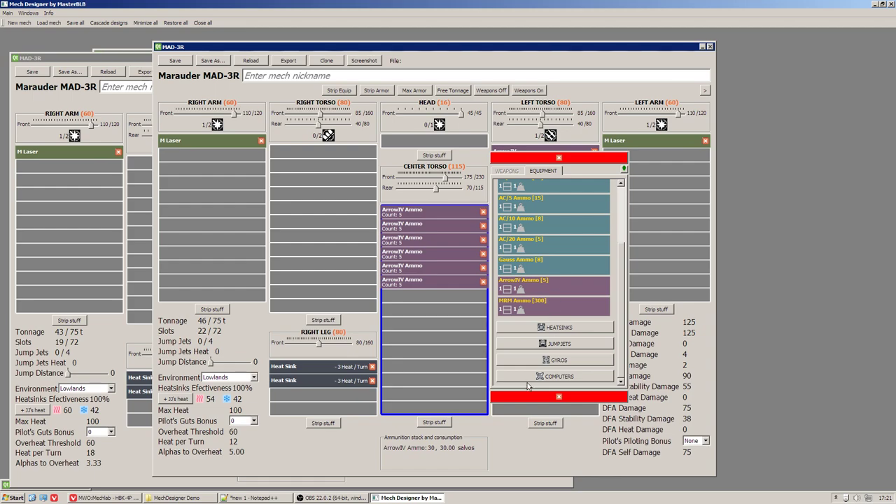
{"action": "left_click", "coordinate": [559, 157]}
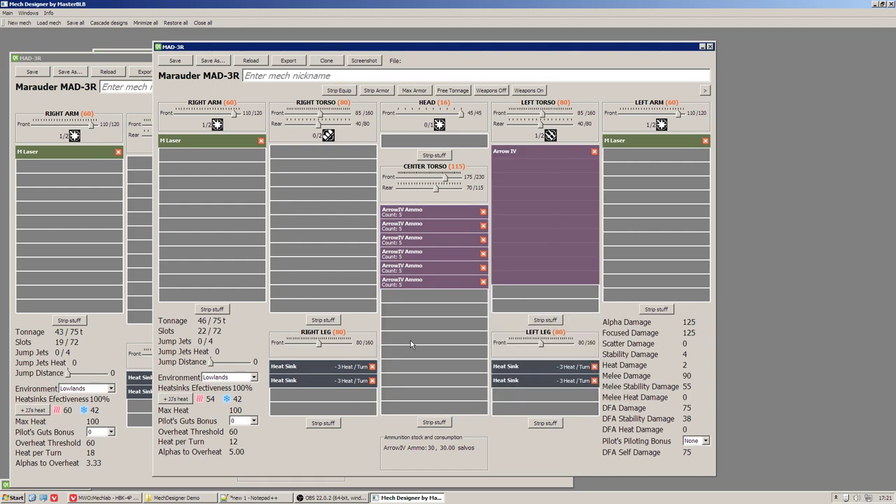
{"action": "mouse_move", "coordinate": [465, 370]}
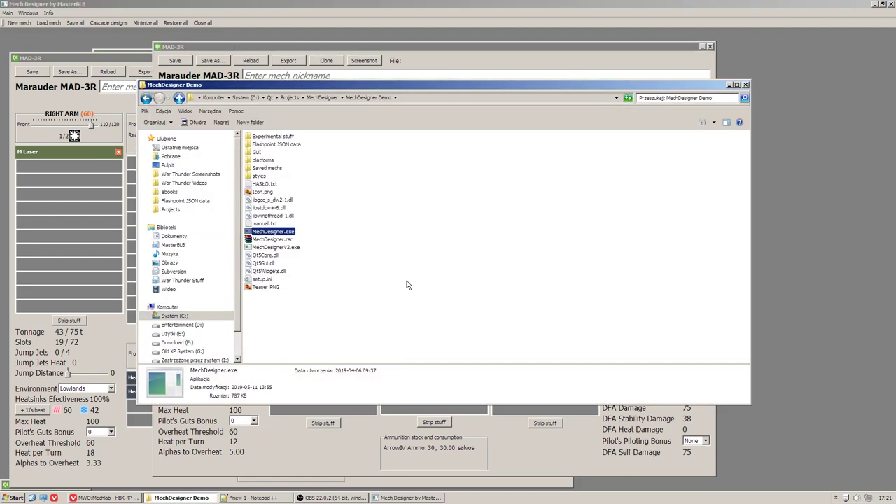
{"action": "mouse_move", "coordinate": [476, 349]}
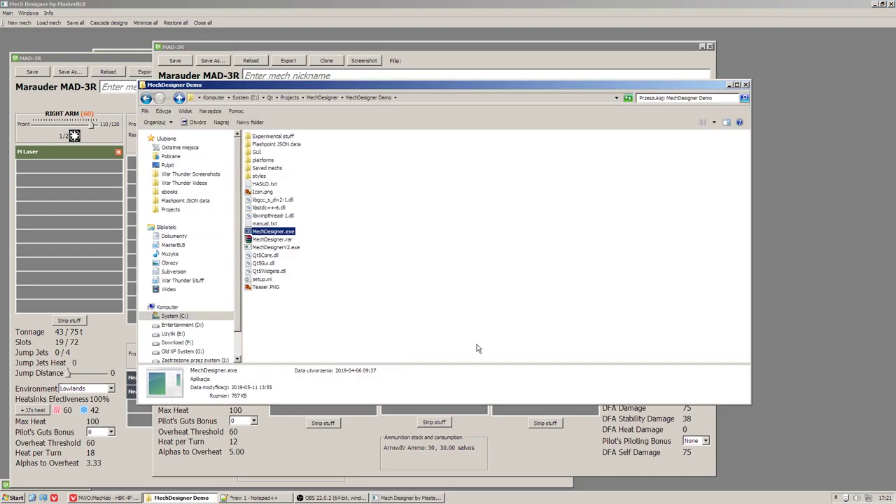
{"action": "mouse_move", "coordinate": [382, 314]}
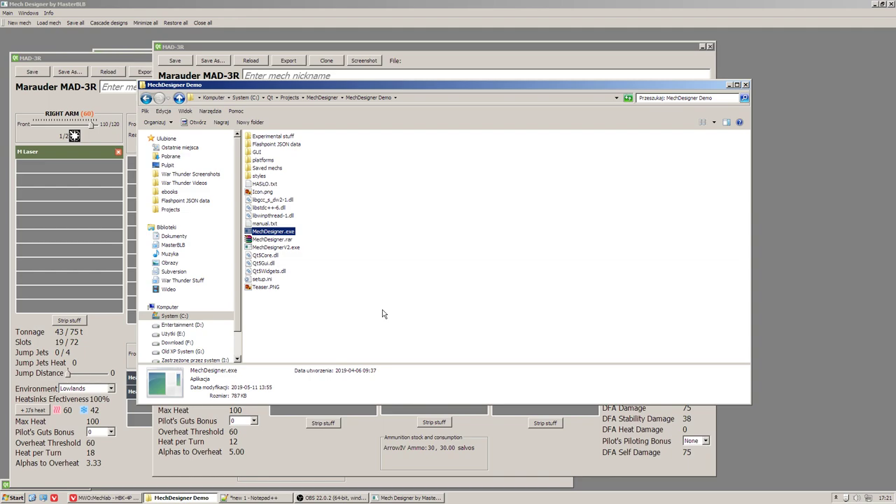